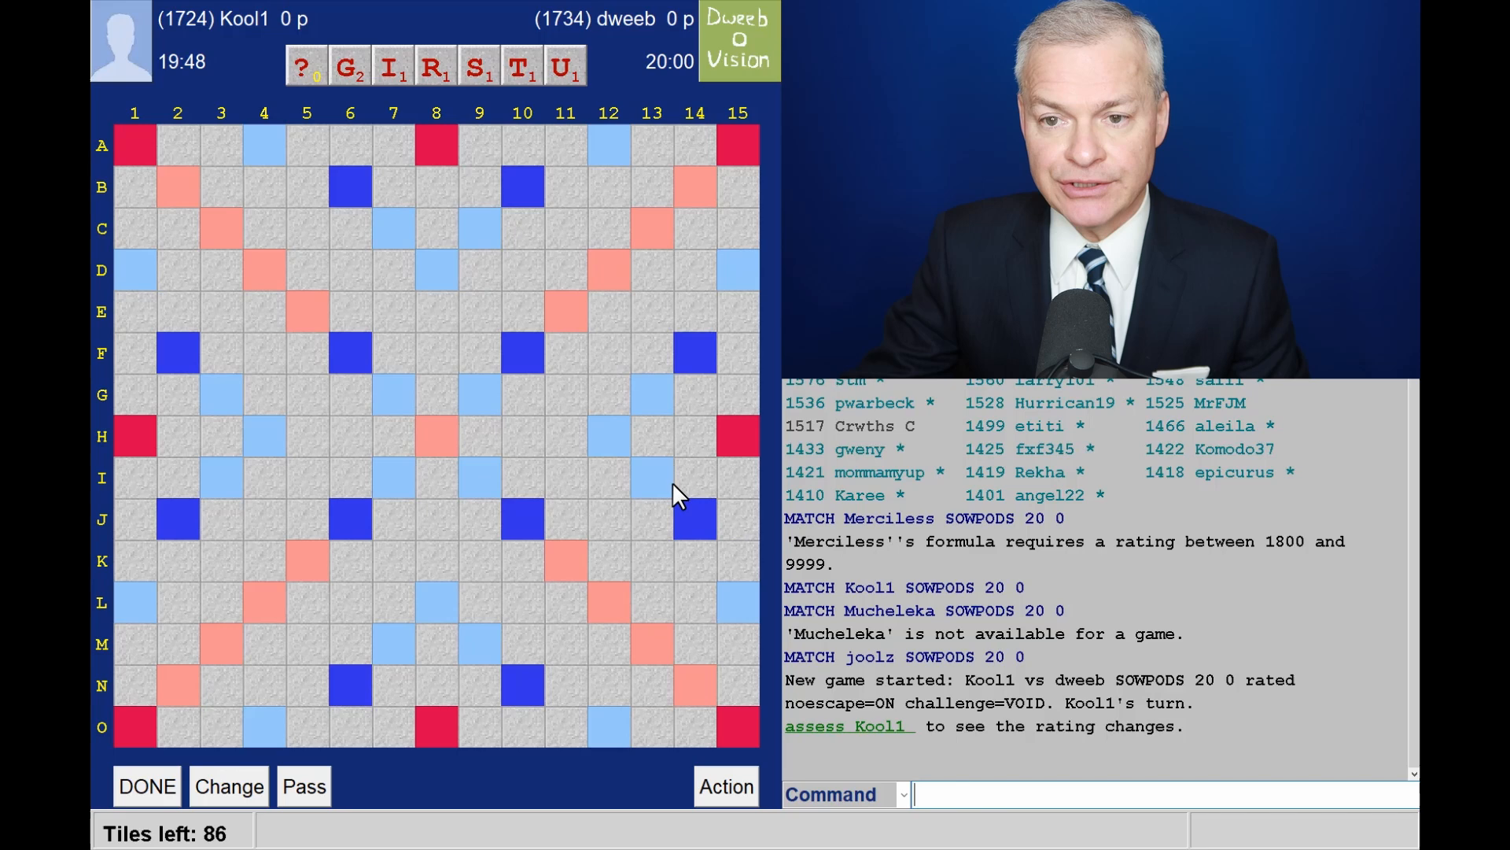
pyautogui.moveTo(668, 416)
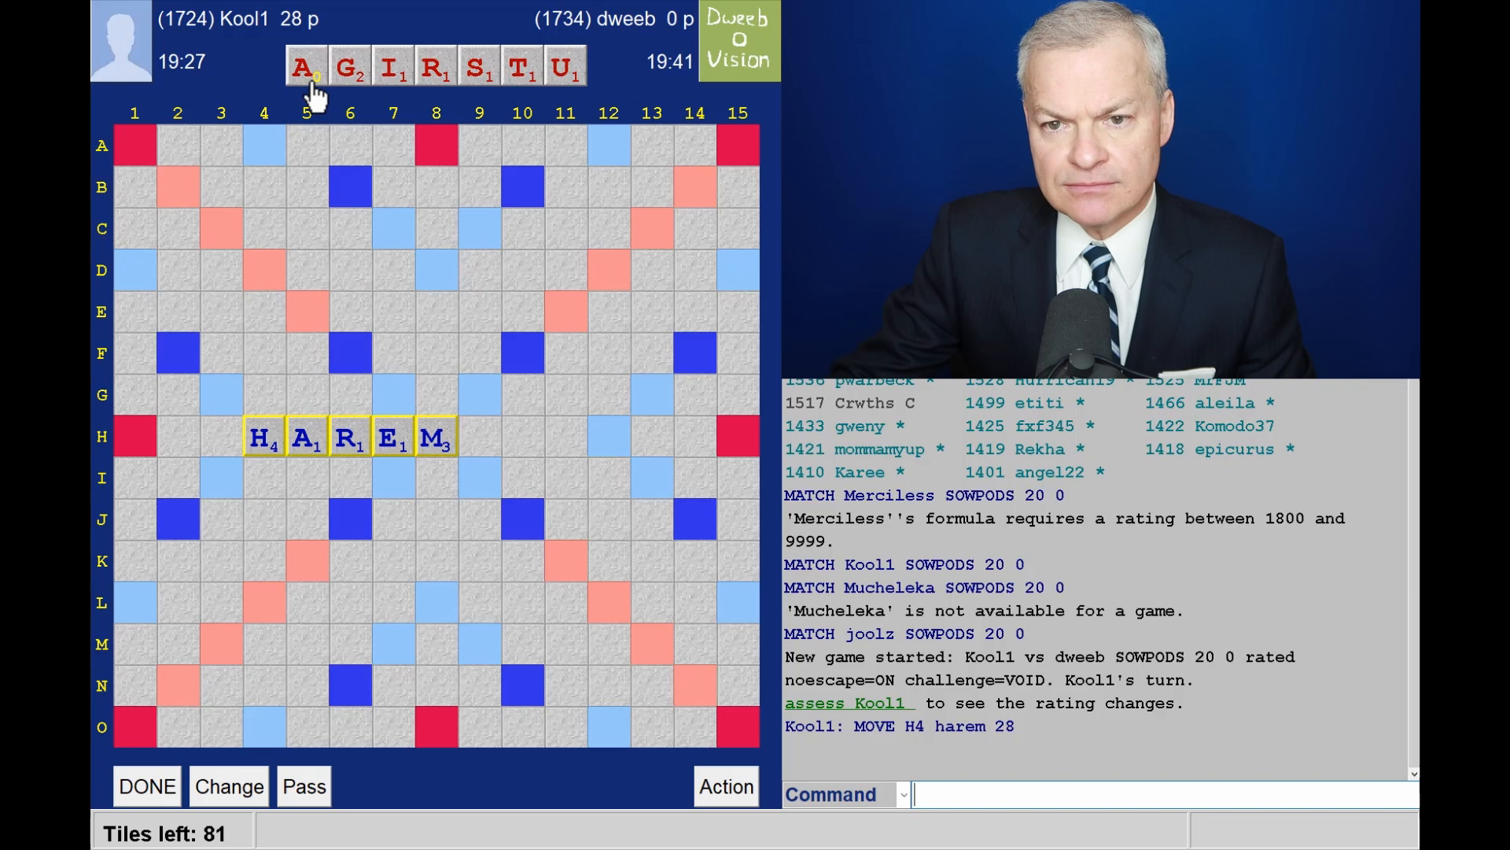
# Step: Cycle the rack's blank through A and C, leaving it as O
pyautogui.click(306, 65)
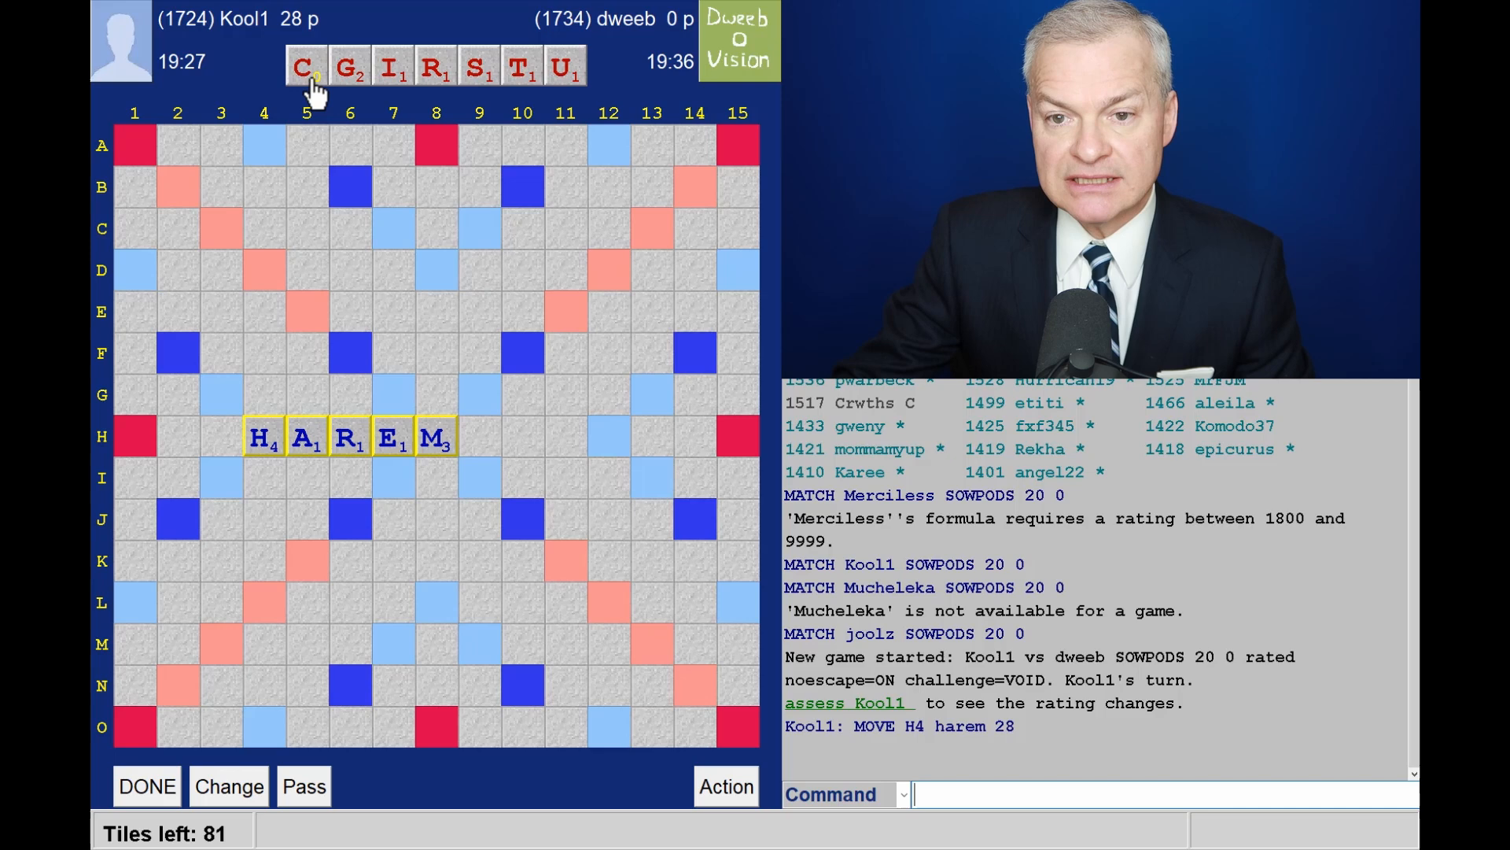
pyautogui.click(304, 66)
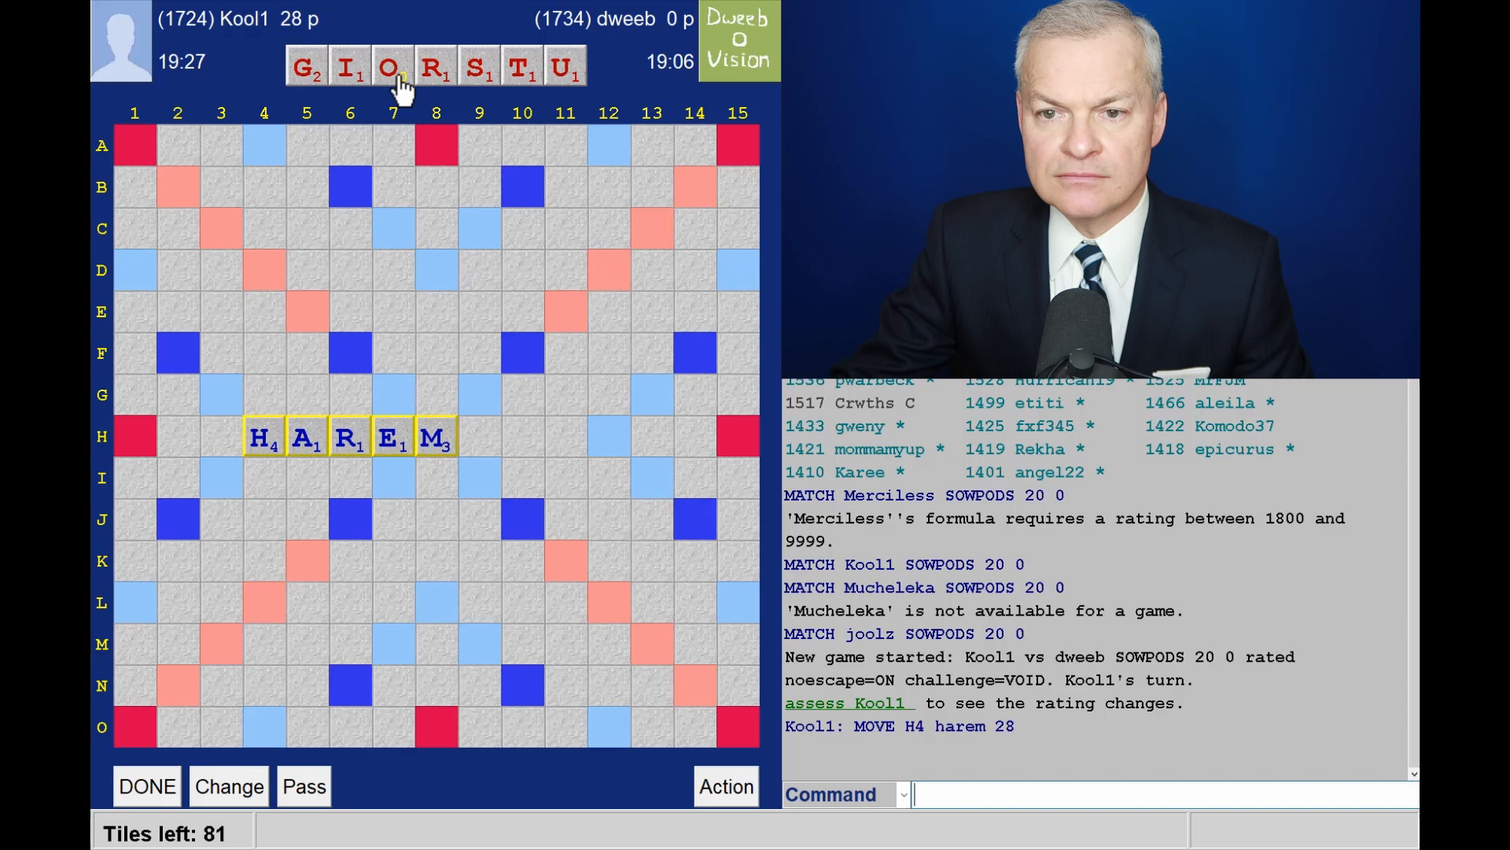
# Step: Revert the O tile to an unassigned blank so the rack reads ?GIRSTU
pyautogui.click(390, 66)
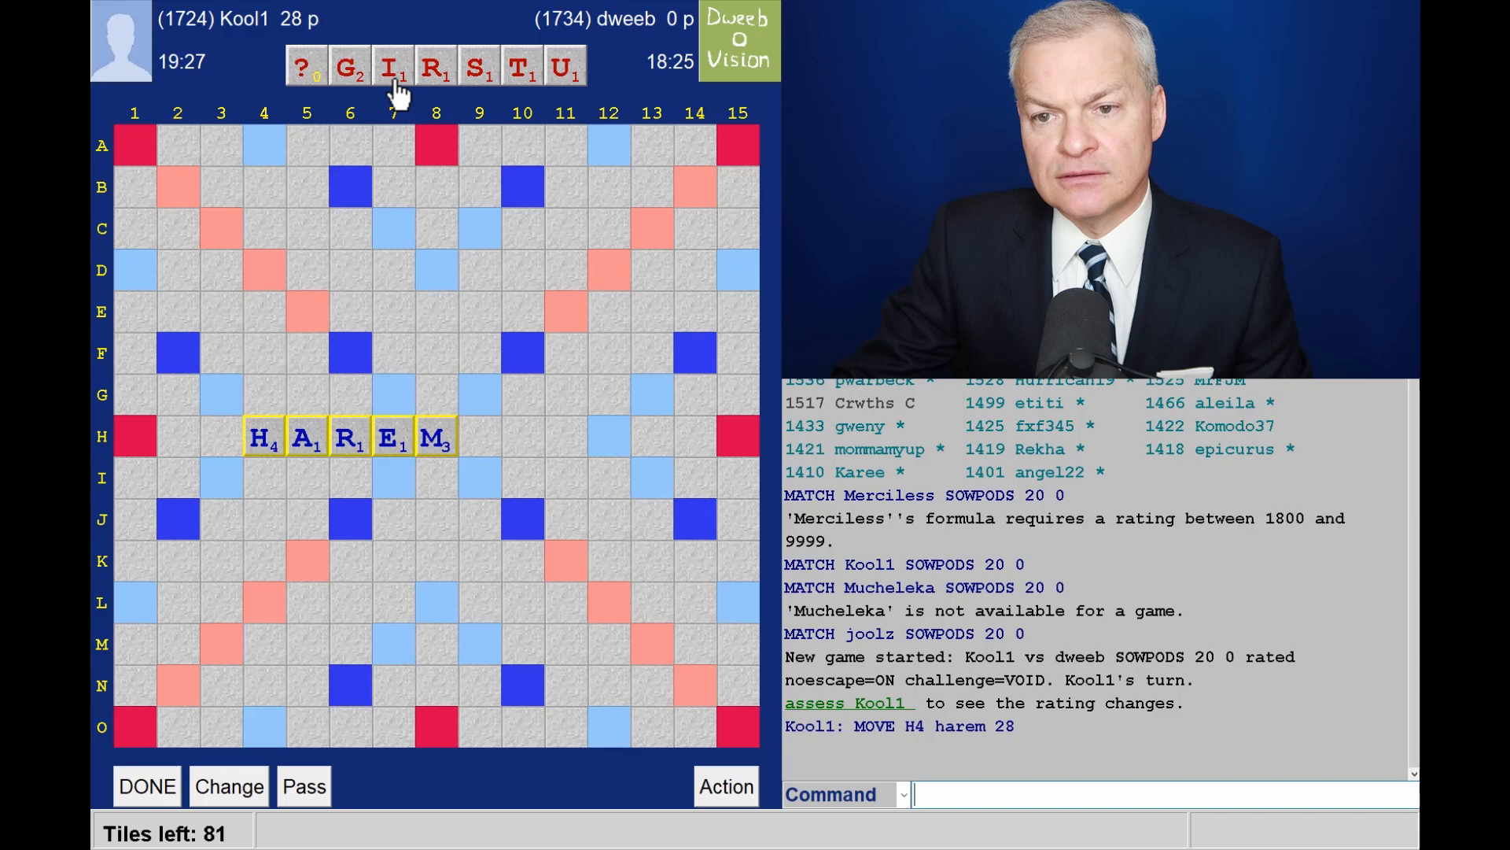
pyautogui.moveTo(404, 130)
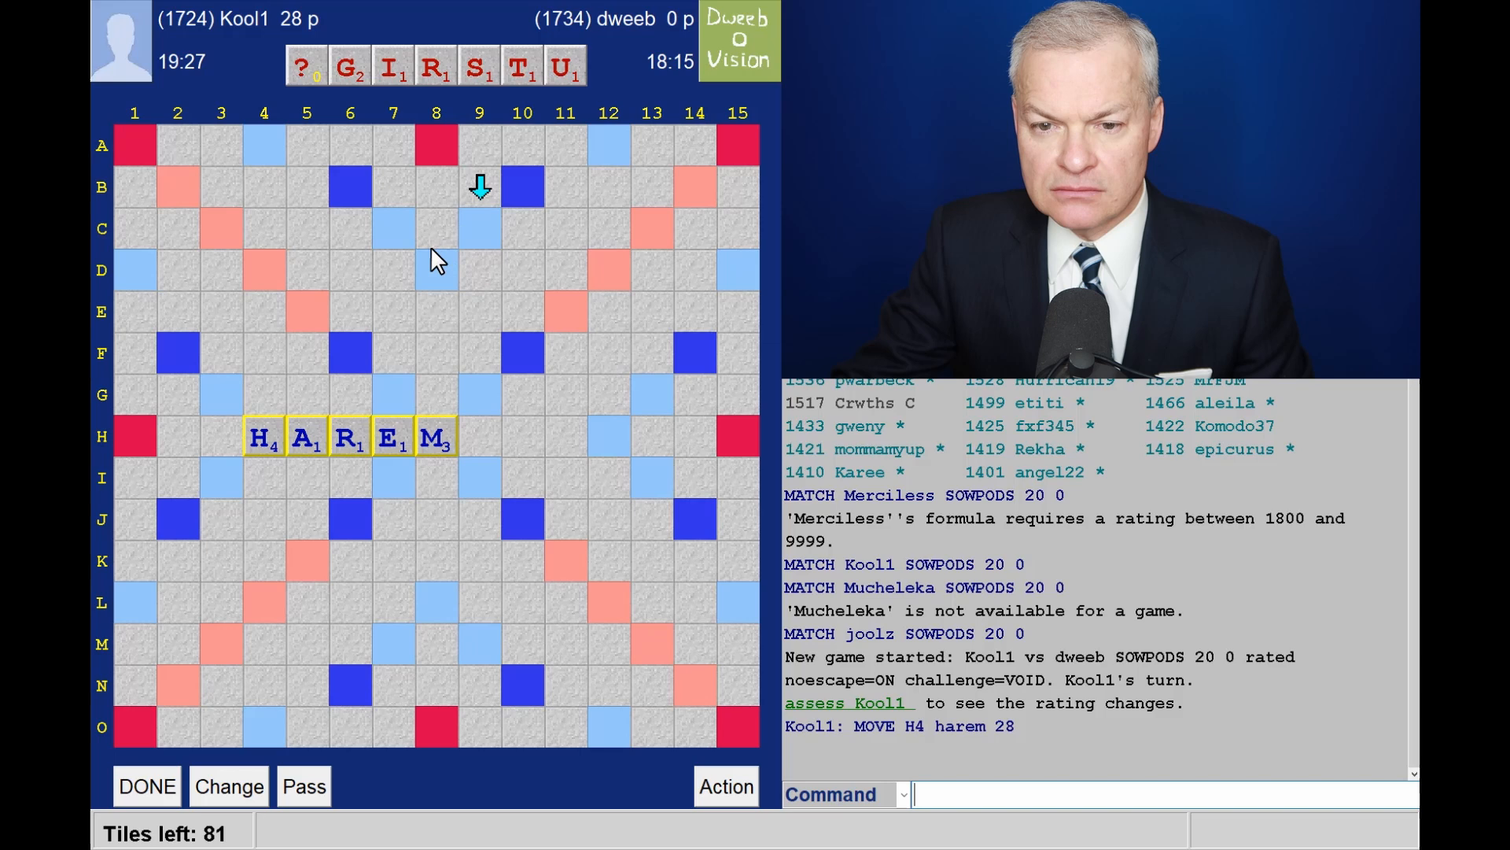
pyautogui.moveTo(273, 459)
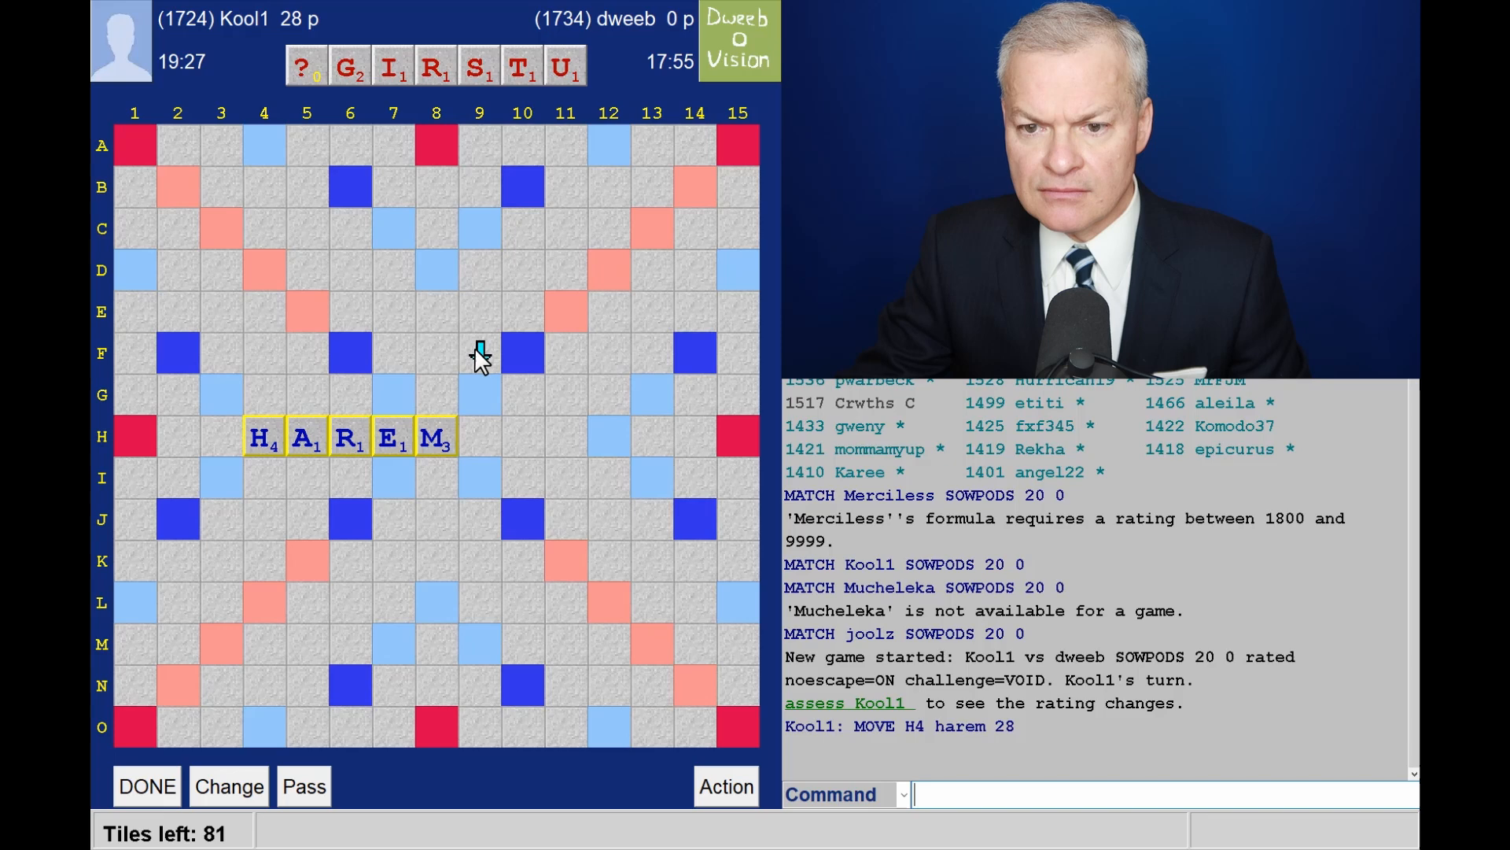
# Step: Start a downward word at square F9 for GUSTIER, blank as E
pyautogui.click(479, 353)
pyautogui.write('GUSTIER')
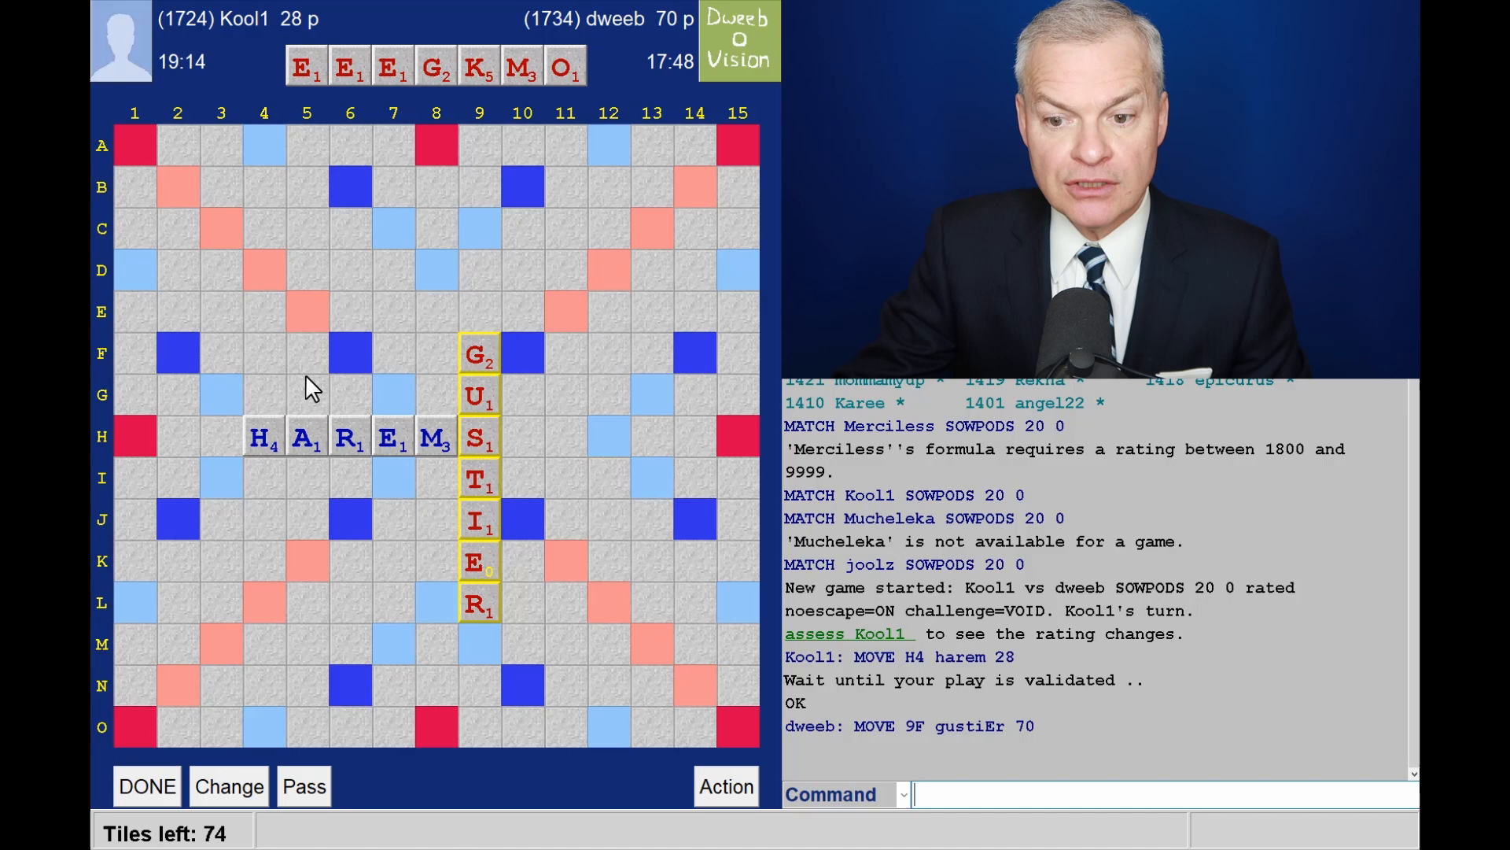
pyautogui.moveTo(468, 627)
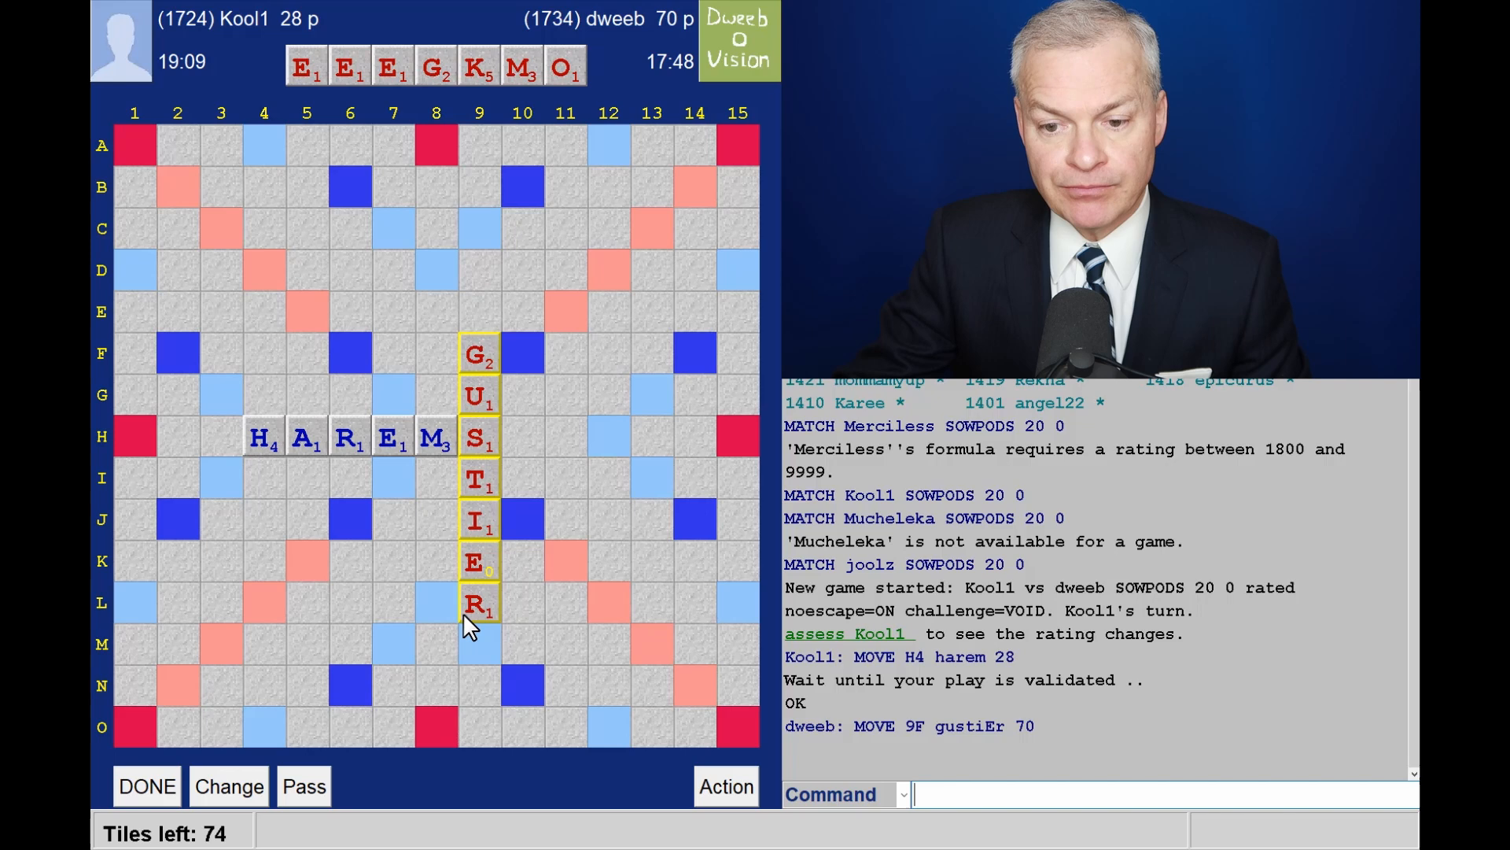
pyautogui.moveTo(359, 589)
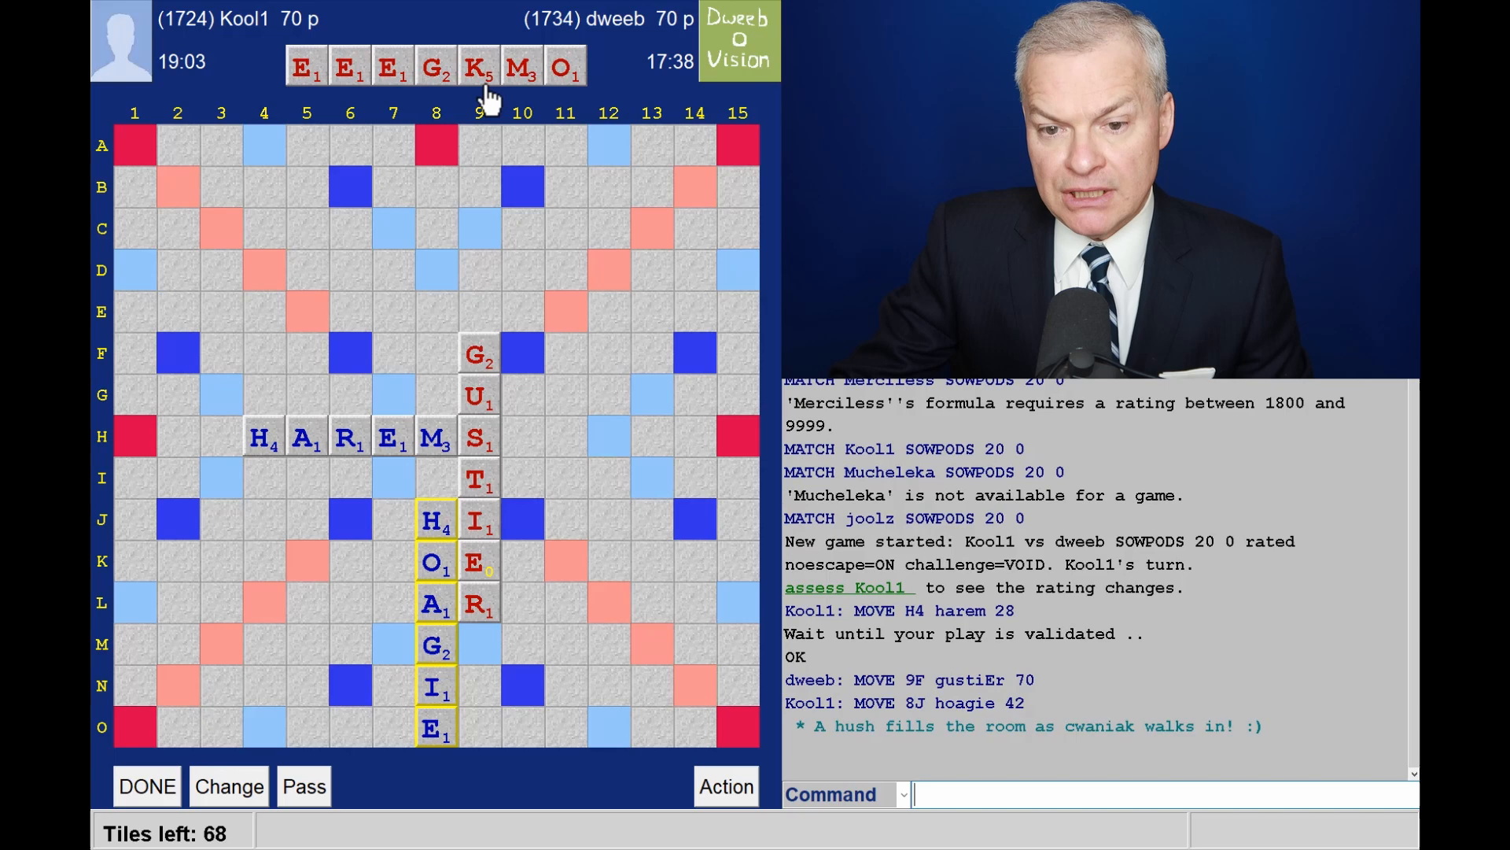
pyautogui.moveTo(381, 412)
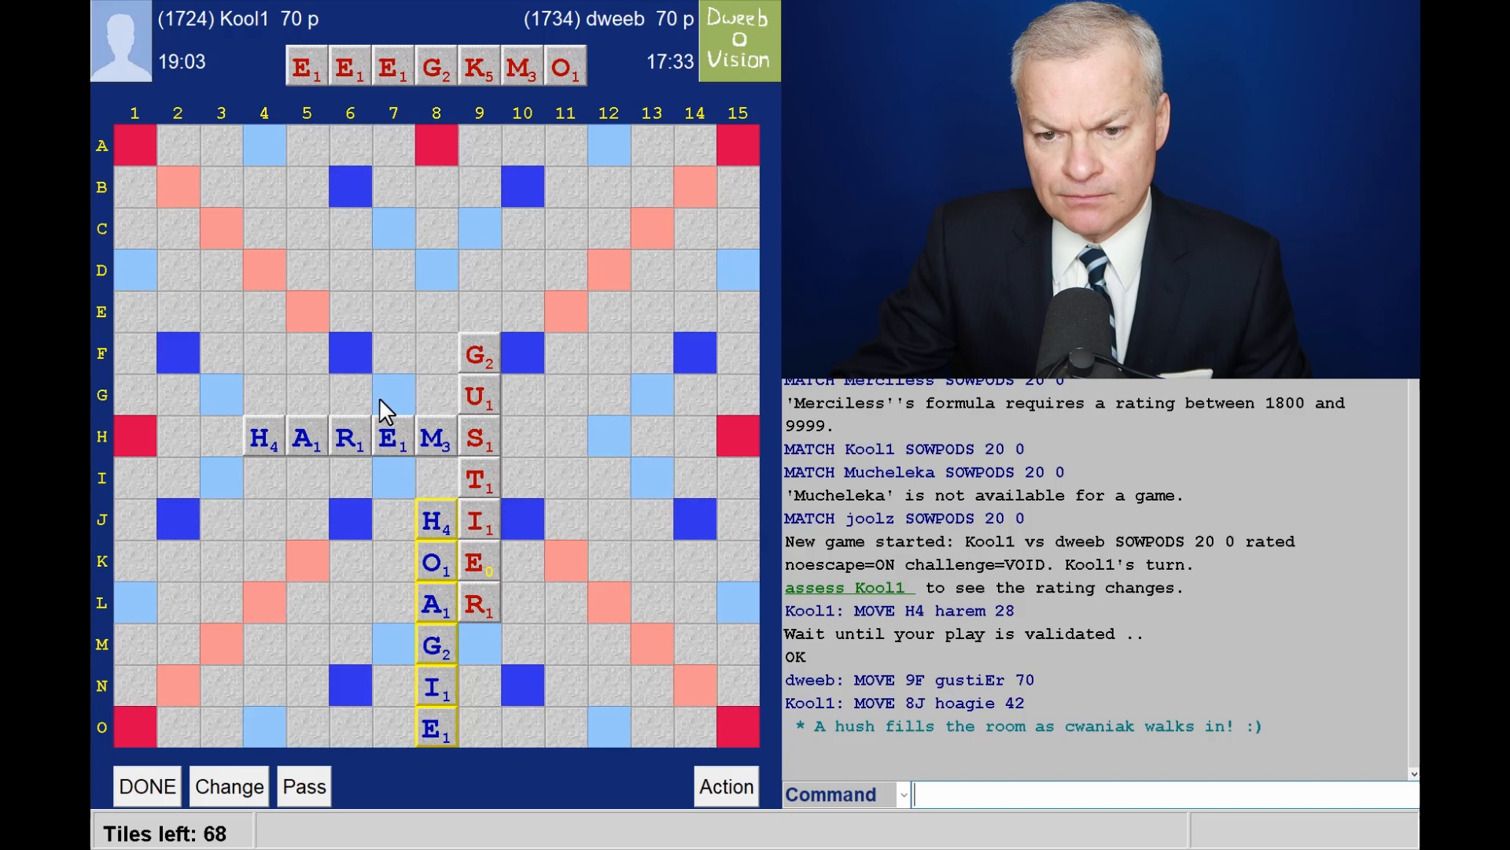
pyautogui.moveTo(413, 576)
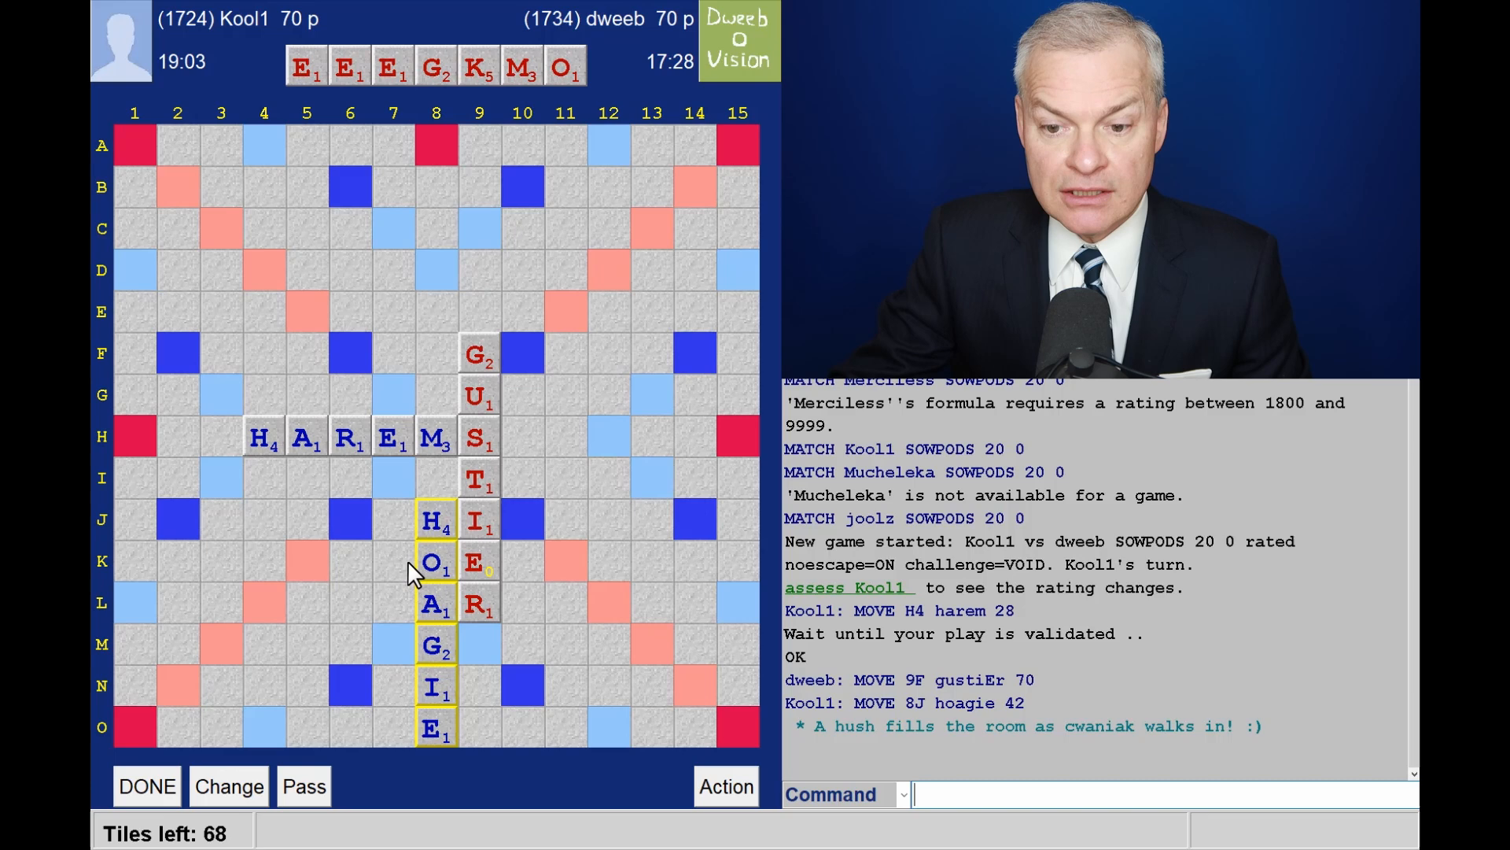
pyautogui.moveTo(520, 568)
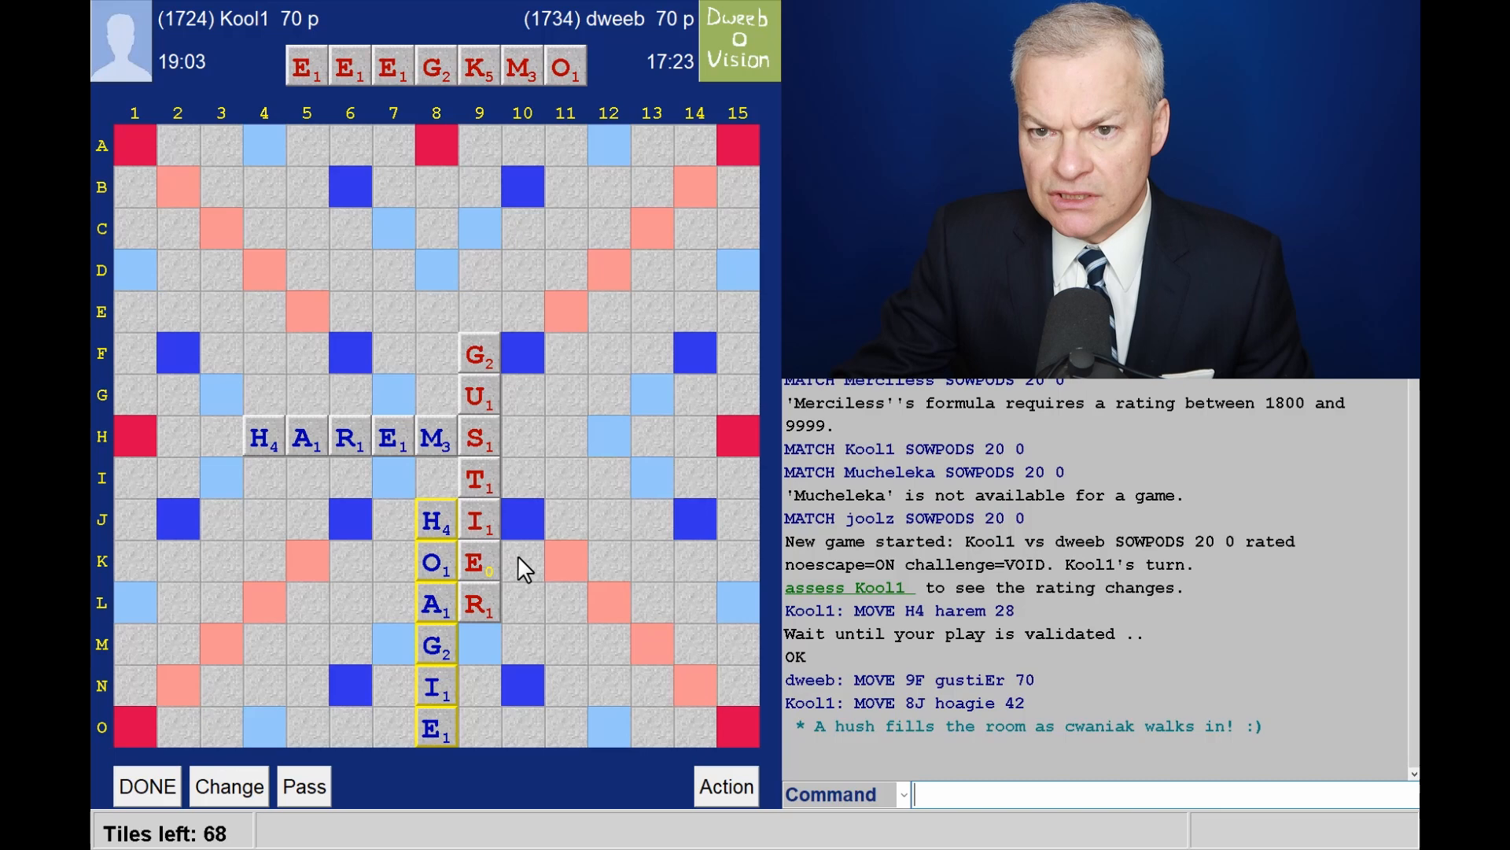
pyautogui.moveTo(491, 571)
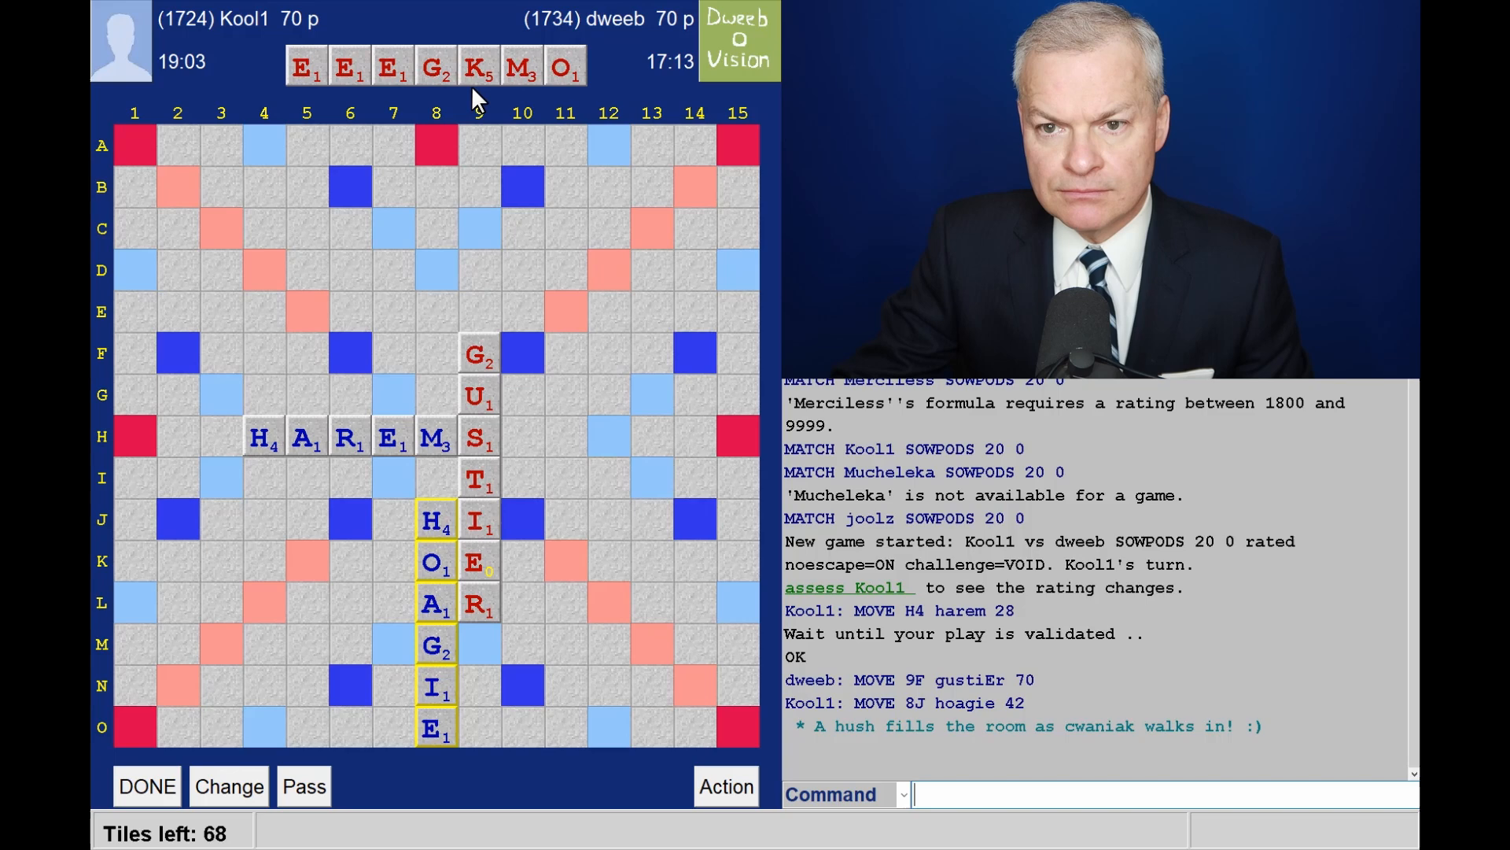
pyautogui.moveTo(421, 576)
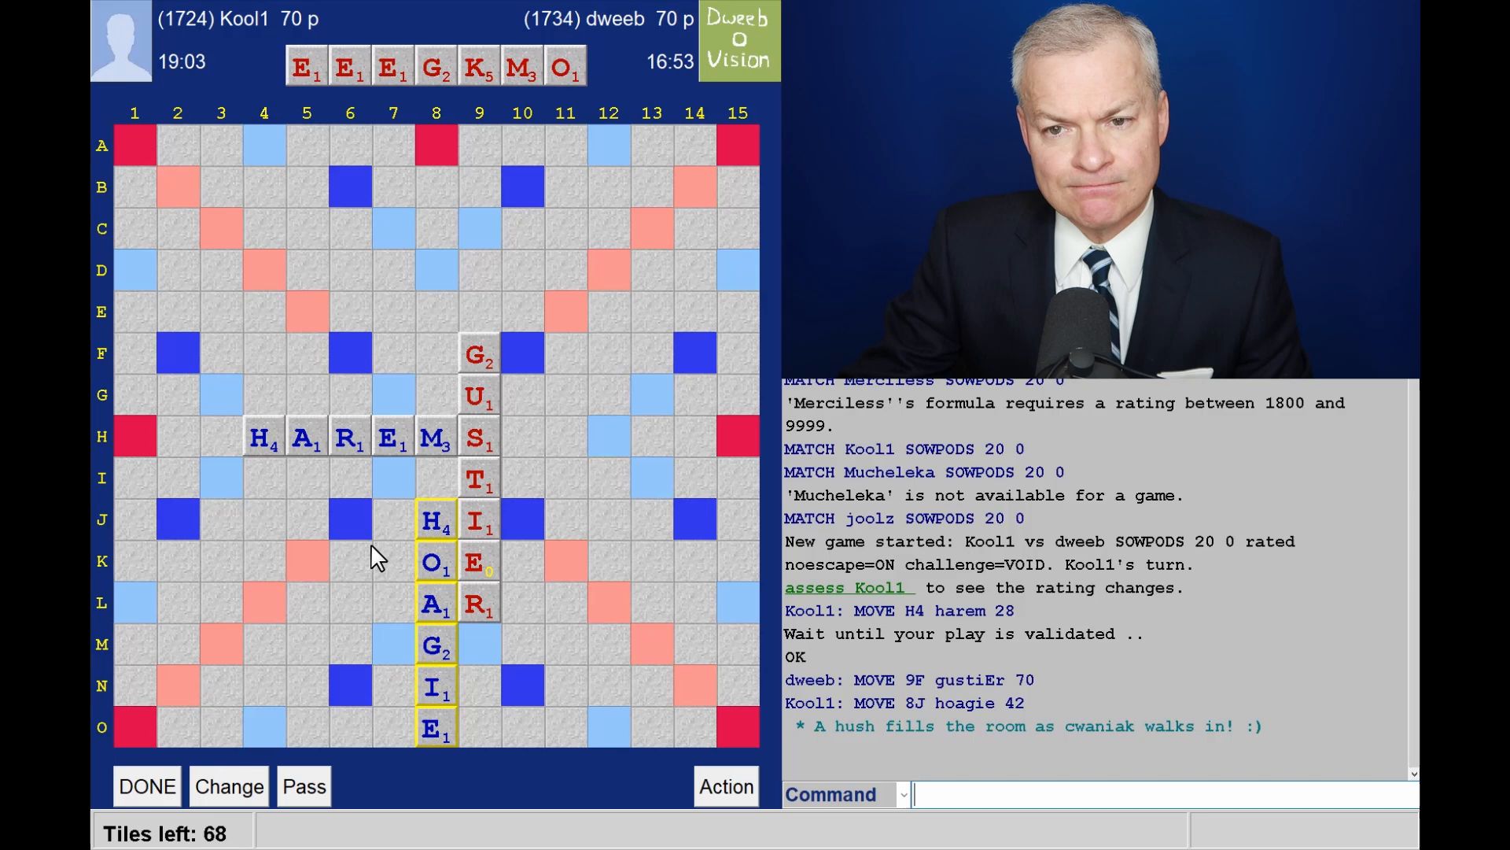
pyautogui.moveTo(562, 587)
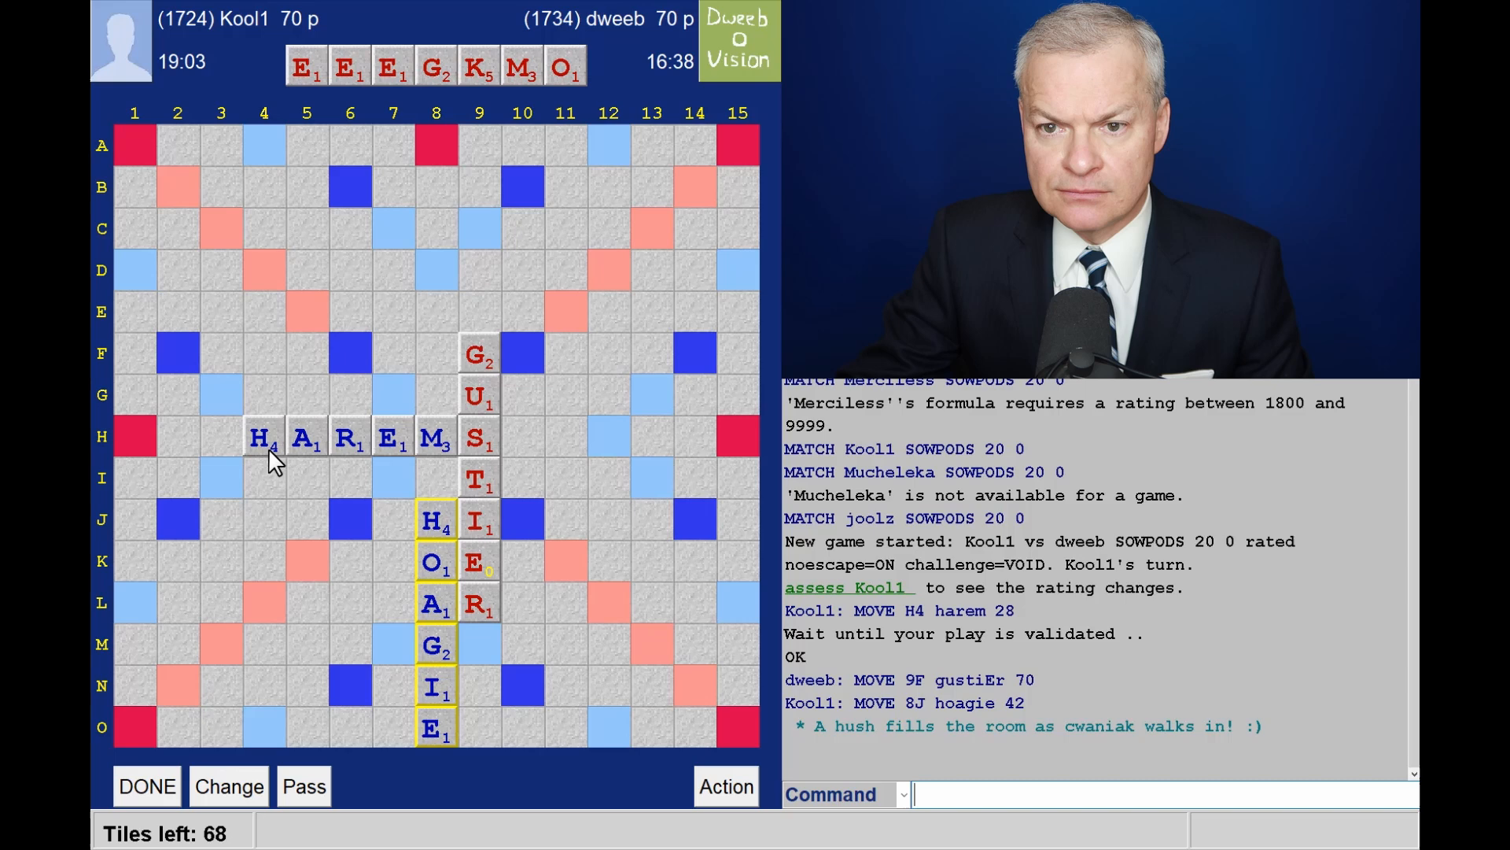
pyautogui.moveTo(312, 479)
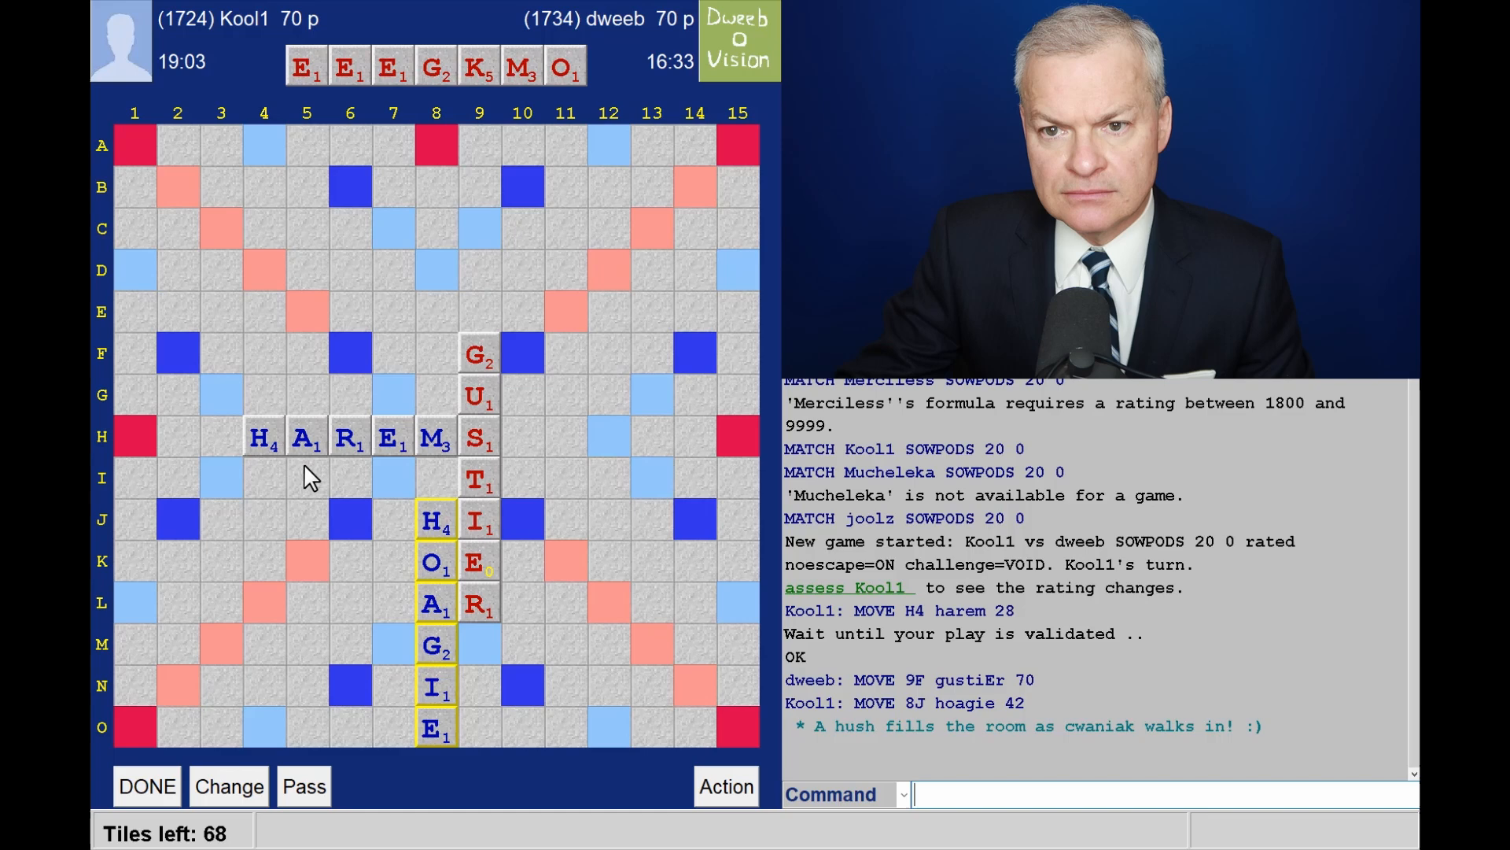
pyautogui.moveTo(236, 446)
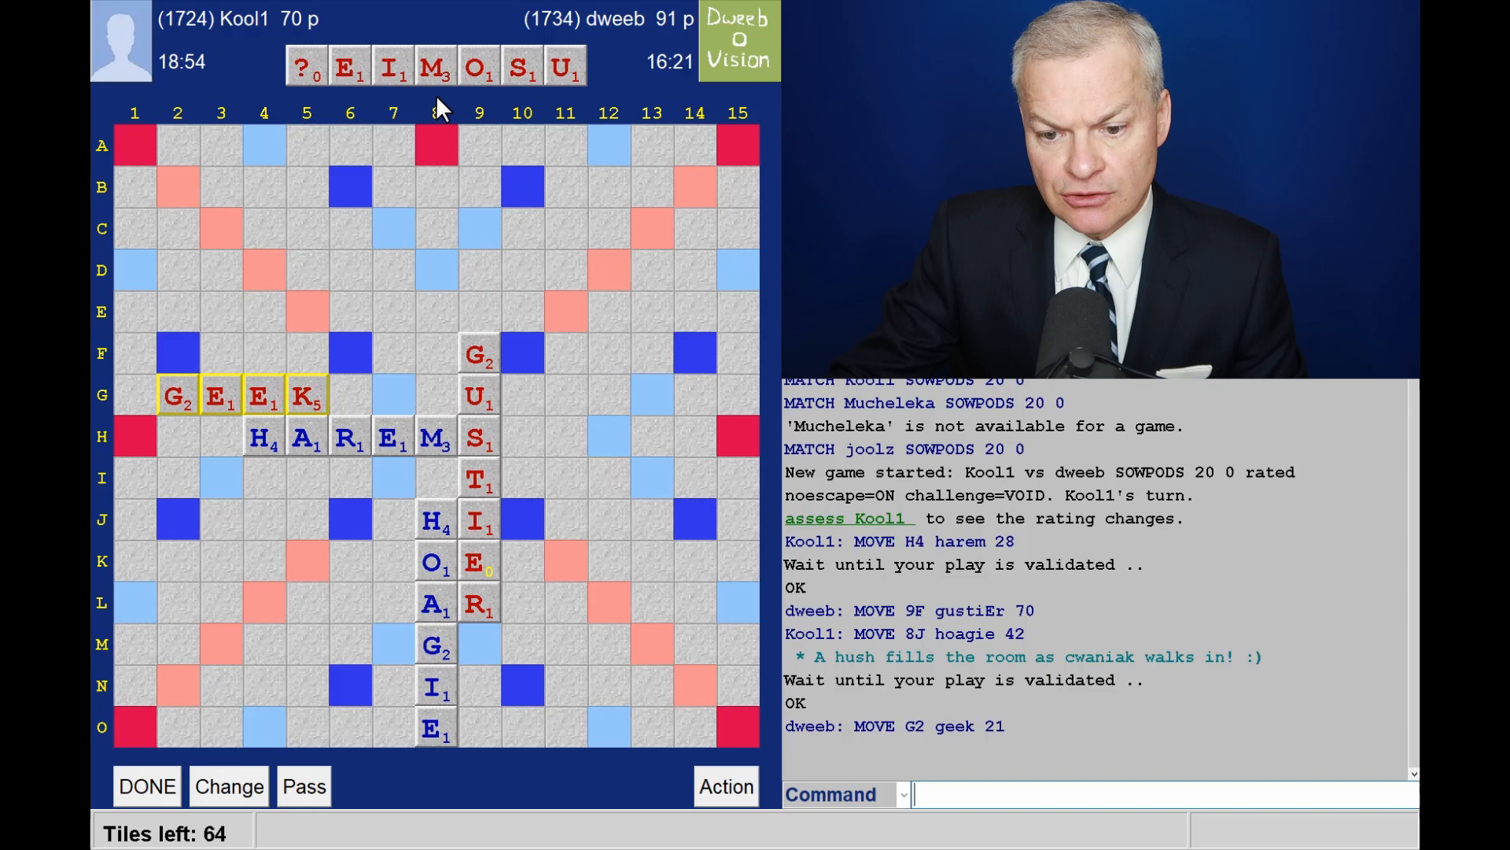
pyautogui.moveTo(545, 404)
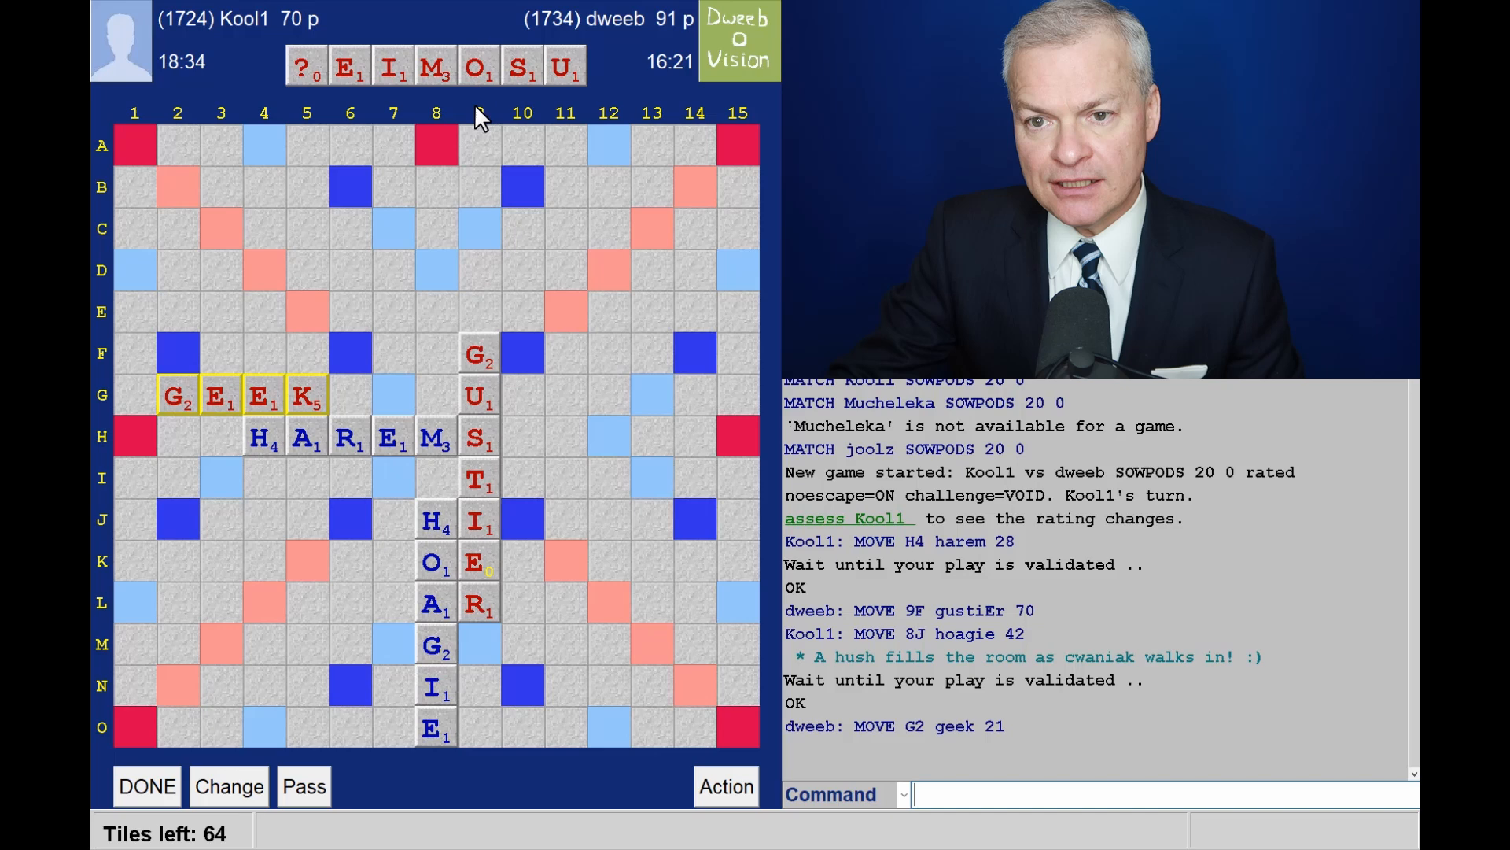
pyautogui.moveTo(368, 116)
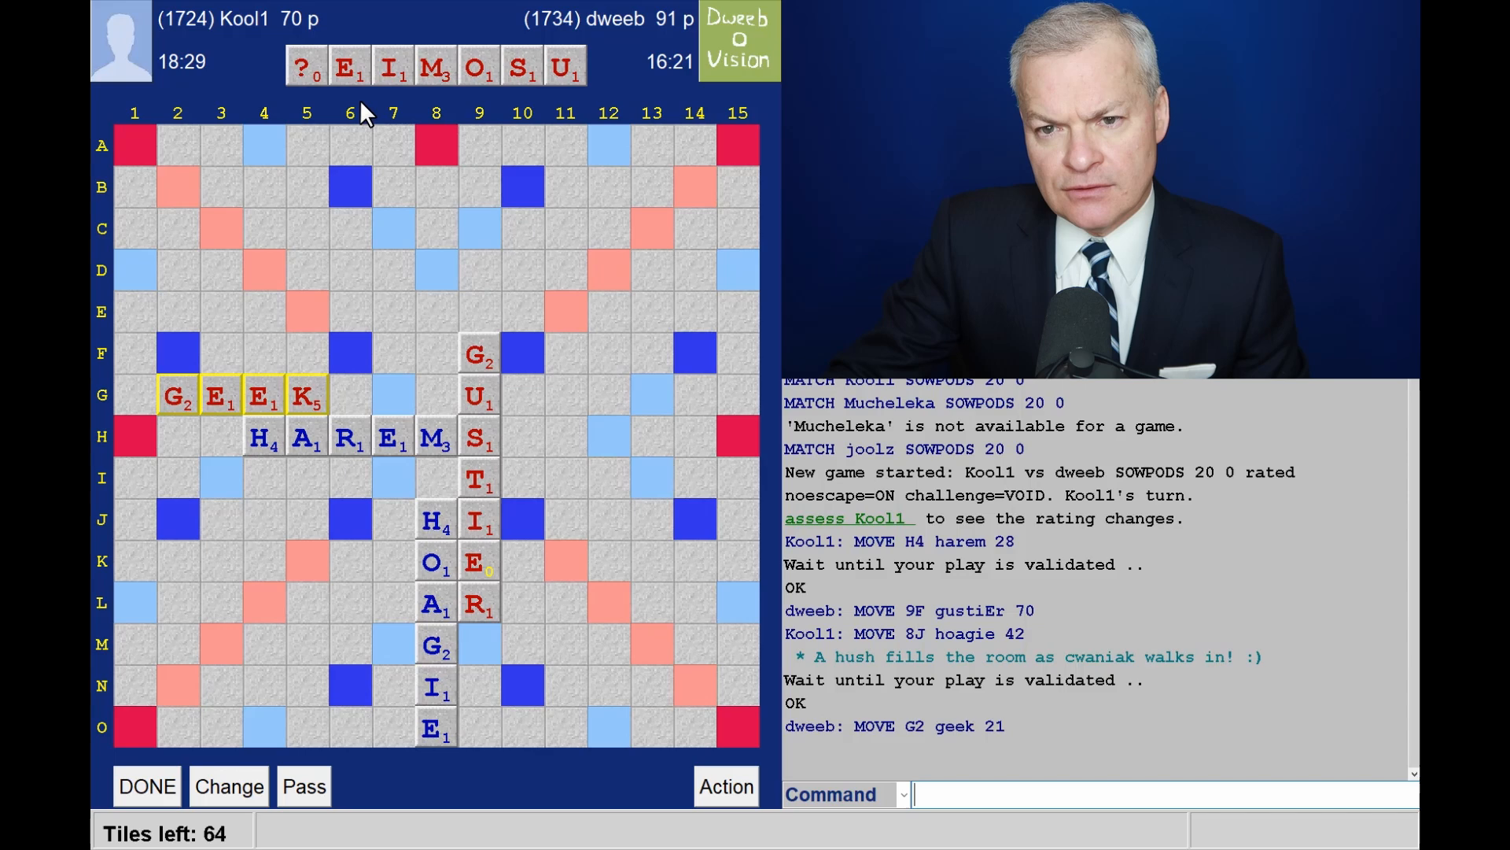
pyautogui.moveTo(383, 132)
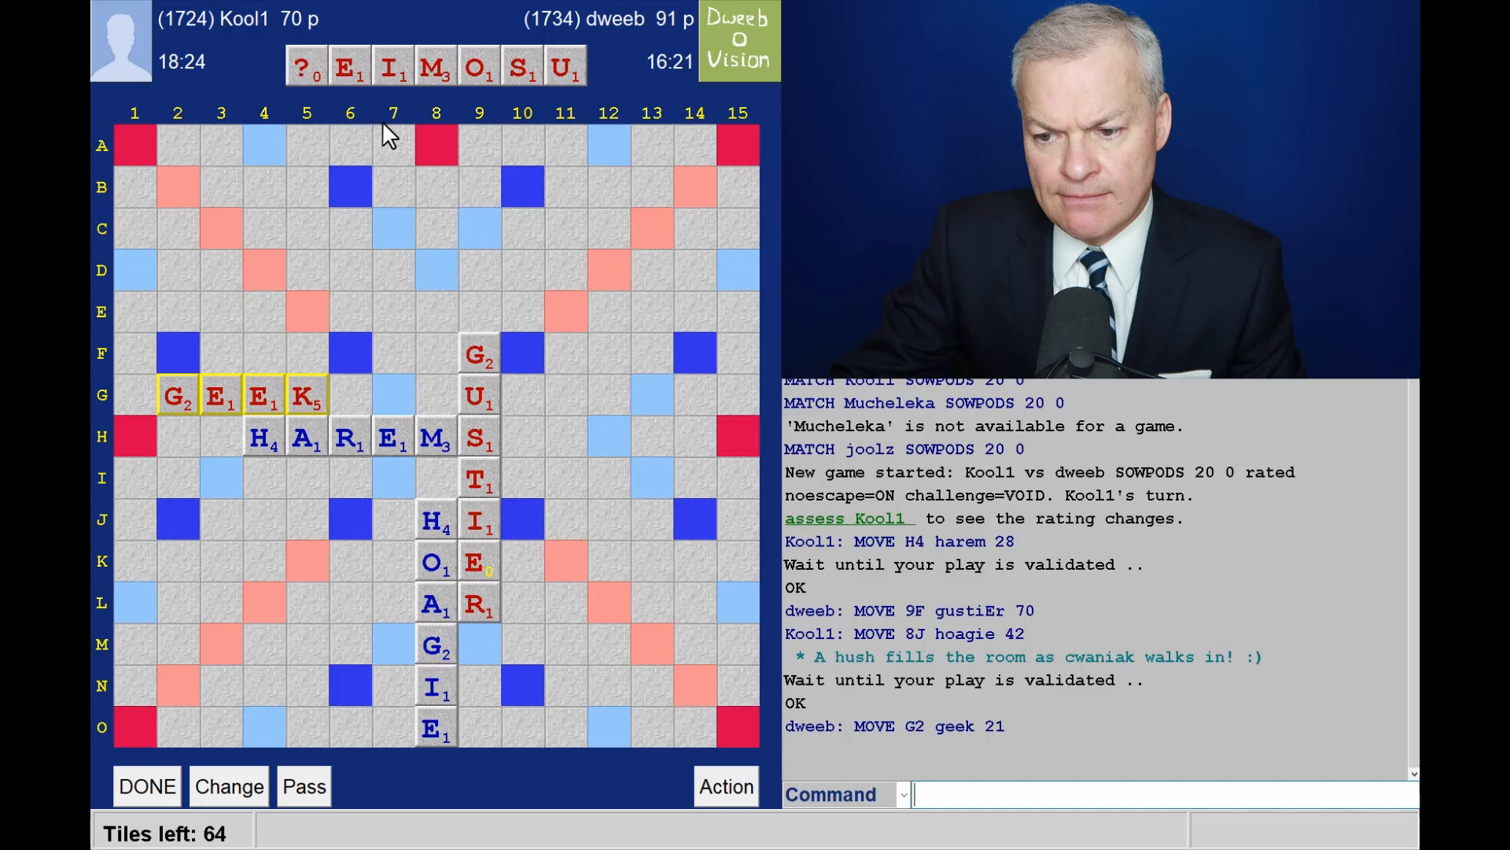
pyautogui.moveTo(404, 93)
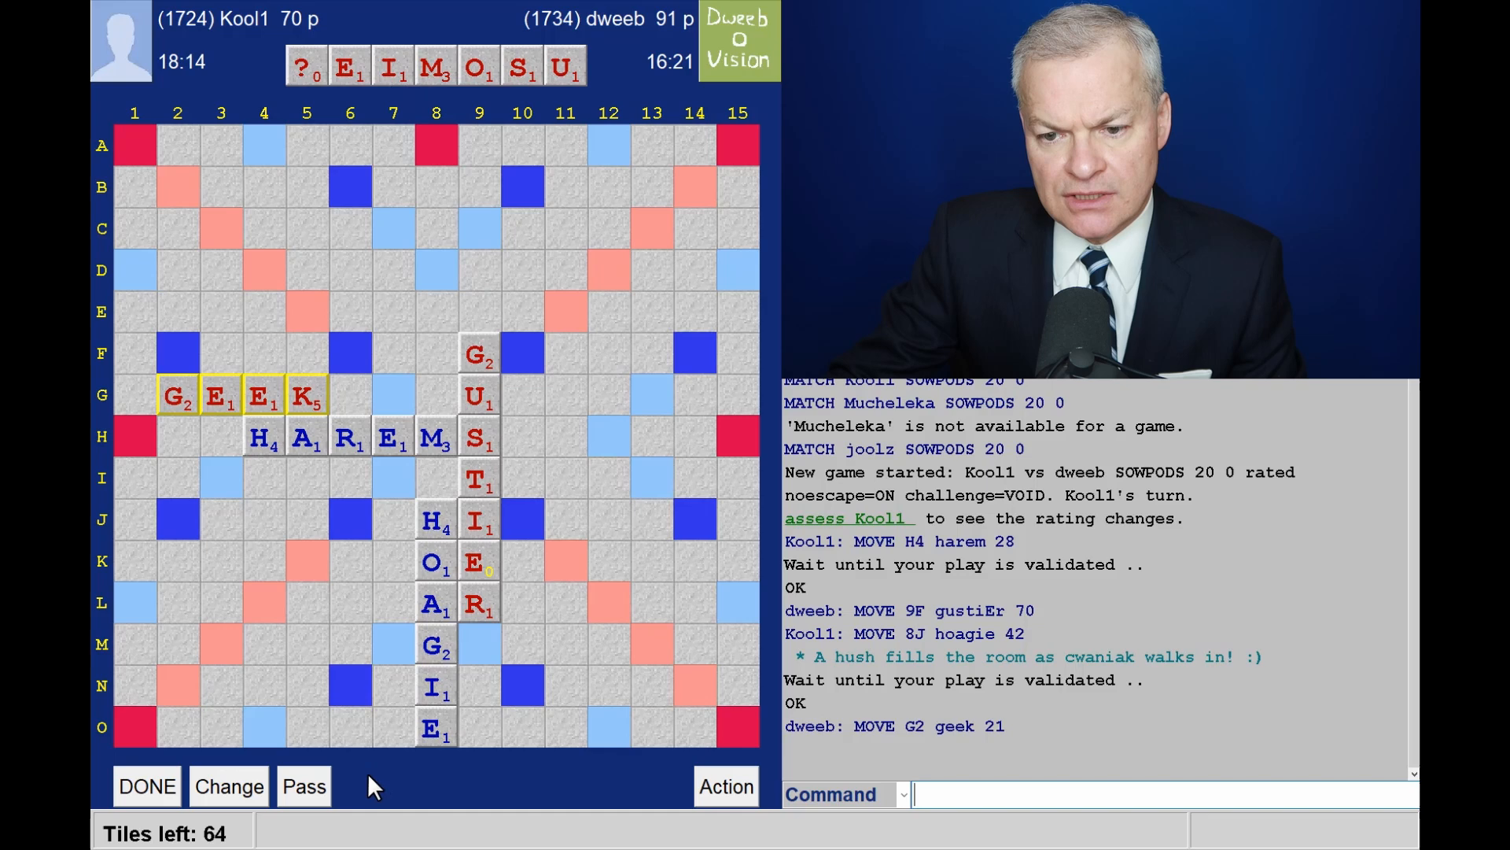
pyautogui.moveTo(334, 465)
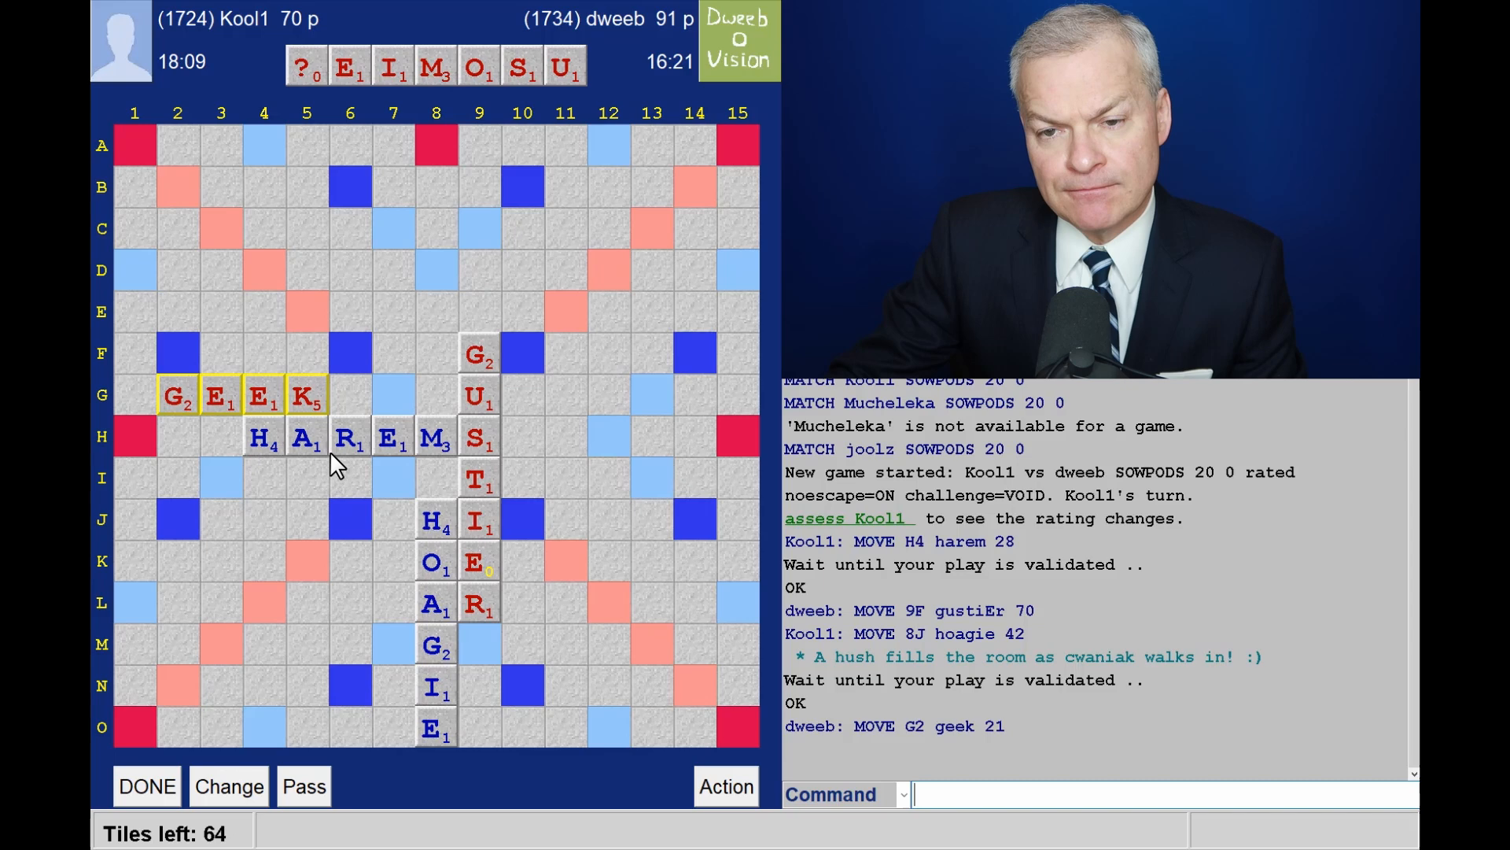
pyautogui.moveTo(472, 273)
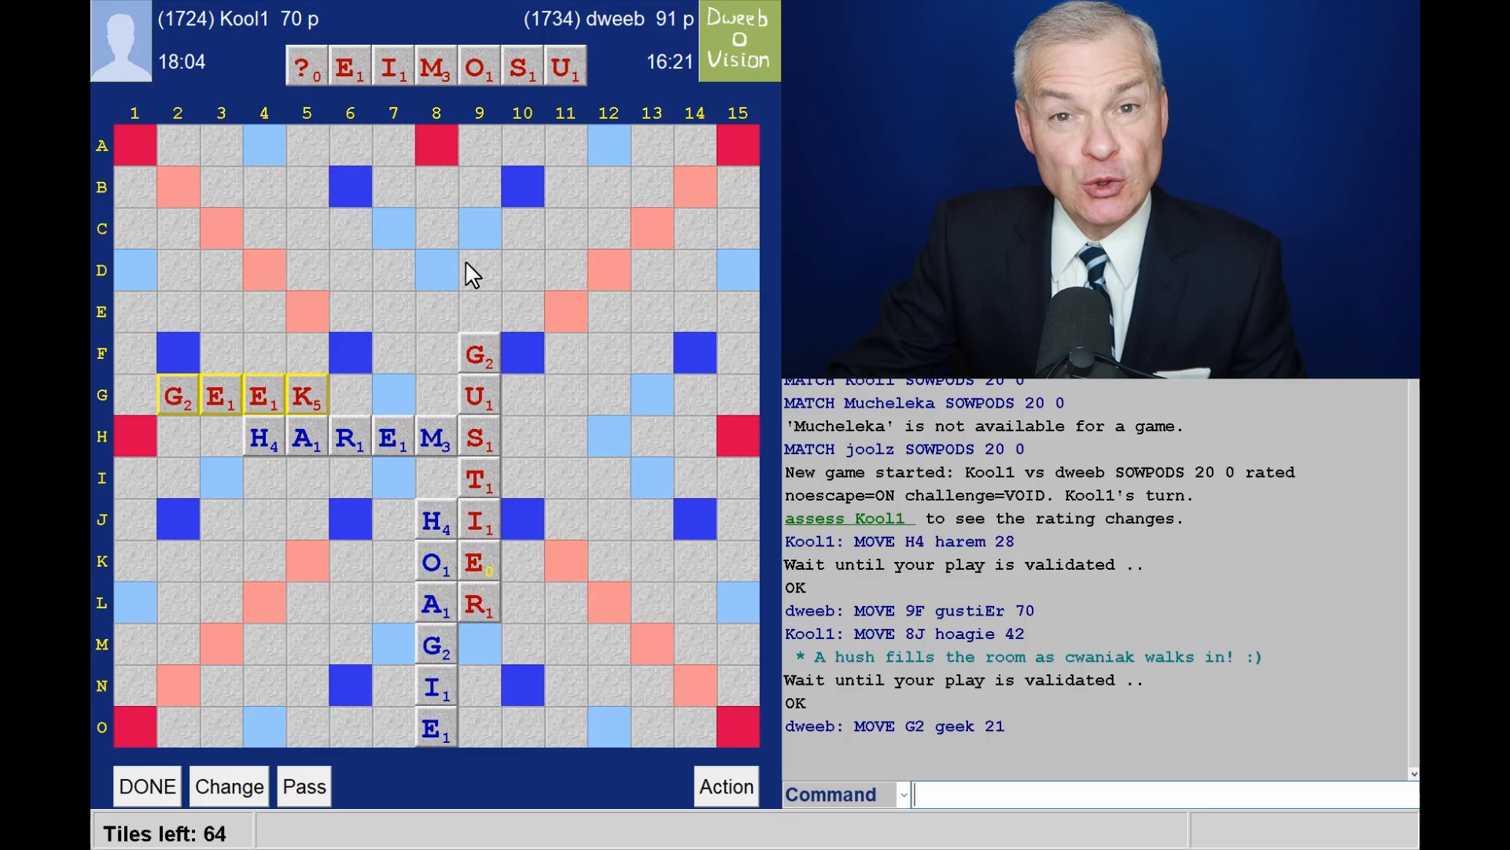
pyautogui.moveTo(462, 668)
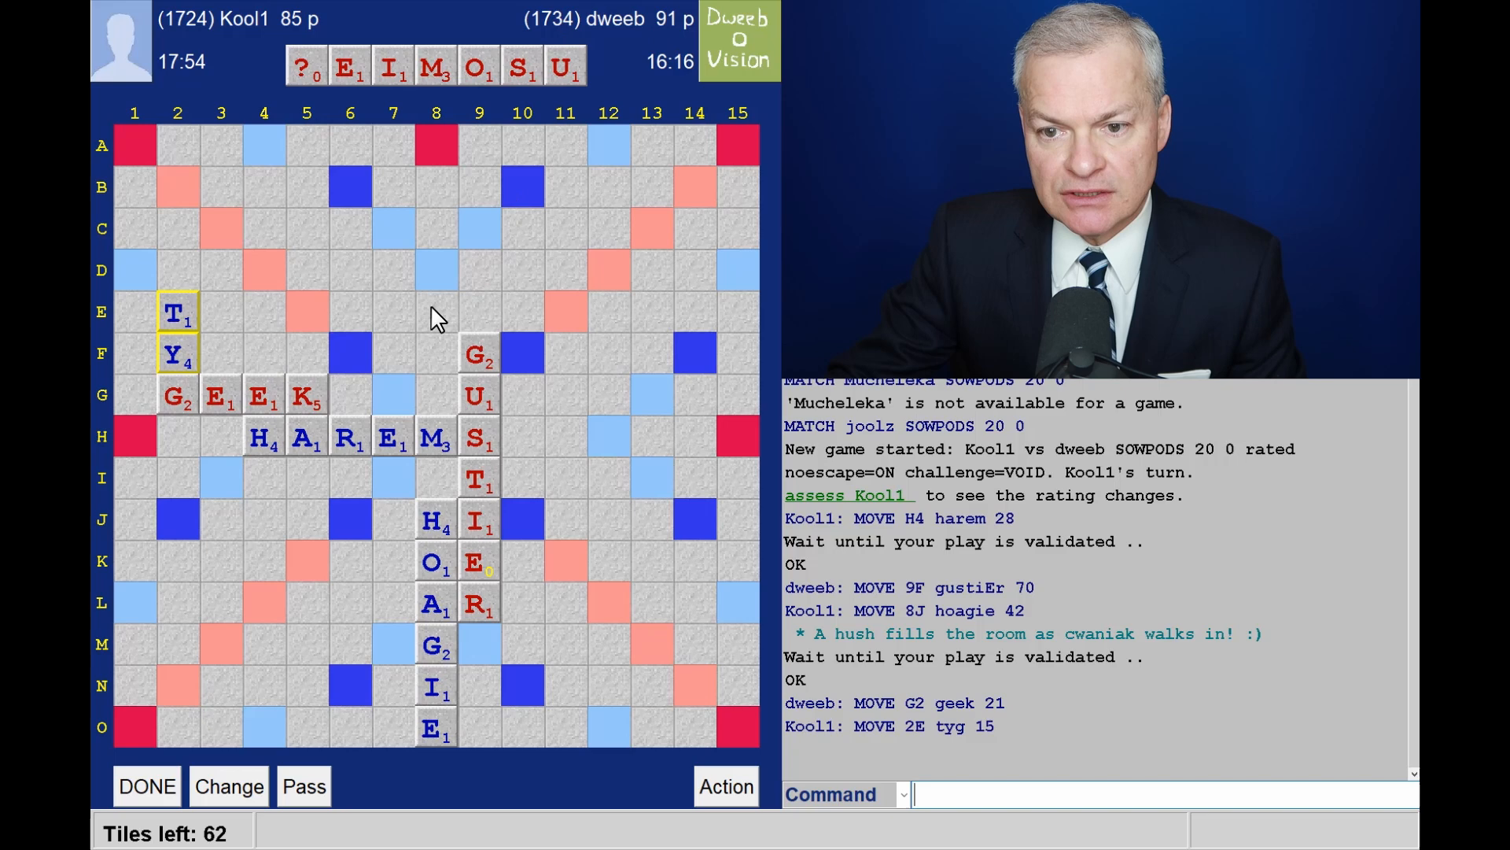
pyautogui.moveTo(491, 279)
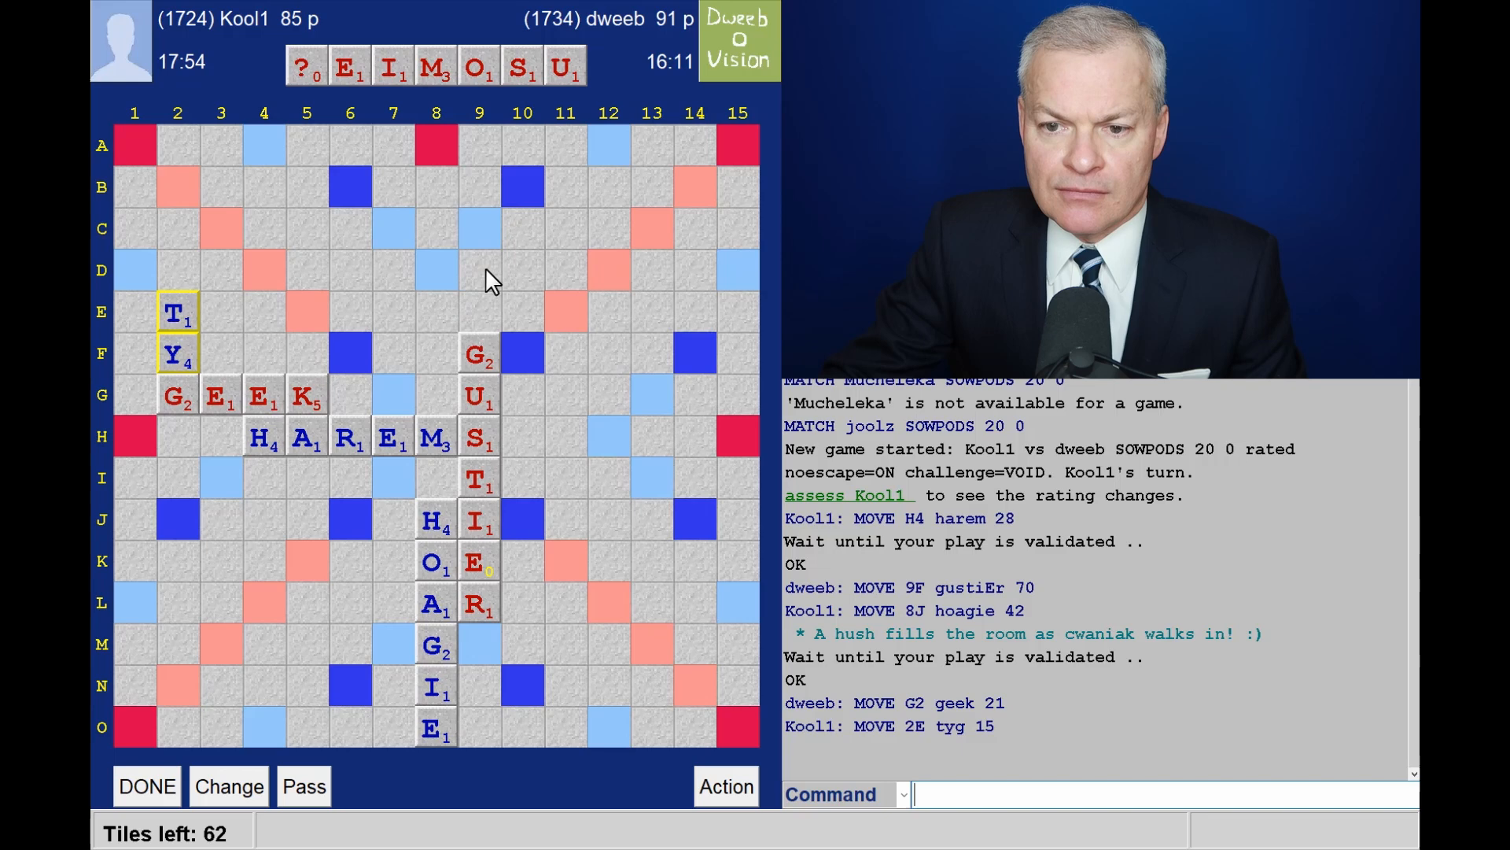
pyautogui.moveTo(545, 325)
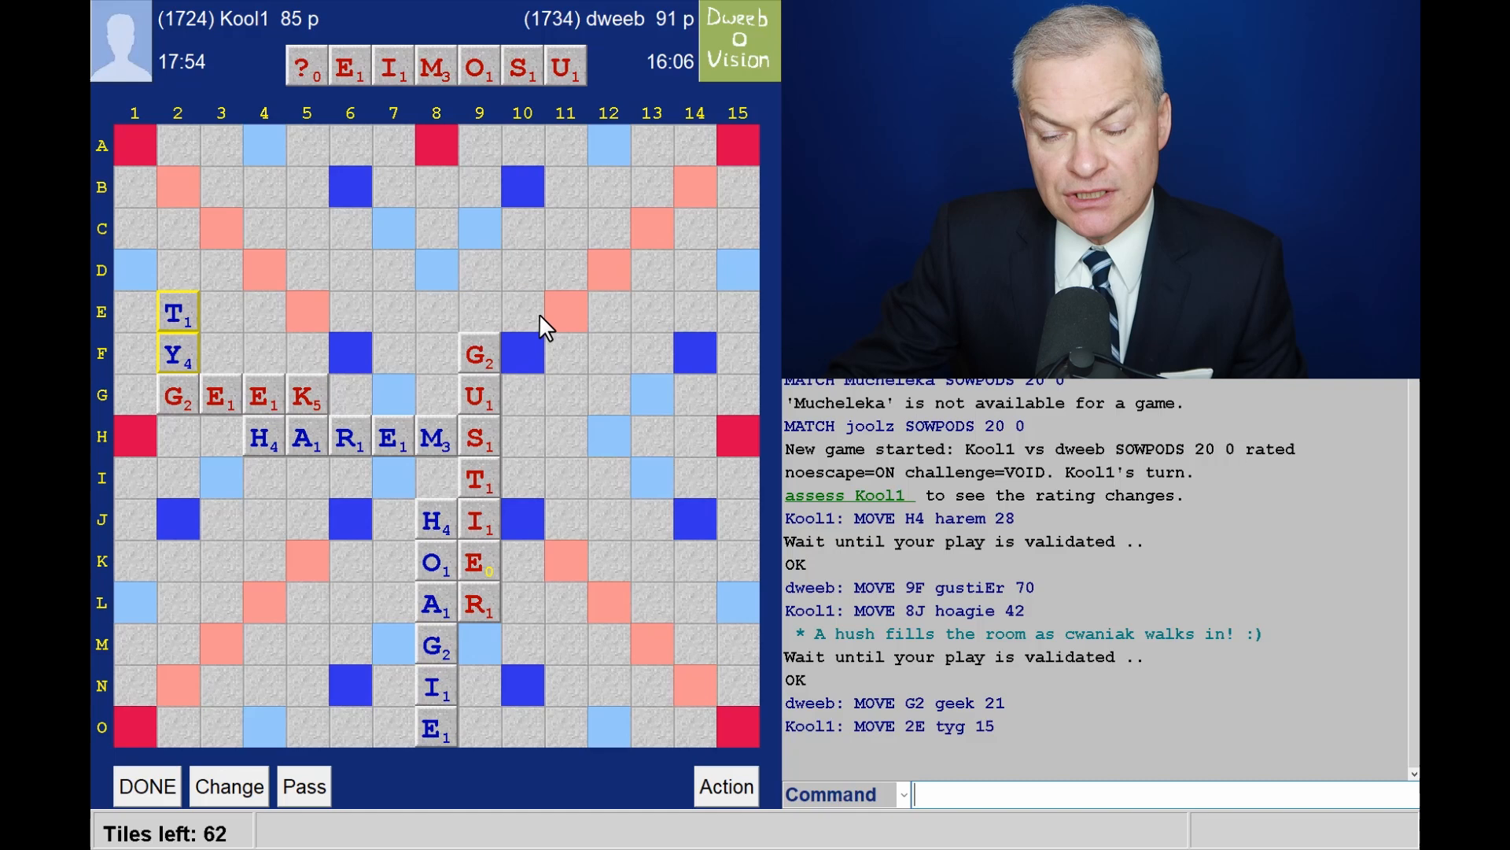
pyautogui.moveTo(681, 137)
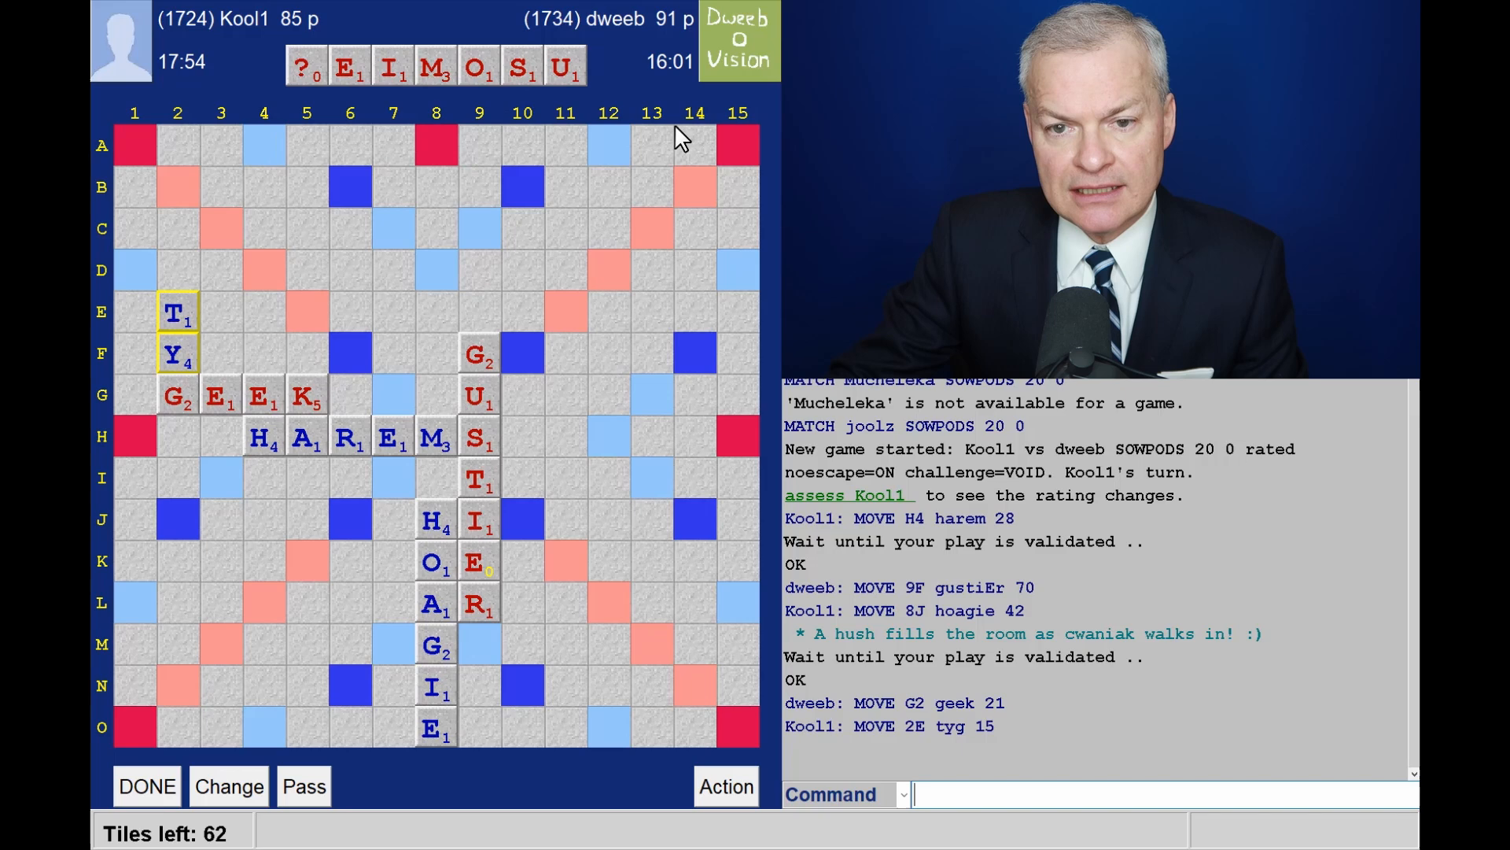
pyautogui.moveTo(655, 303)
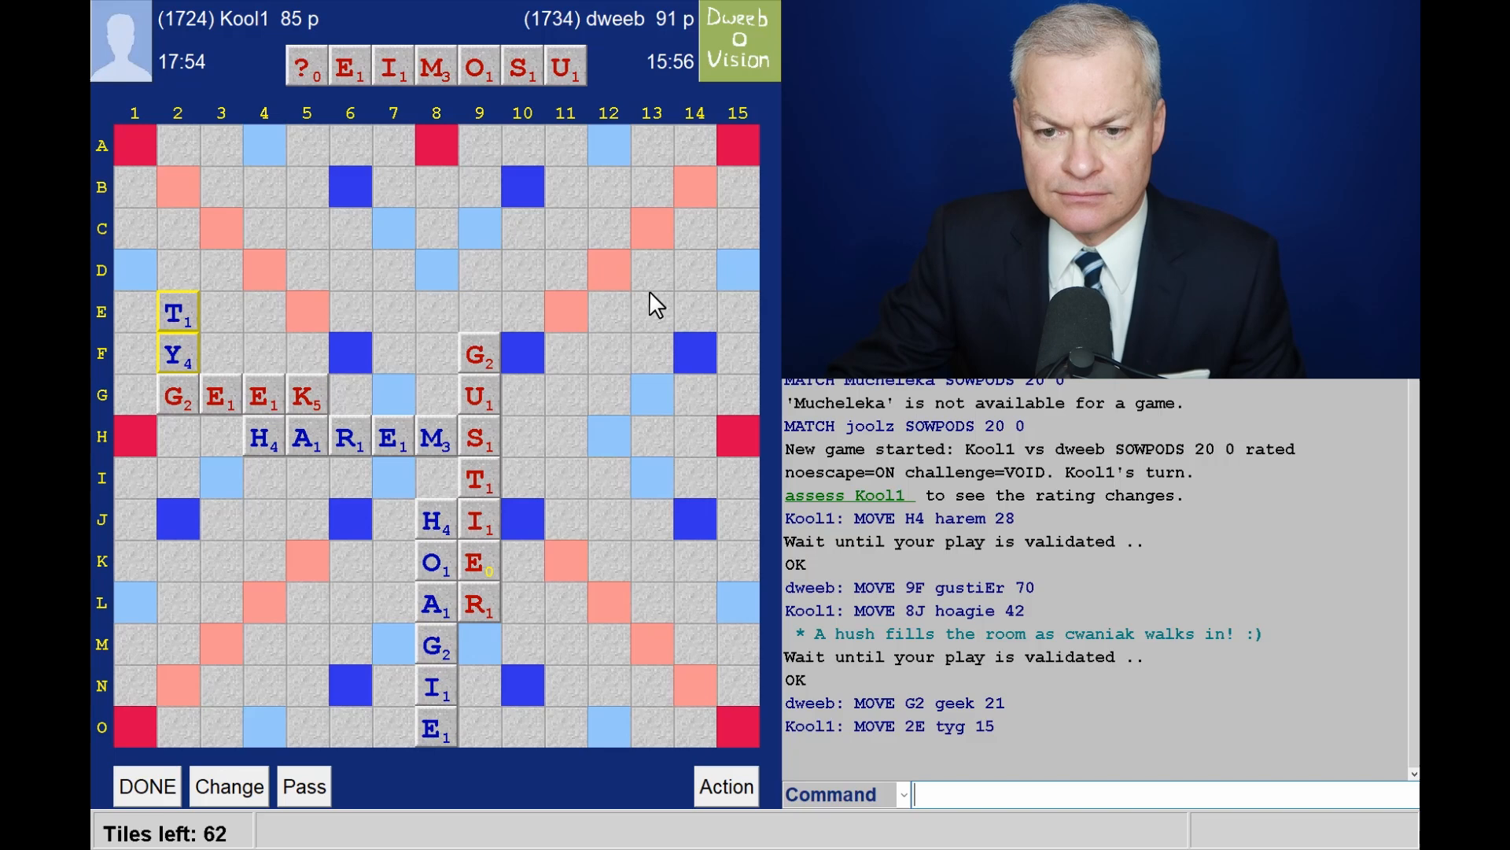
pyautogui.moveTo(400, 462)
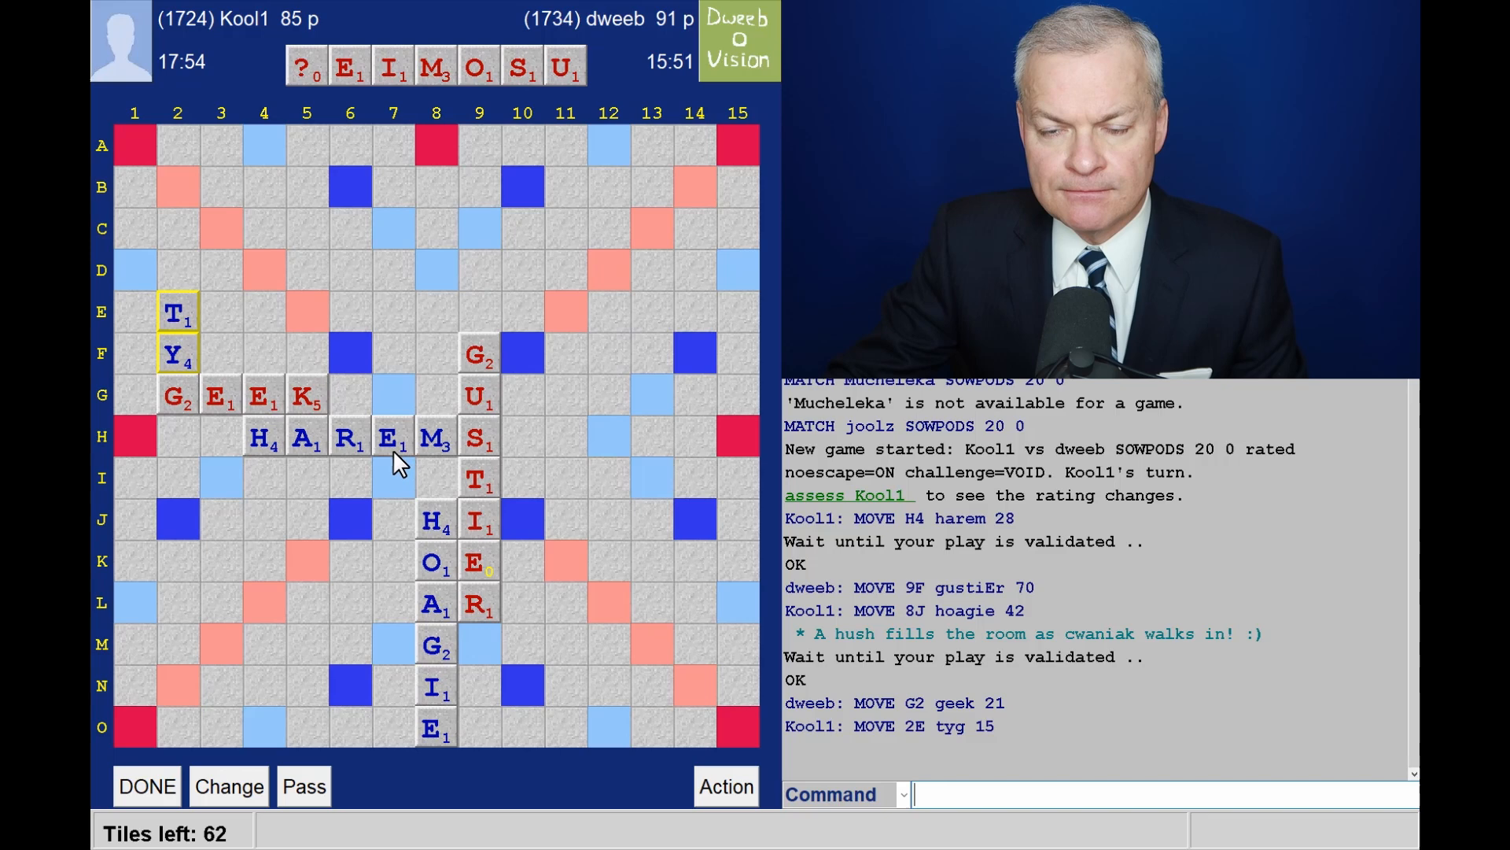
pyautogui.moveTo(318, 456)
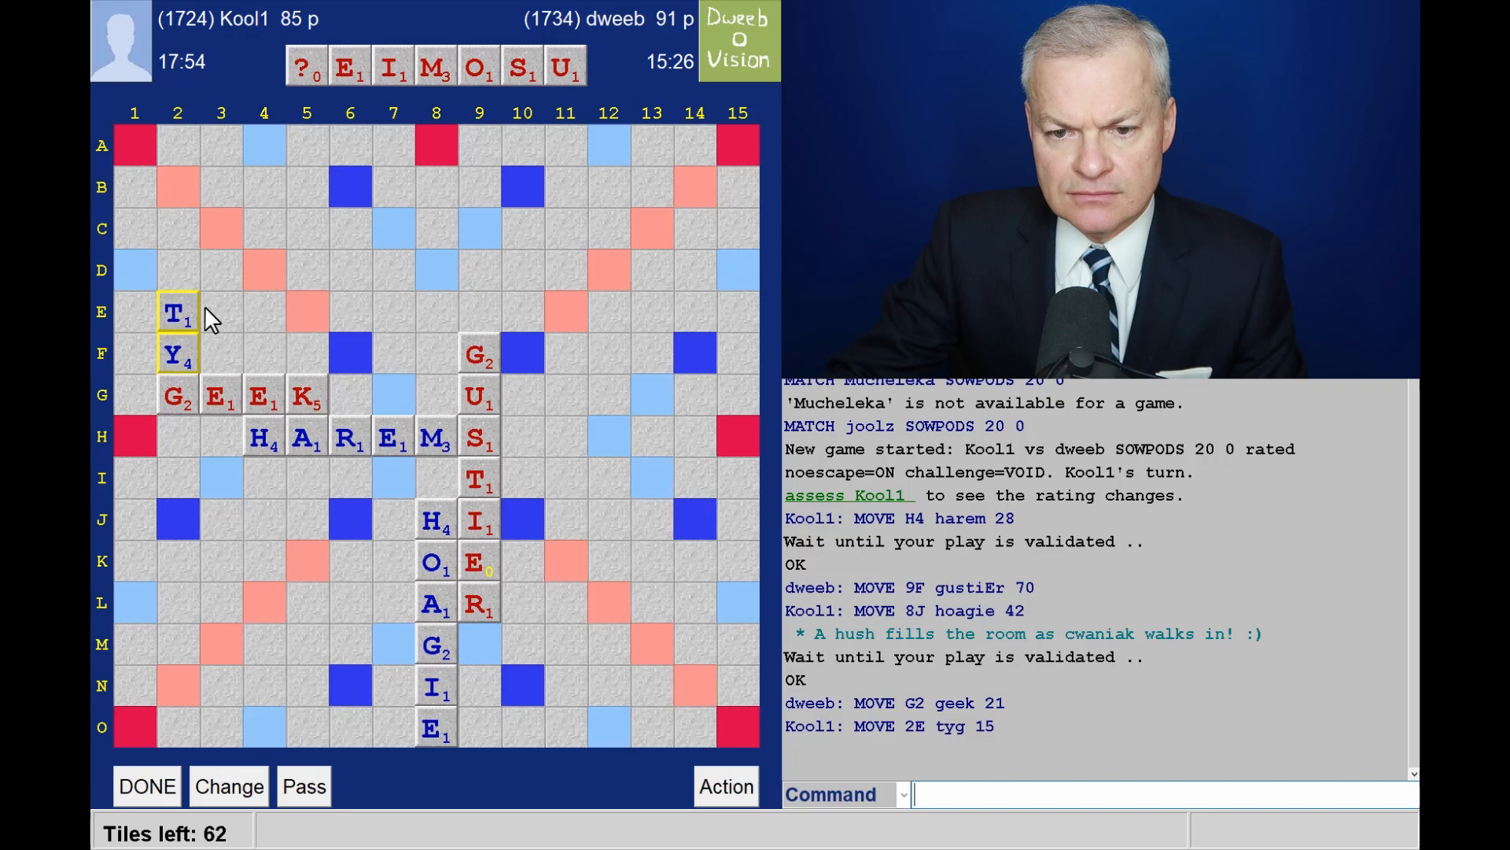
pyautogui.moveTo(345, 505)
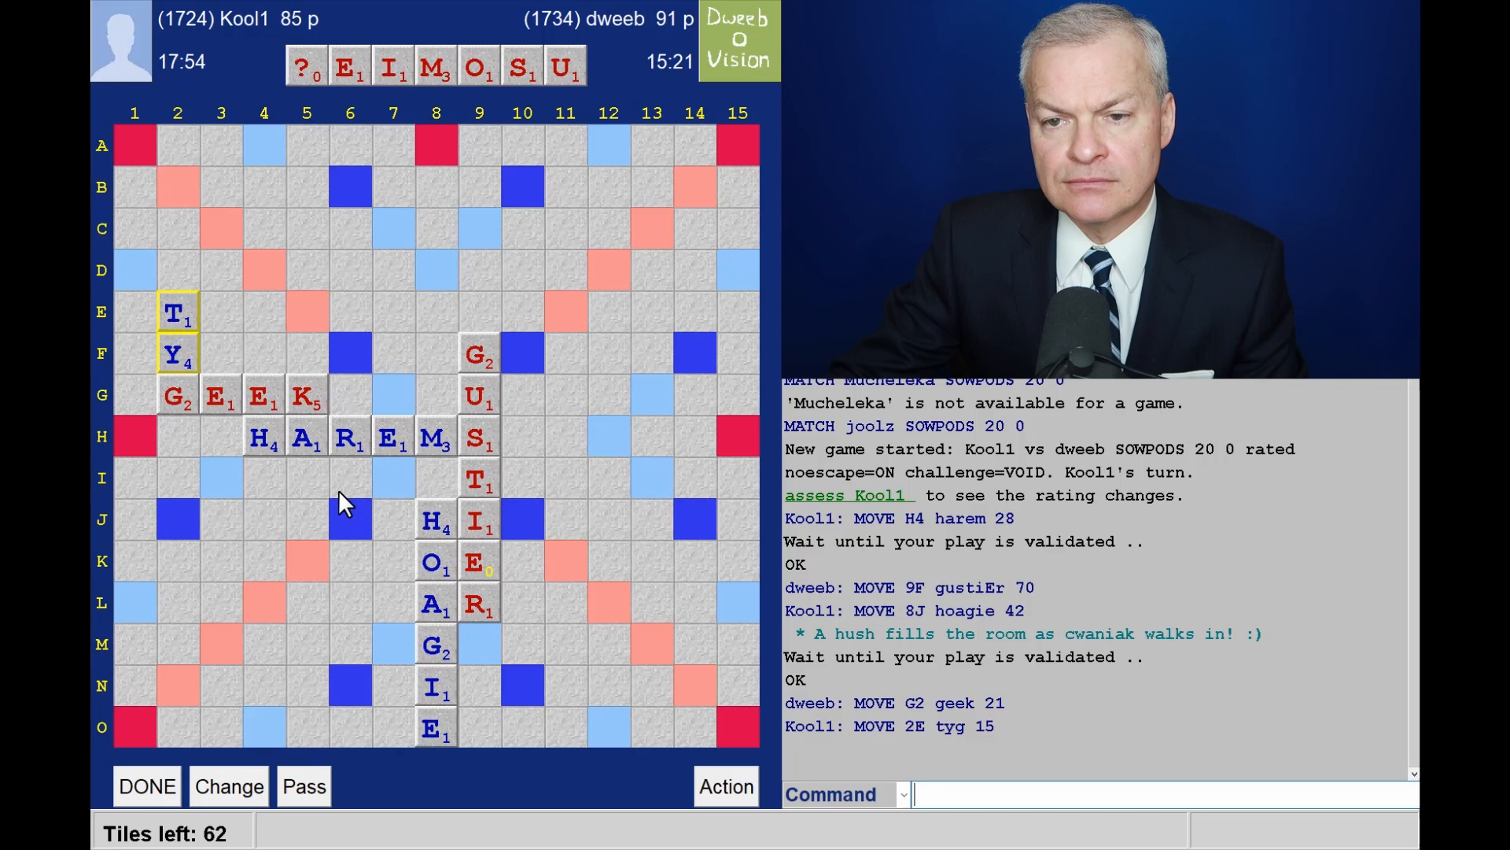
pyautogui.moveTo(356, 484)
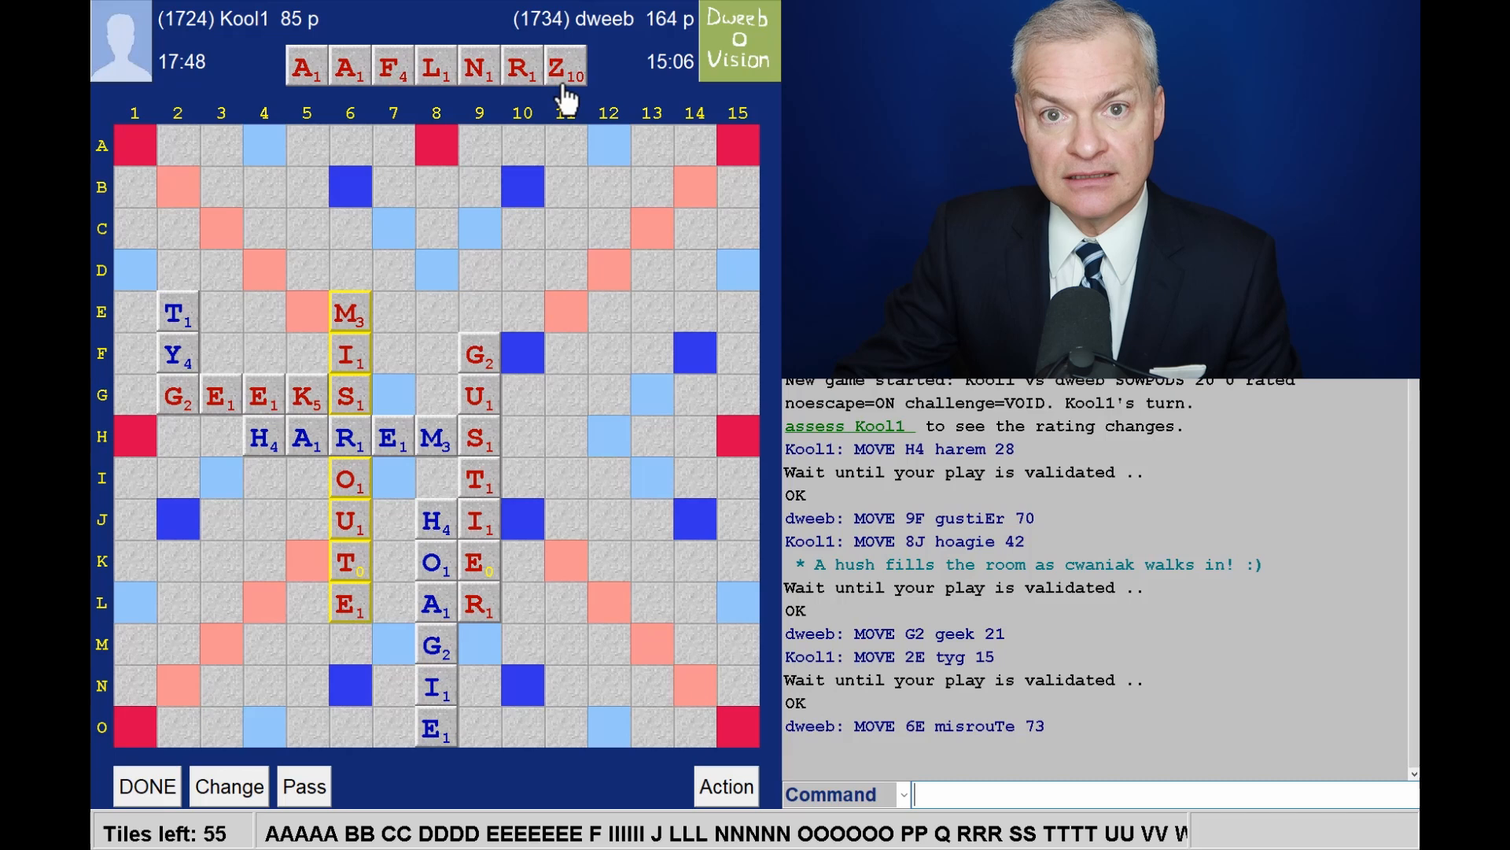
pyautogui.moveTo(661, 302)
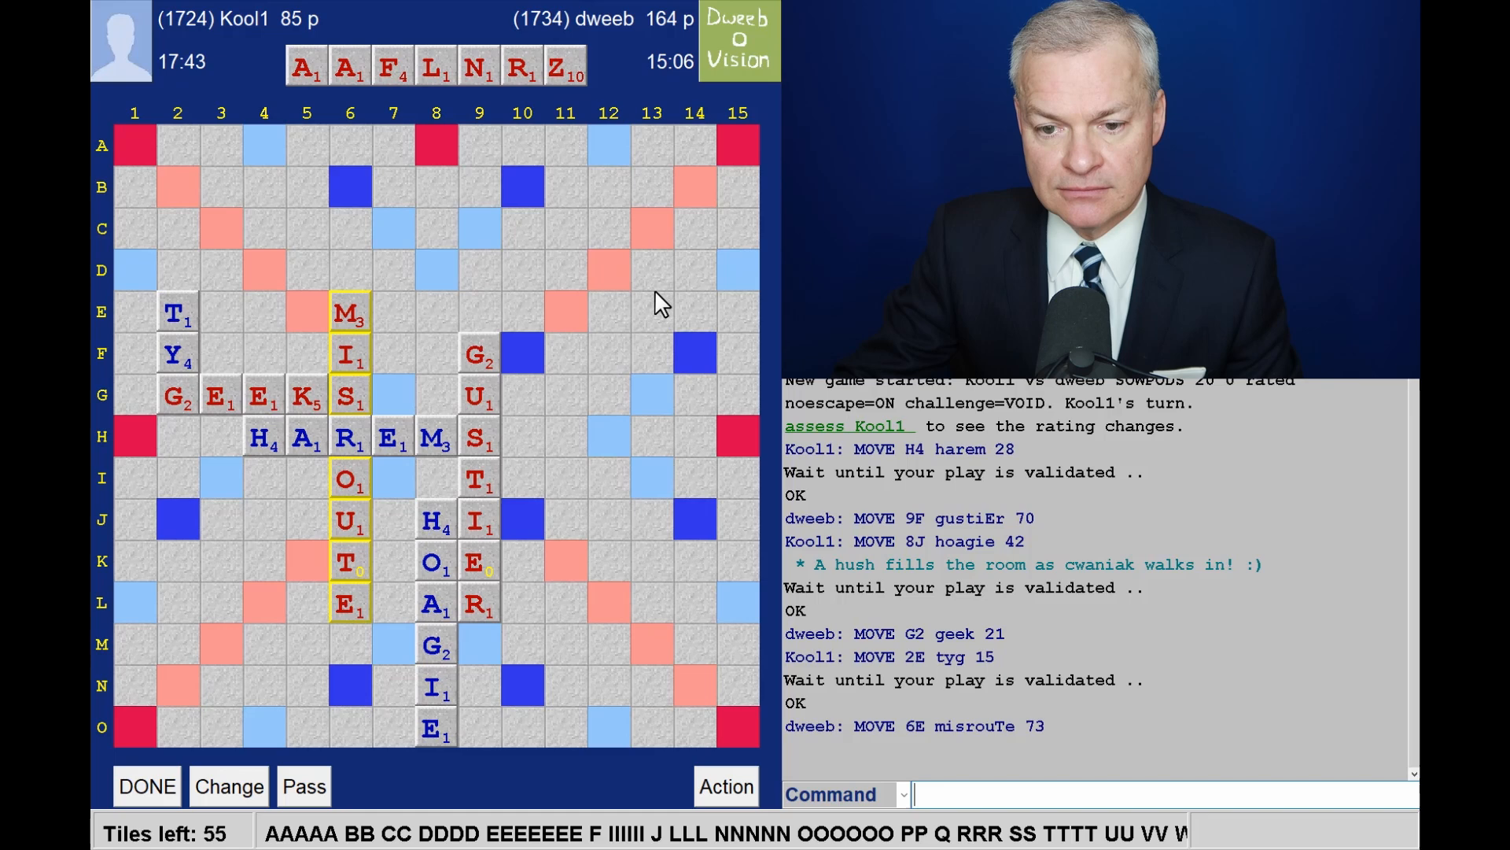
pyautogui.moveTo(142, 280)
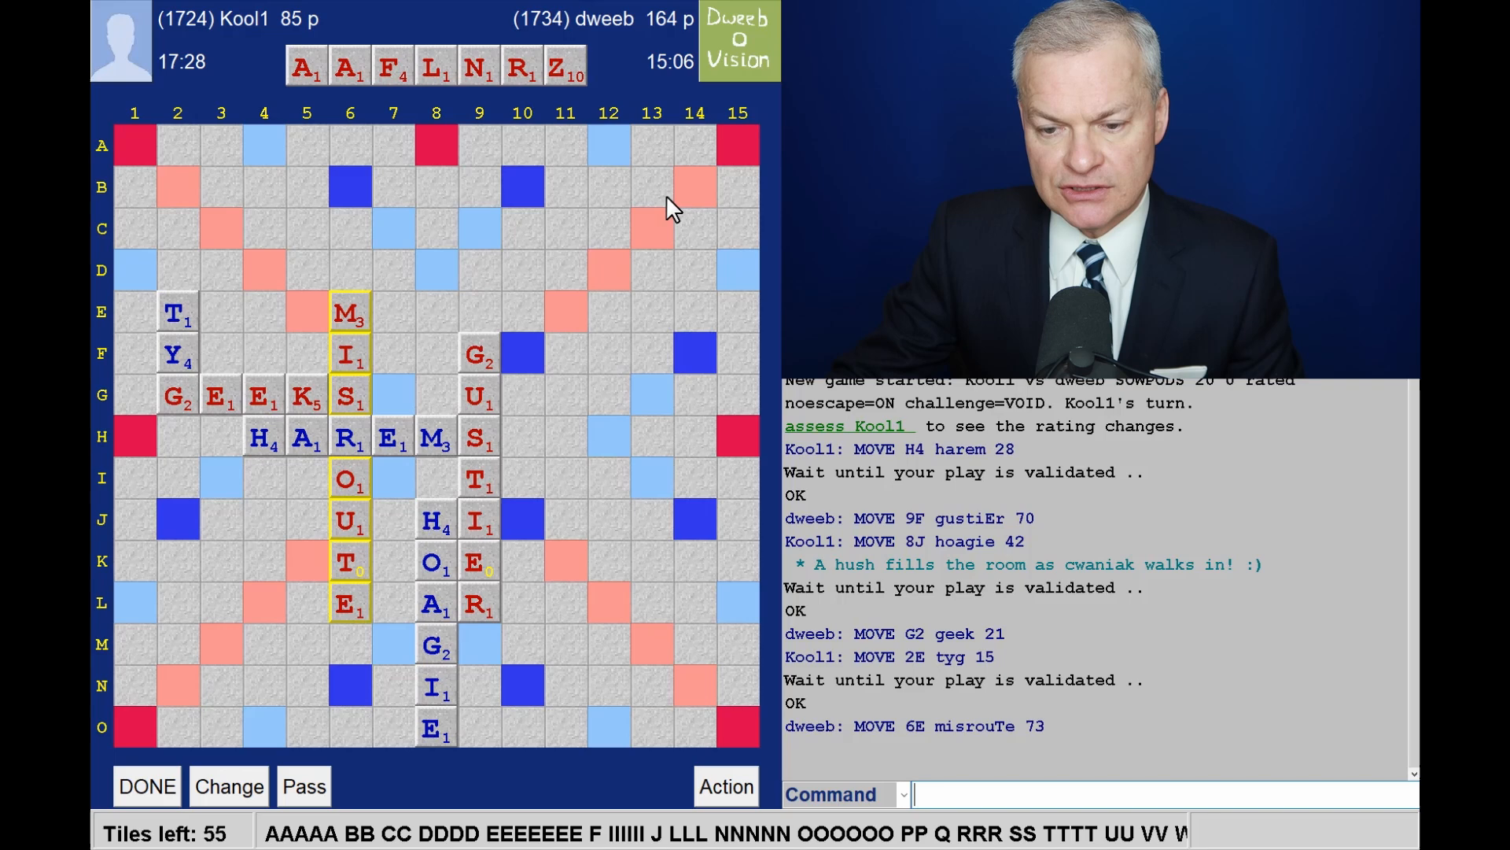
pyautogui.moveTo(523, 613)
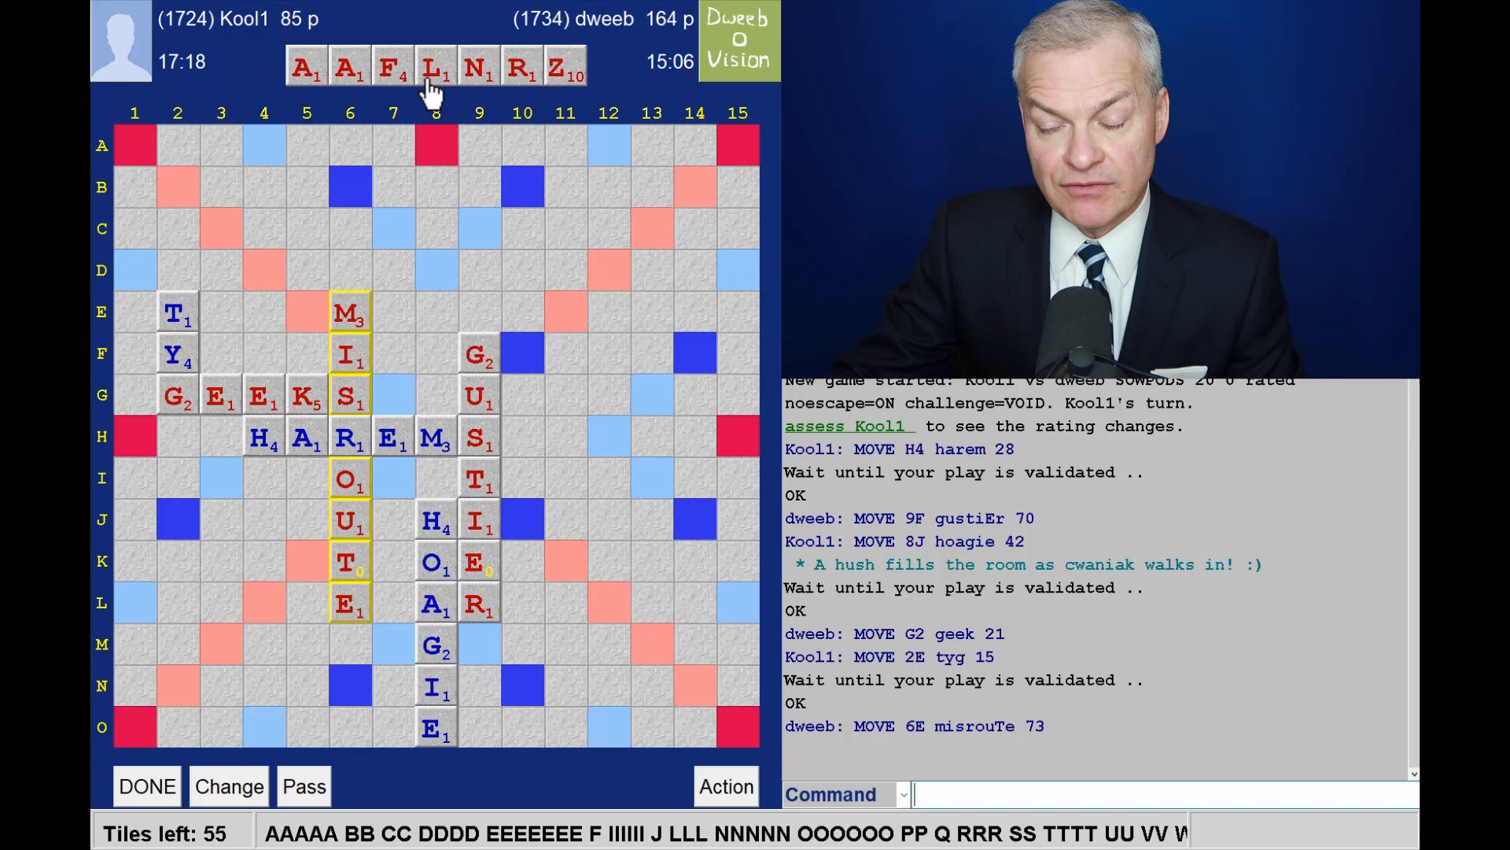
# Step: Step forward to Kool1's CLEVE from L2 for 20, making it 164–105
pyautogui.click(147, 785)
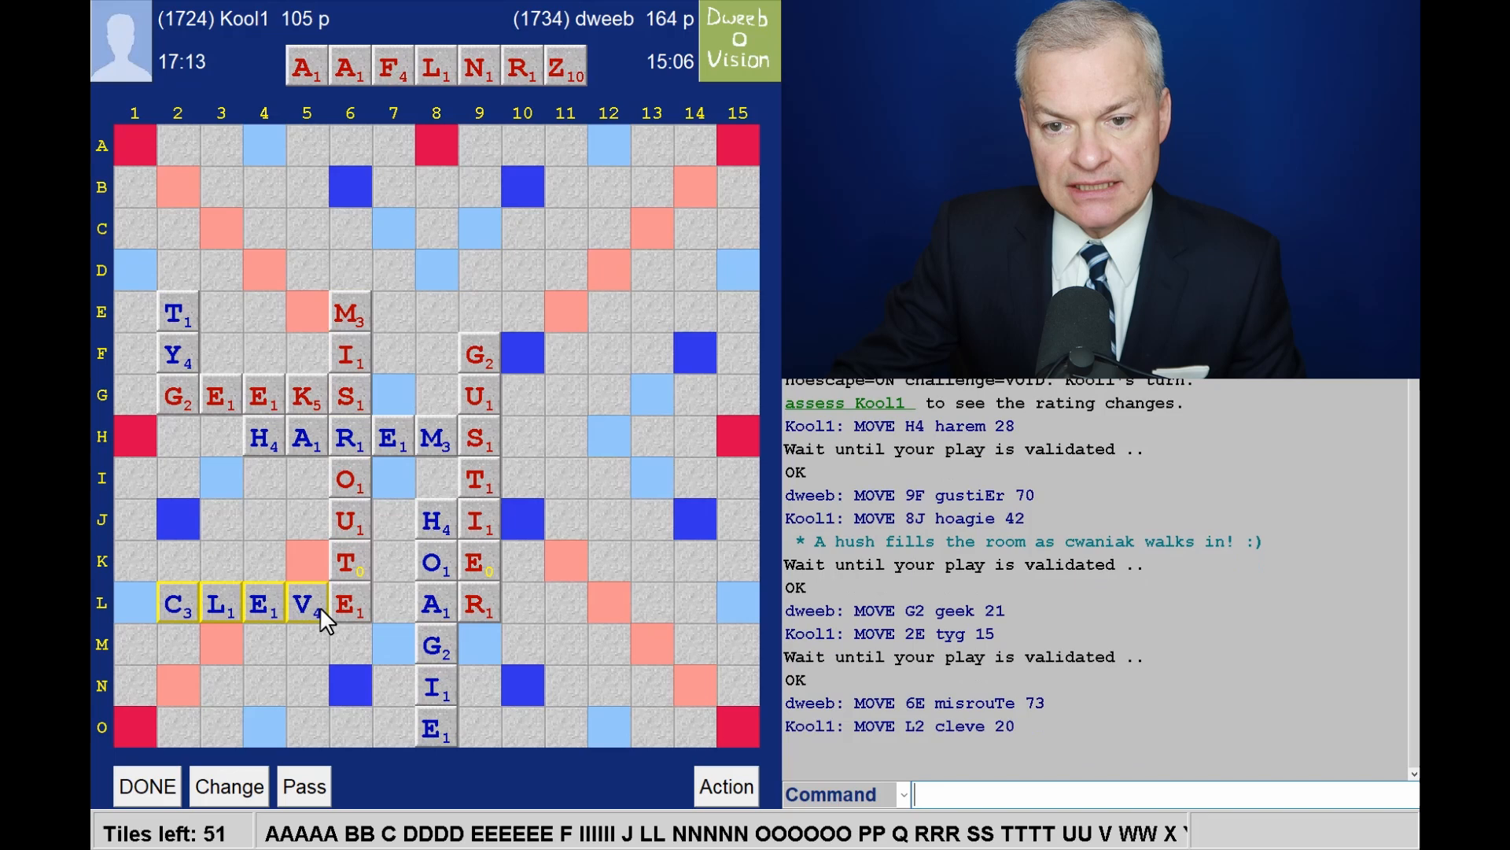
pyautogui.moveTo(192, 530)
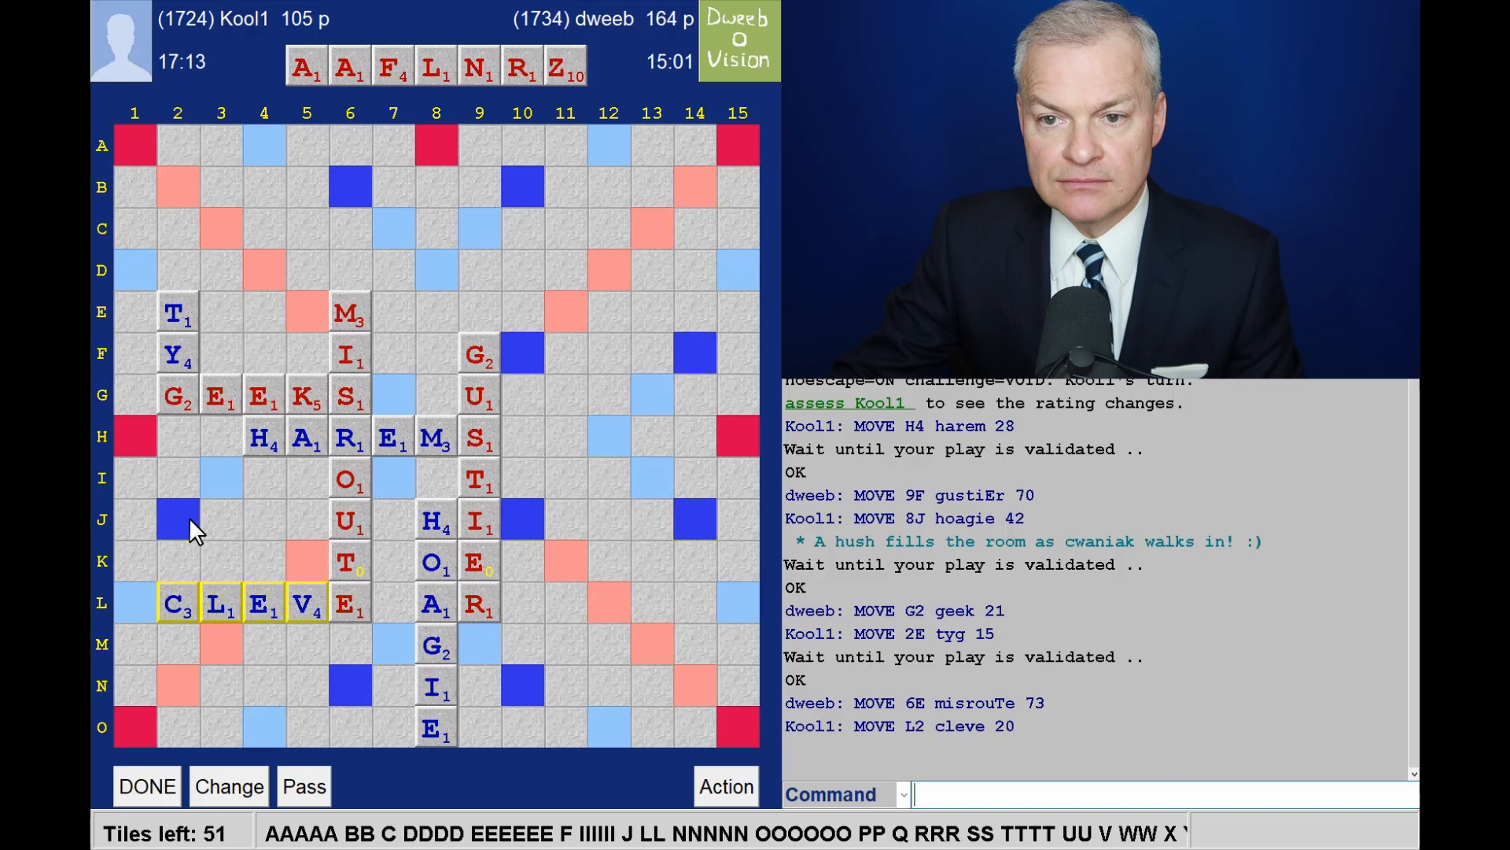
pyautogui.moveTo(171, 546)
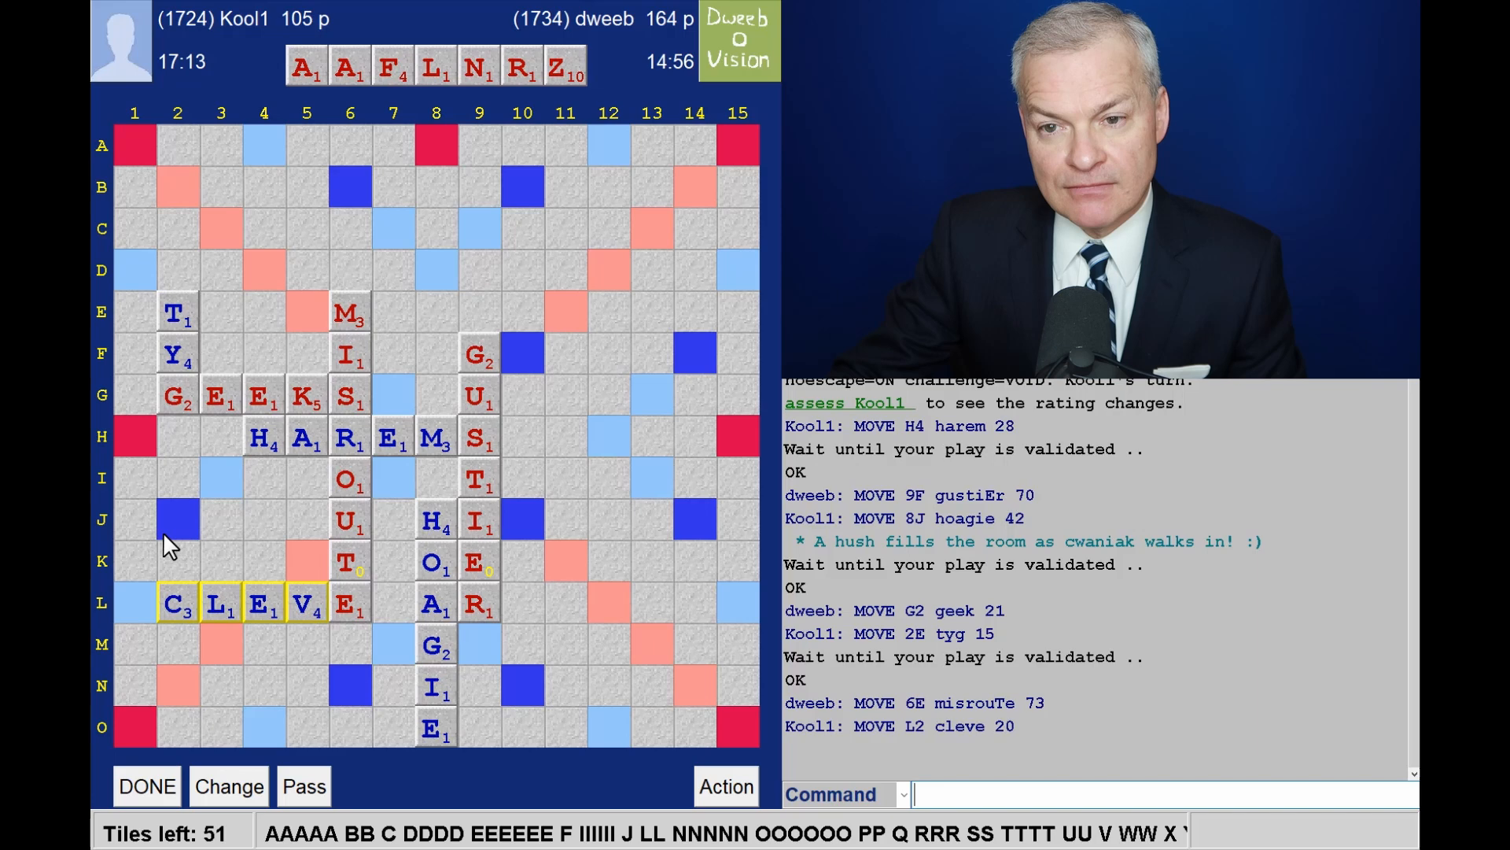
pyautogui.moveTo(227, 609)
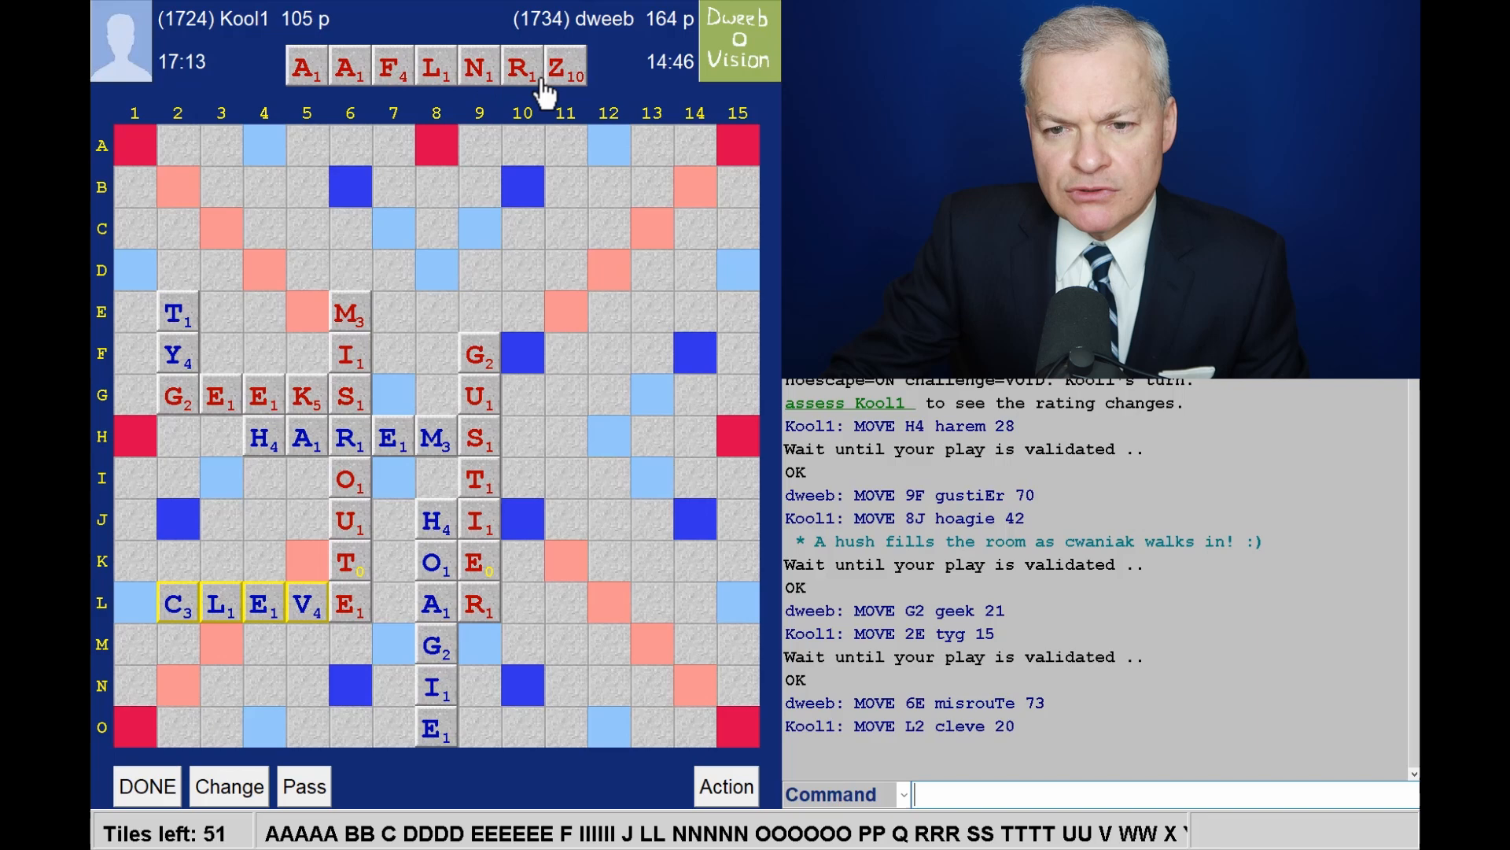
pyautogui.moveTo(583, 92)
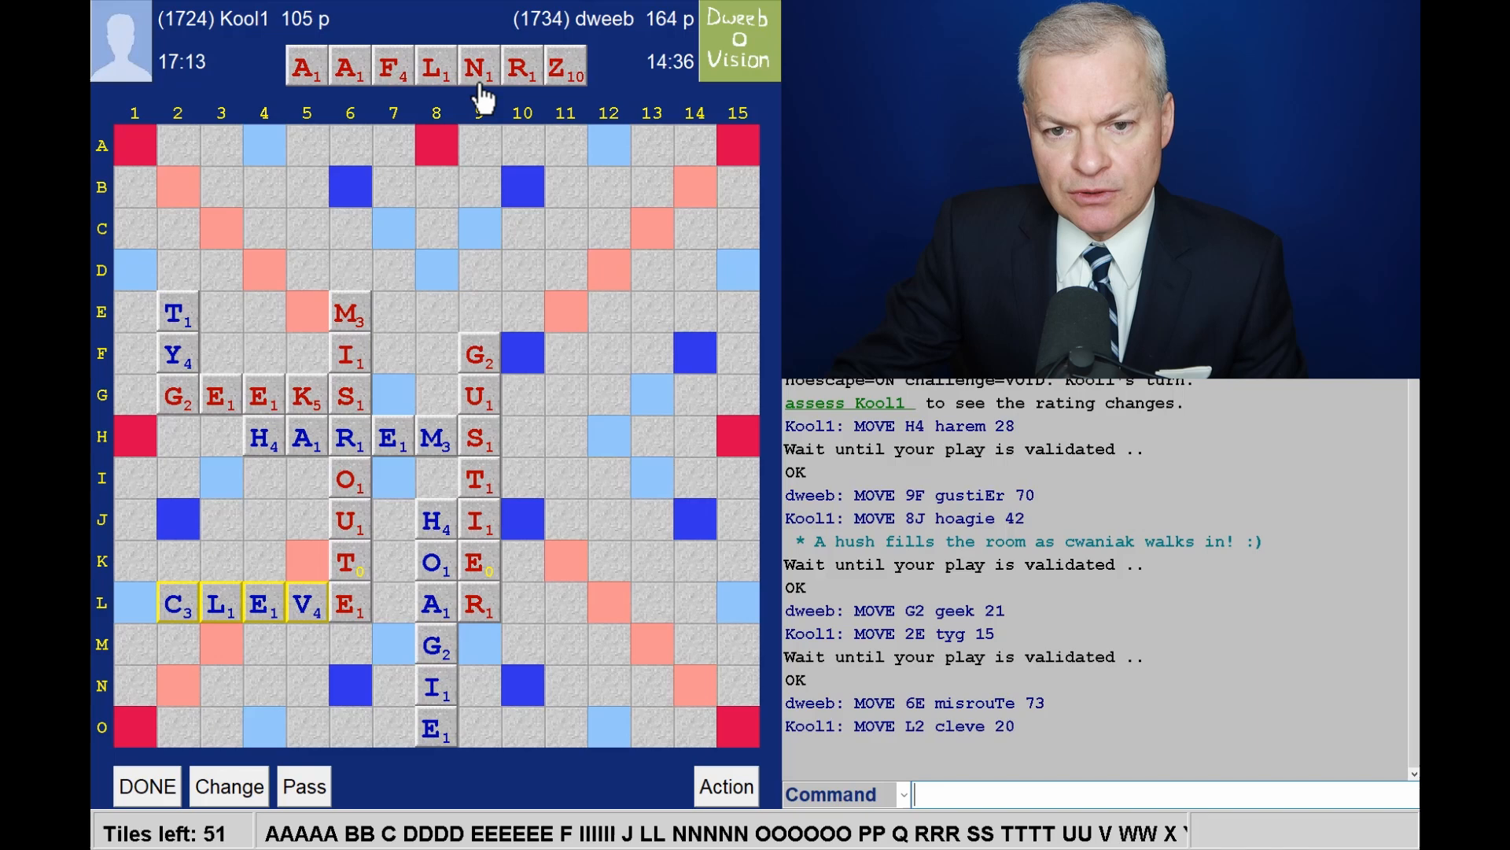
pyautogui.moveTo(296, 316)
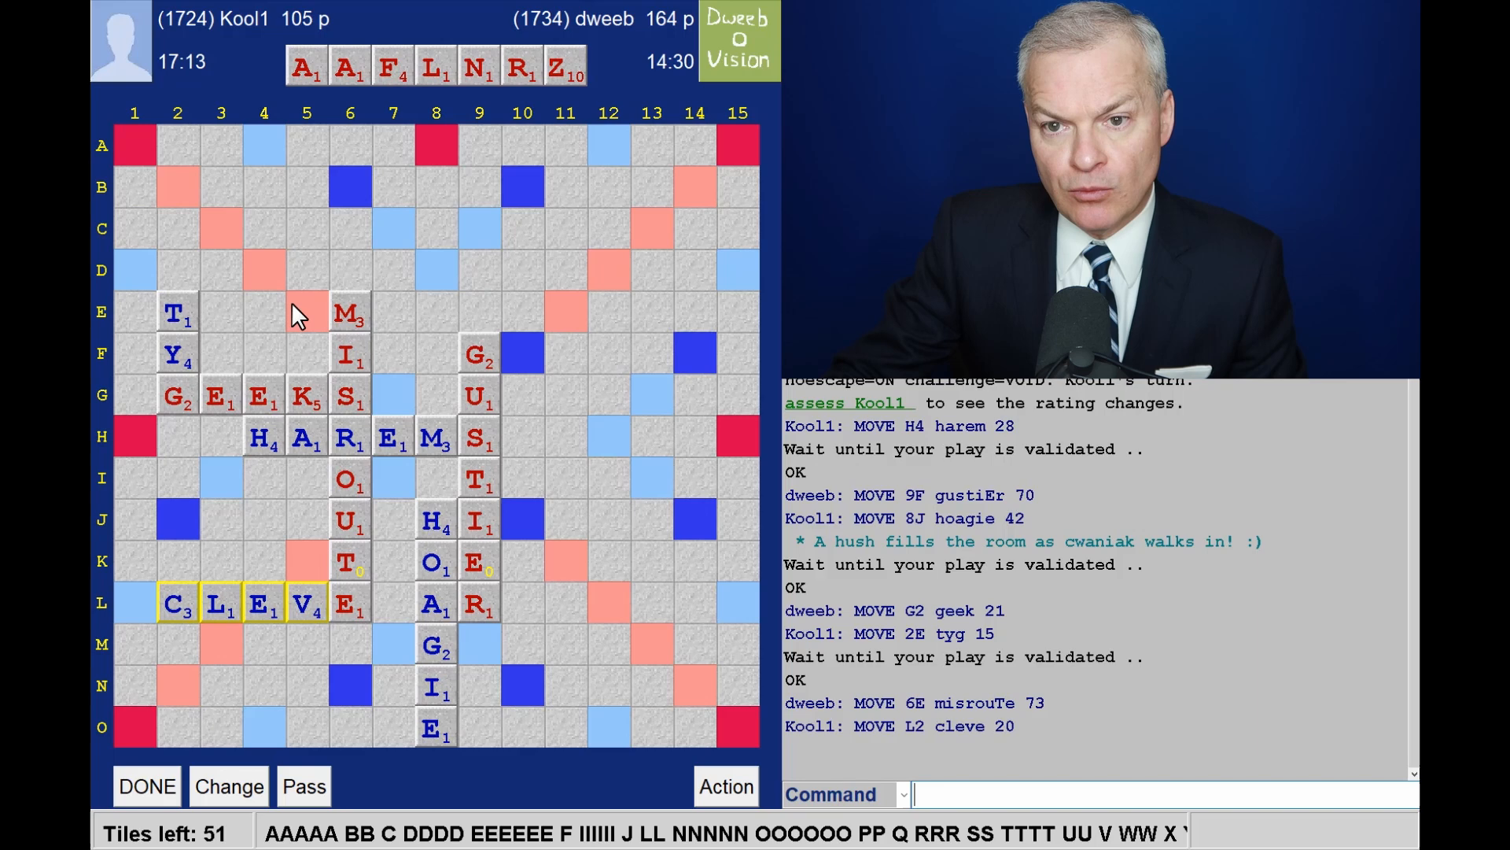
pyautogui.moveTo(409, 296)
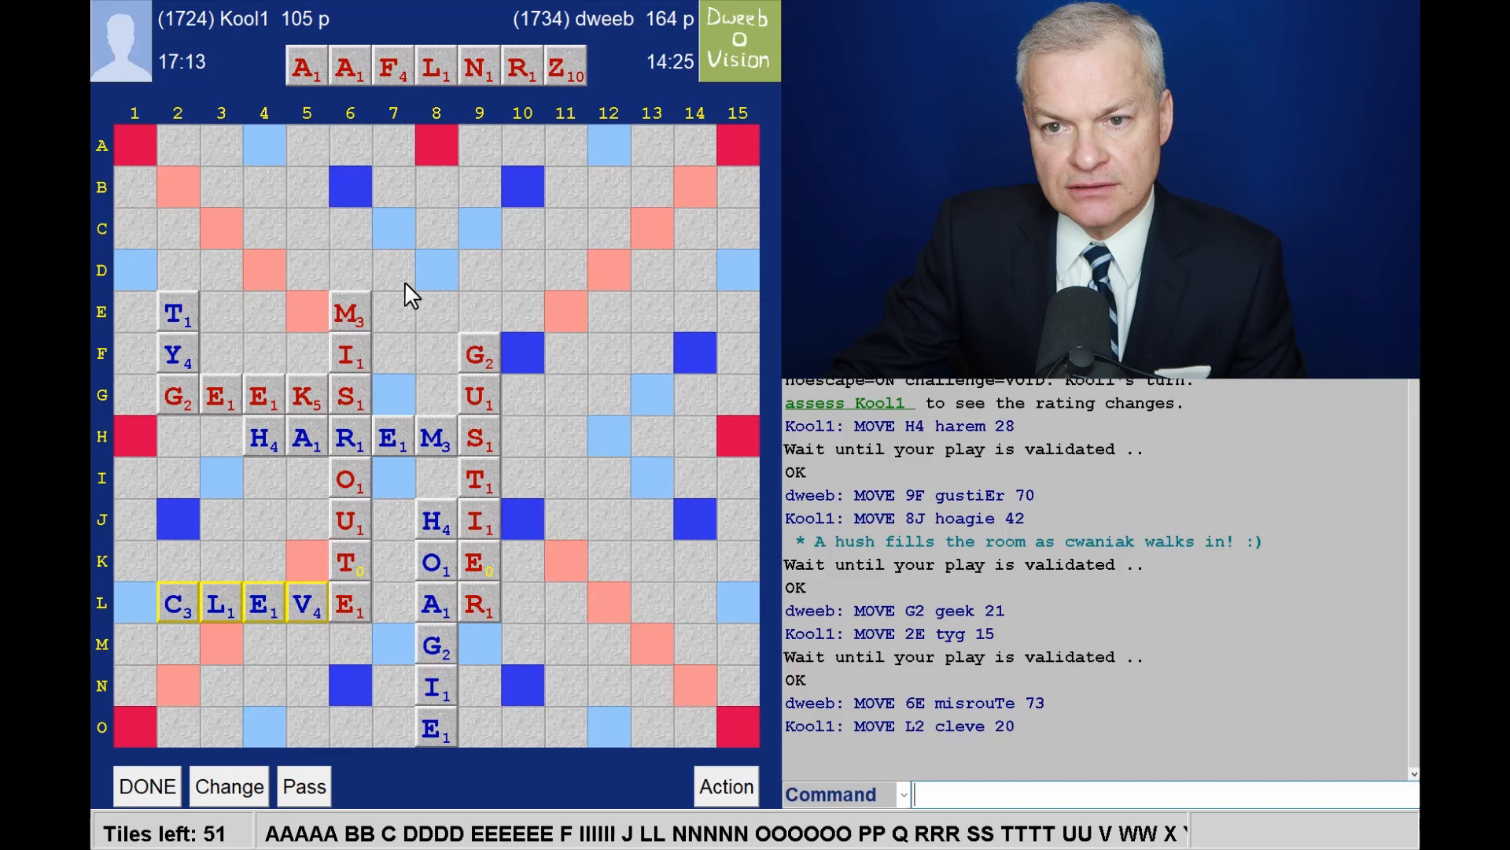
pyautogui.moveTo(482, 270)
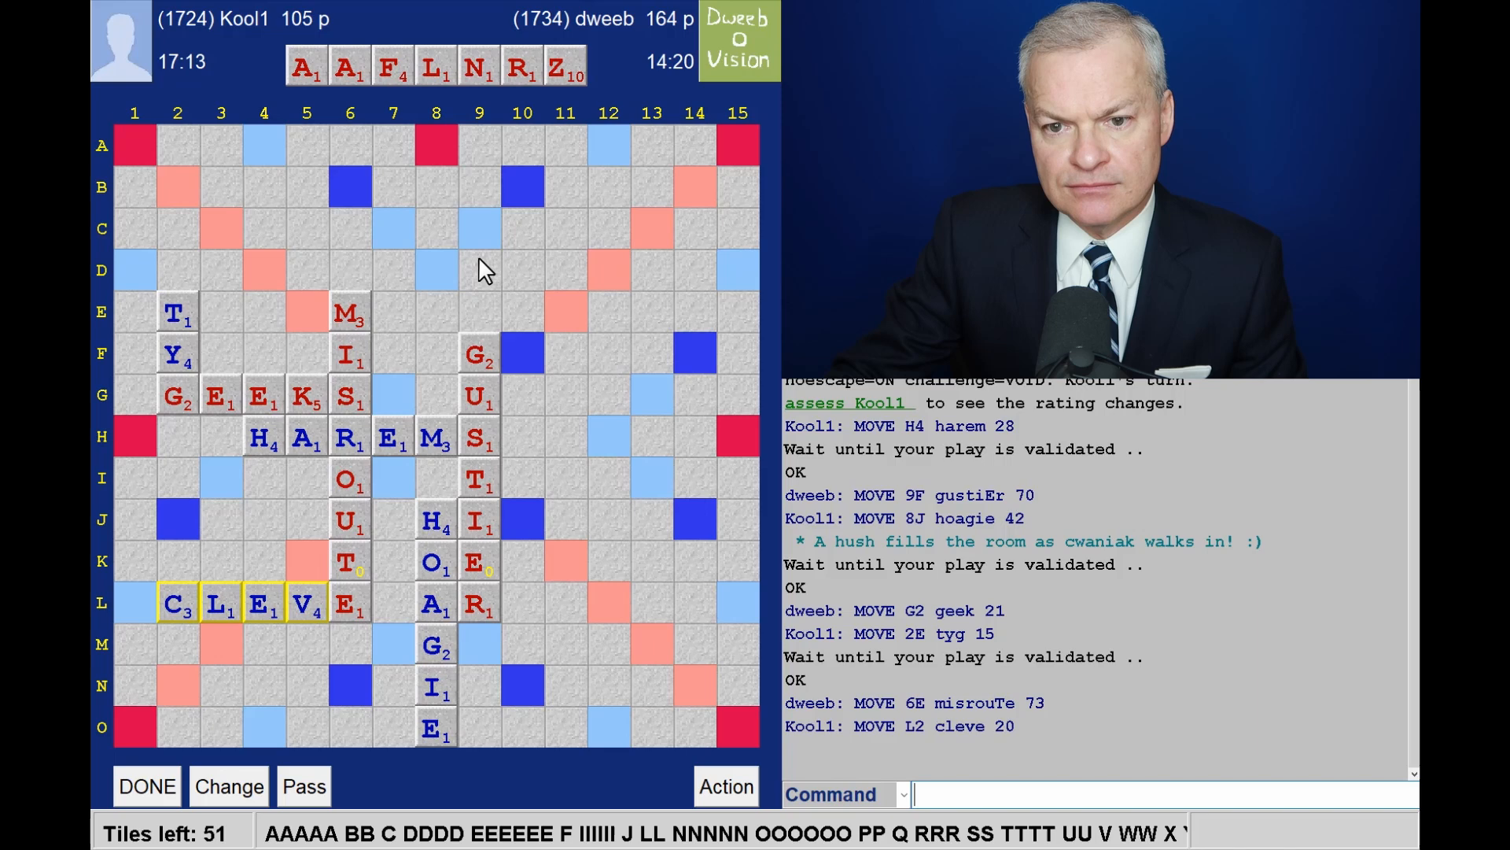
pyautogui.moveTo(433, 626)
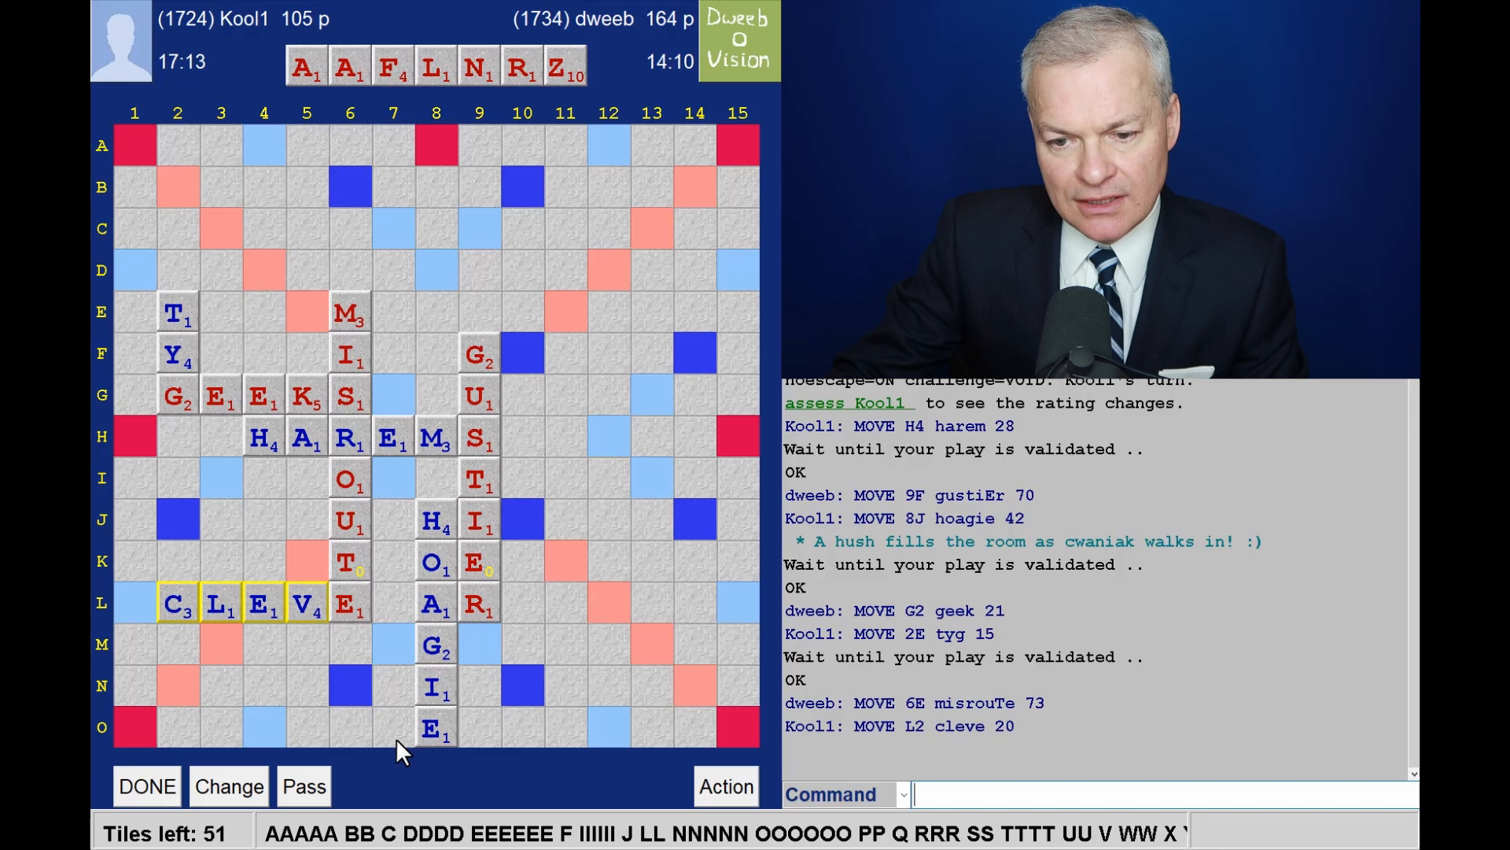
pyautogui.moveTo(435, 711)
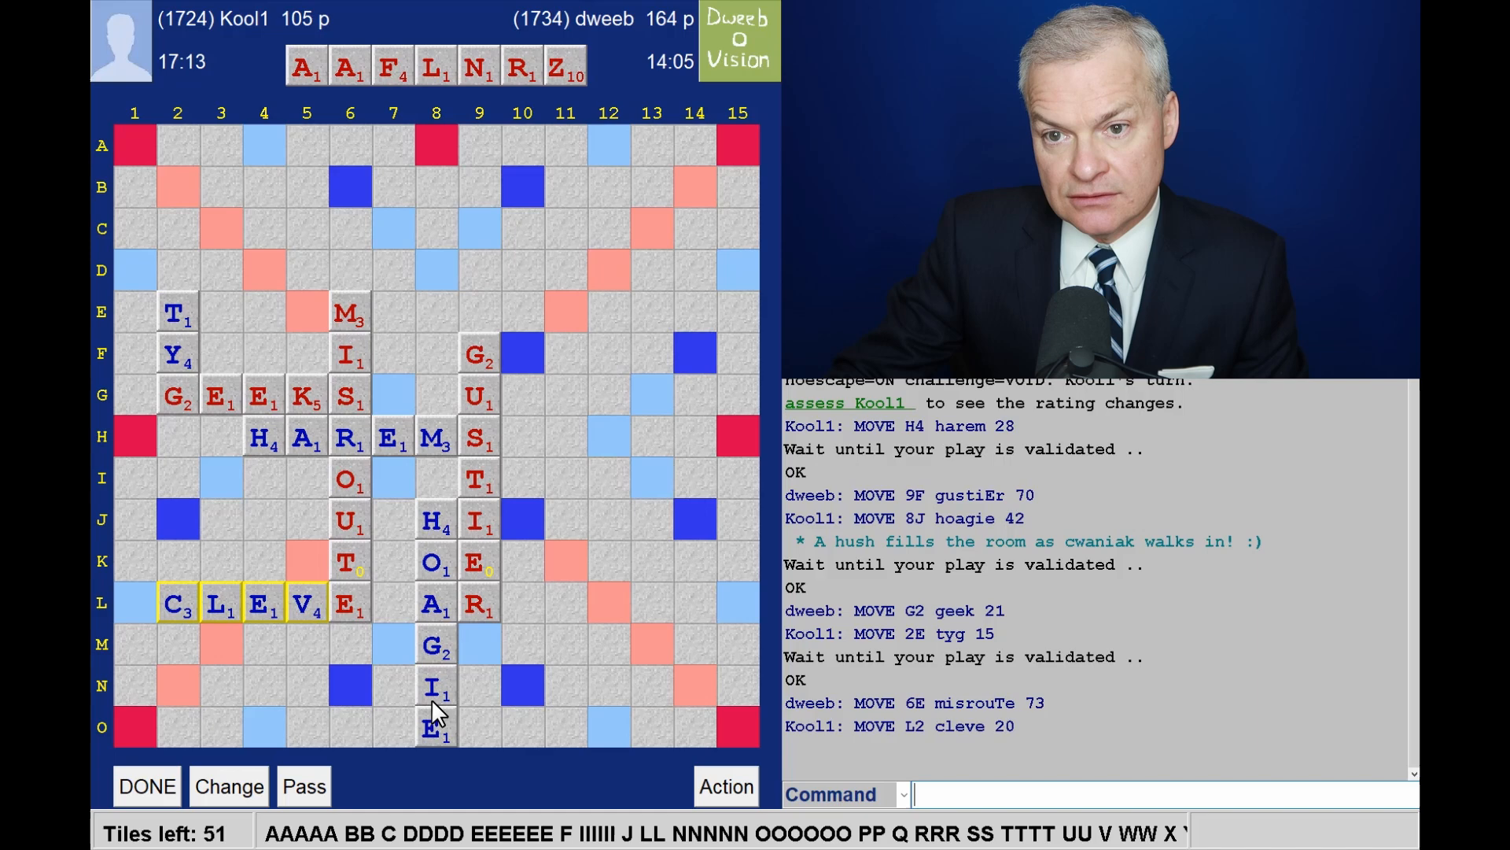
pyautogui.moveTo(400, 712)
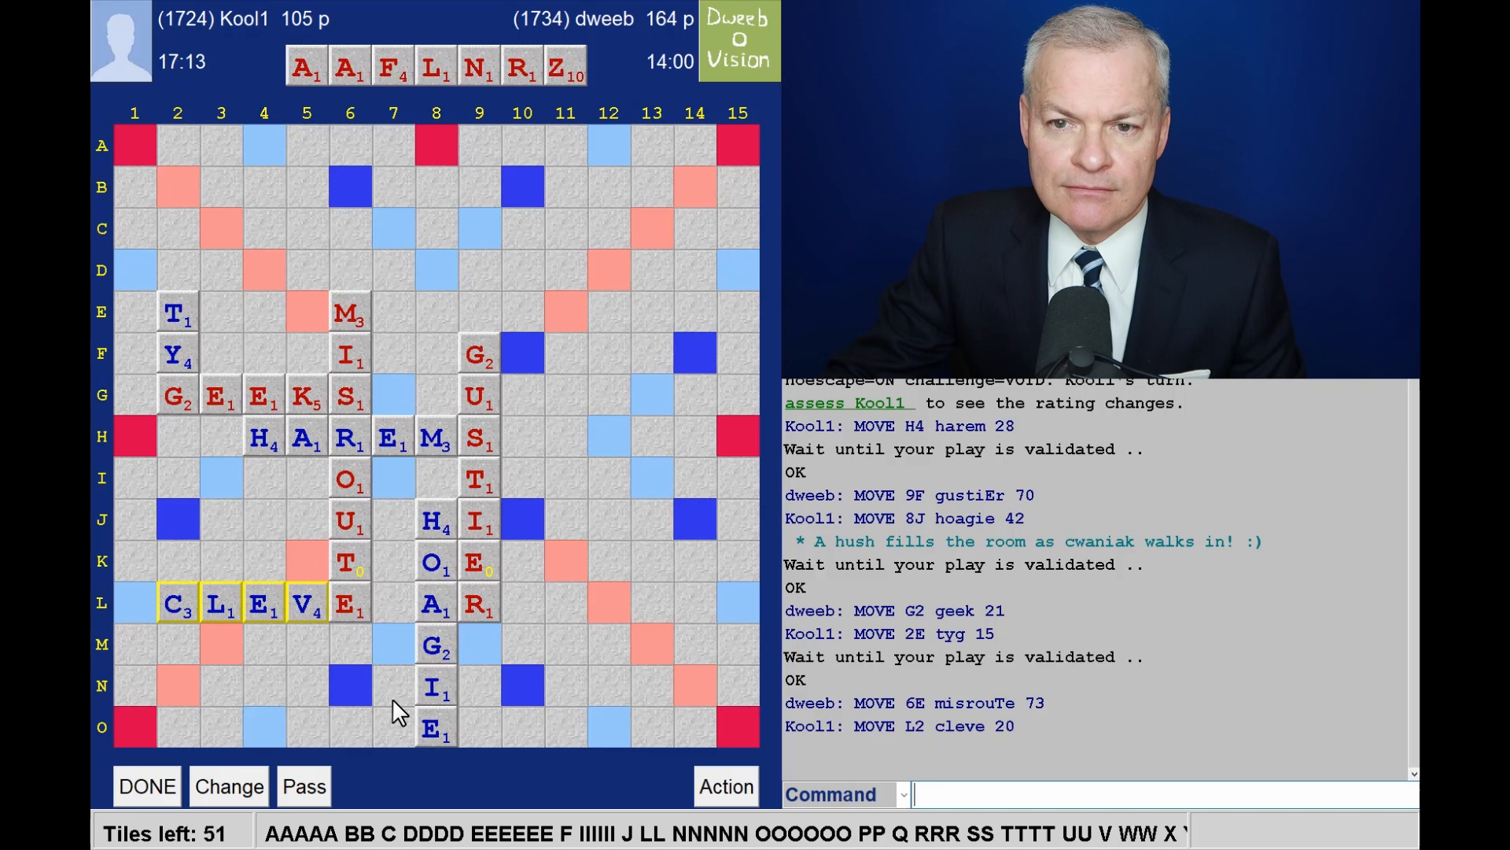
pyautogui.moveTo(540, 193)
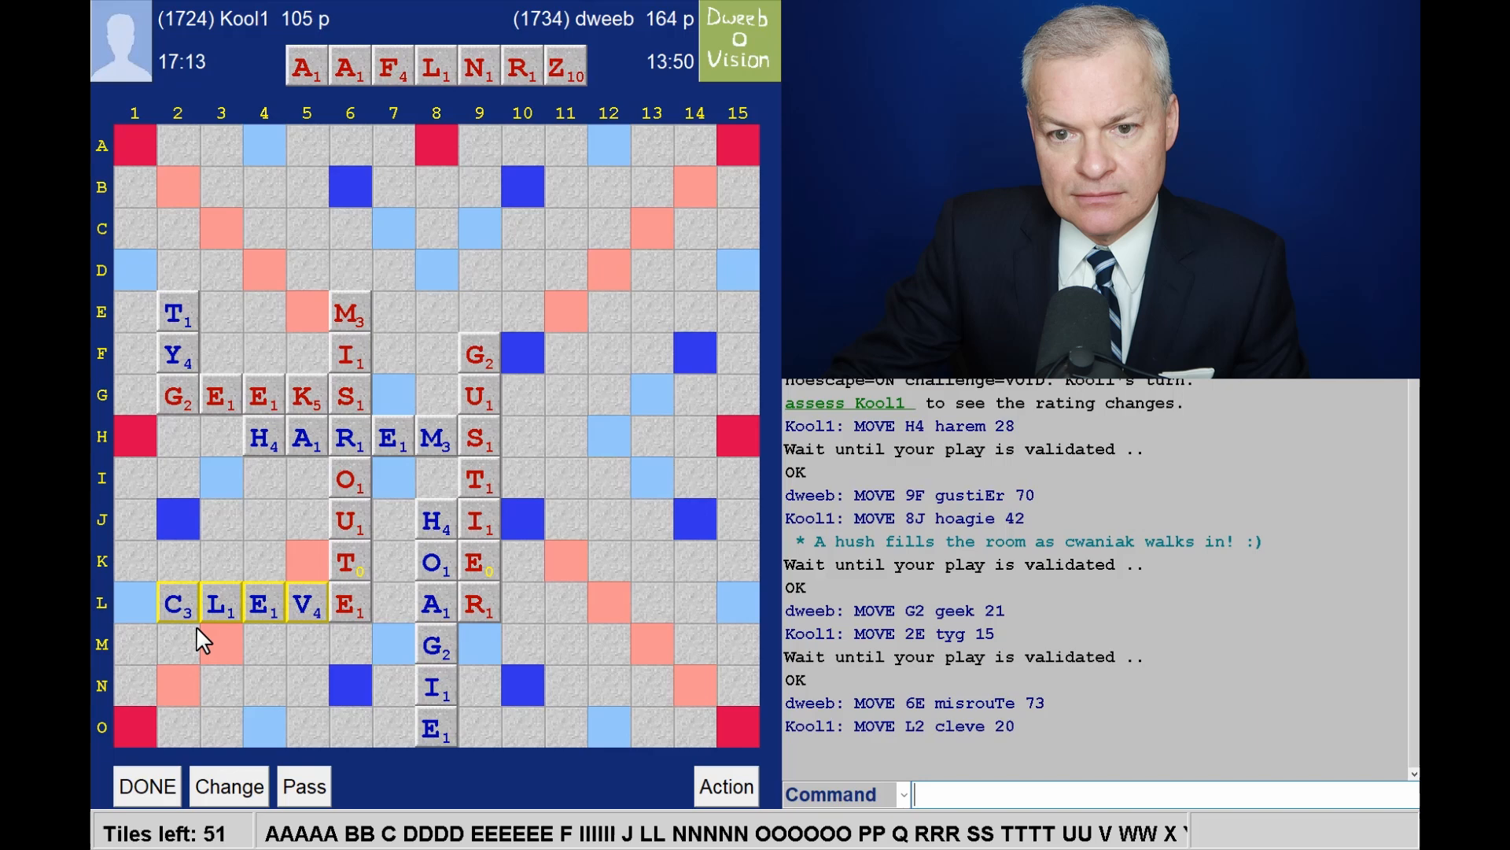
pyautogui.moveTo(399, 486)
pyautogui.write('FRIZ')
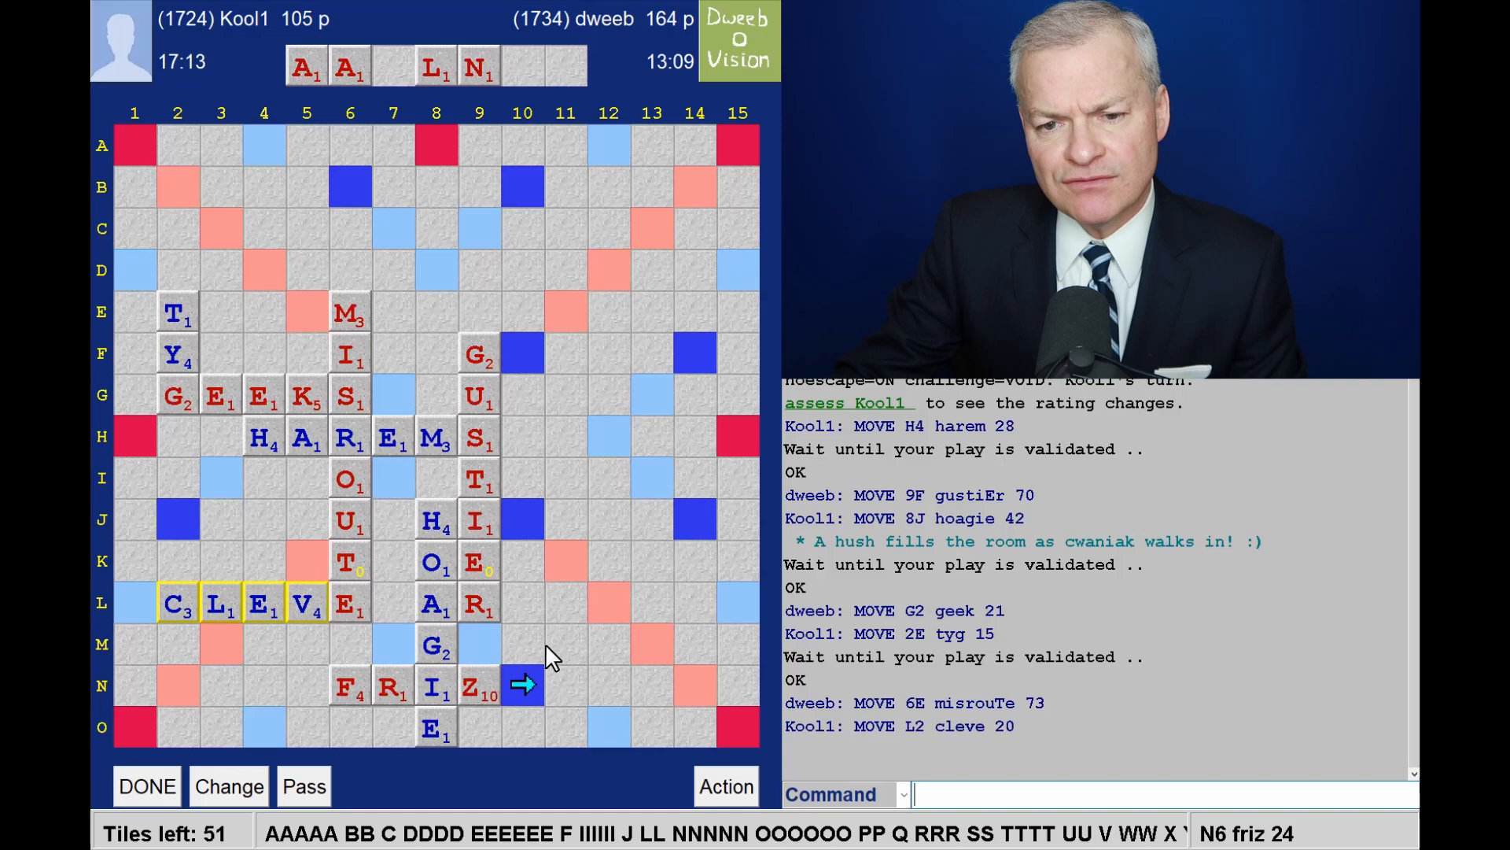
pyautogui.moveTo(571, 673)
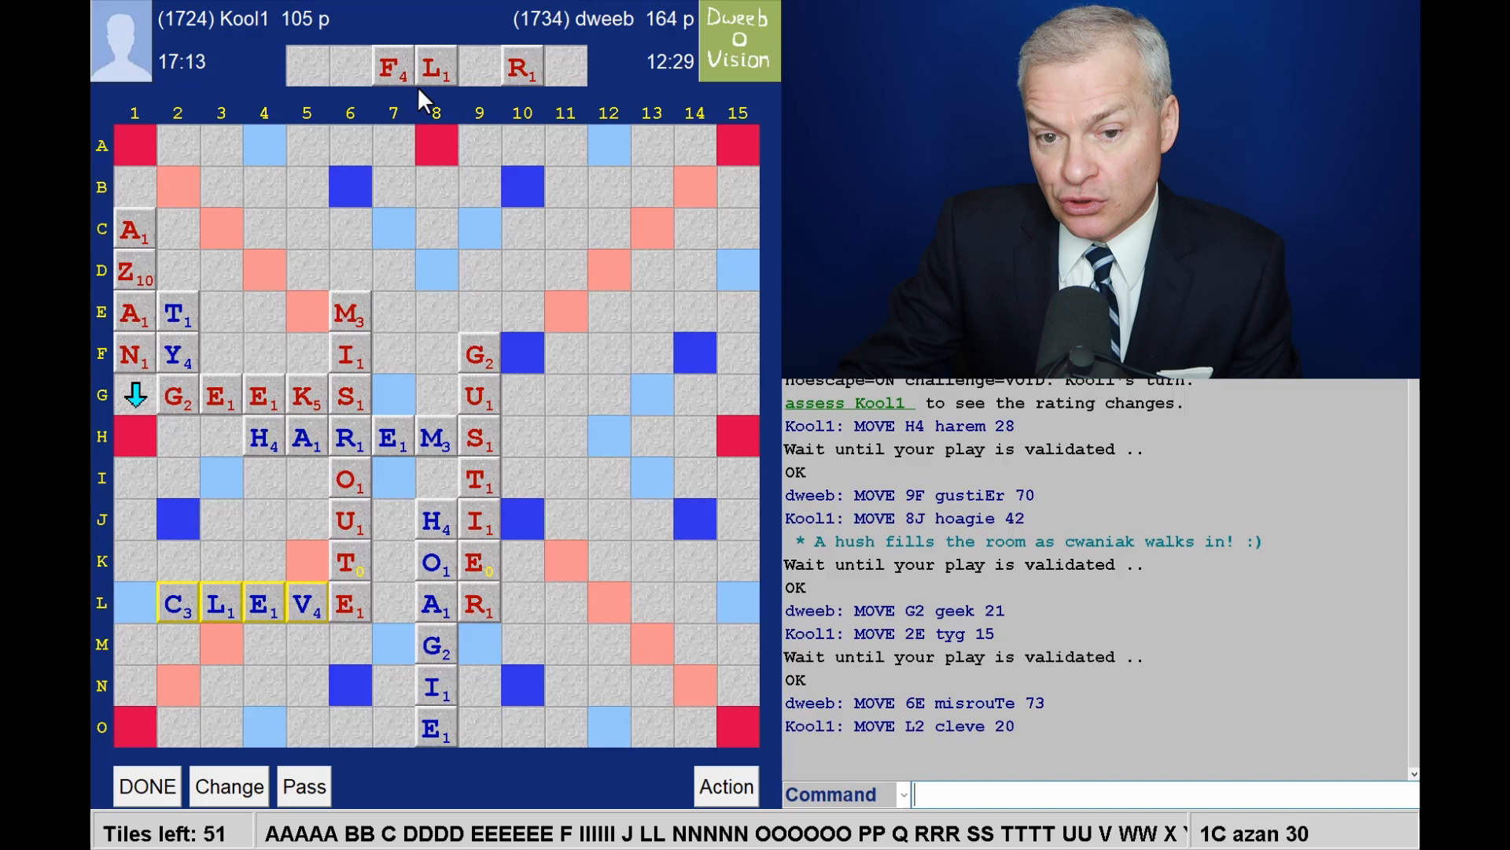
pyautogui.moveTo(426, 262)
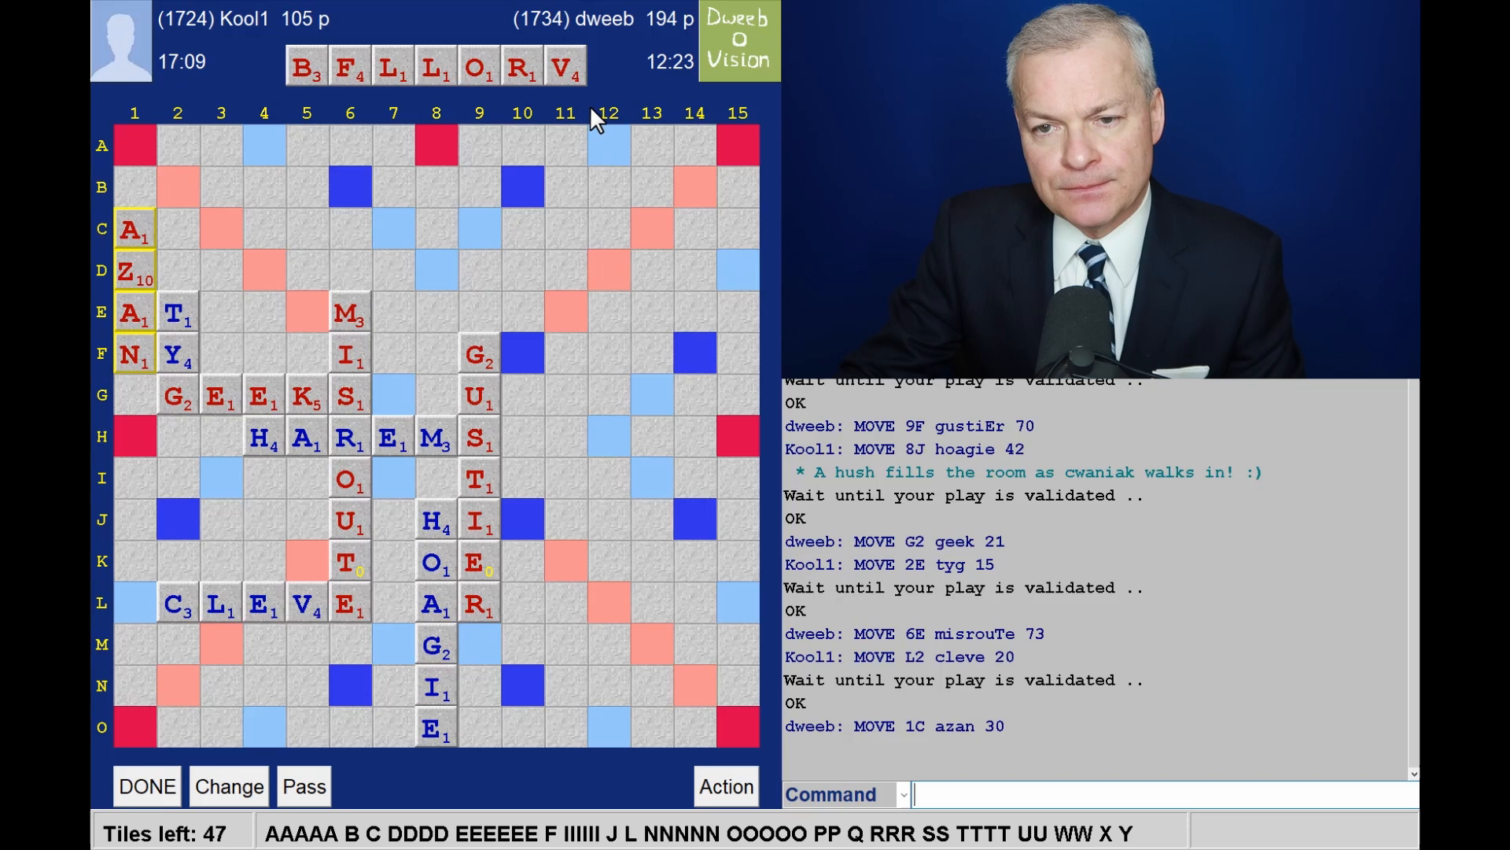
pyautogui.moveTo(472, 145)
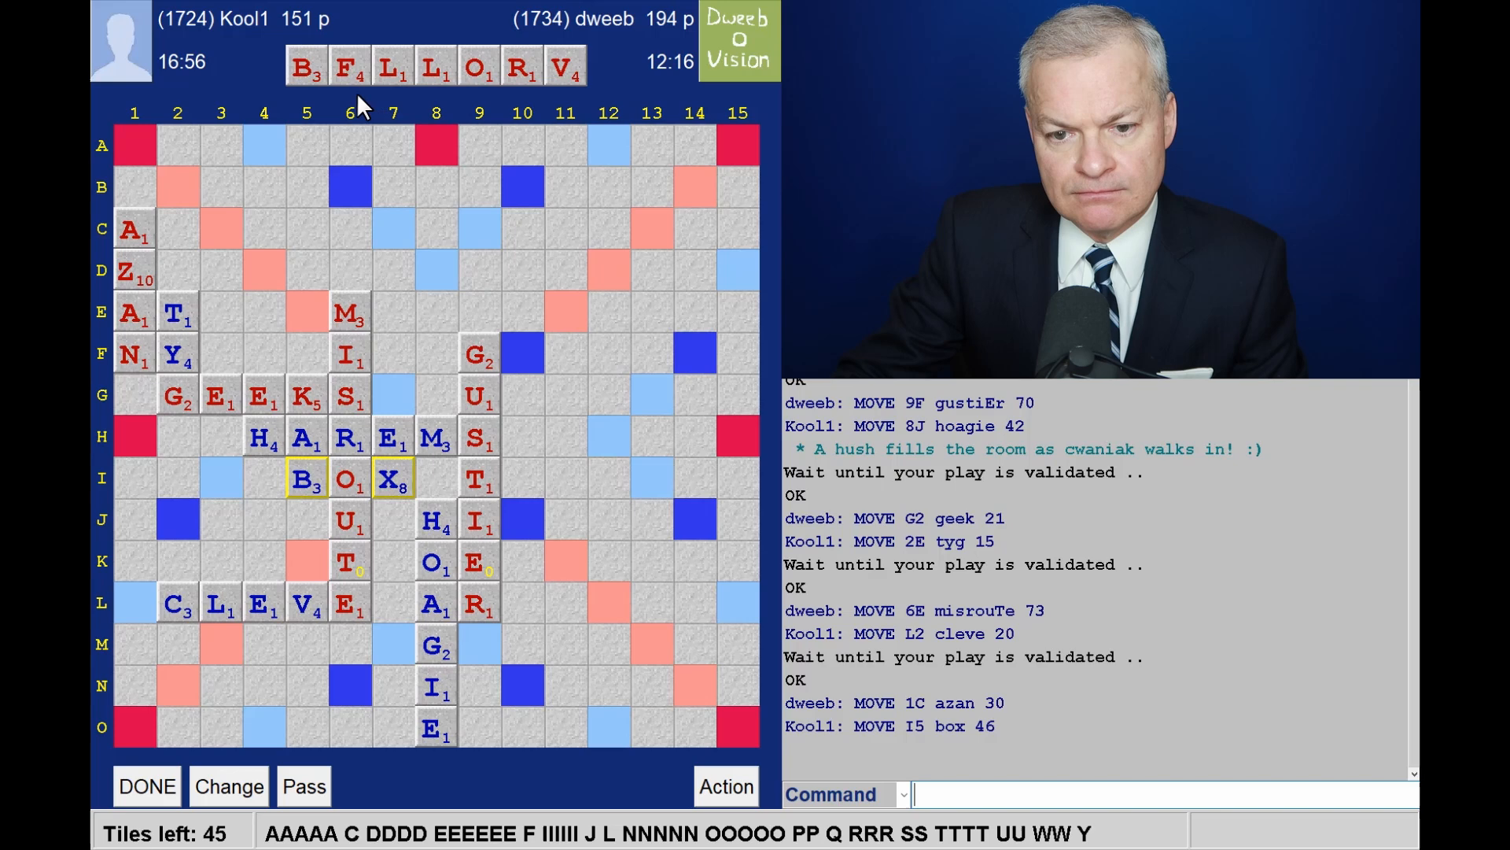
pyautogui.moveTo(173, 606)
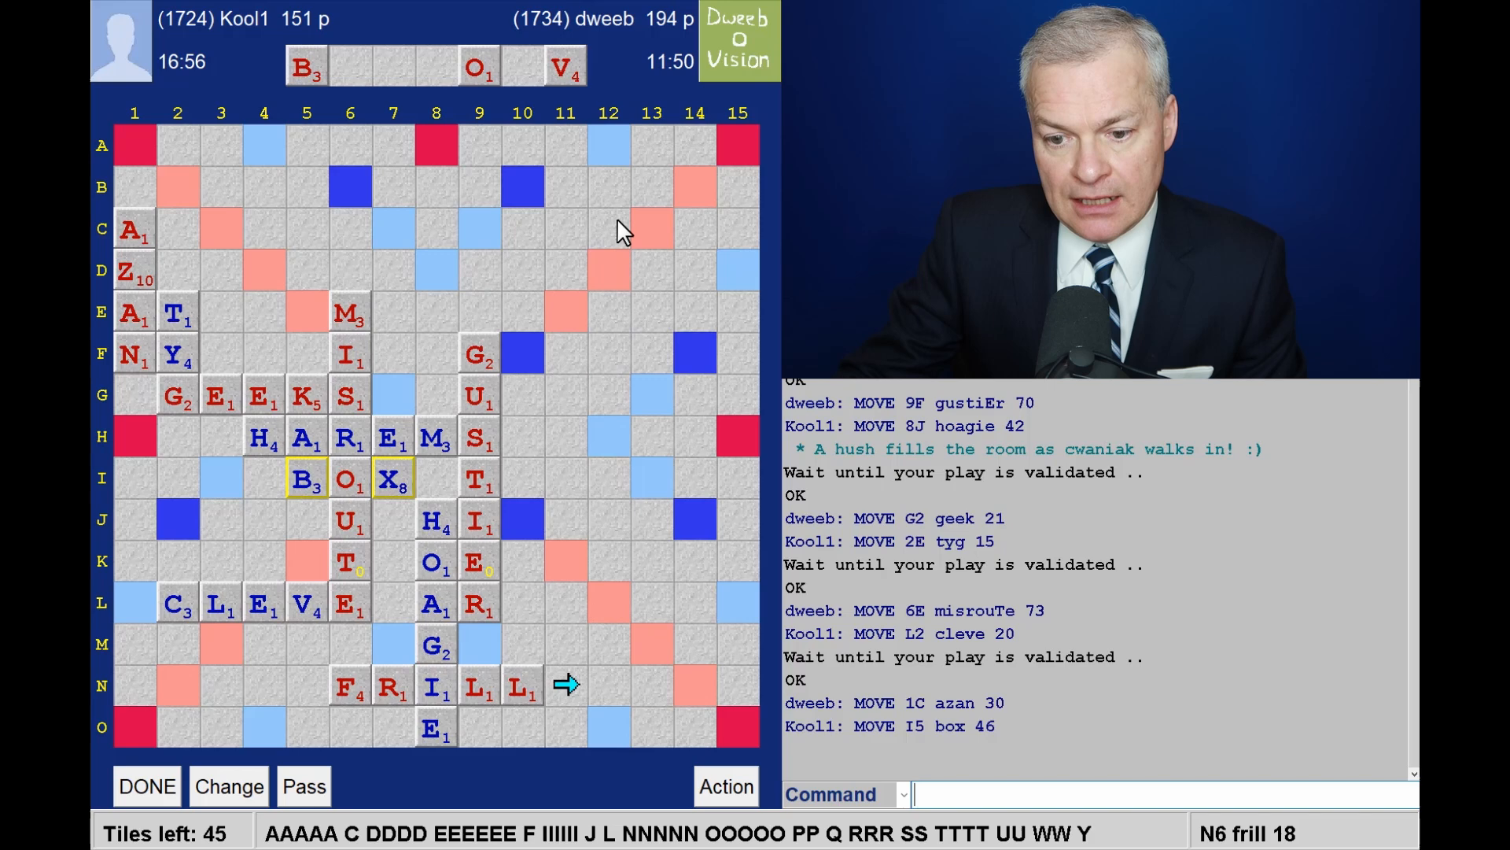
pyautogui.moveTo(656, 414)
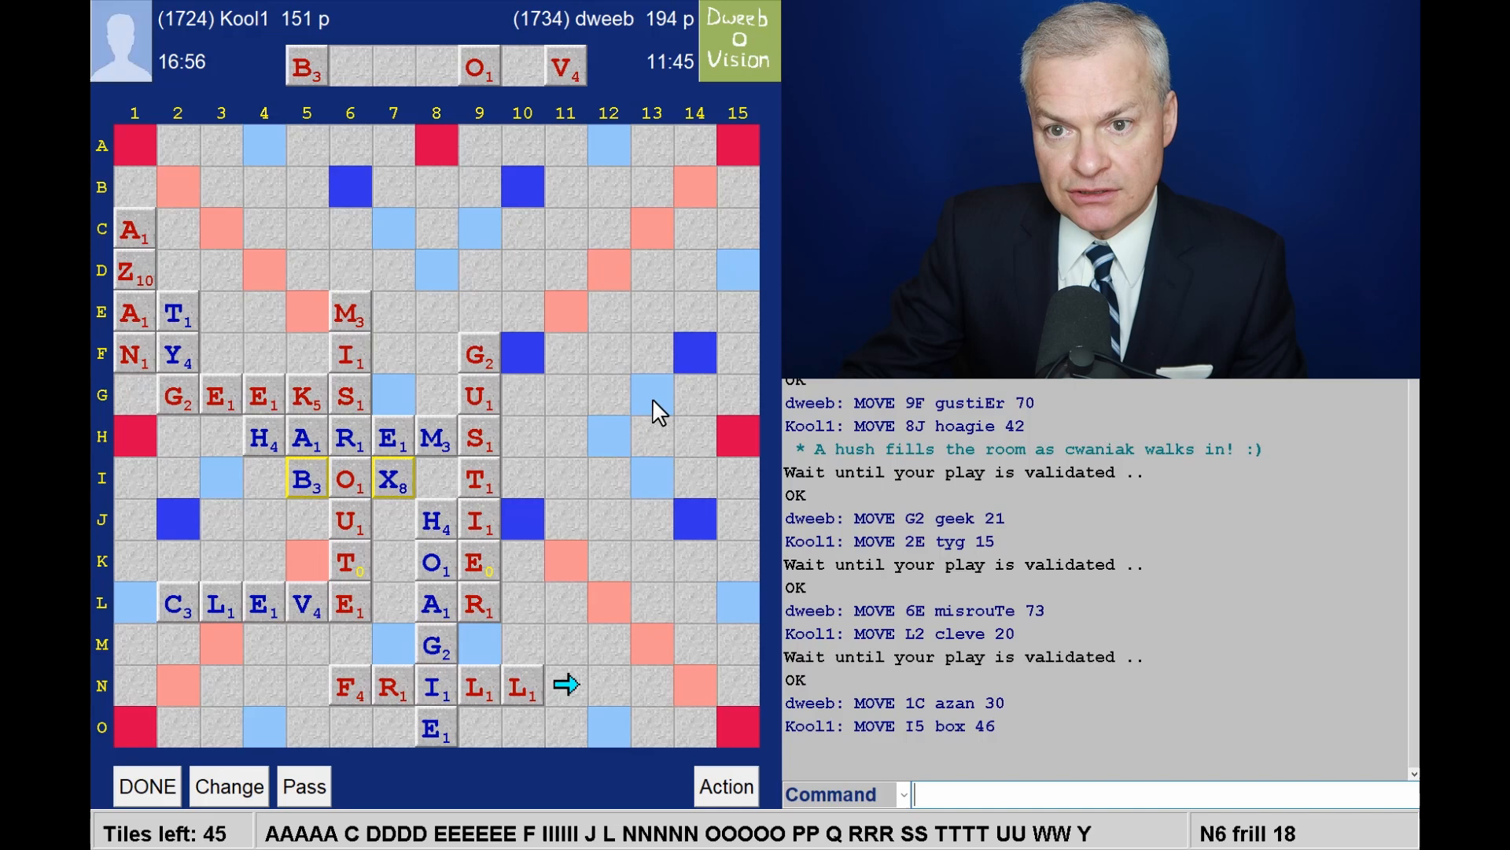
pyautogui.moveTo(645, 345)
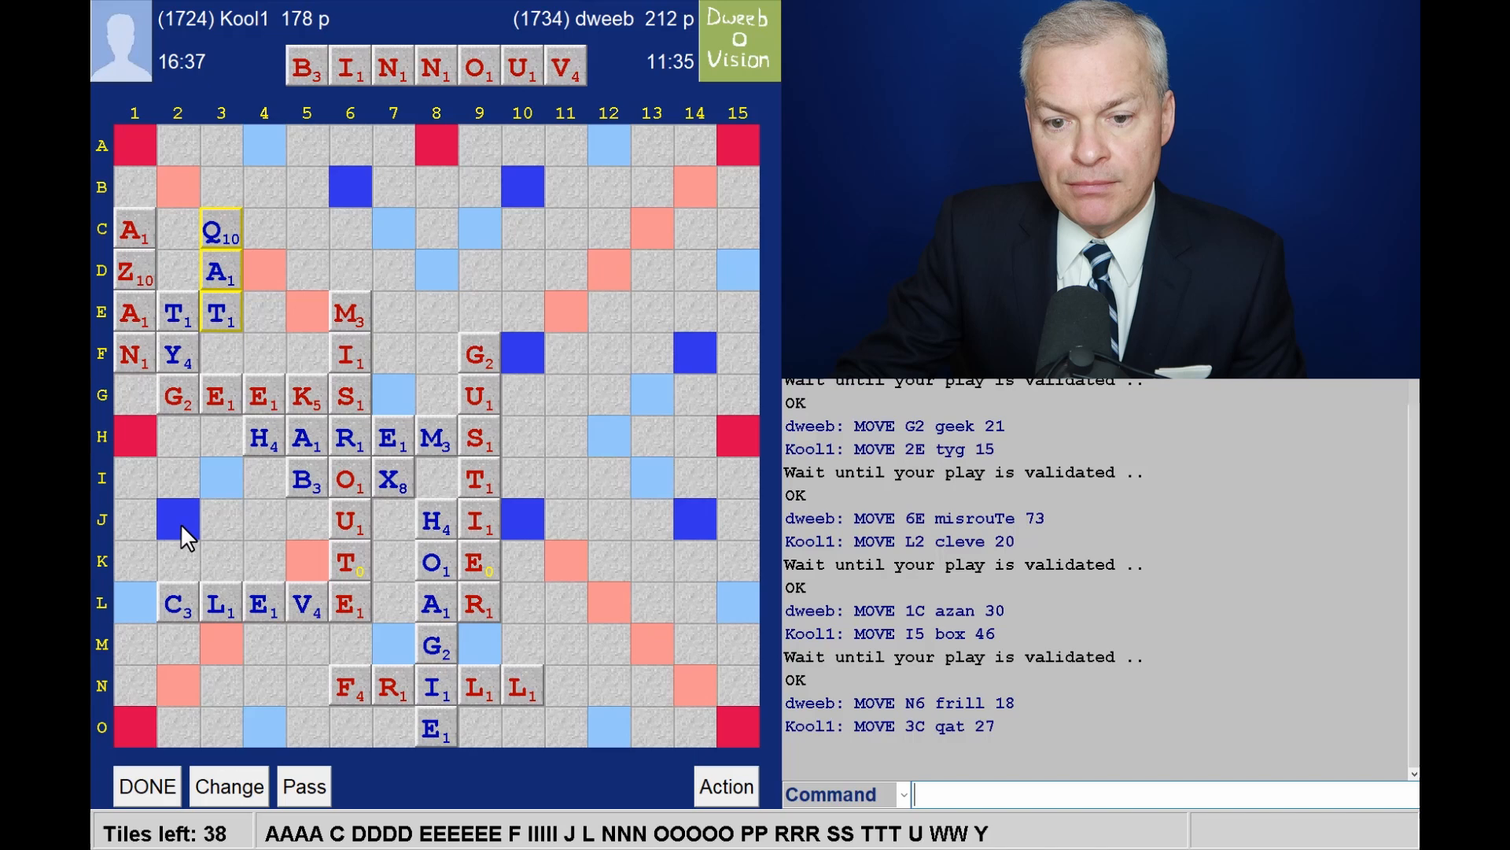
pyautogui.moveTo(558, 91)
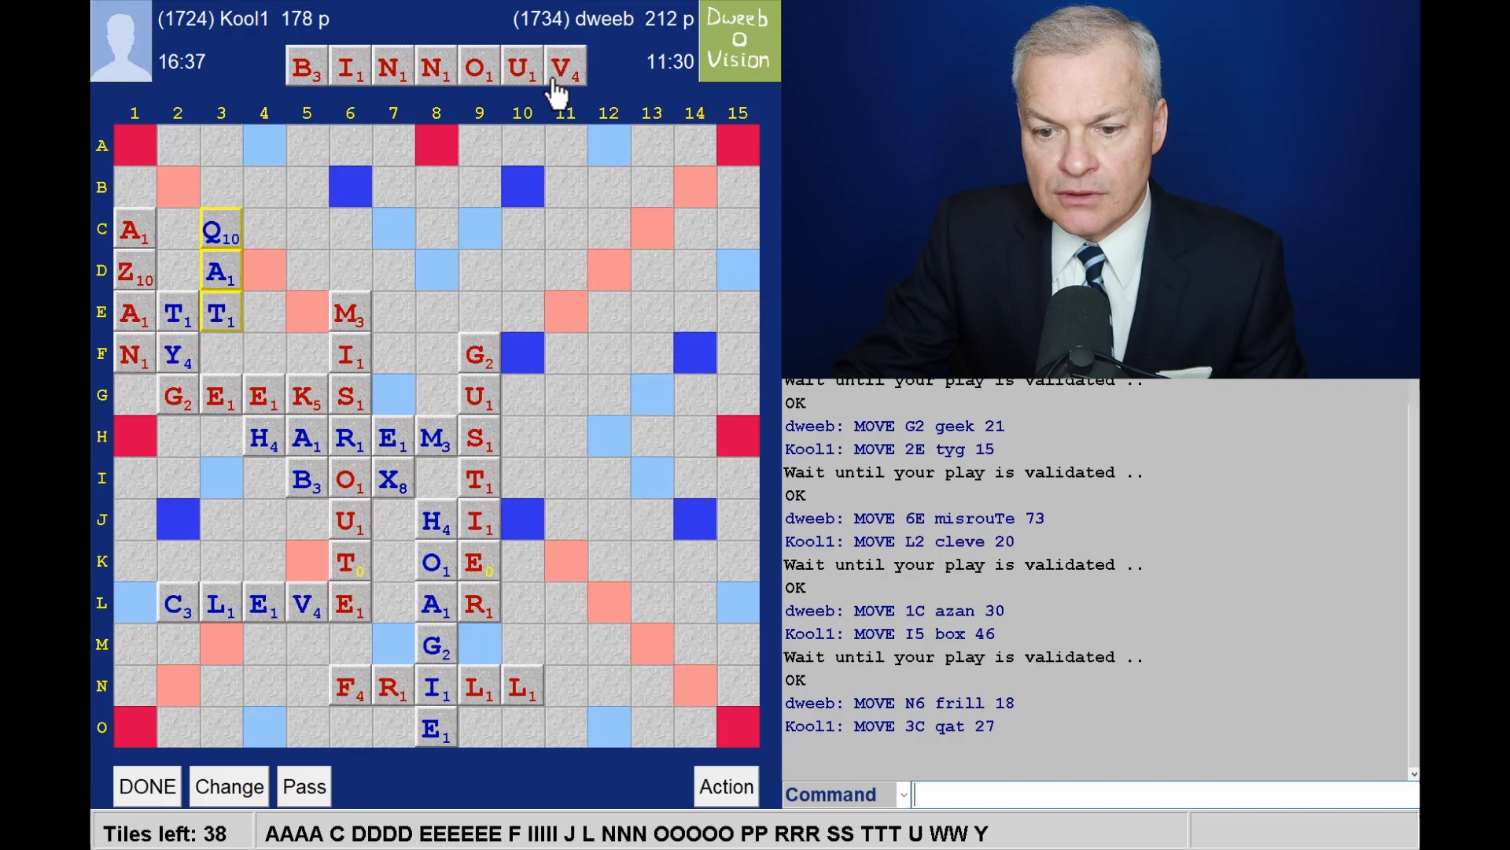
pyautogui.moveTo(751, 724)
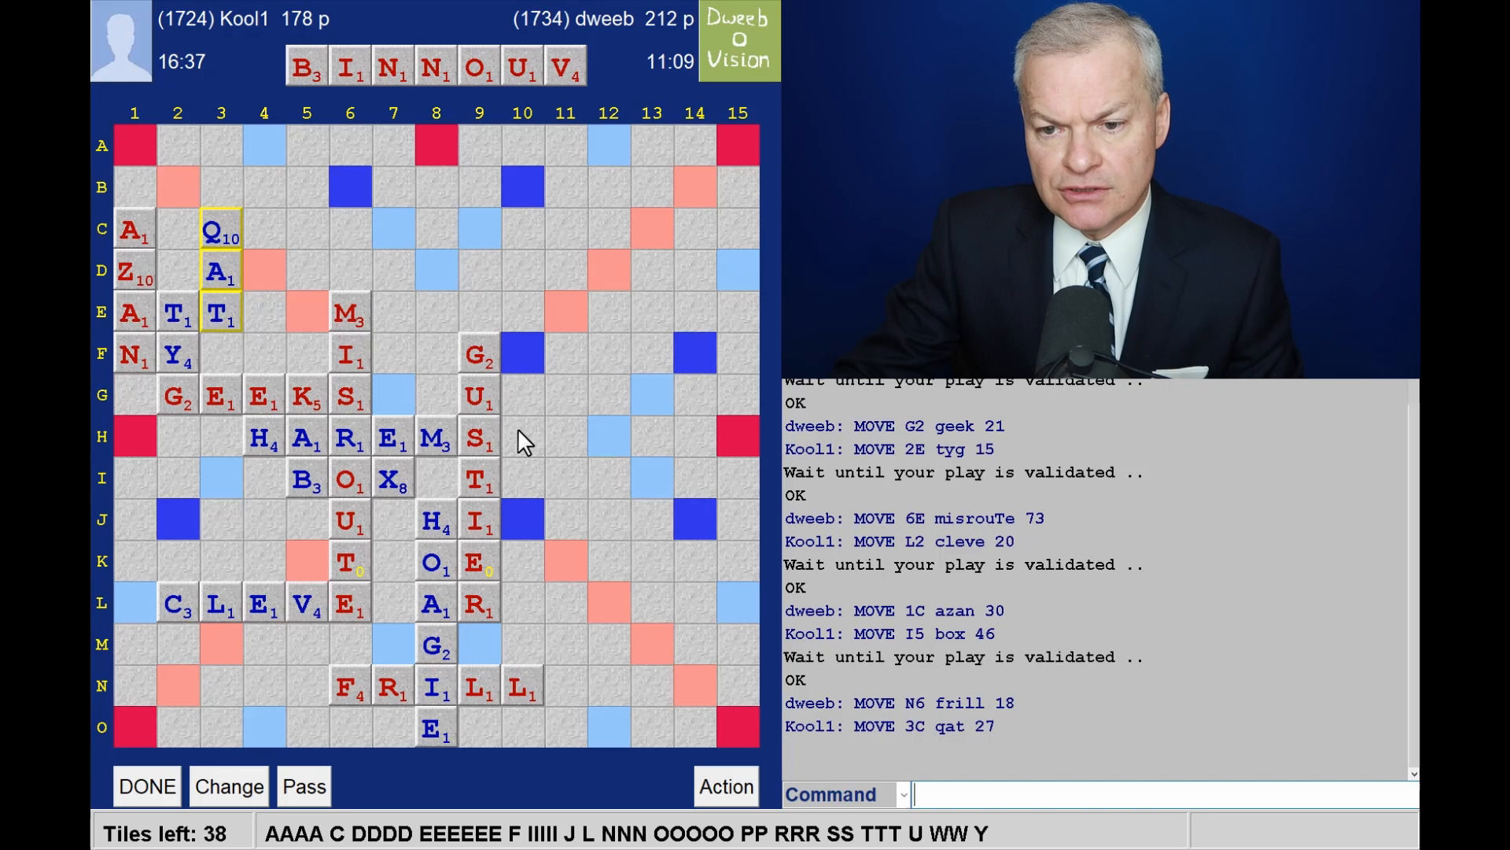
pyautogui.moveTo(540, 206)
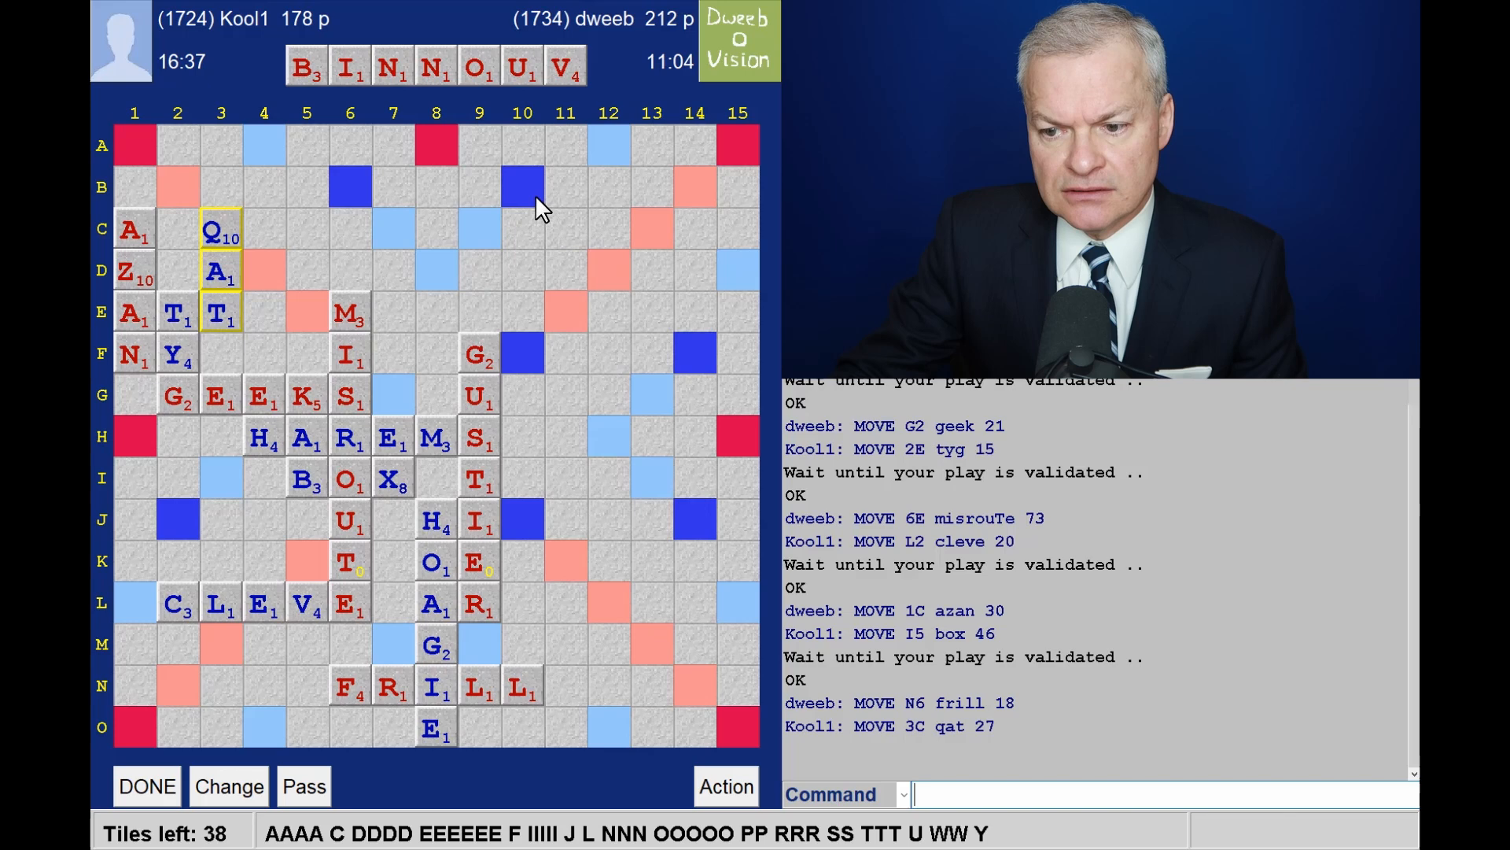
pyautogui.moveTo(240, 241)
pyautogui.write('VIN')
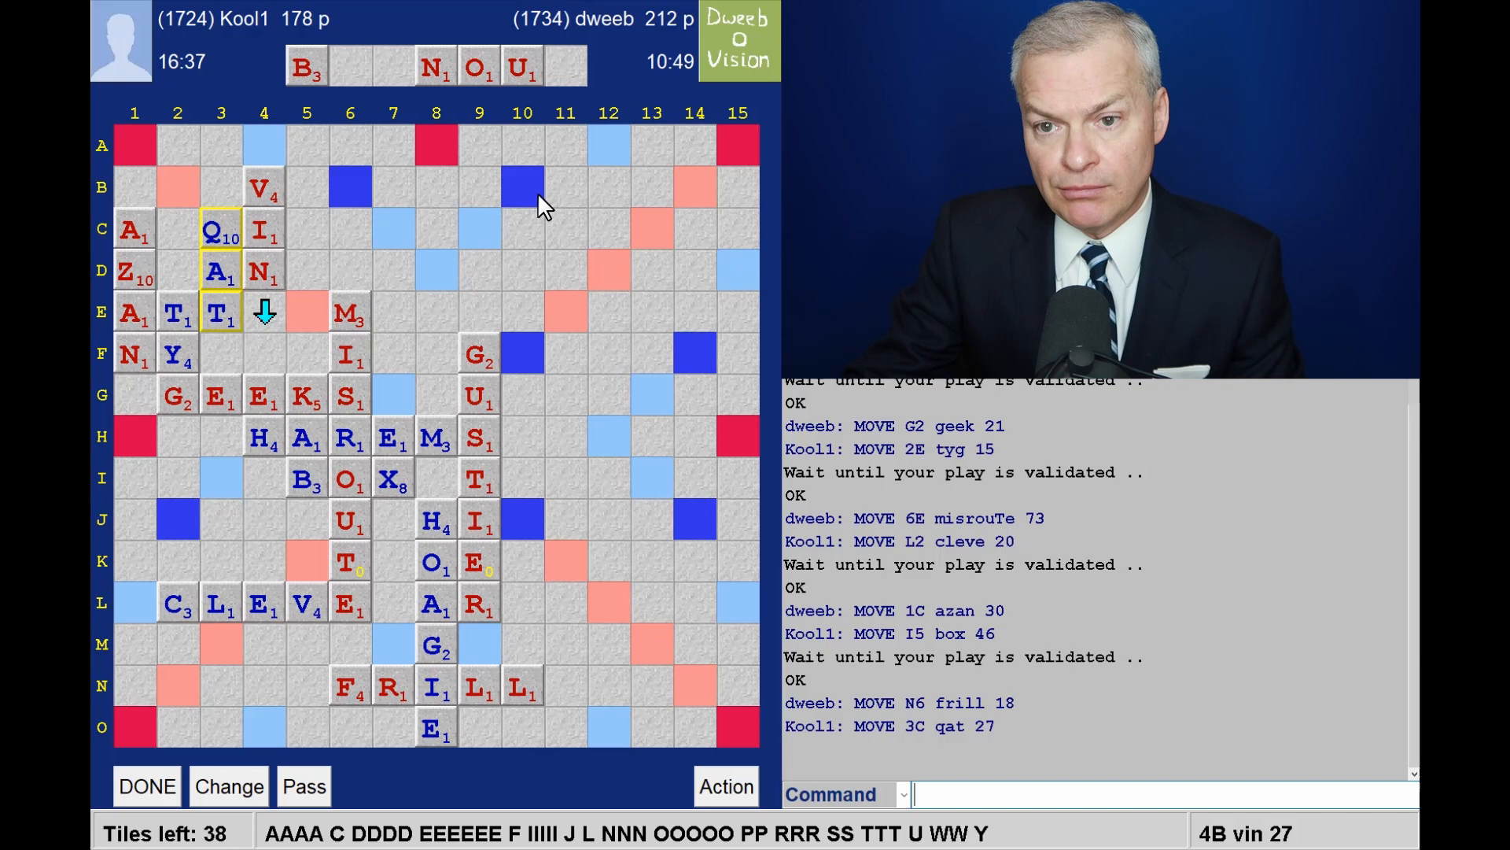
pyautogui.moveTo(496, 106)
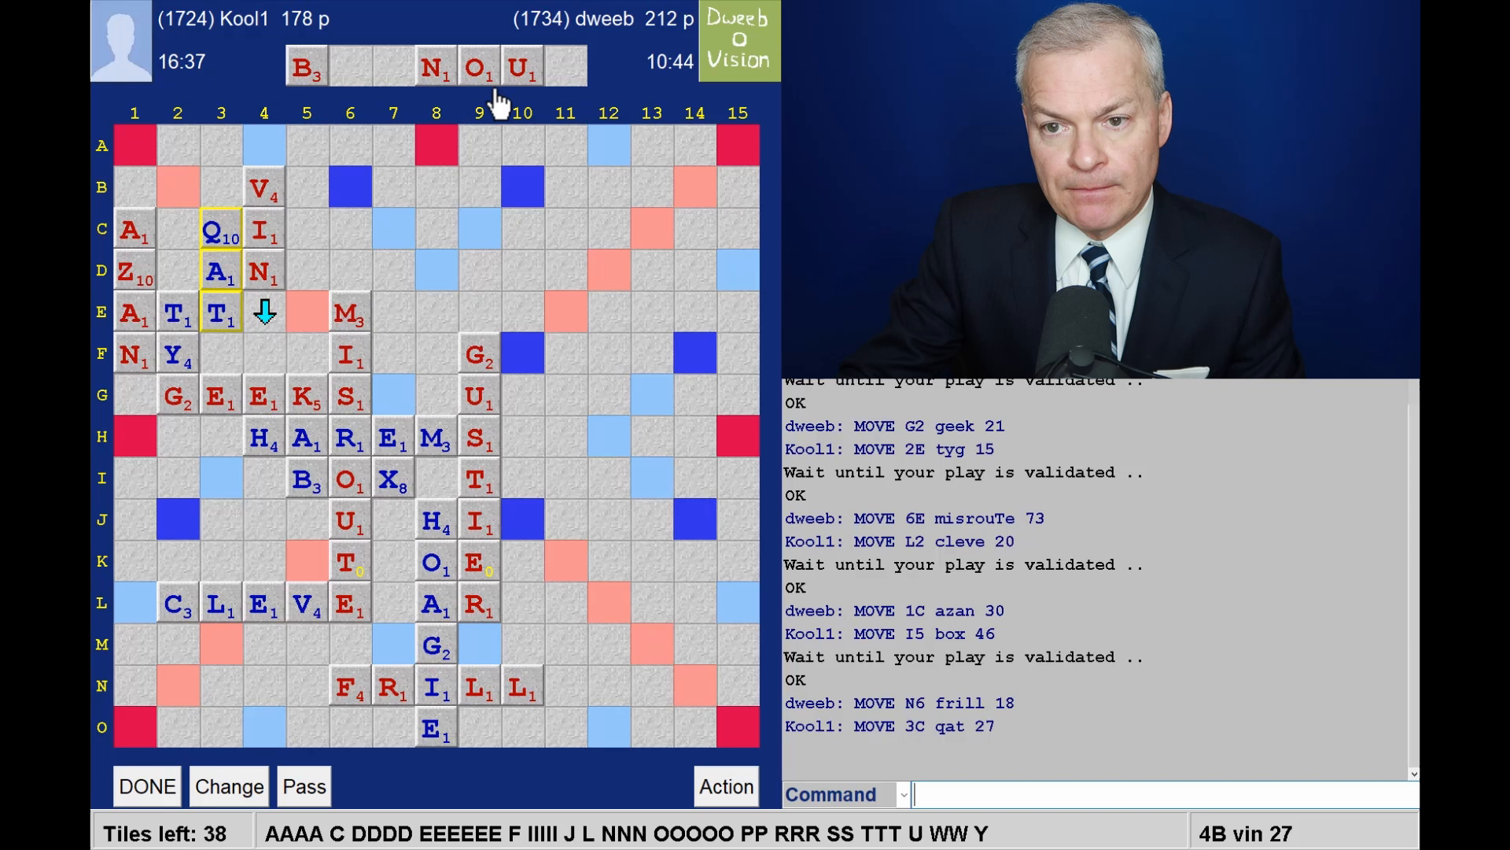
pyautogui.moveTo(279, 202)
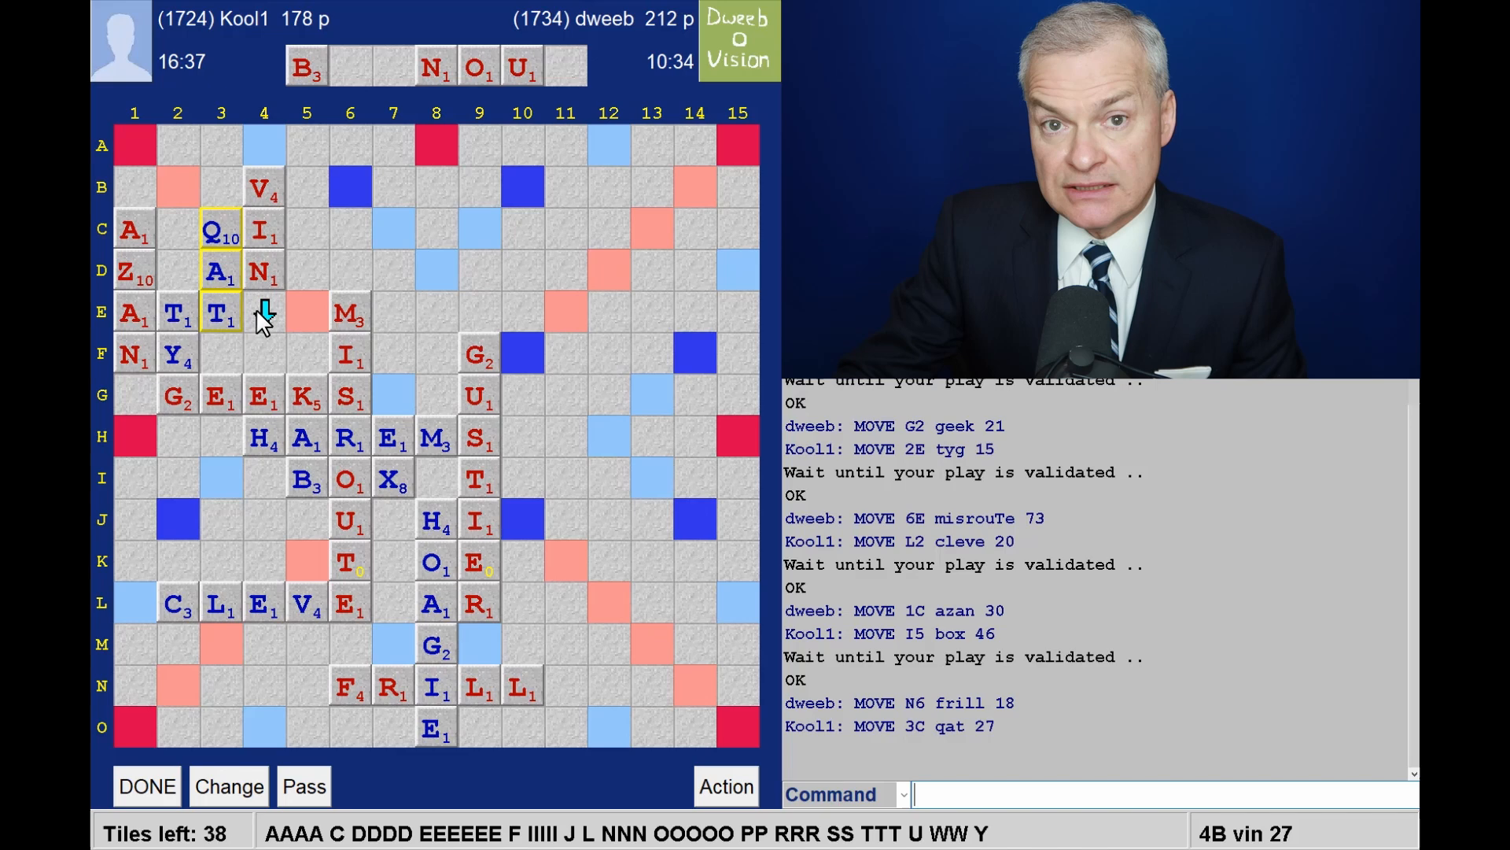
pyautogui.moveTo(268, 293)
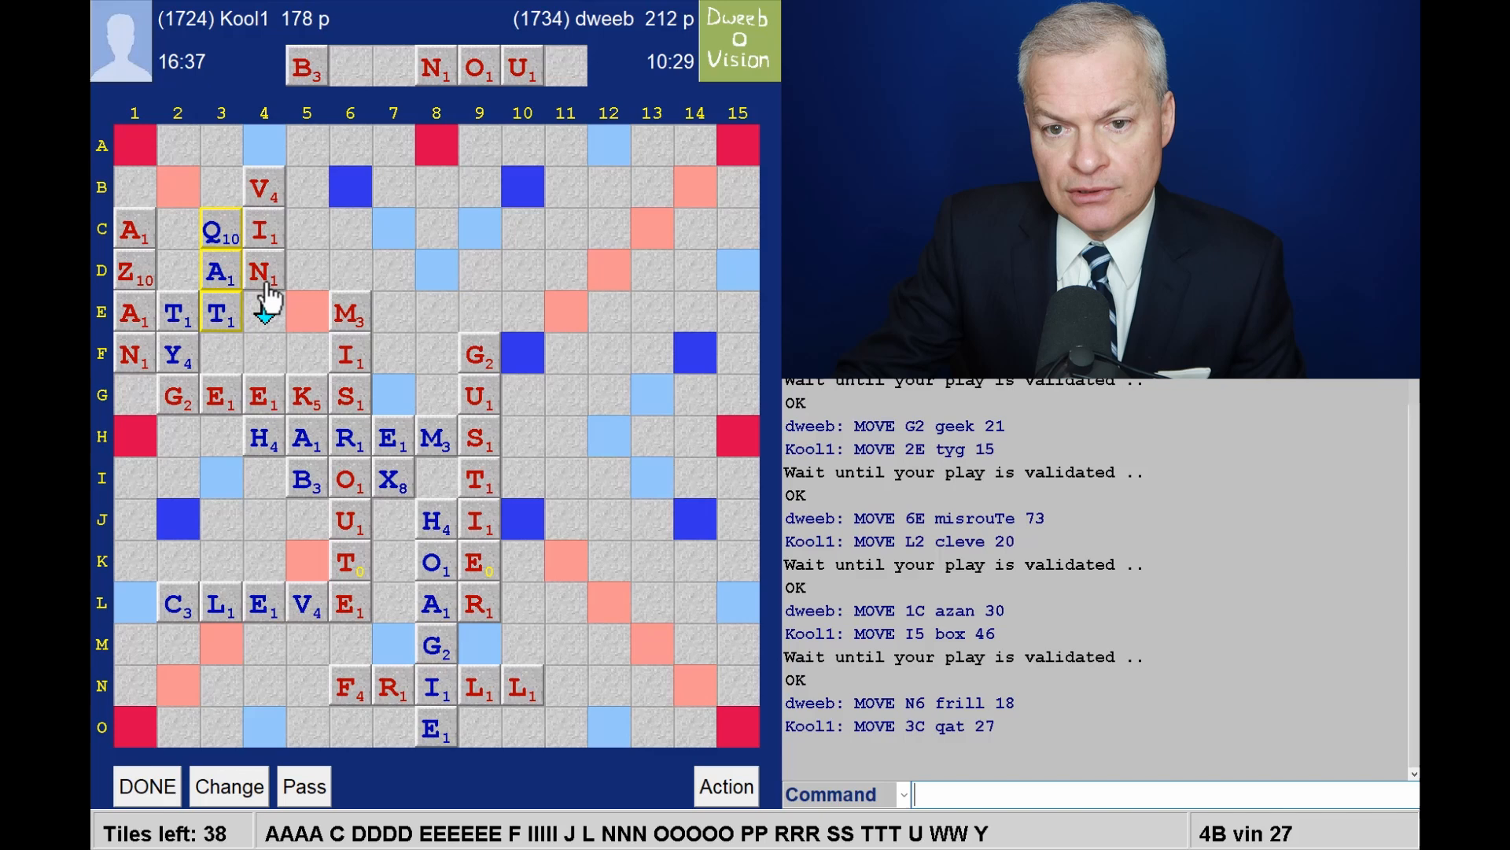
pyautogui.moveTo(423, 265)
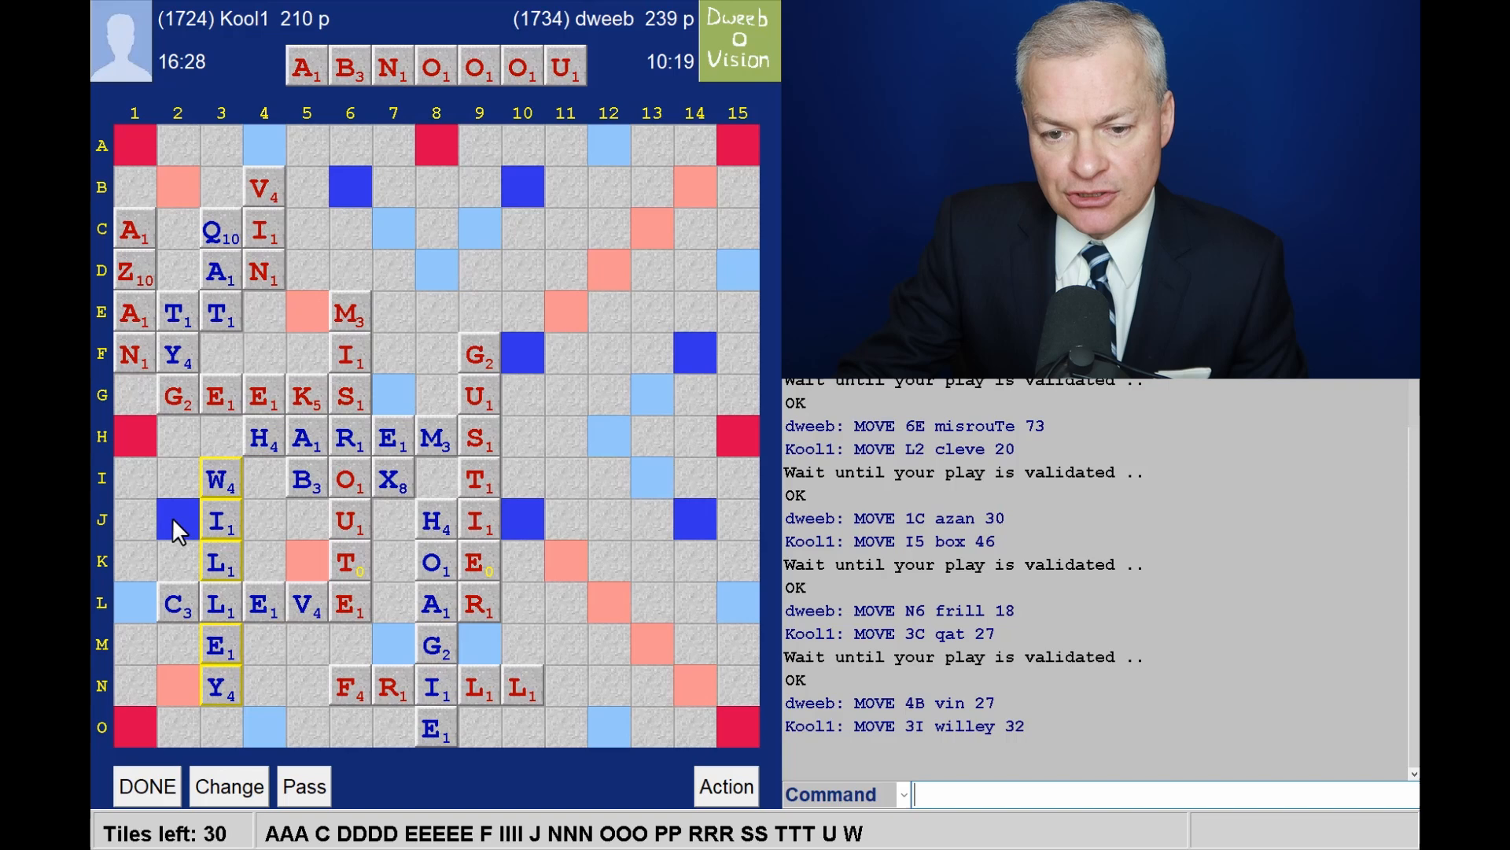
pyautogui.moveTo(579, 345)
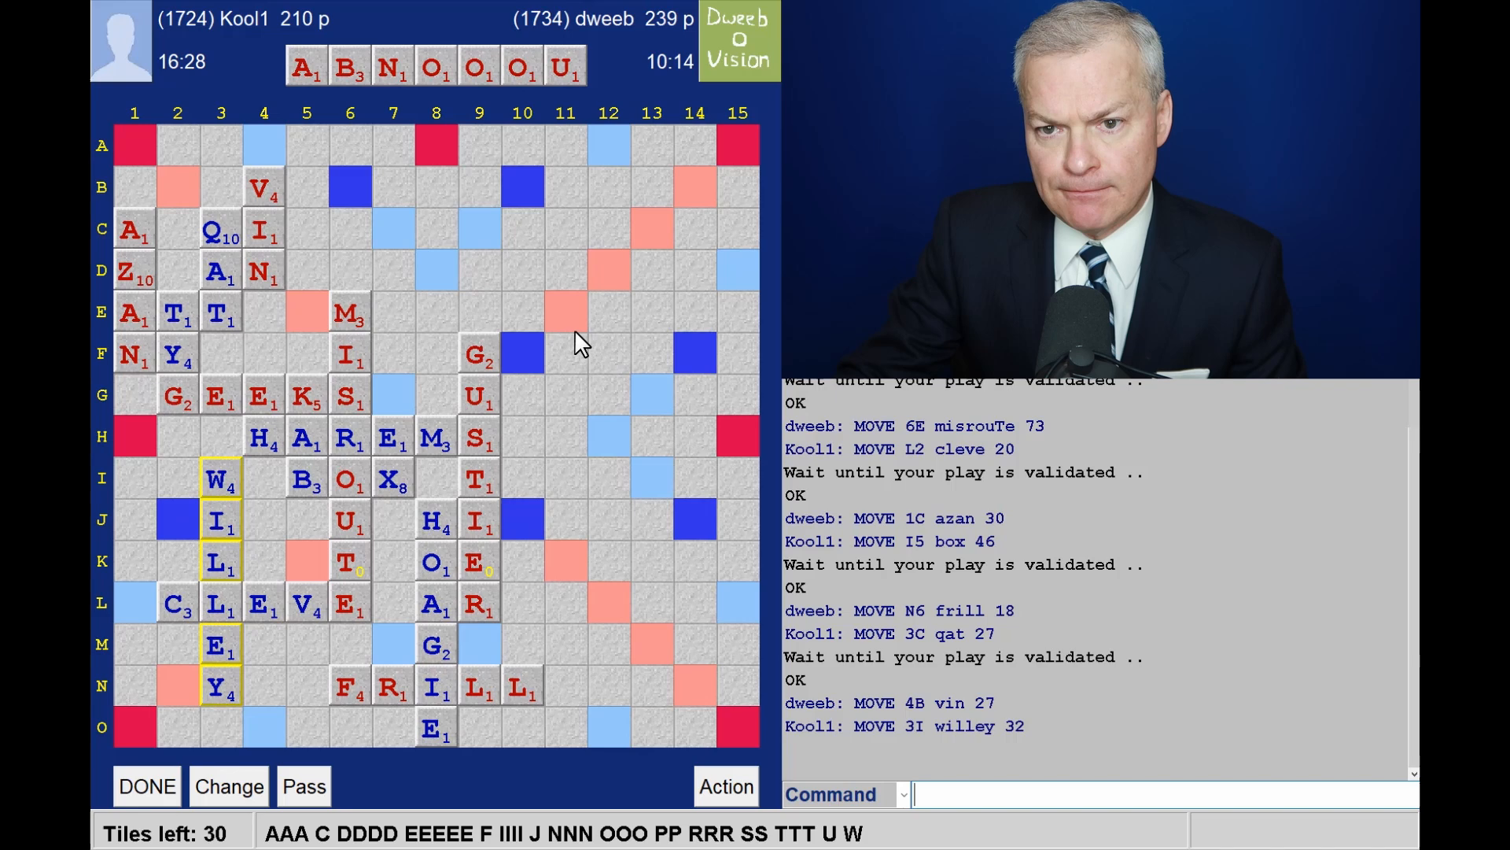
pyautogui.moveTo(313, 239)
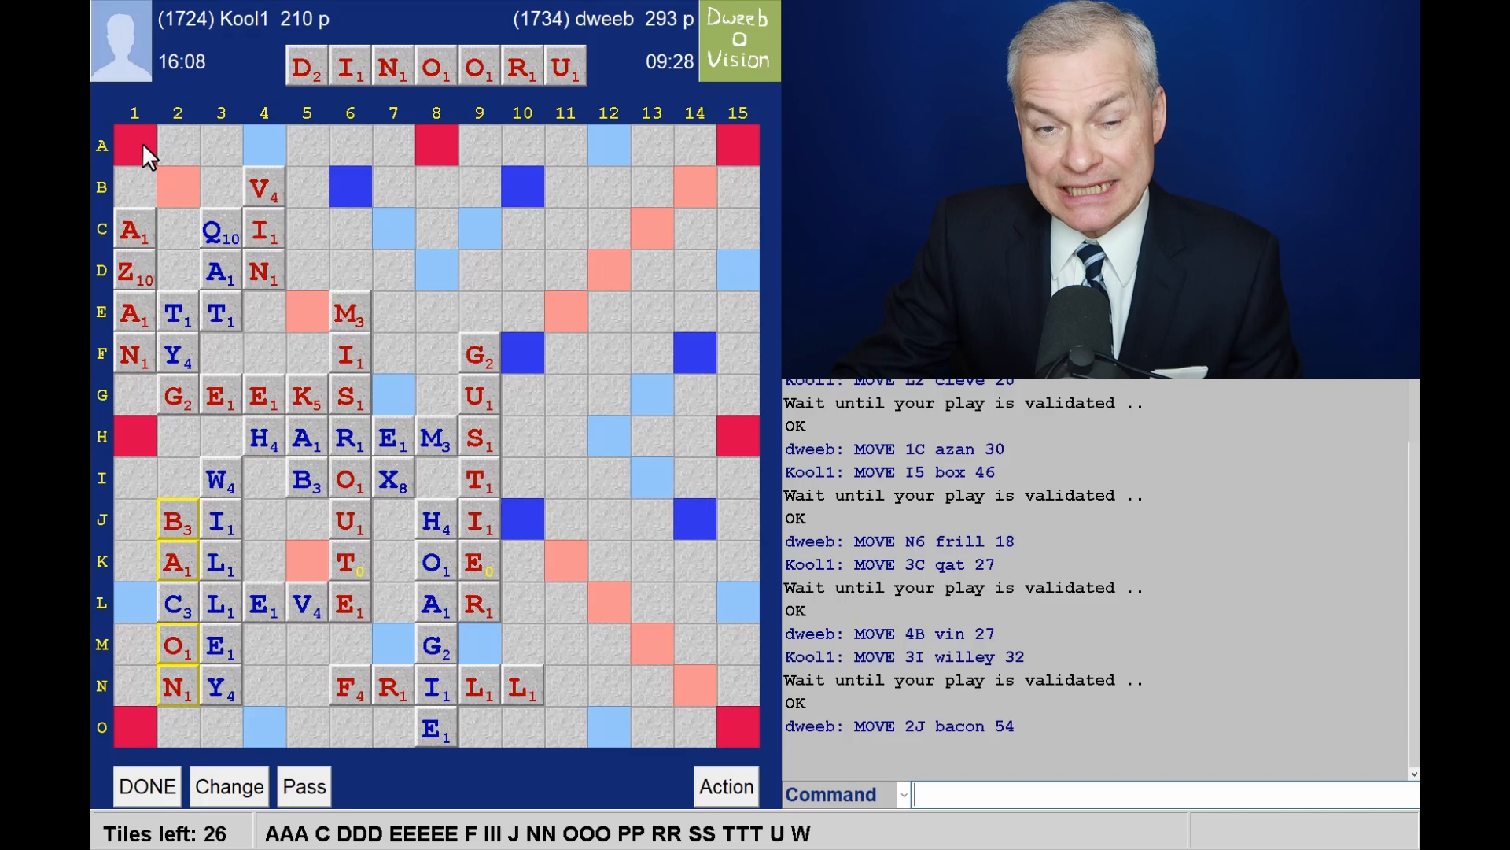
pyautogui.moveTo(520, 267)
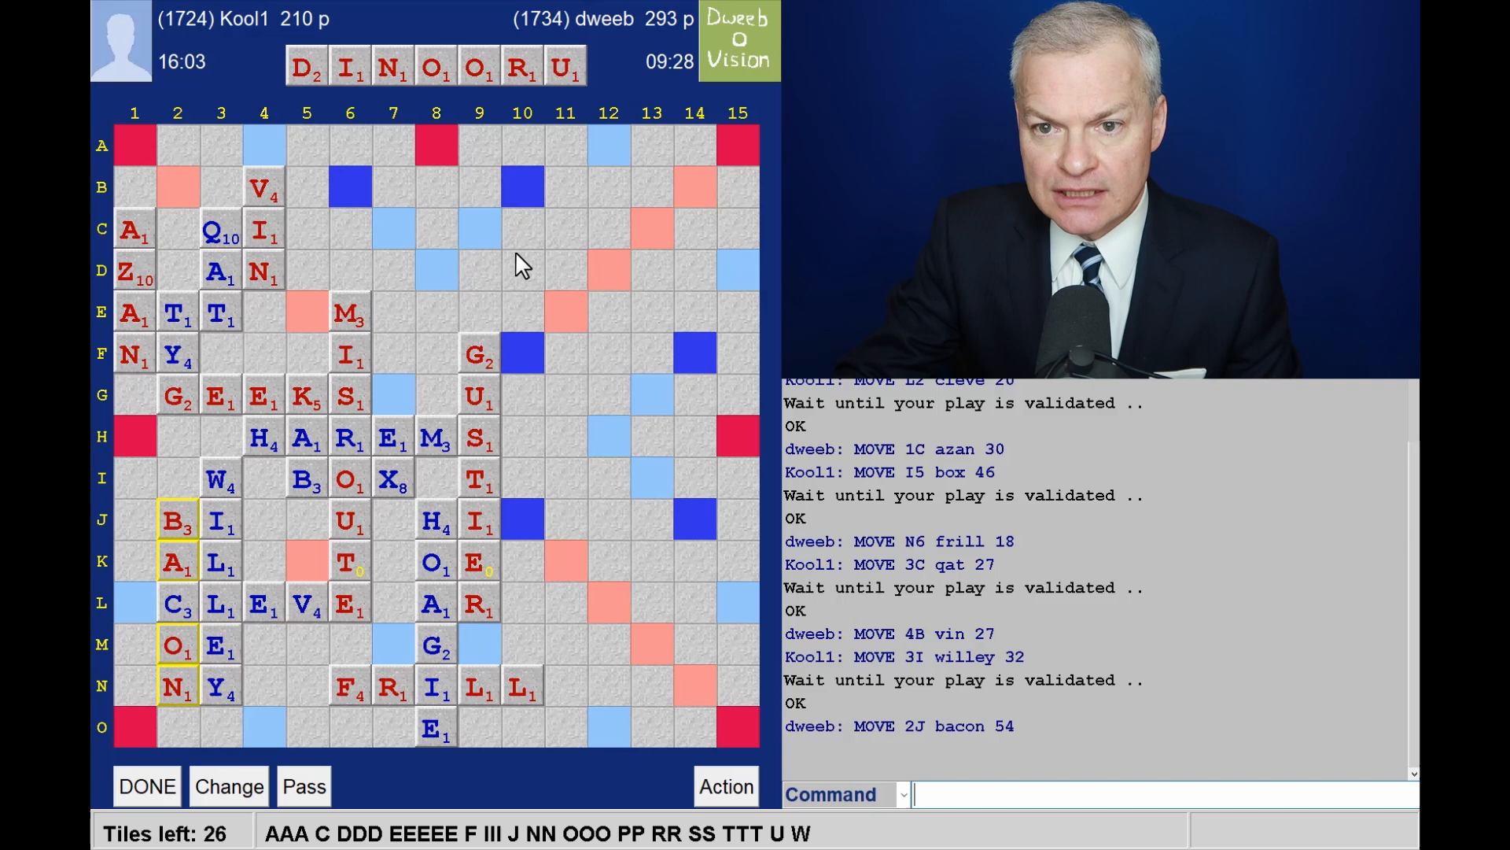
pyautogui.moveTo(311, 236)
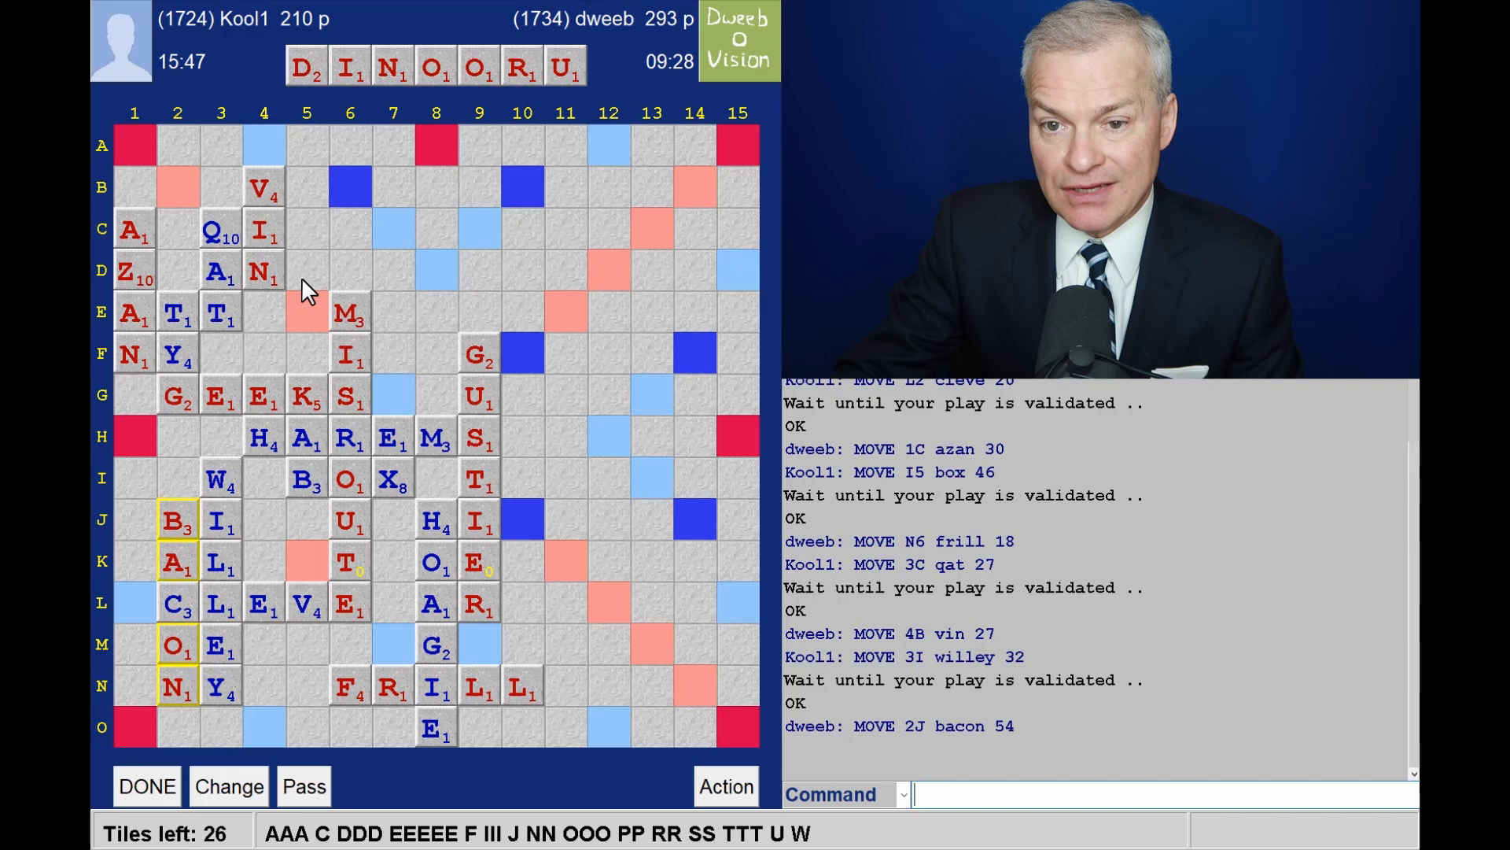
pyautogui.moveTo(468, 364)
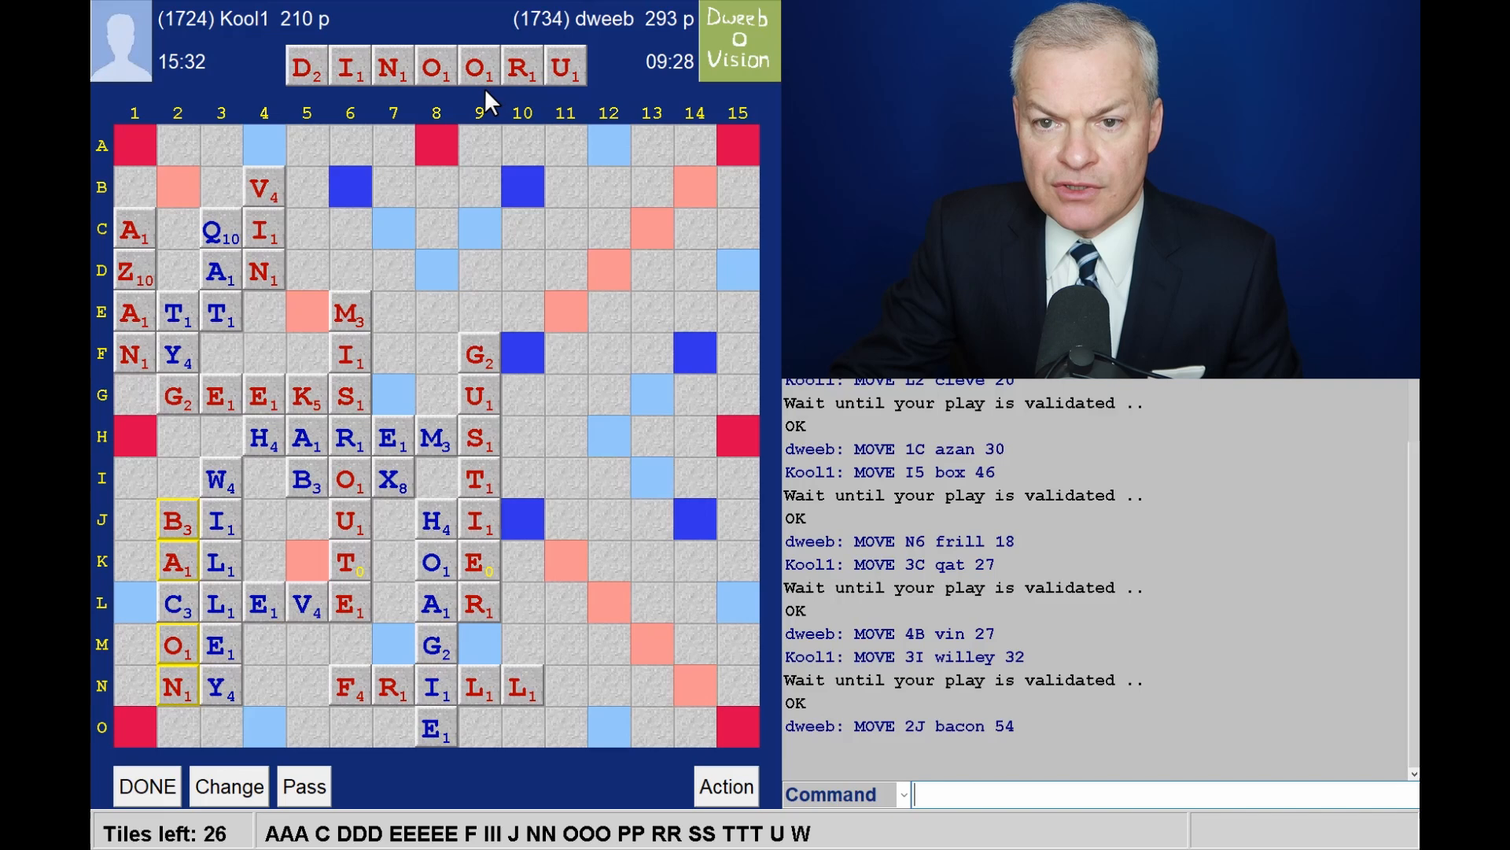
pyautogui.moveTo(404, 101)
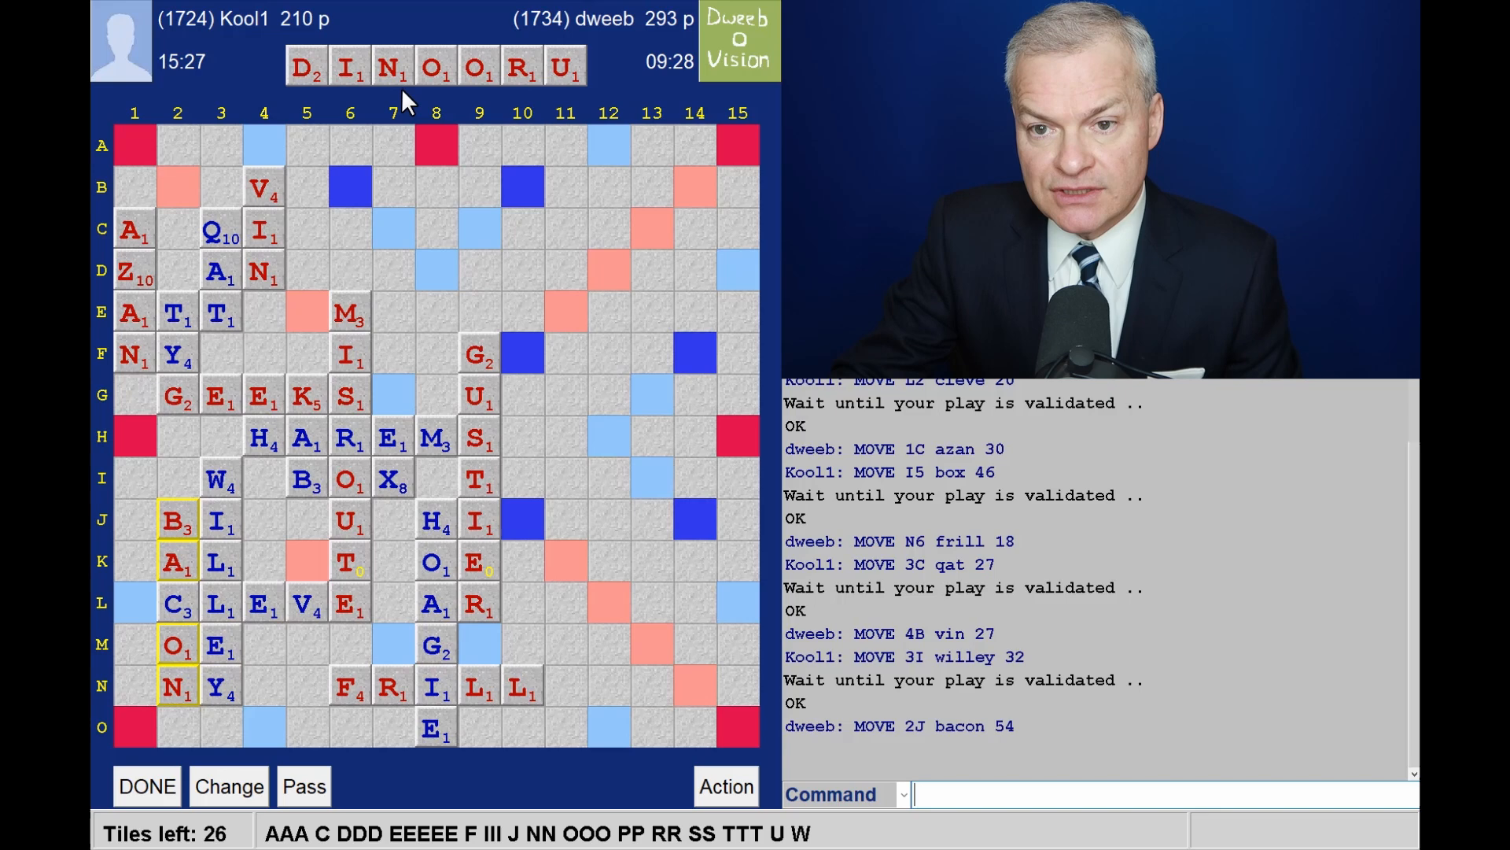
pyautogui.moveTo(541, 734)
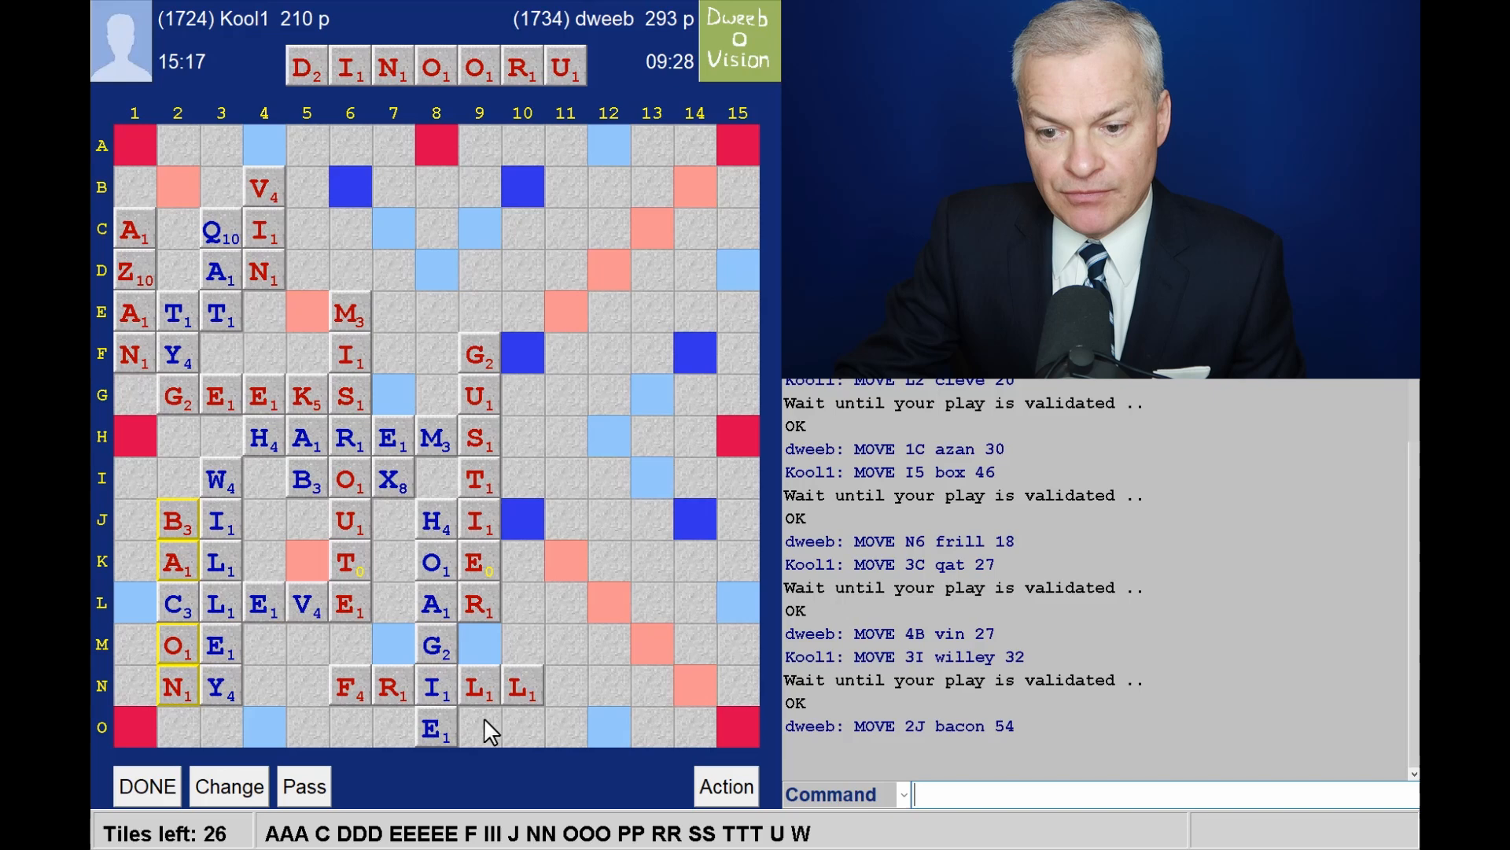
pyautogui.moveTo(583, 562)
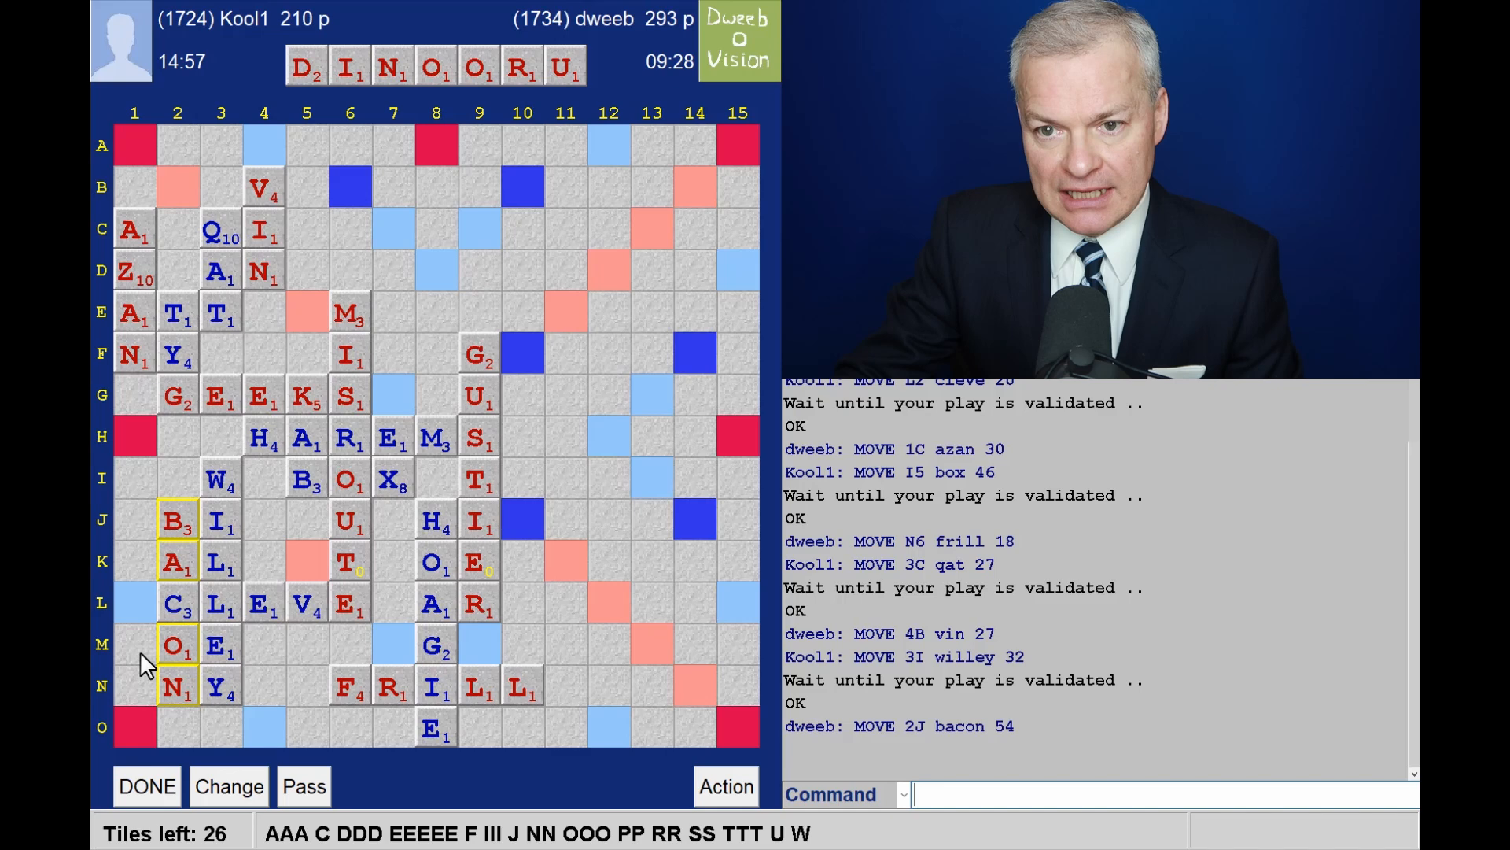
pyautogui.moveTo(143, 455)
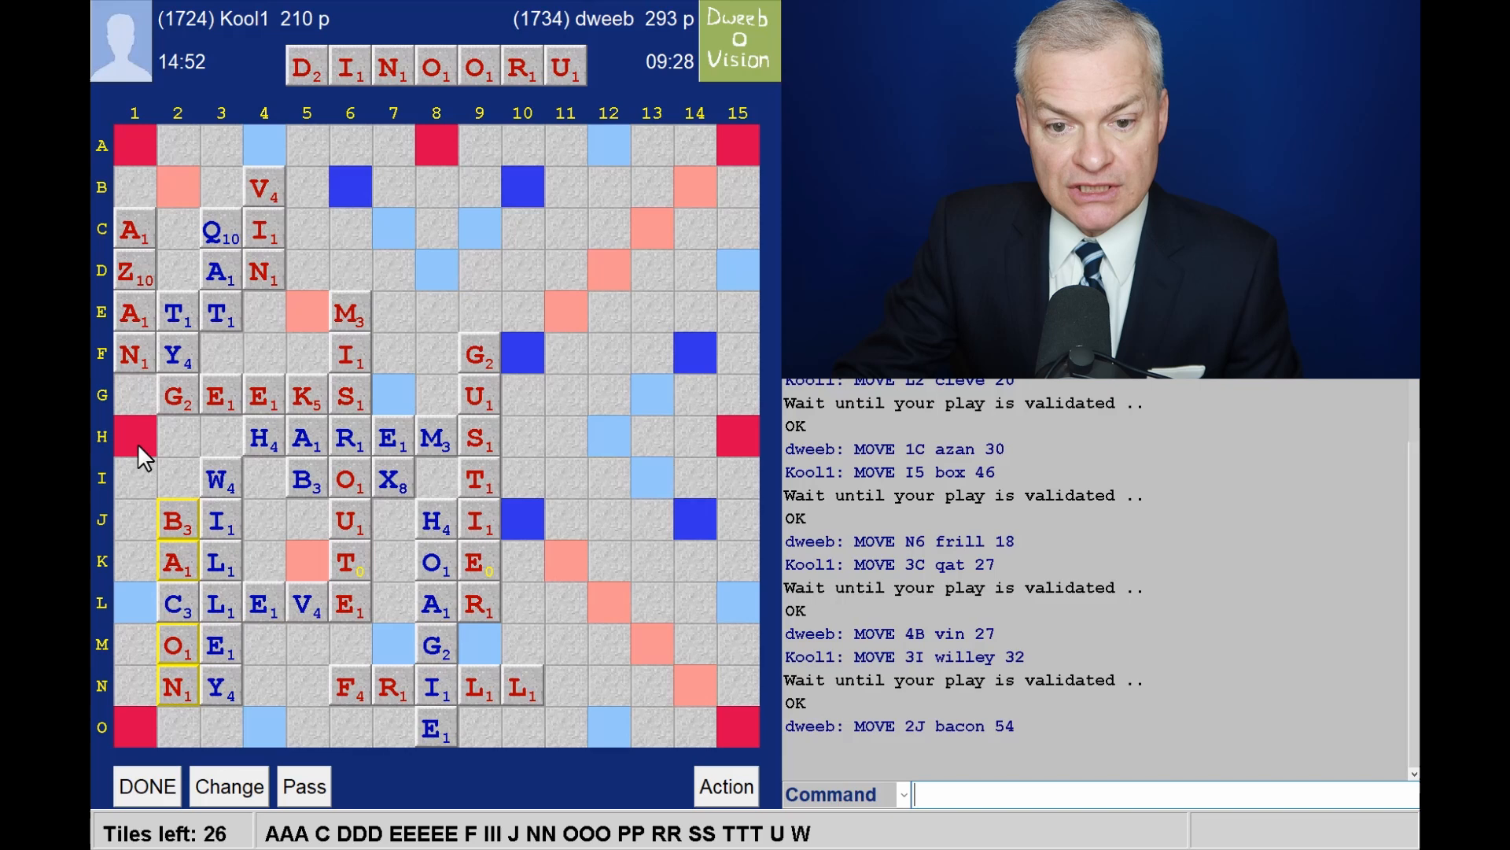
pyautogui.moveTo(458, 96)
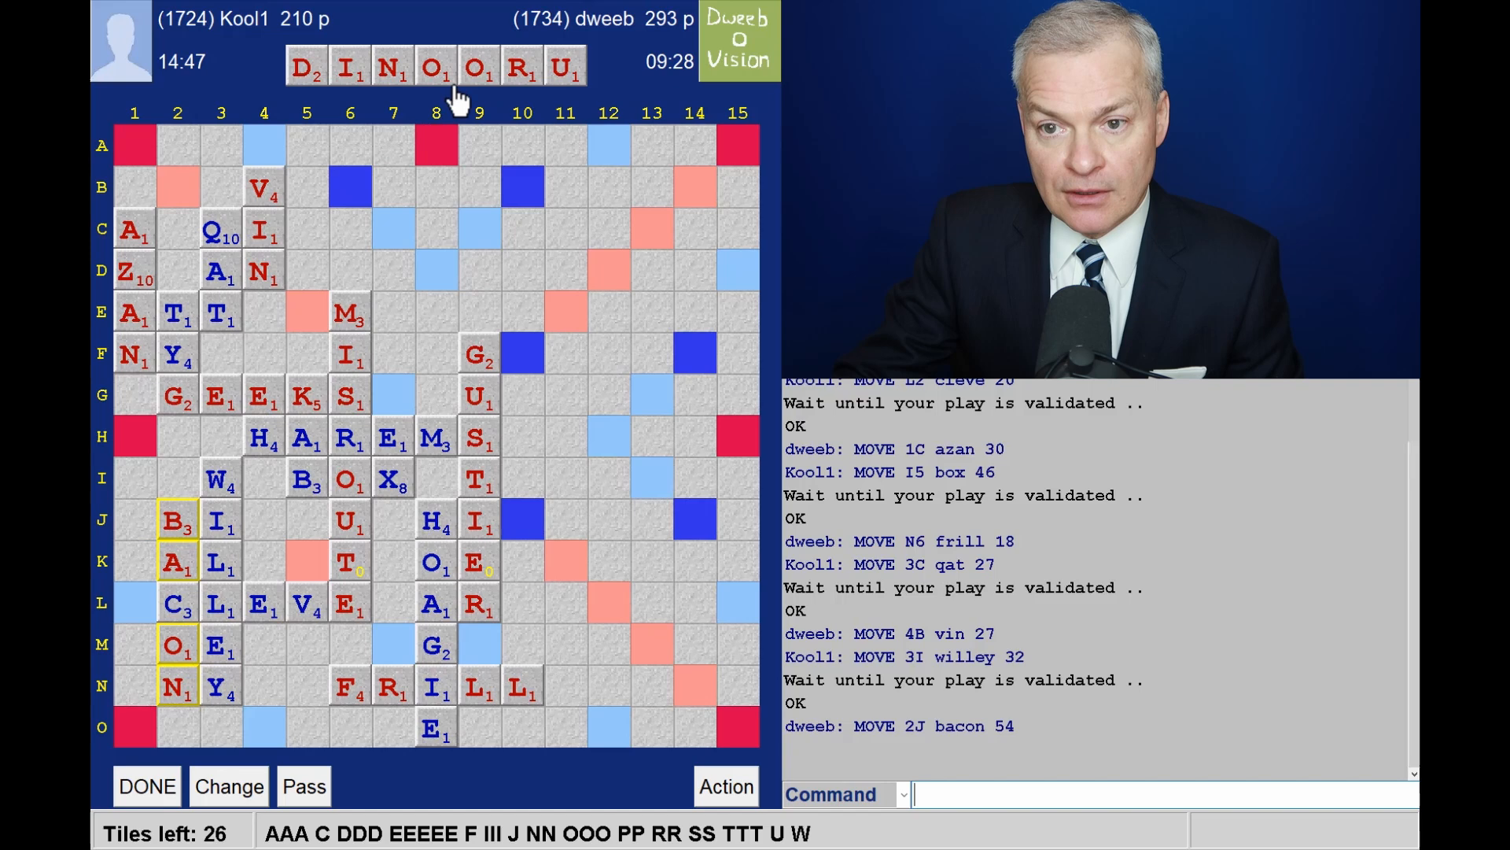
pyautogui.moveTo(164, 438)
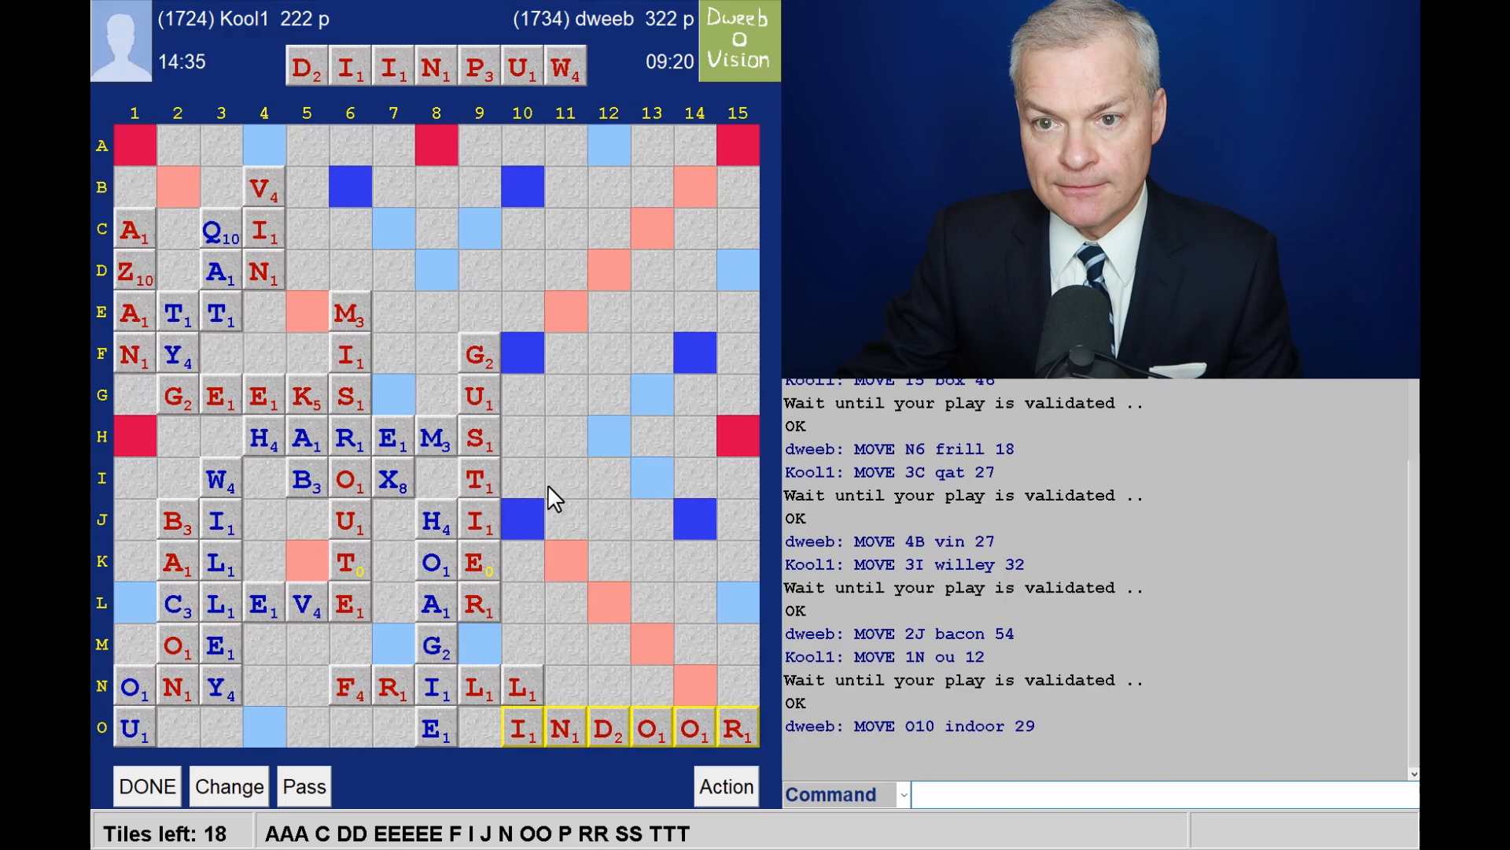
pyautogui.moveTo(523, 92)
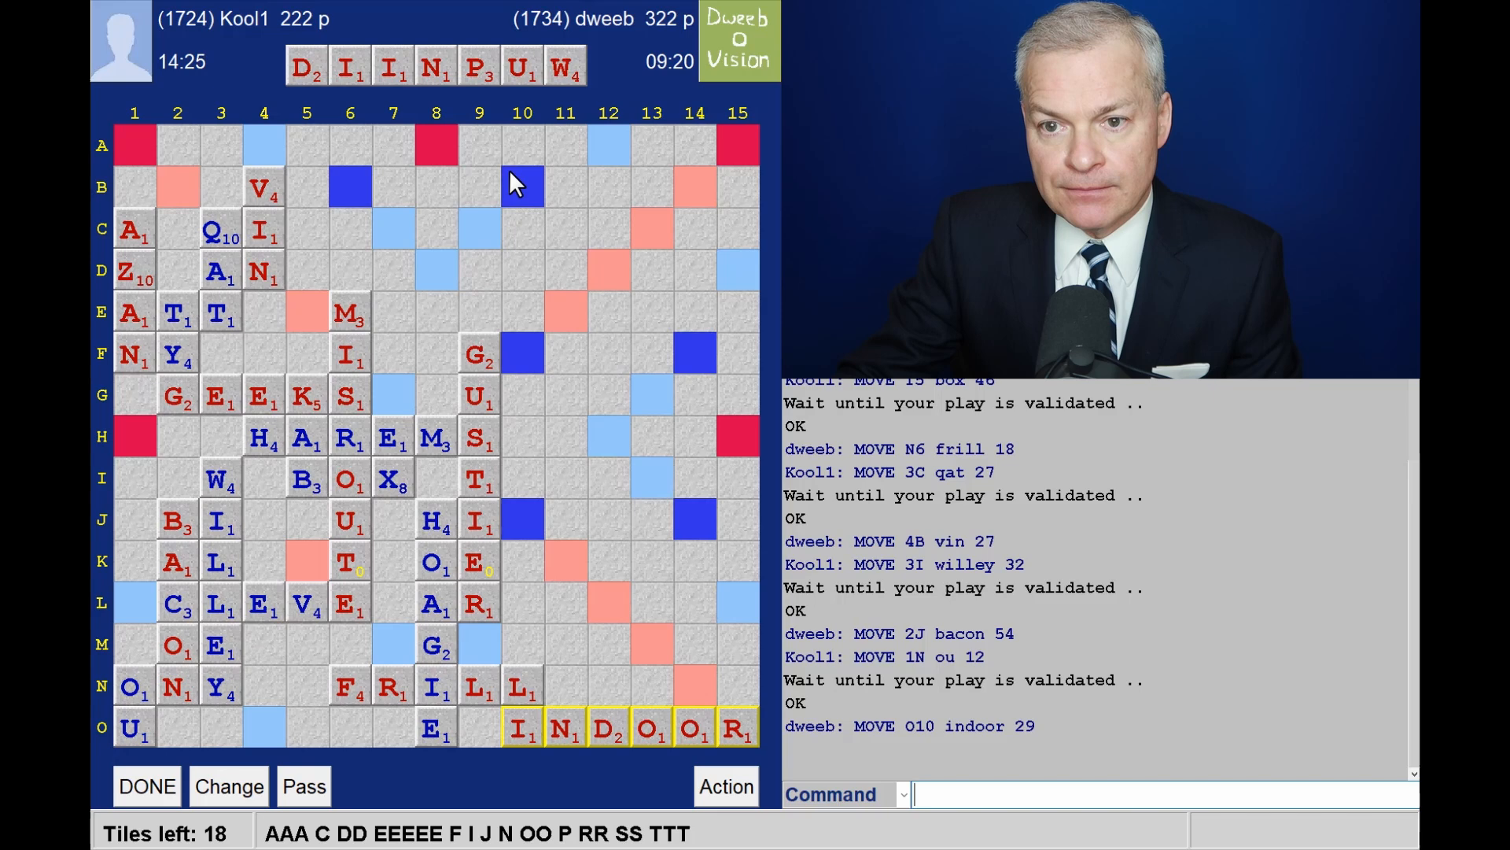
pyautogui.moveTo(636, 60)
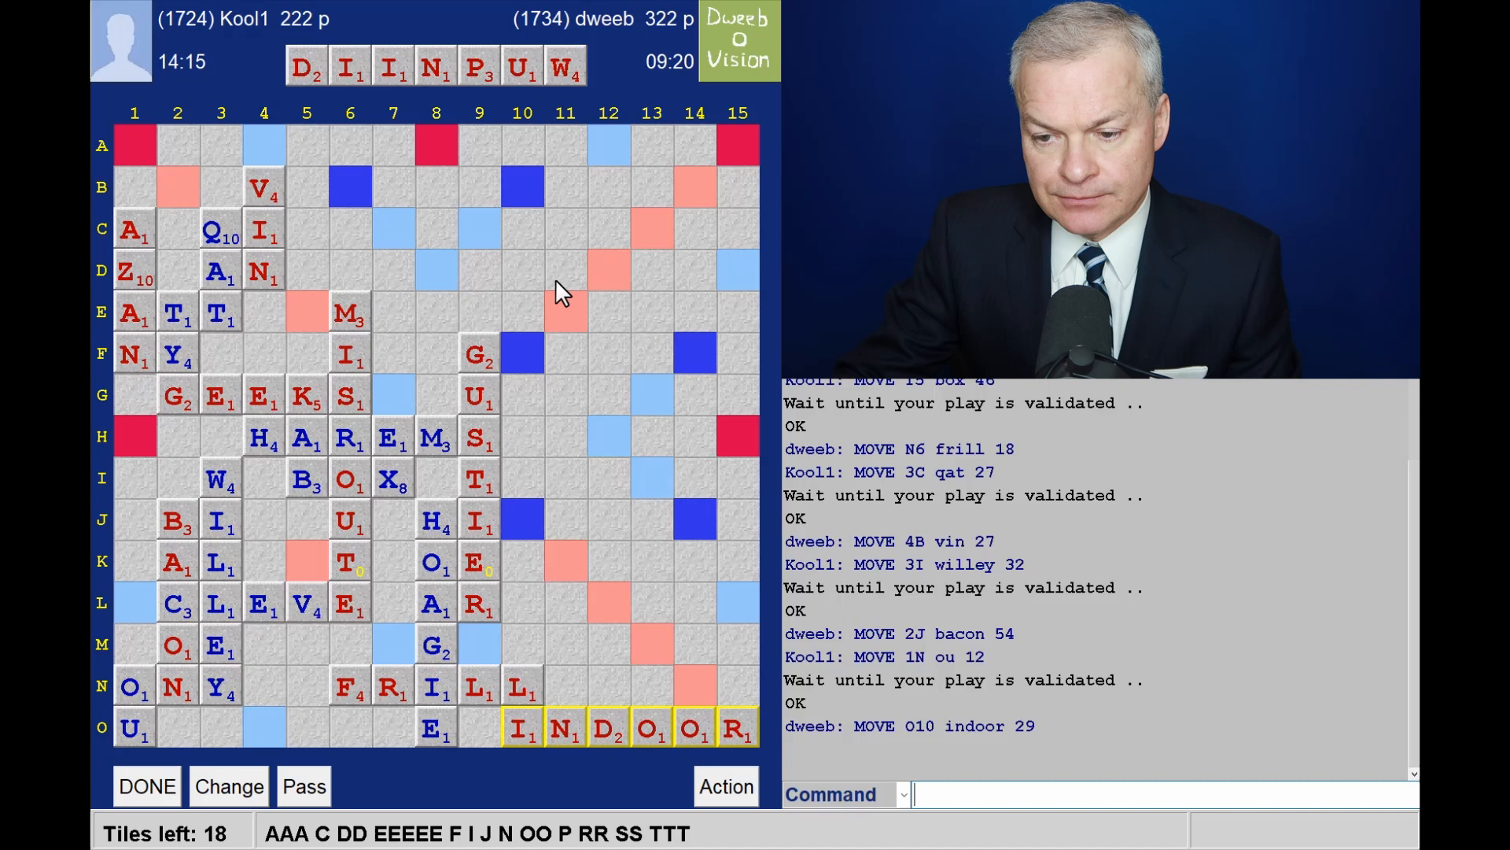
pyautogui.moveTo(585, 624)
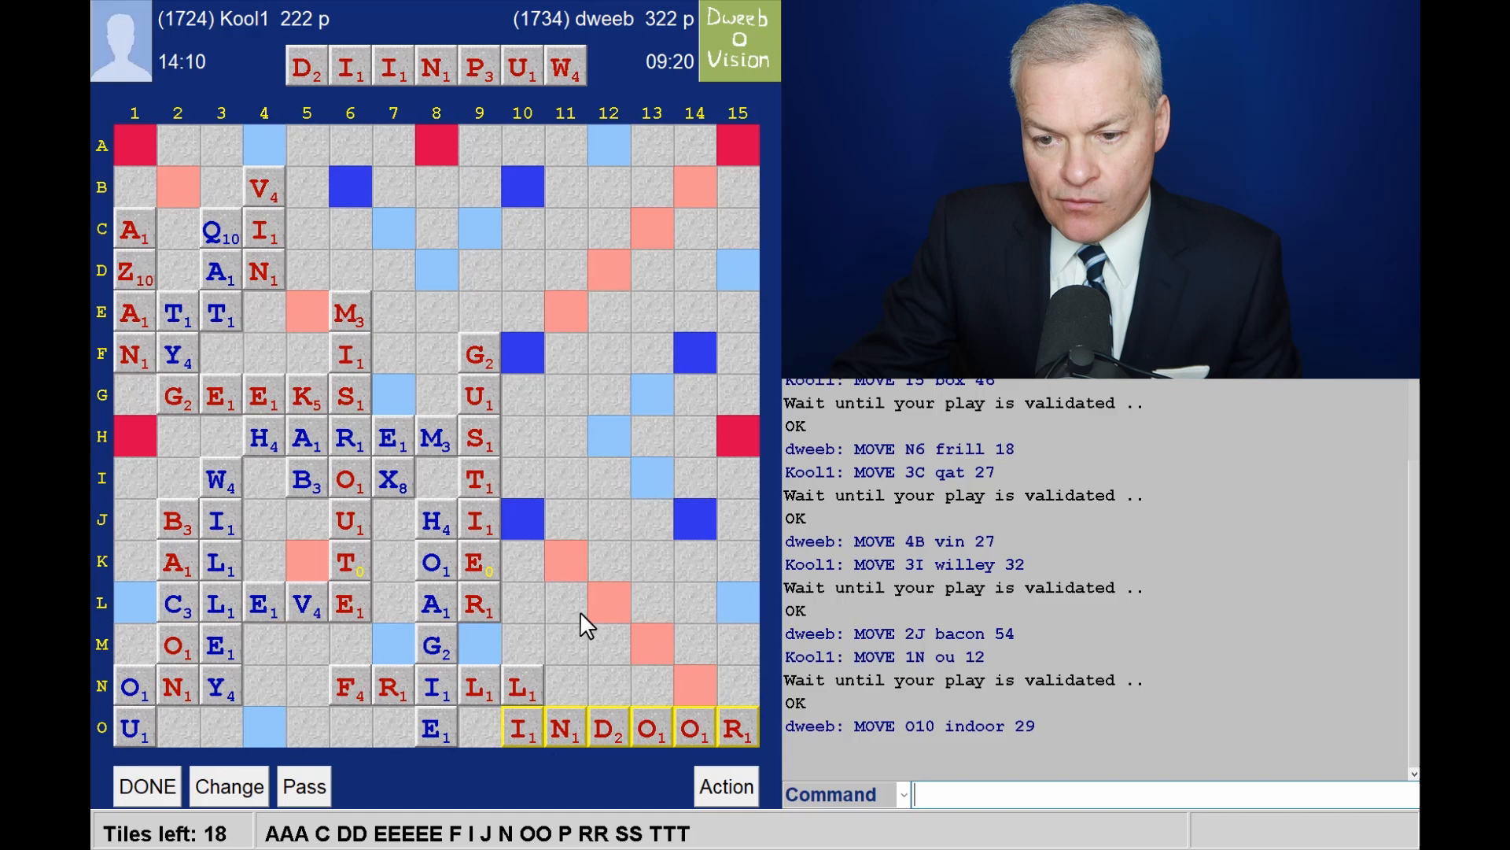
pyautogui.moveTo(645, 765)
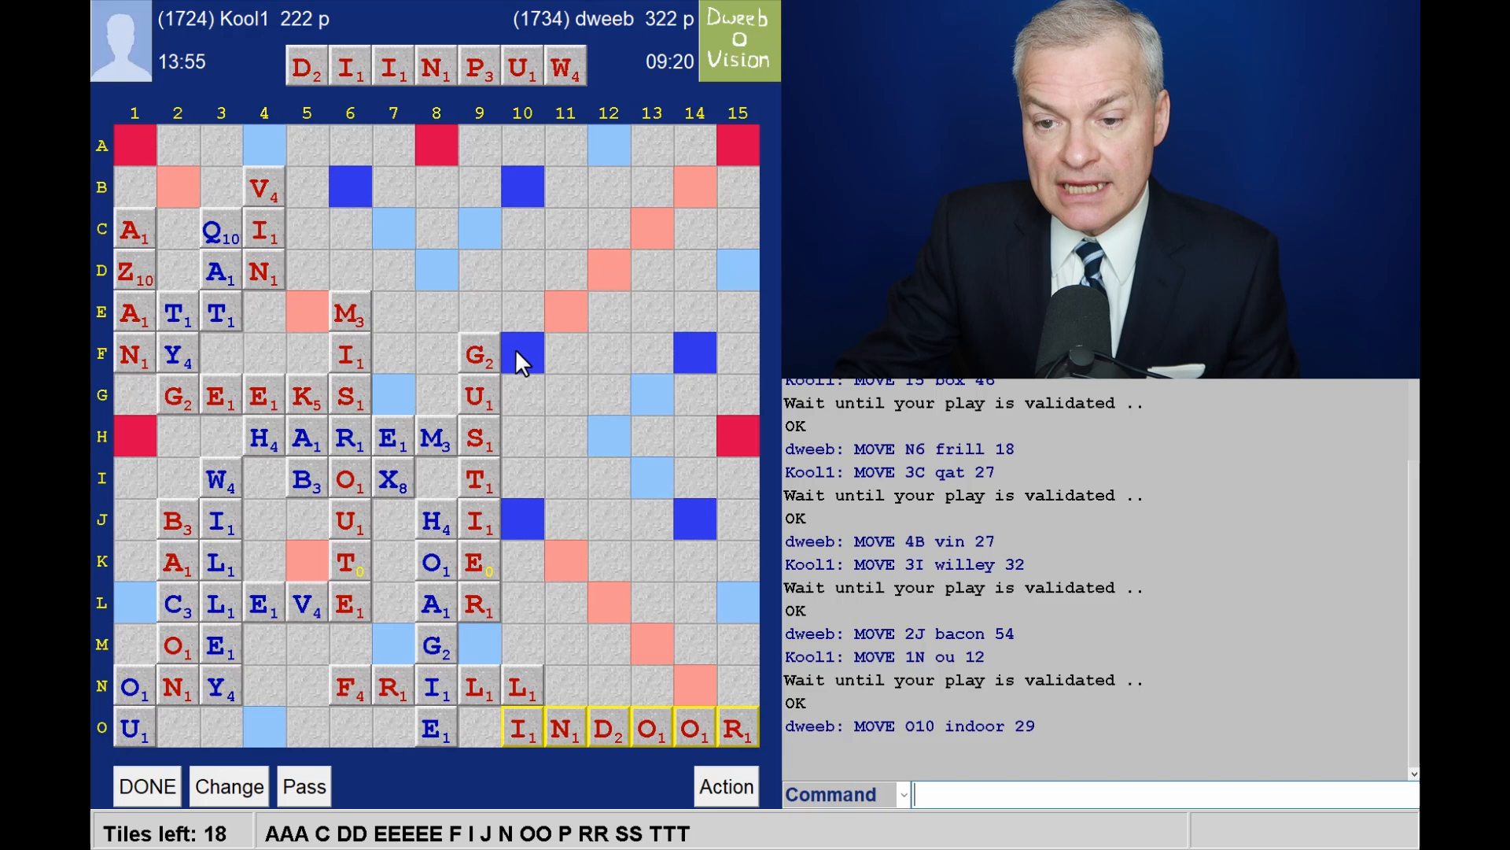
pyautogui.moveTo(435, 155)
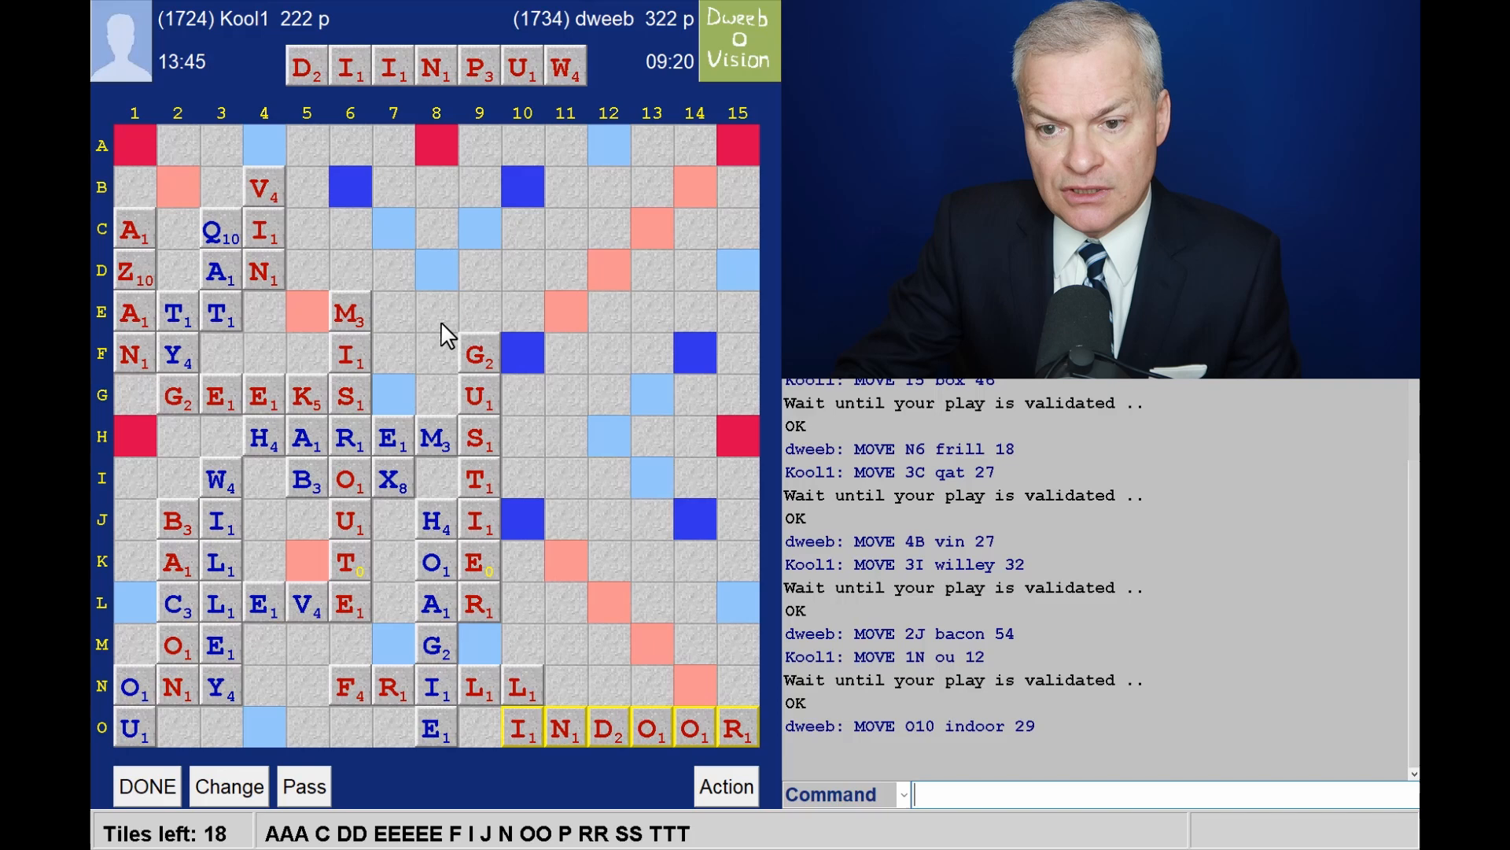
pyautogui.moveTo(477, 376)
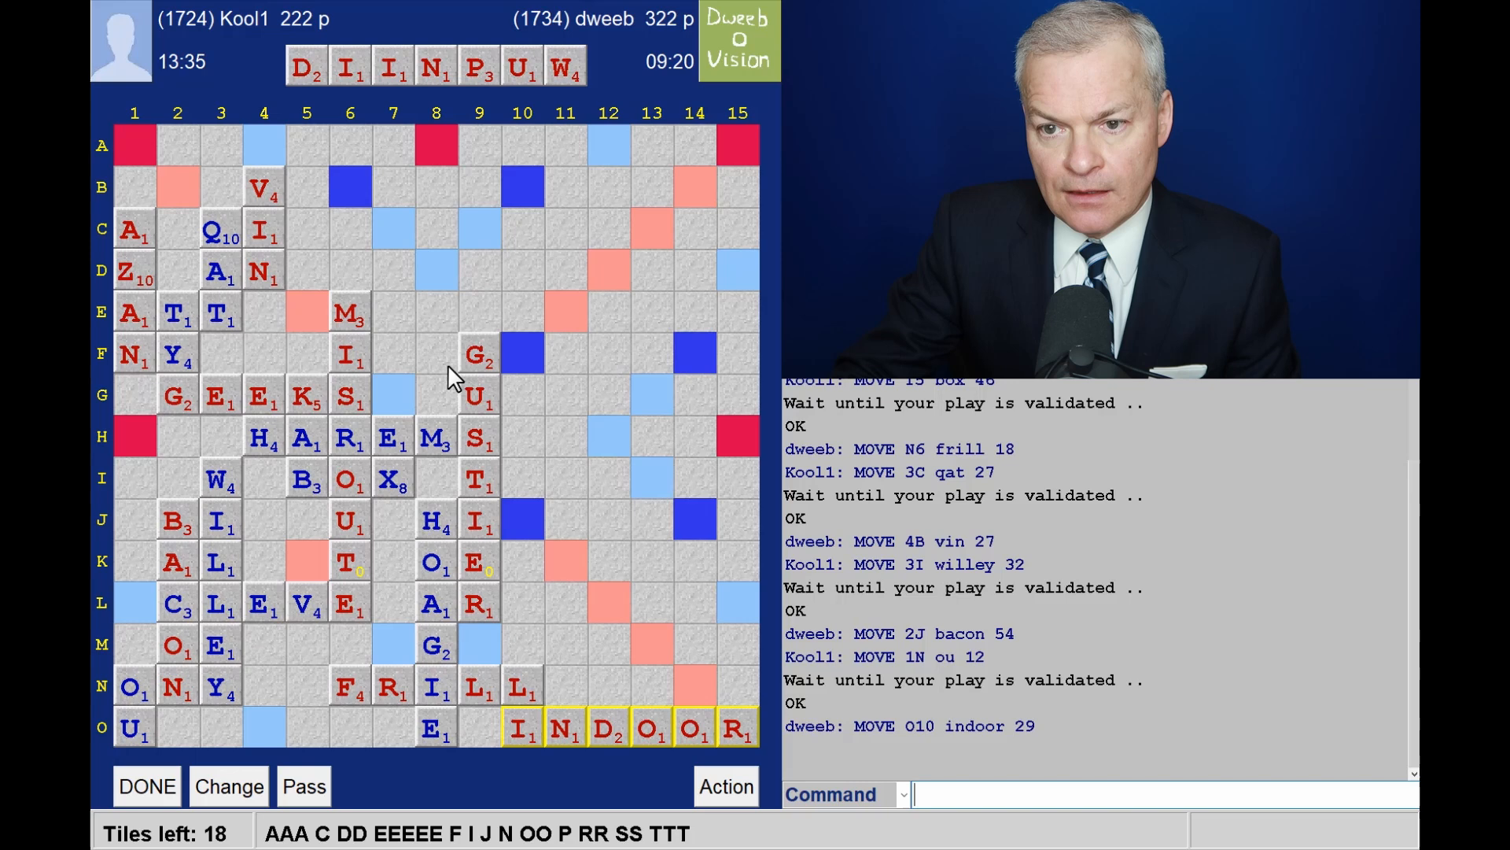
pyautogui.moveTo(585, 374)
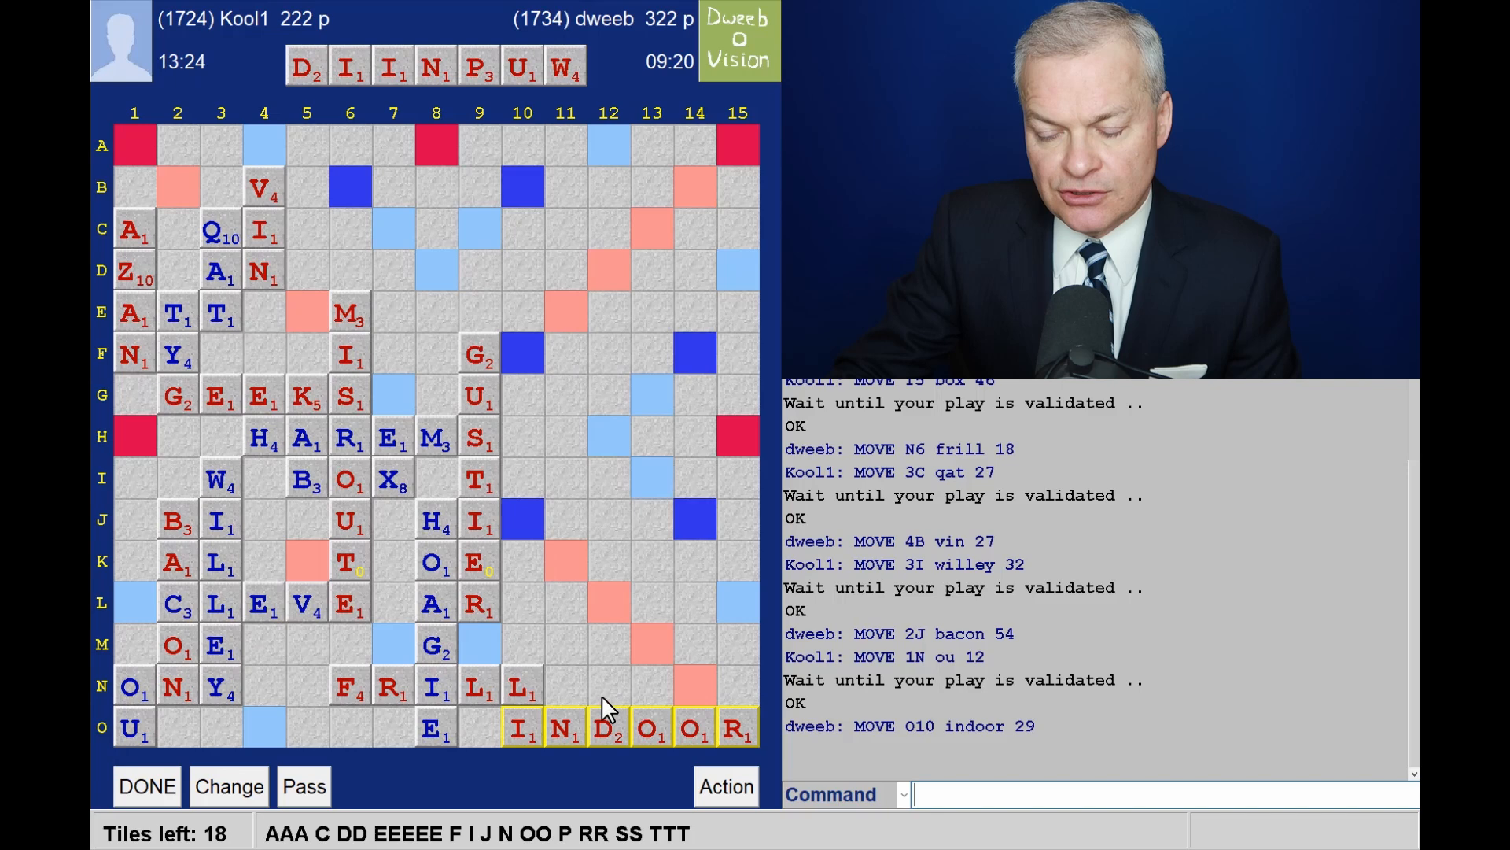
pyautogui.moveTo(671, 552)
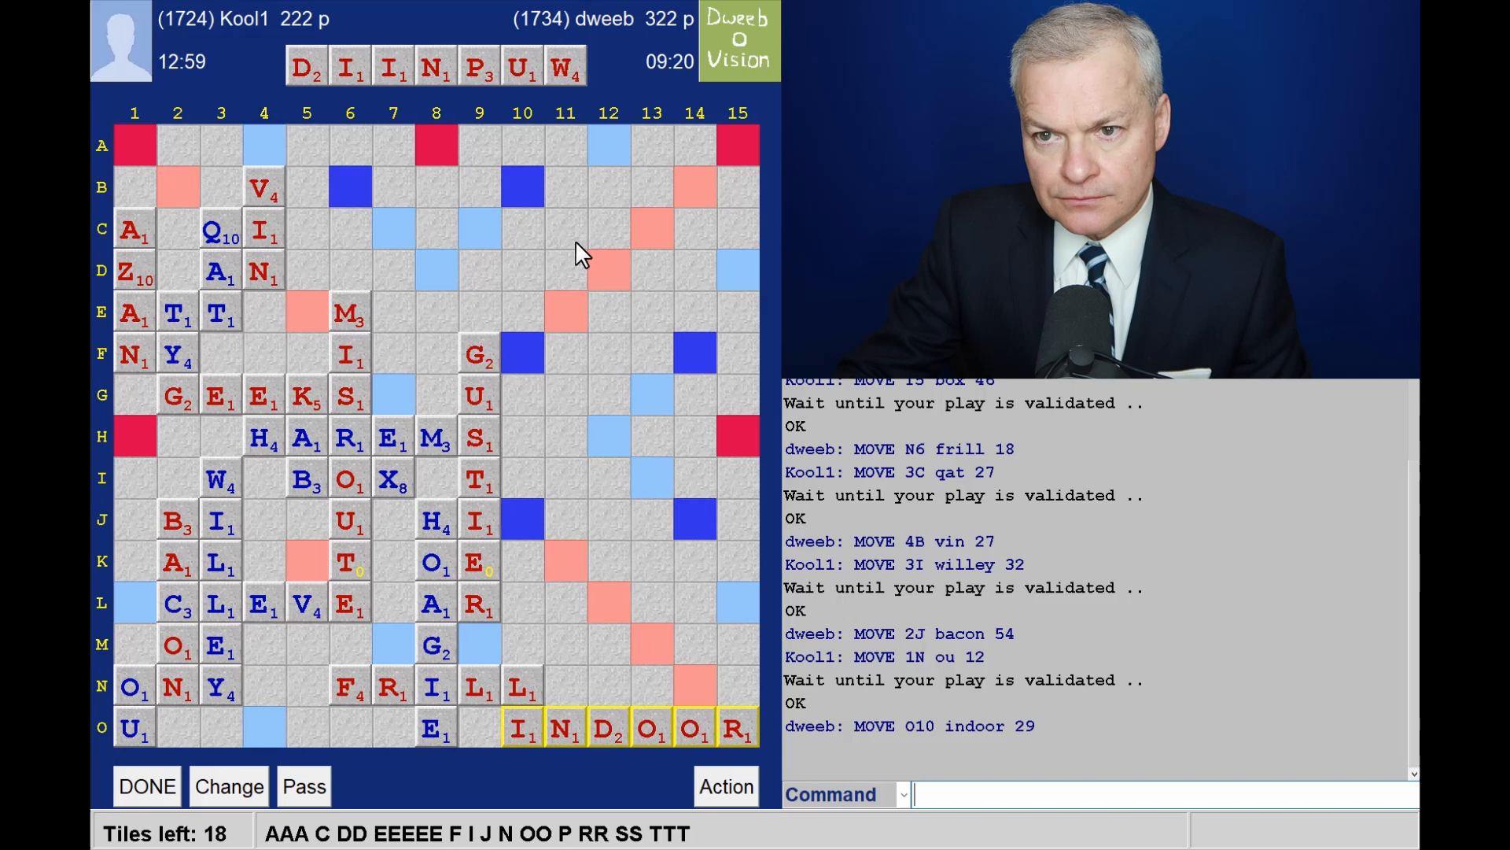
pyautogui.moveTo(674, 434)
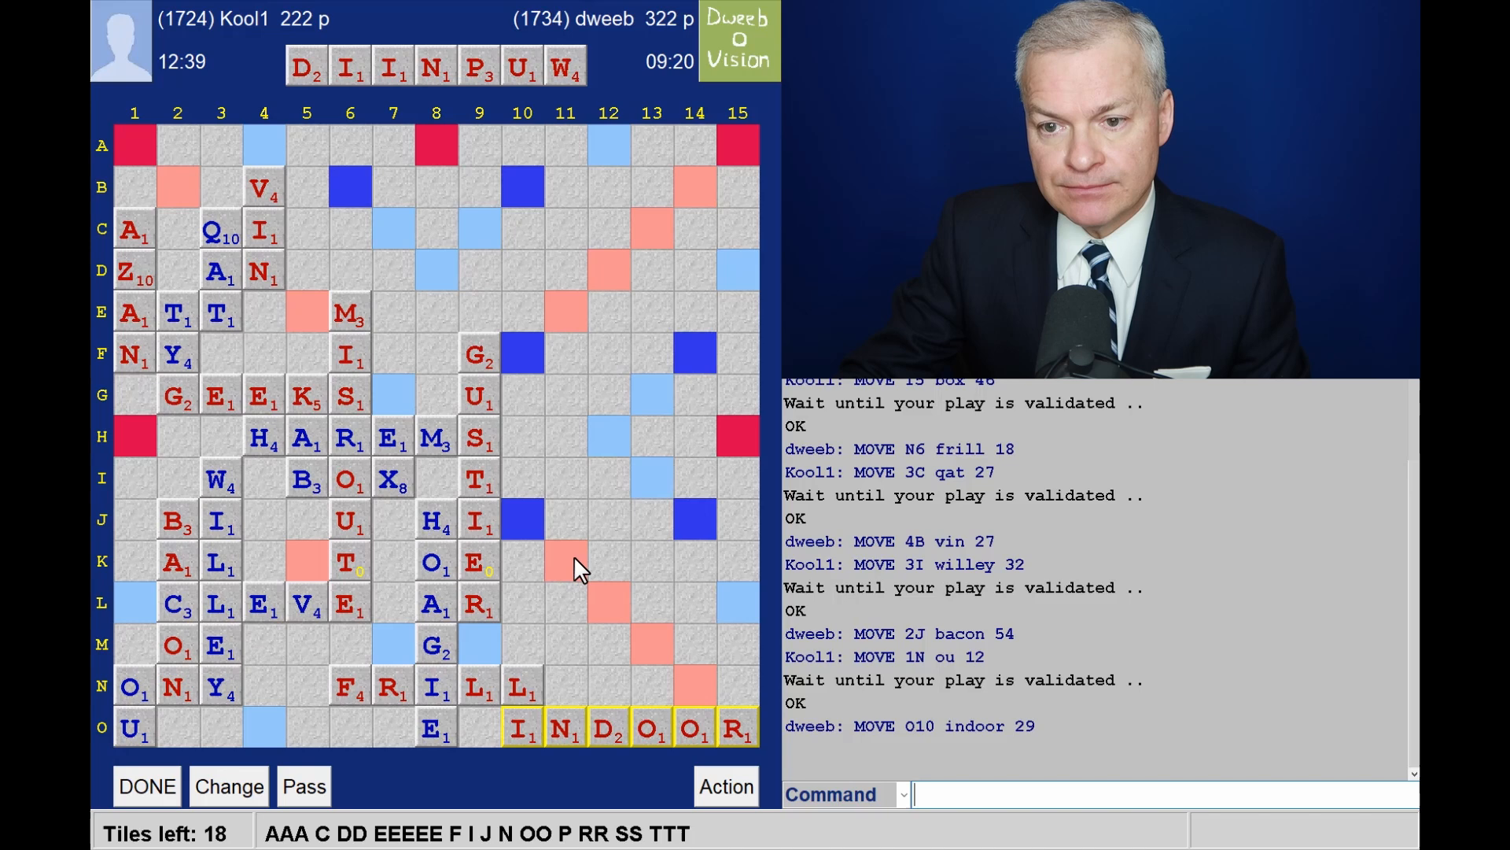
pyautogui.moveTo(535, 240)
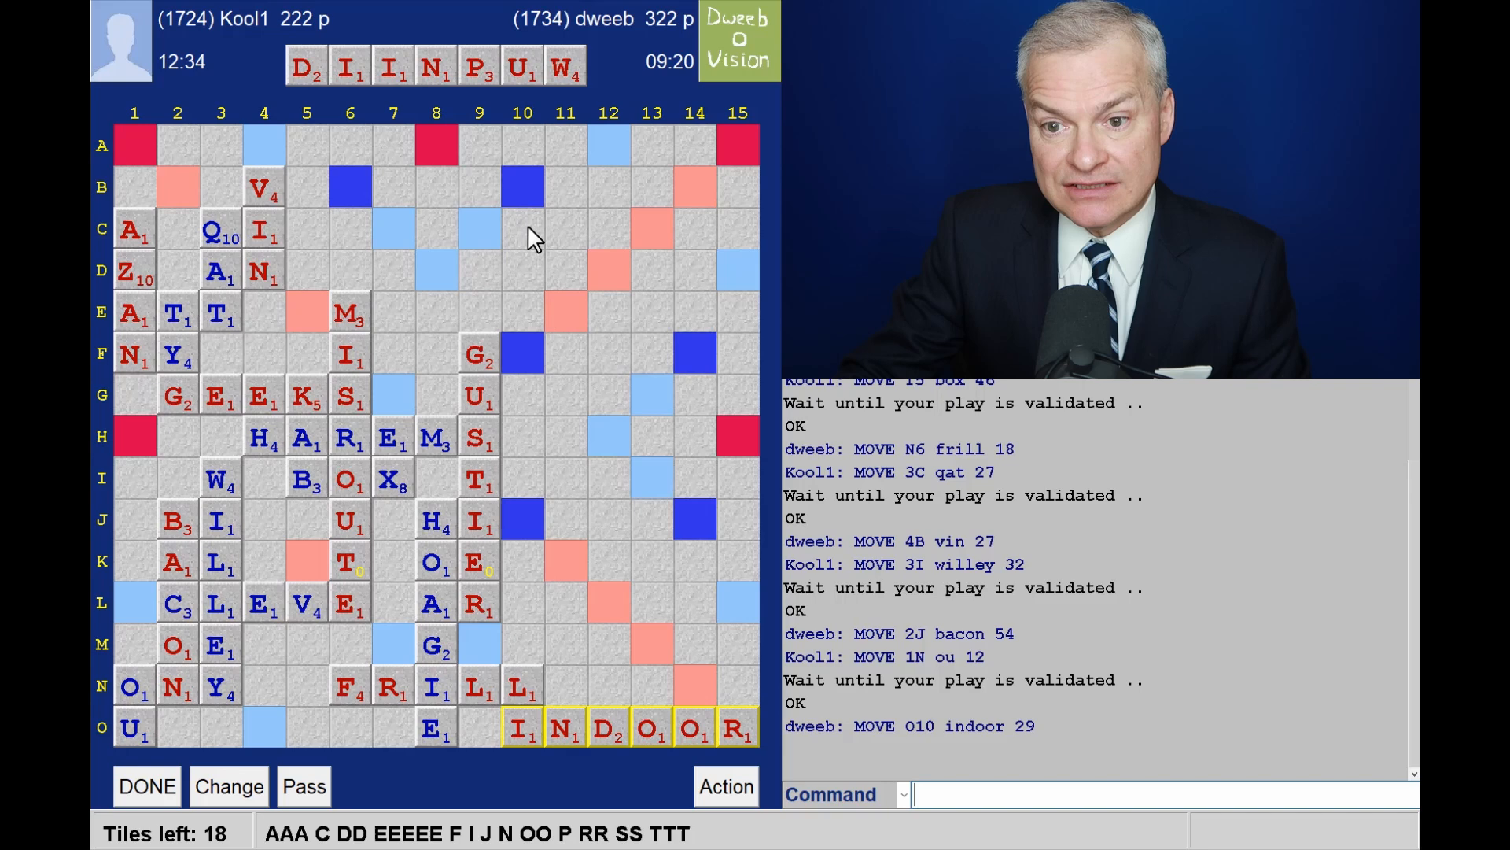
pyautogui.moveTo(614, 609)
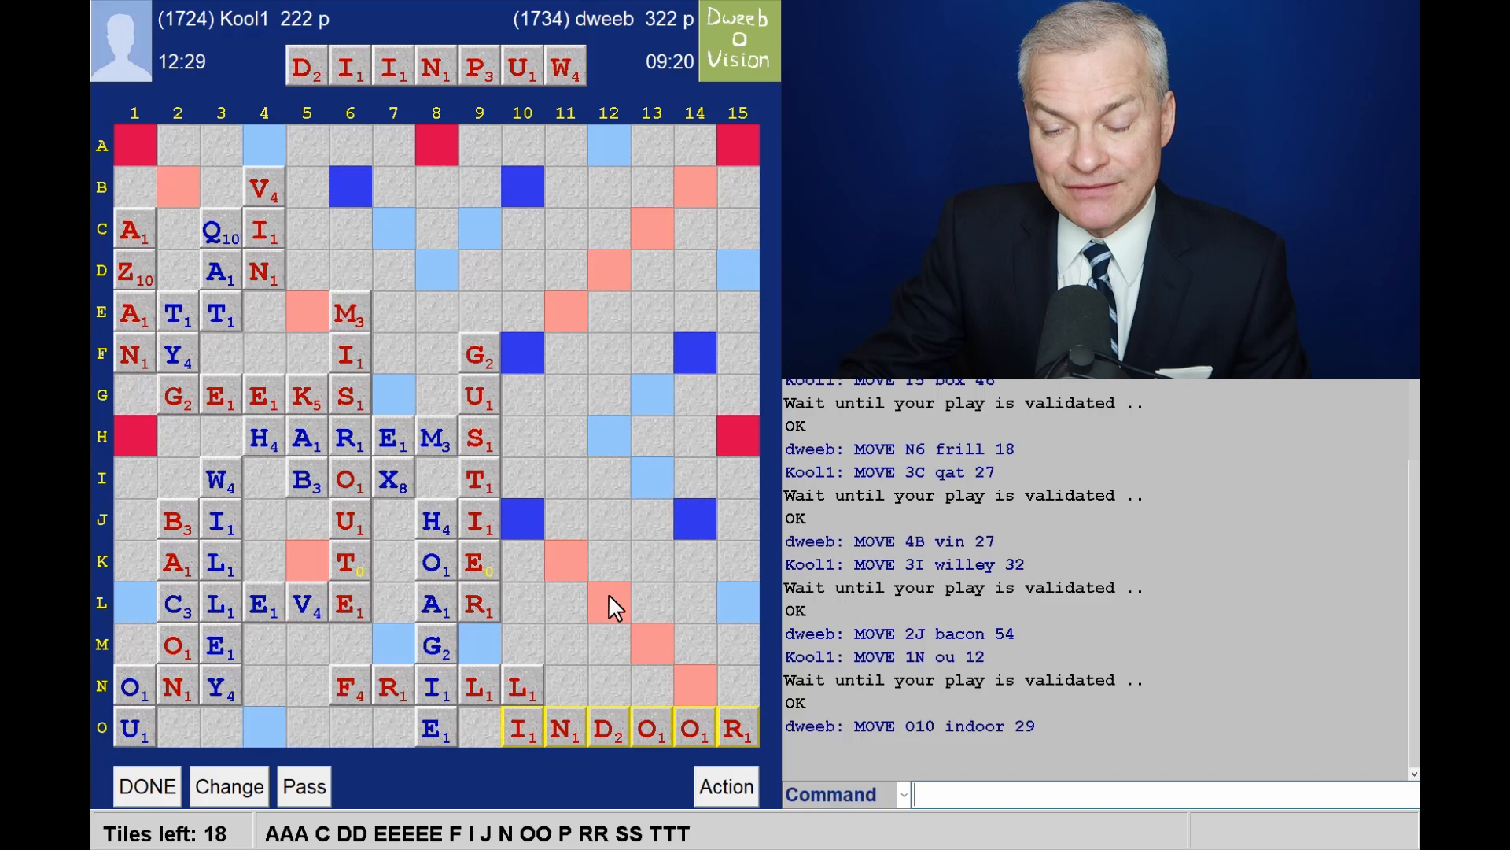
# Step: Start a downward word at B10 to play WINDUP for 31
pyautogui.click(147, 785)
pyautogui.write('WINDUP')
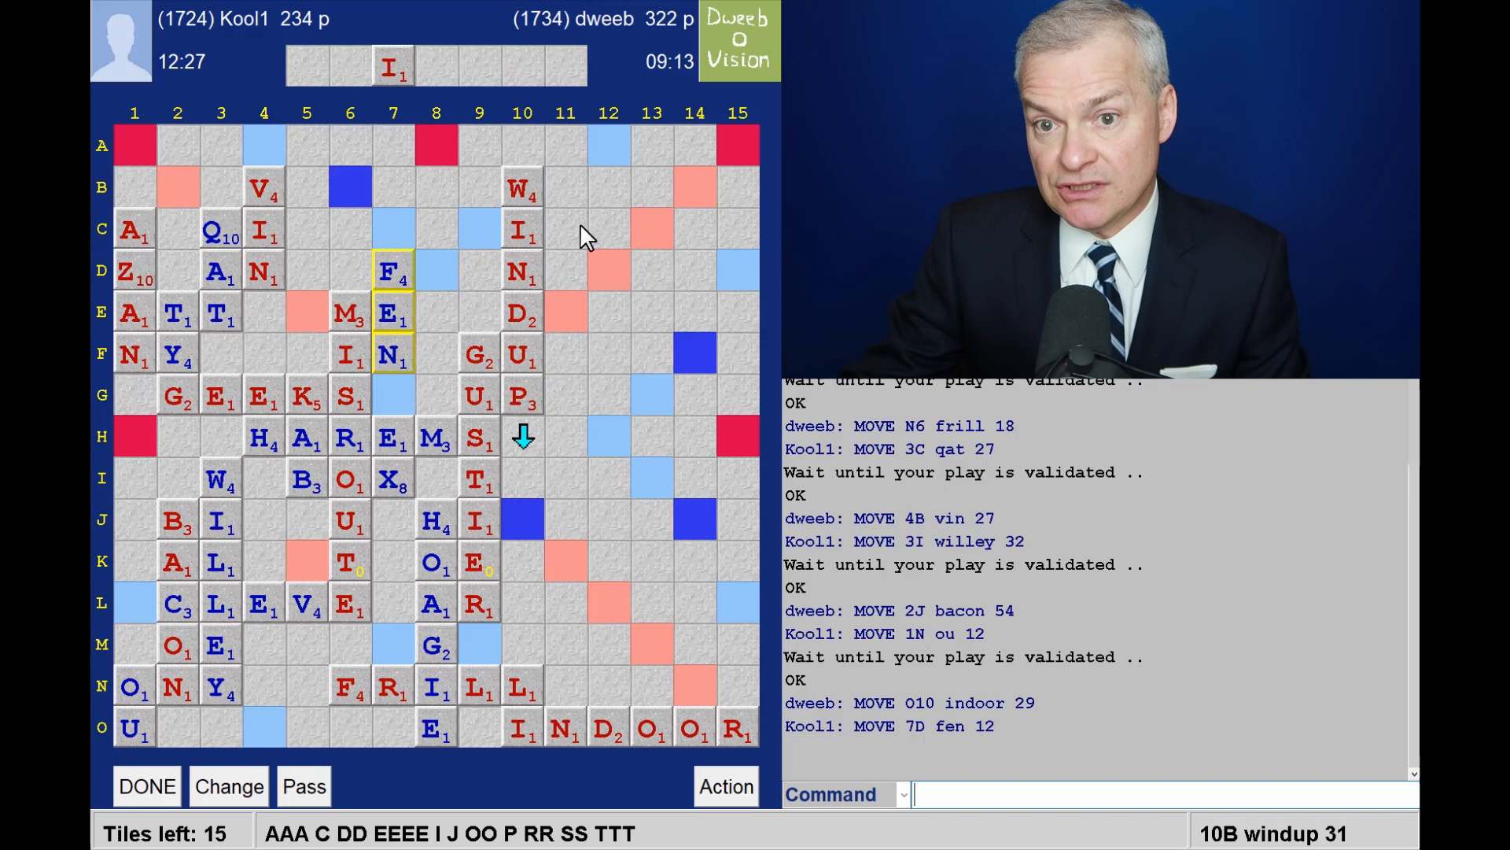
pyautogui.moveTo(684, 387)
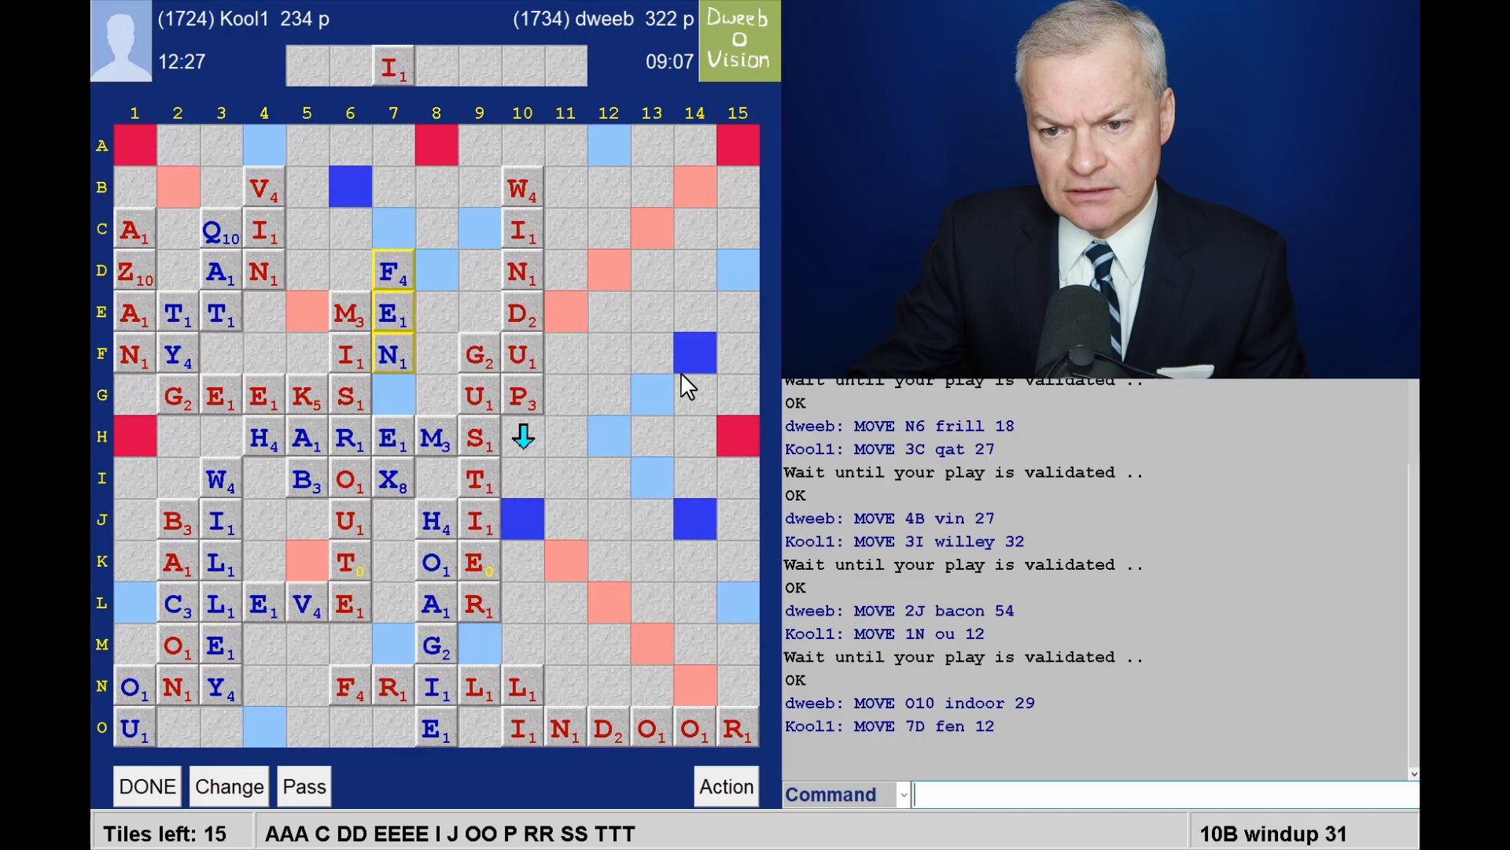
pyautogui.moveTo(669, 443)
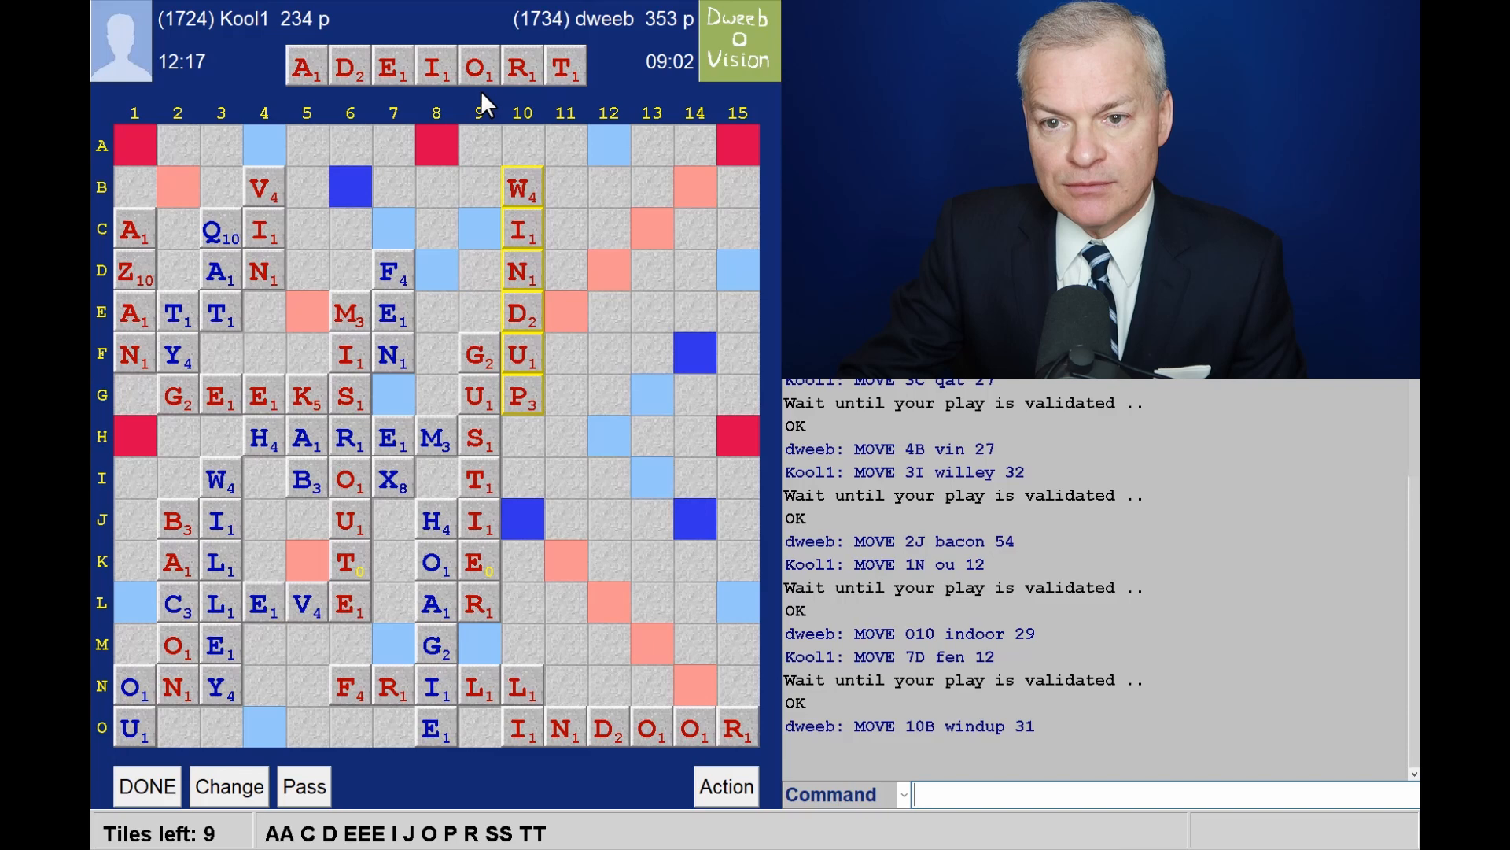
pyautogui.moveTo(491, 135)
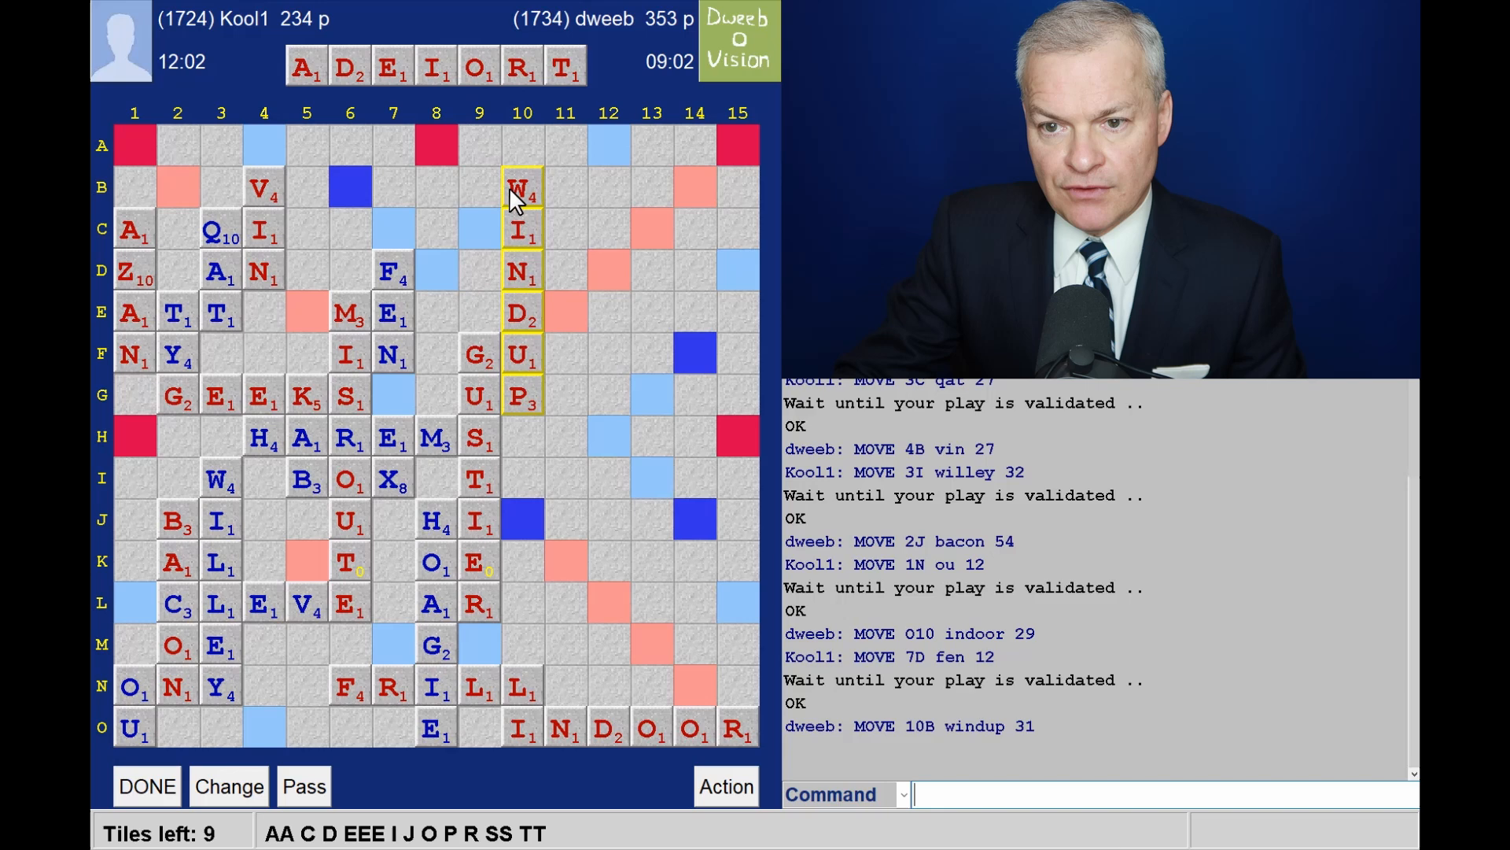
pyautogui.moveTo(429, 293)
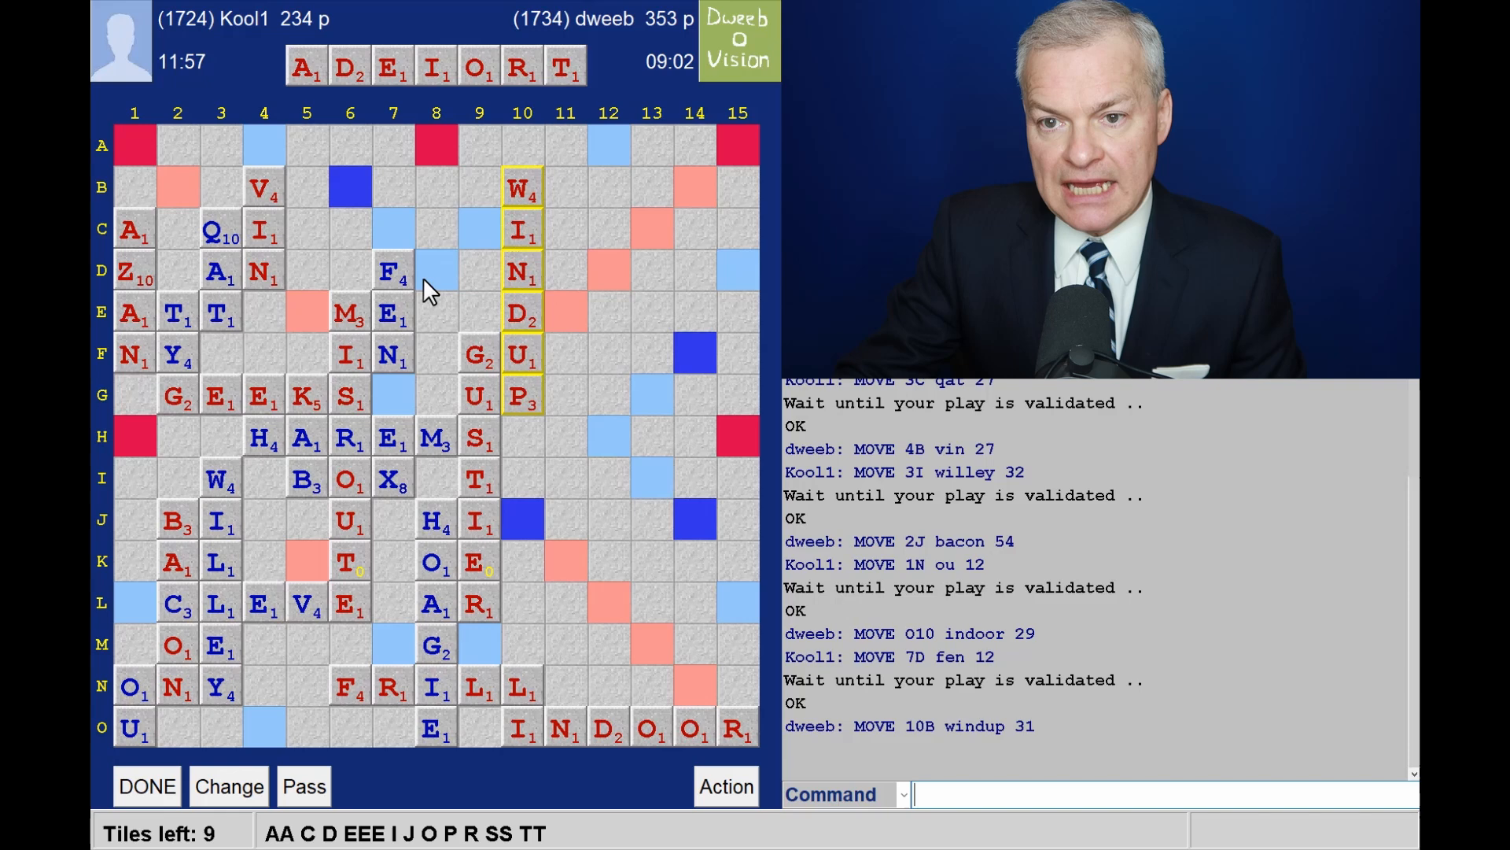
# Step: Attempt TOADIER down column 11 from F11, which the server rejects as invalid
pyautogui.click(147, 785)
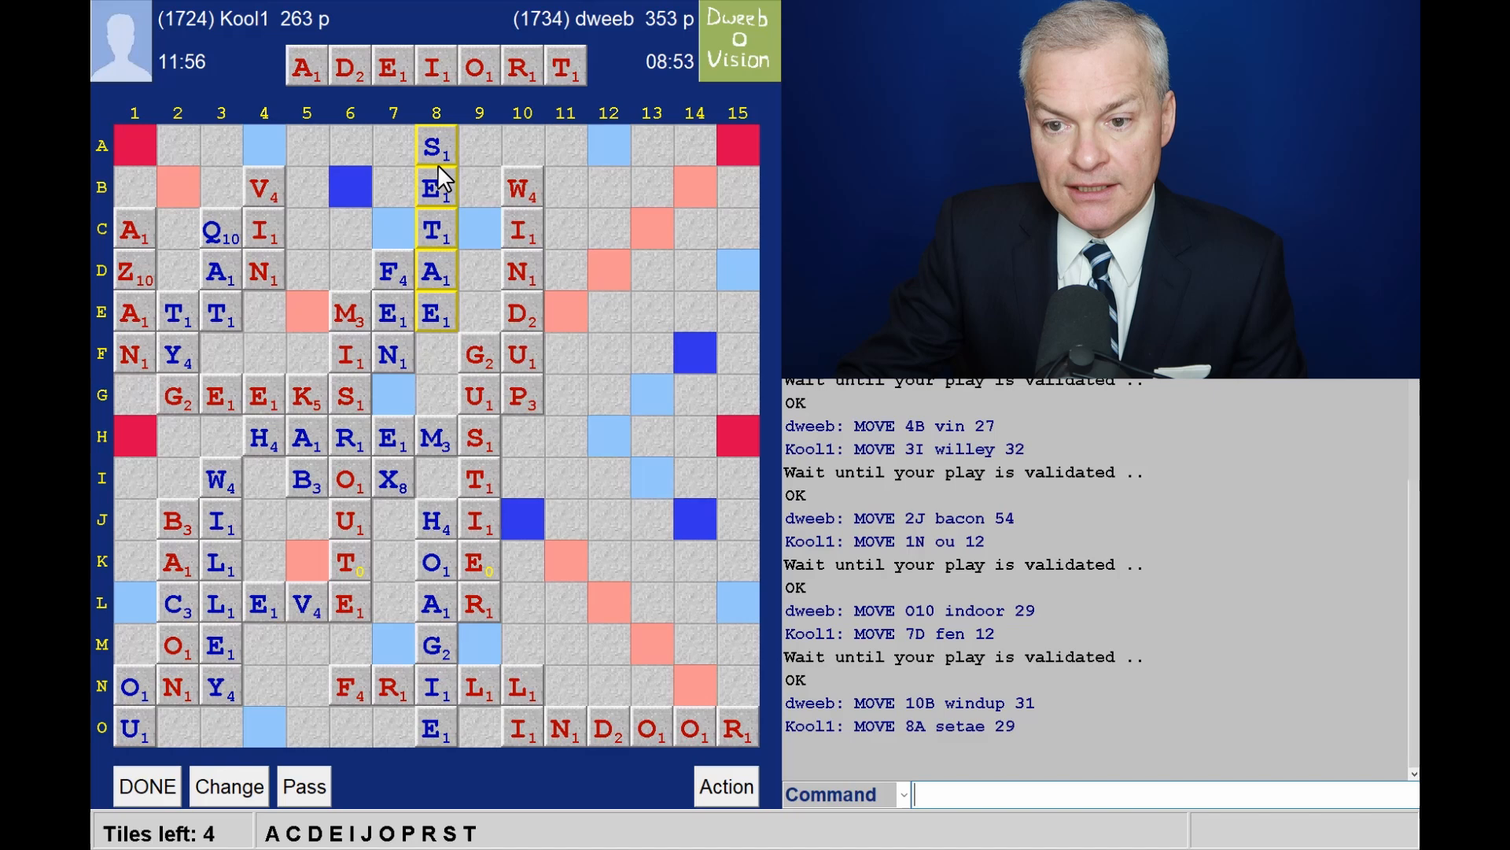
pyautogui.moveTo(564, 246)
pyautogui.write('TOAD')
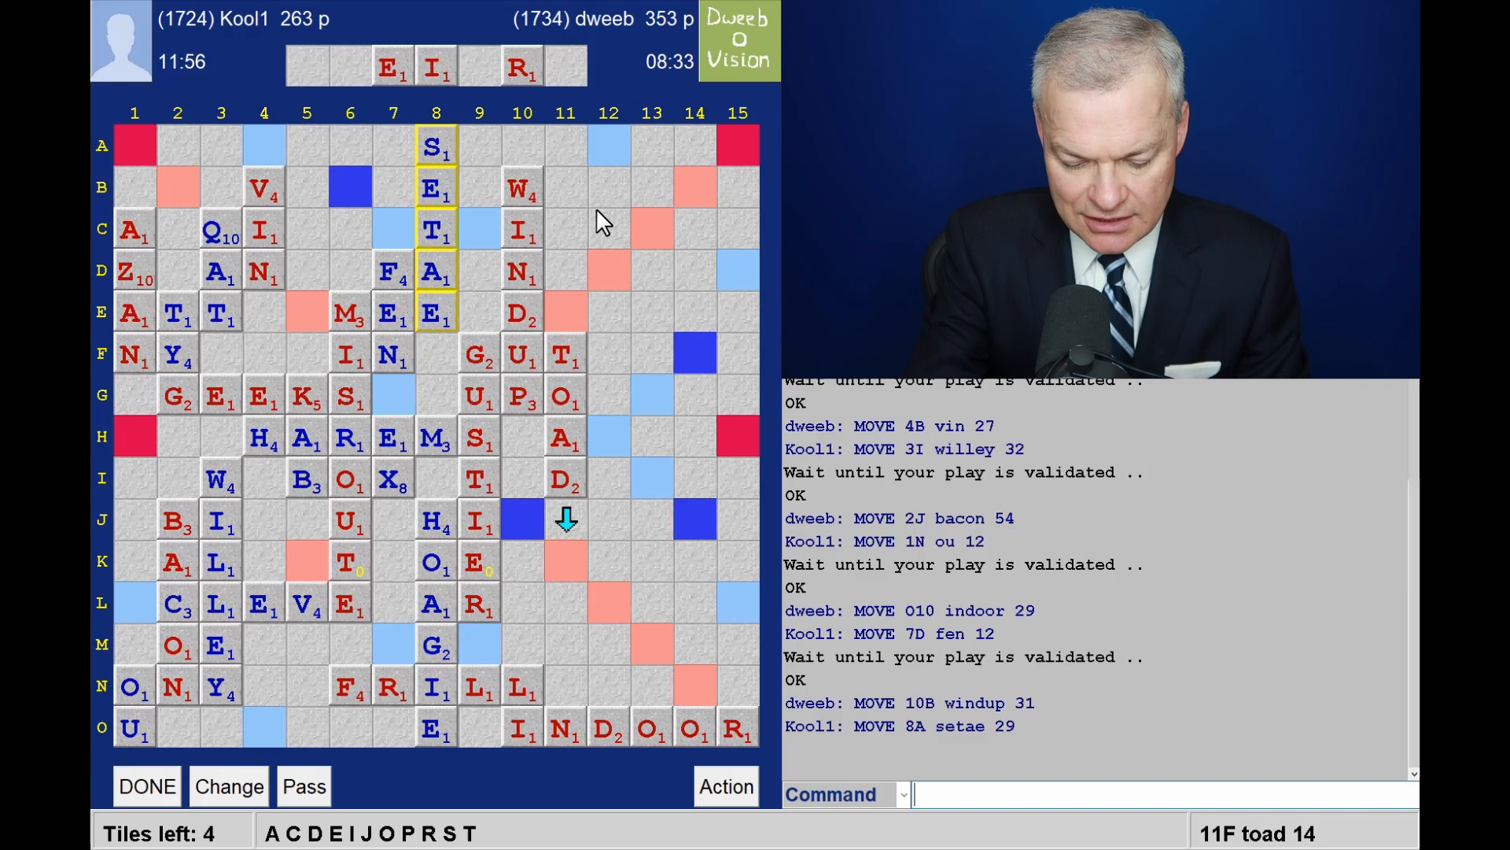
pyautogui.click(146, 785)
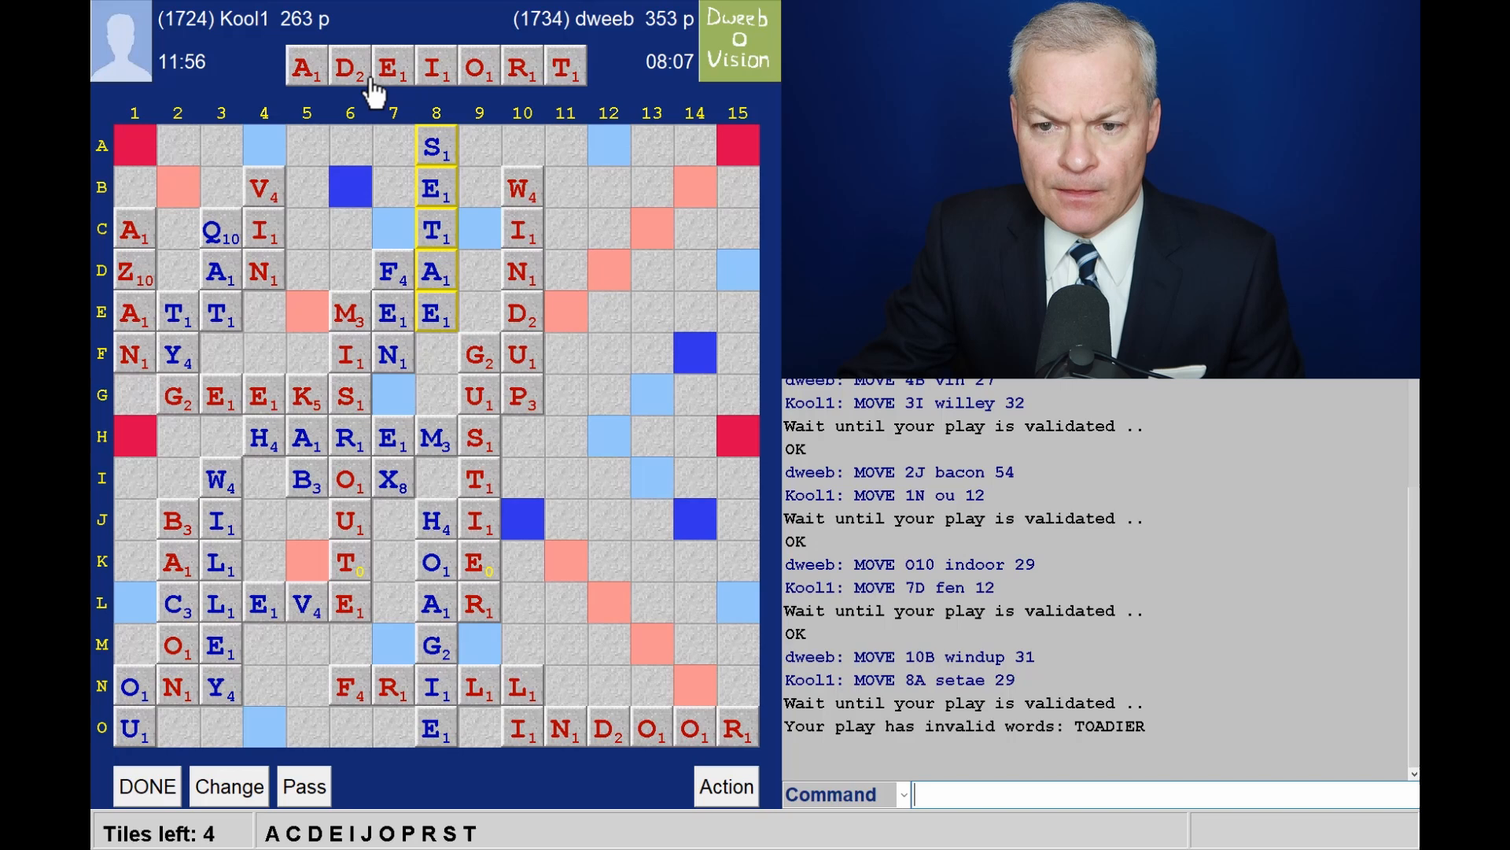
pyautogui.moveTo(640, 317)
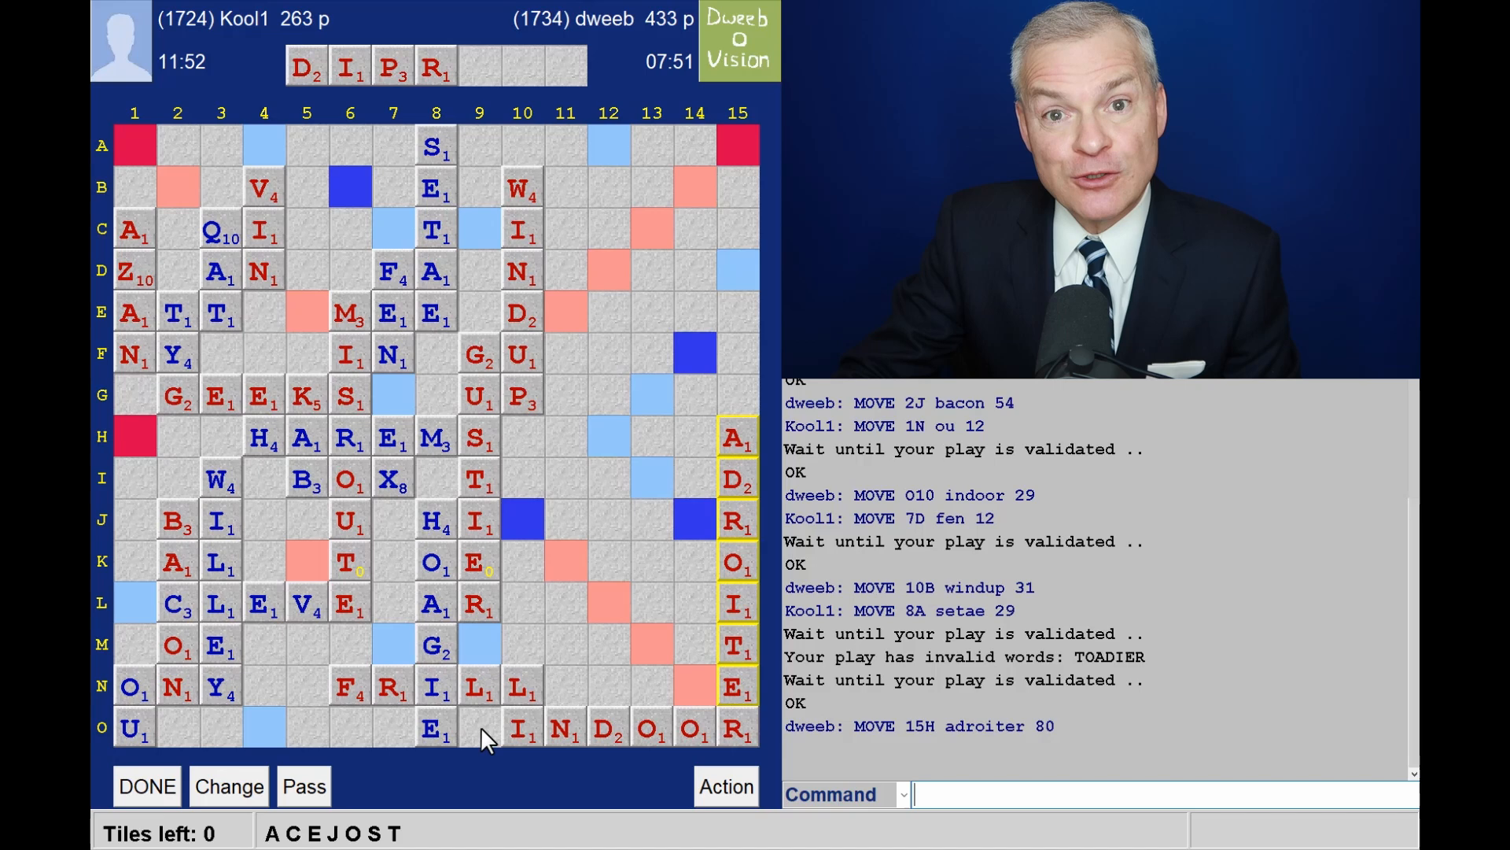
pyautogui.moveTo(592, 481)
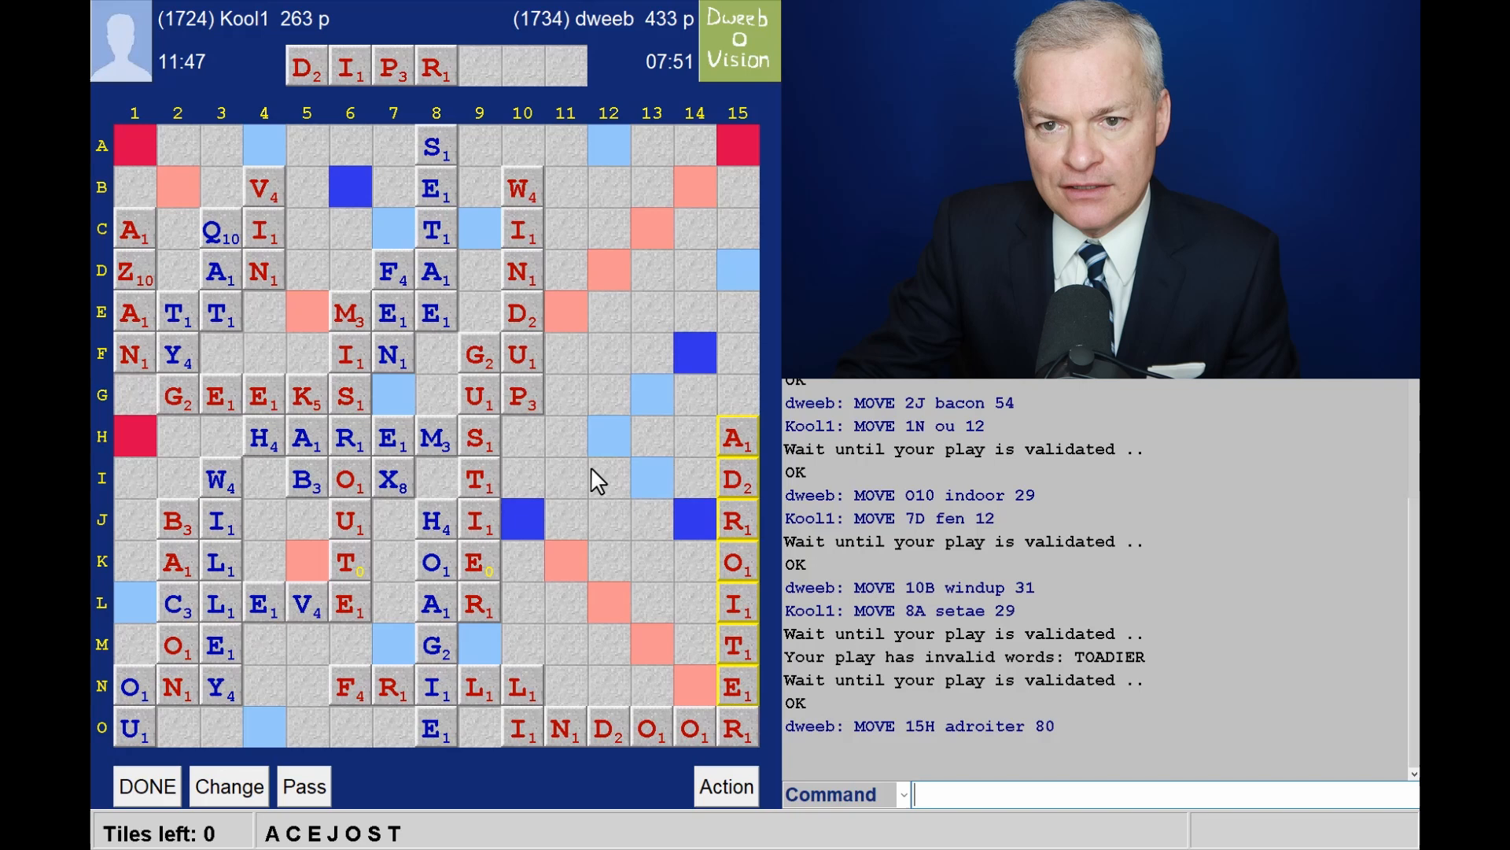
pyautogui.moveTo(746, 453)
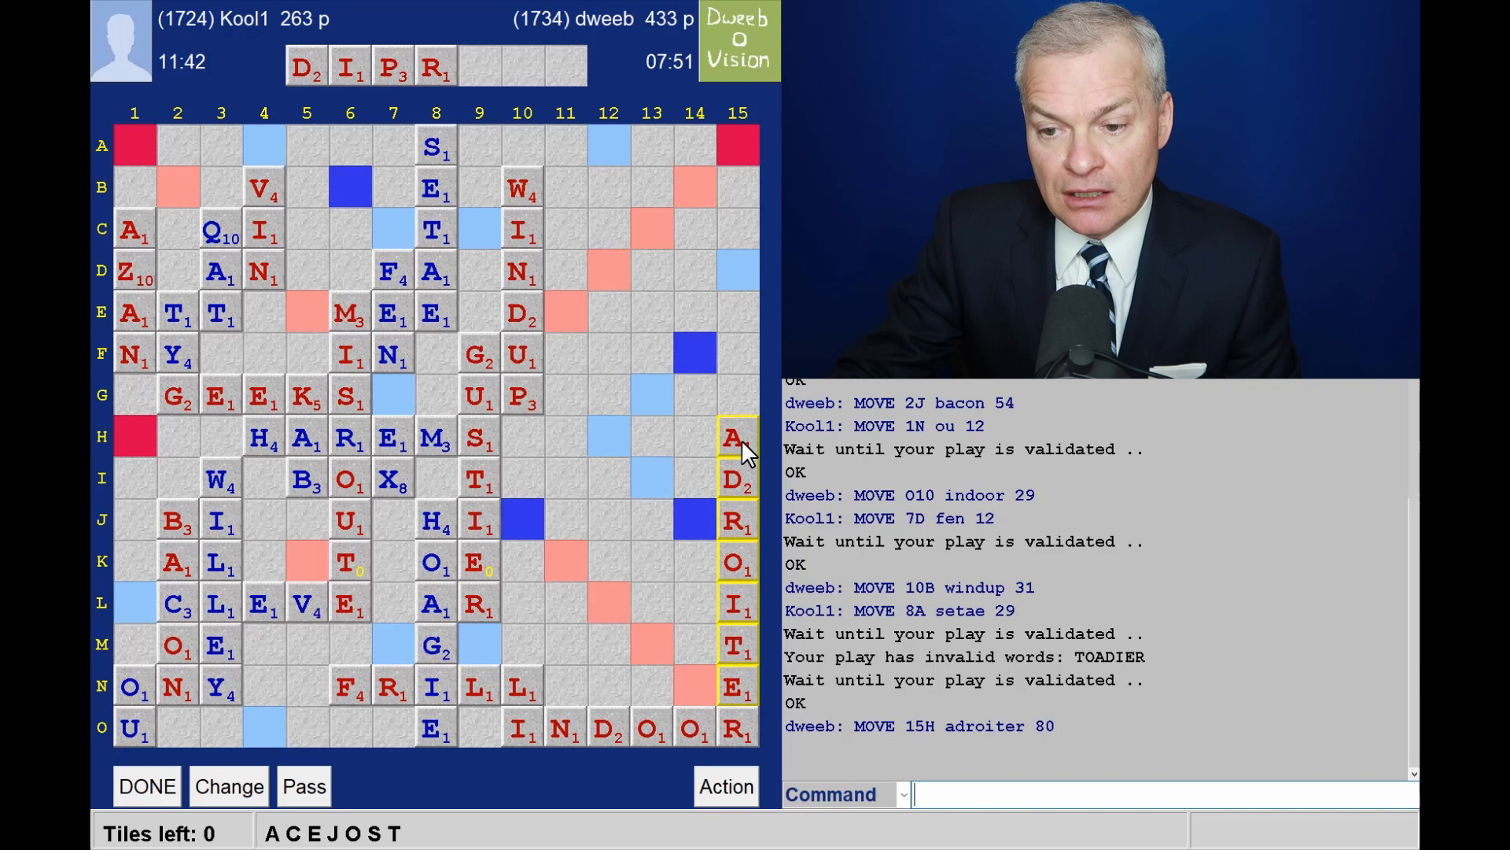
pyautogui.moveTo(568, 575)
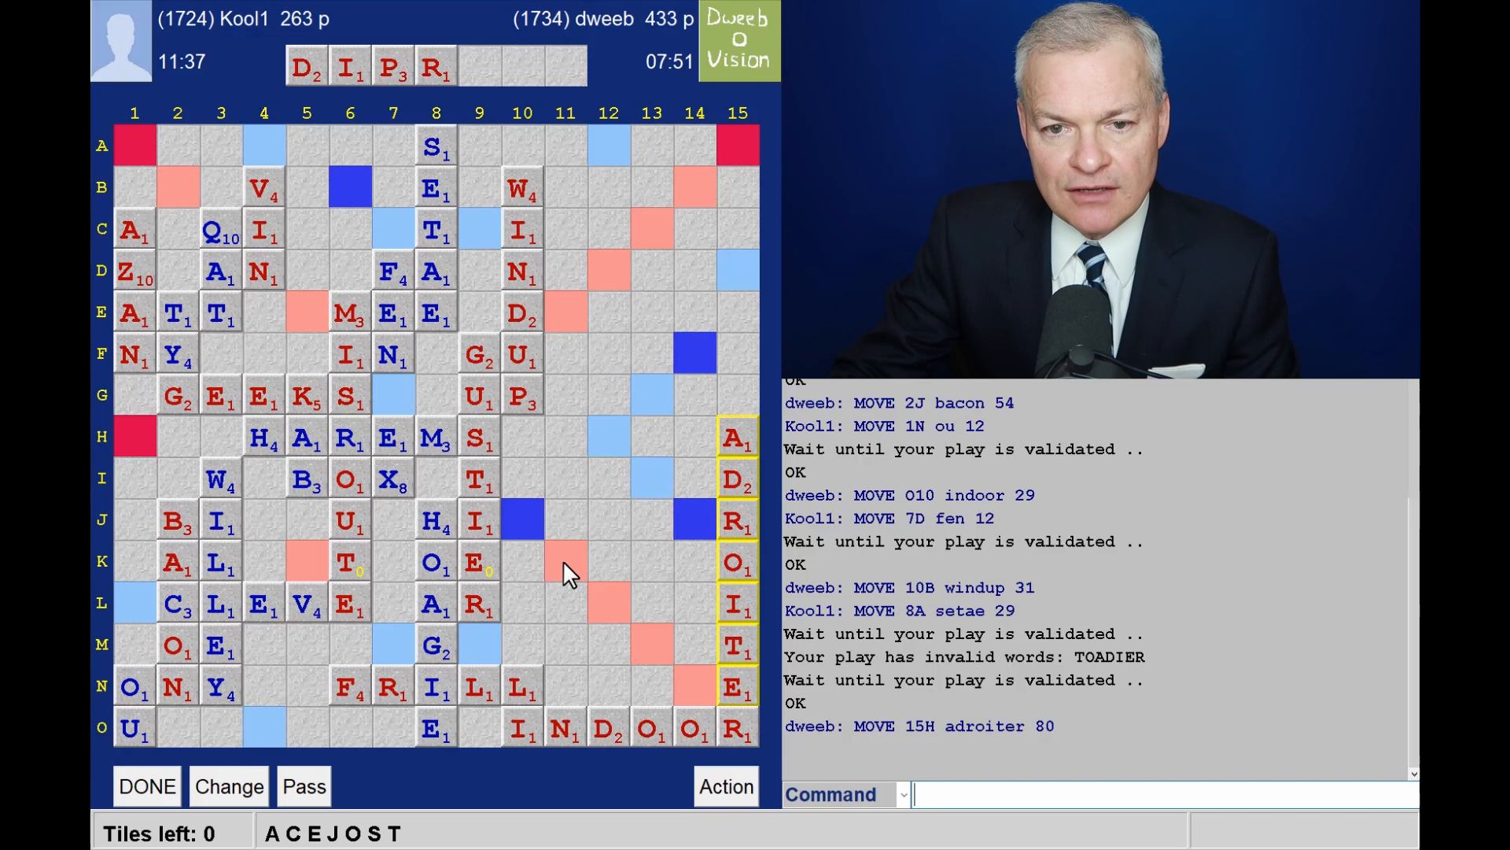
pyautogui.moveTo(574, 468)
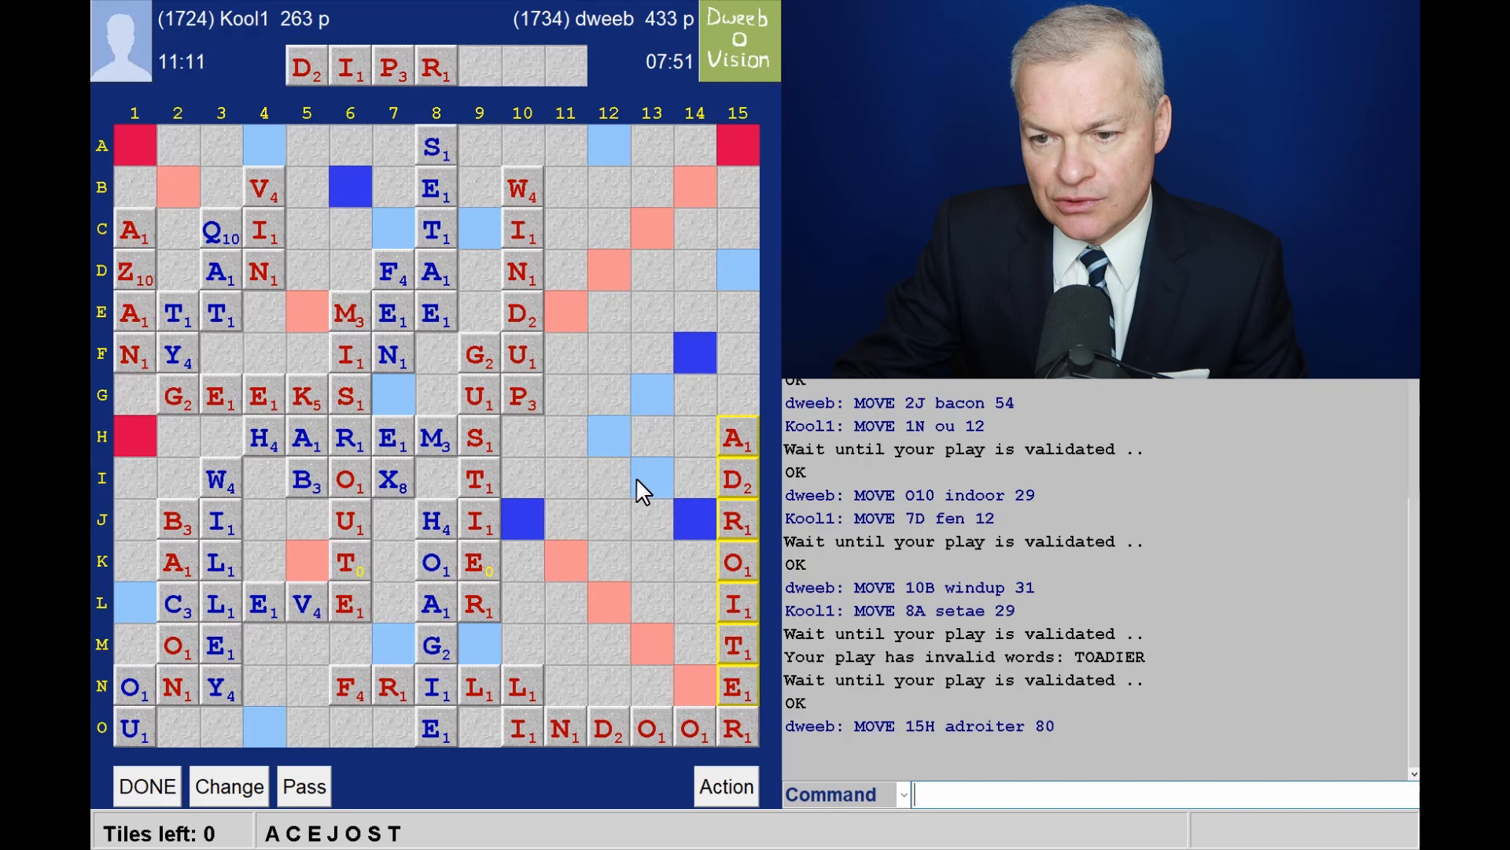
pyautogui.moveTo(587, 454)
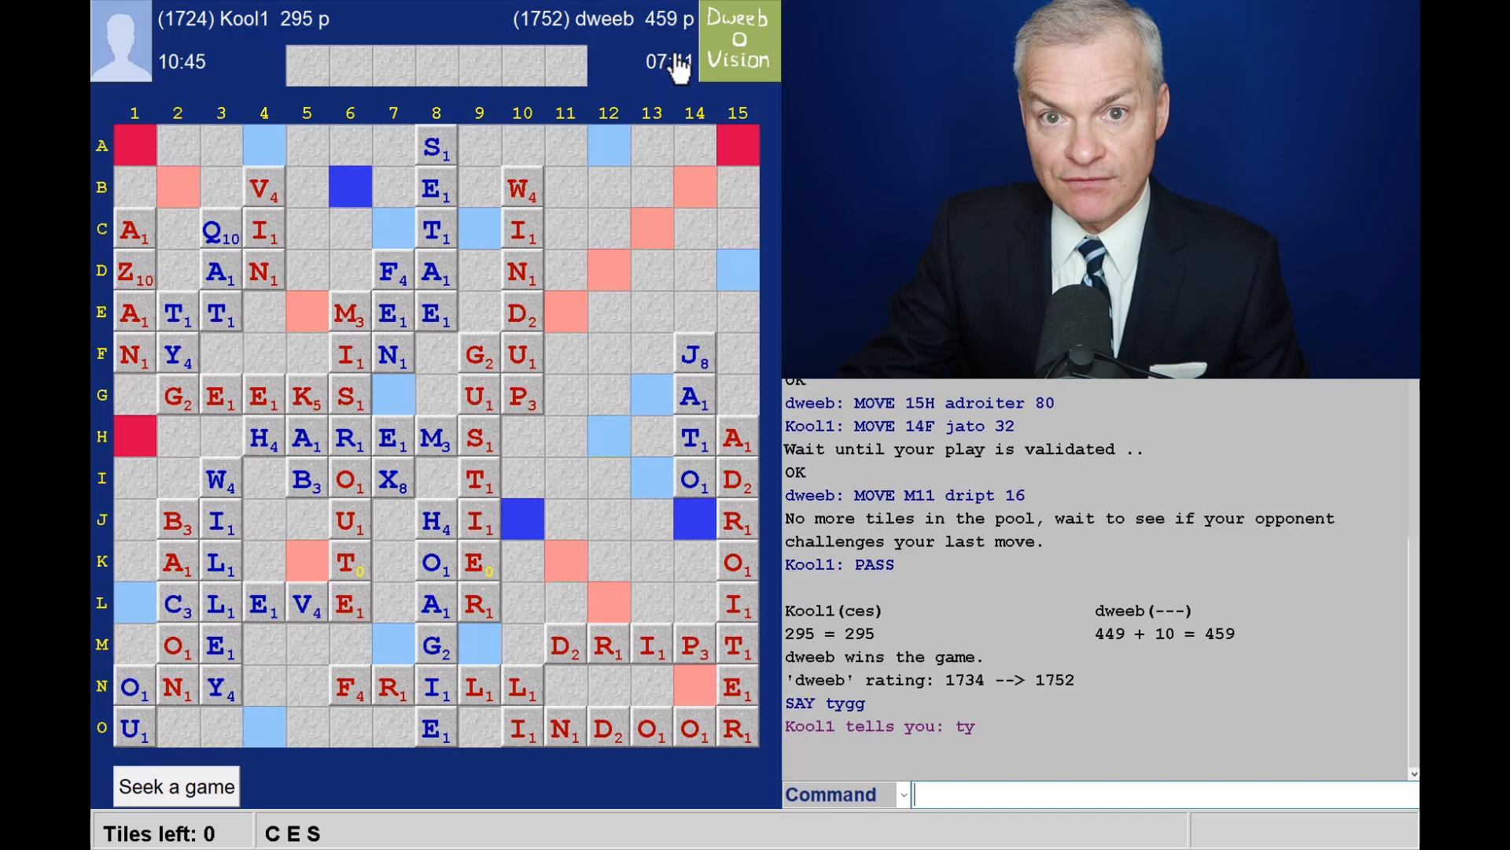
pyautogui.moveTo(621, 203)
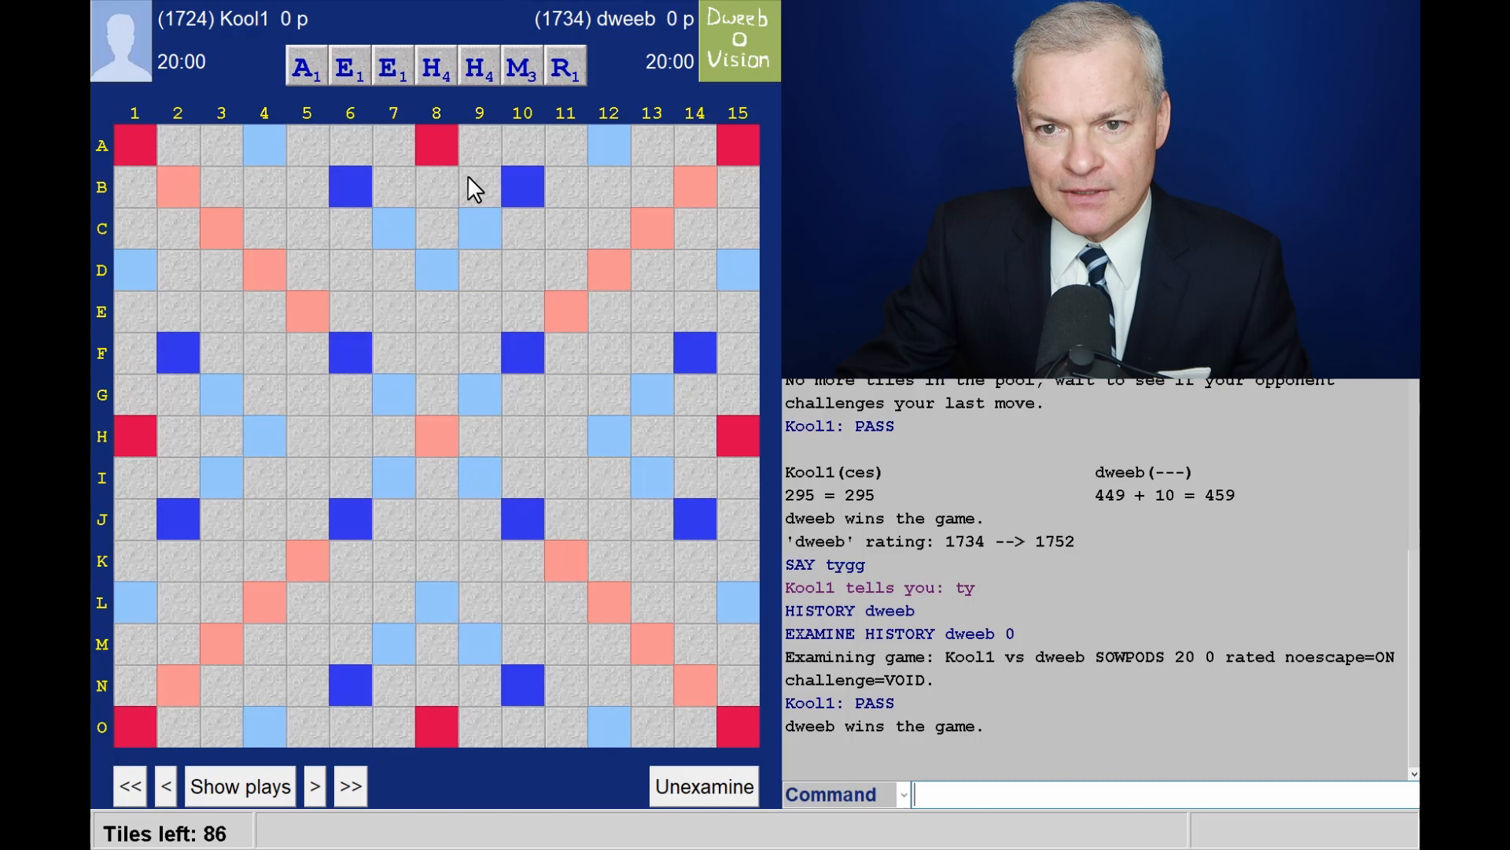
pyautogui.moveTo(455, 158)
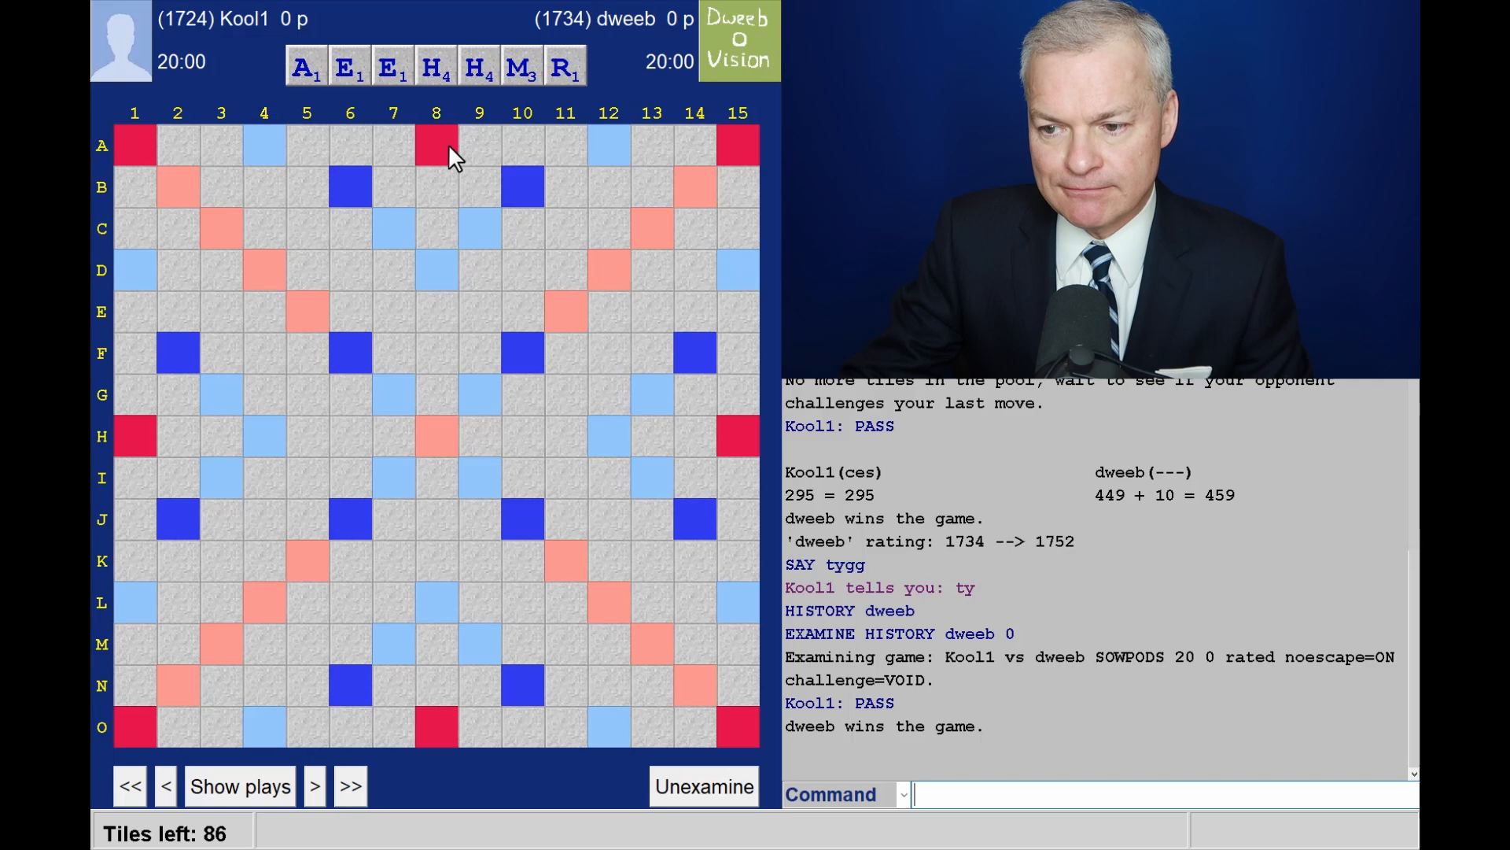
# Step: Step the review from HAREM through MISROUTE to CLEVE, listing best plays along the way
pyautogui.click(314, 786)
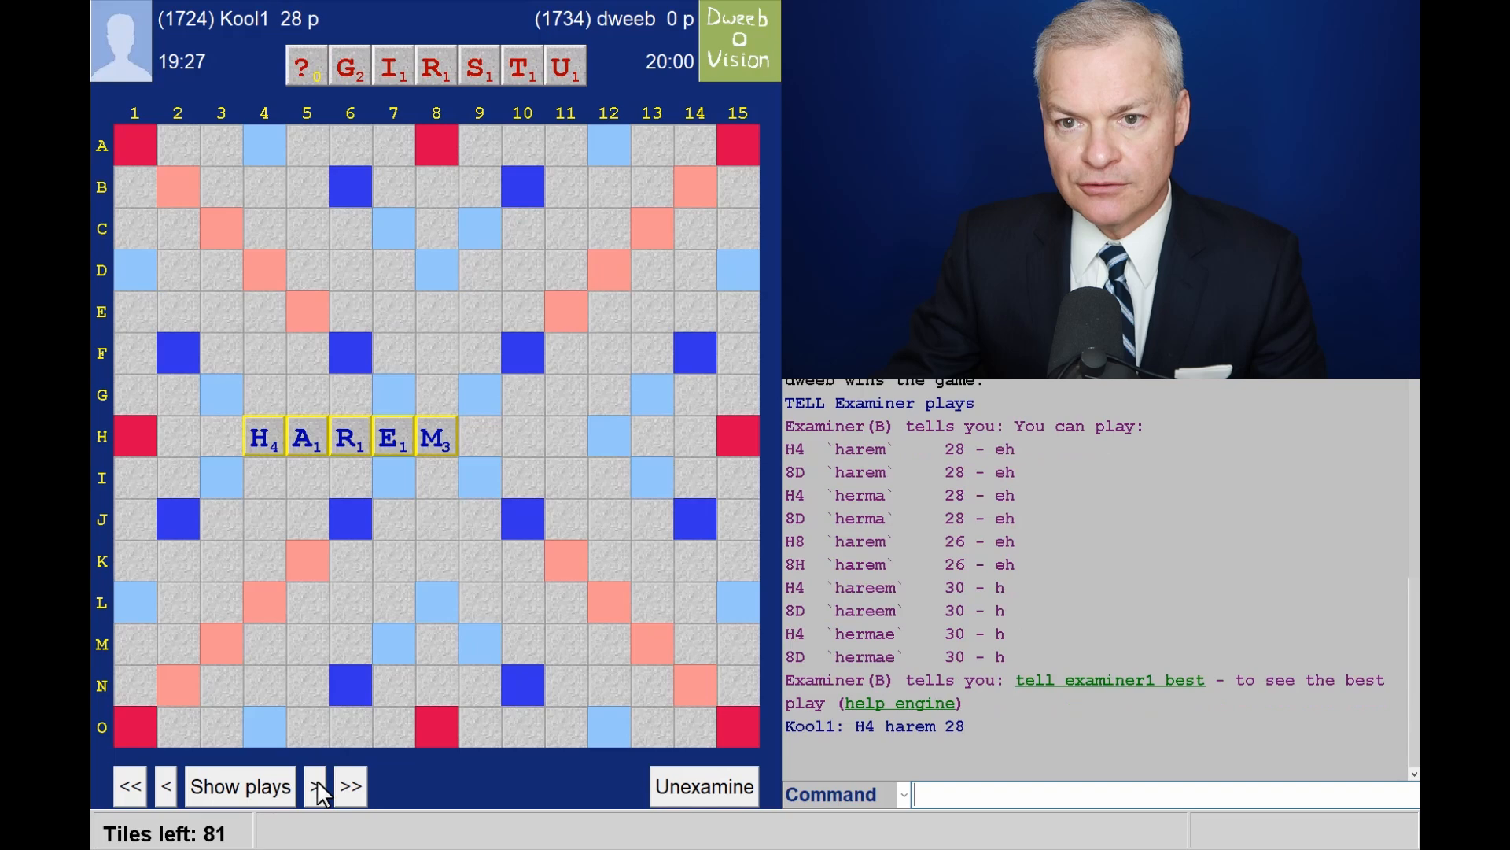
pyautogui.click(314, 786)
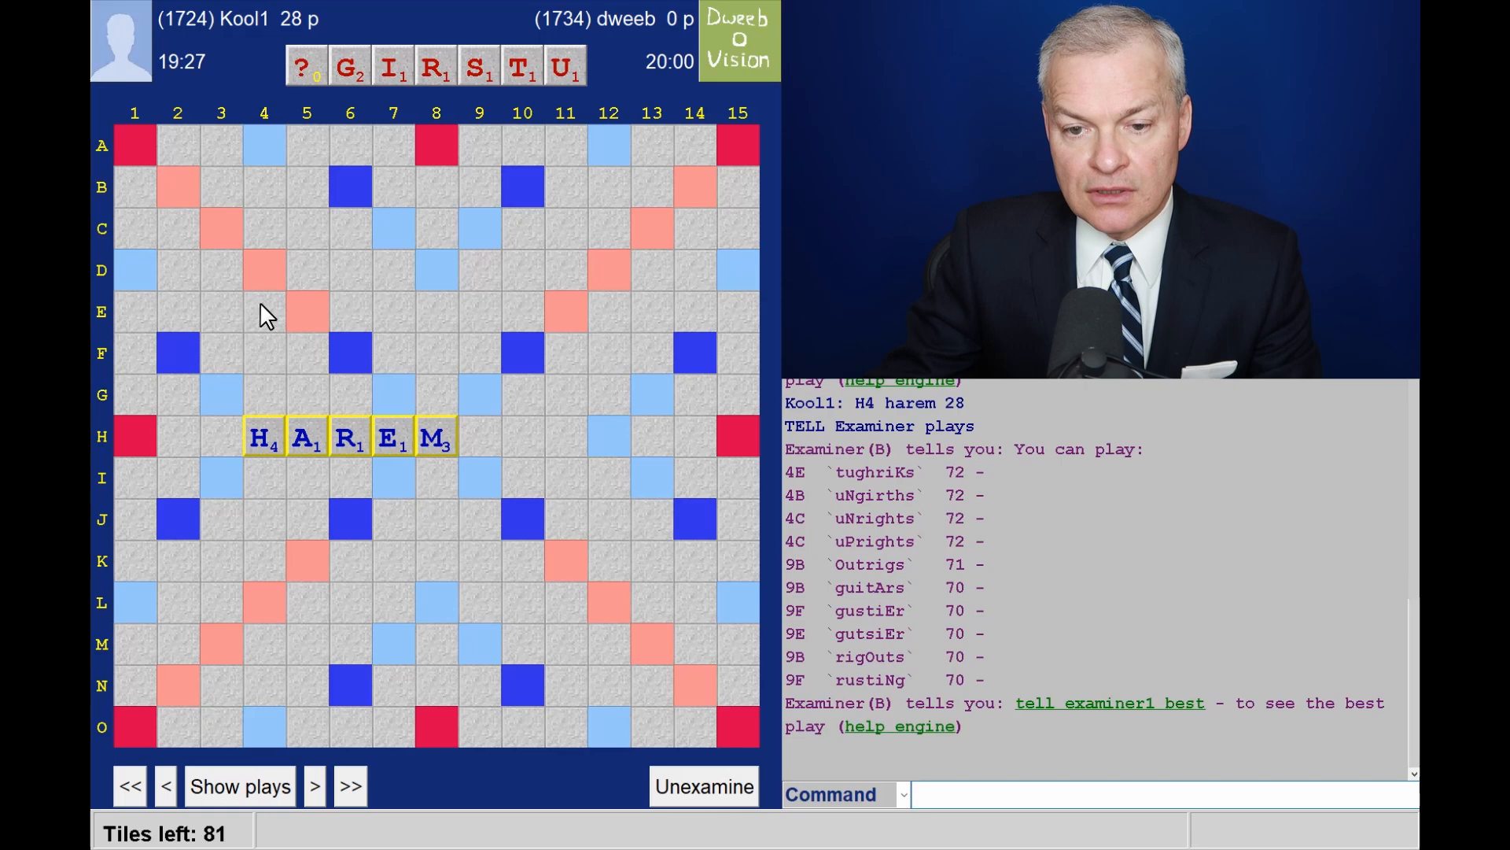
pyautogui.moveTo(896, 520)
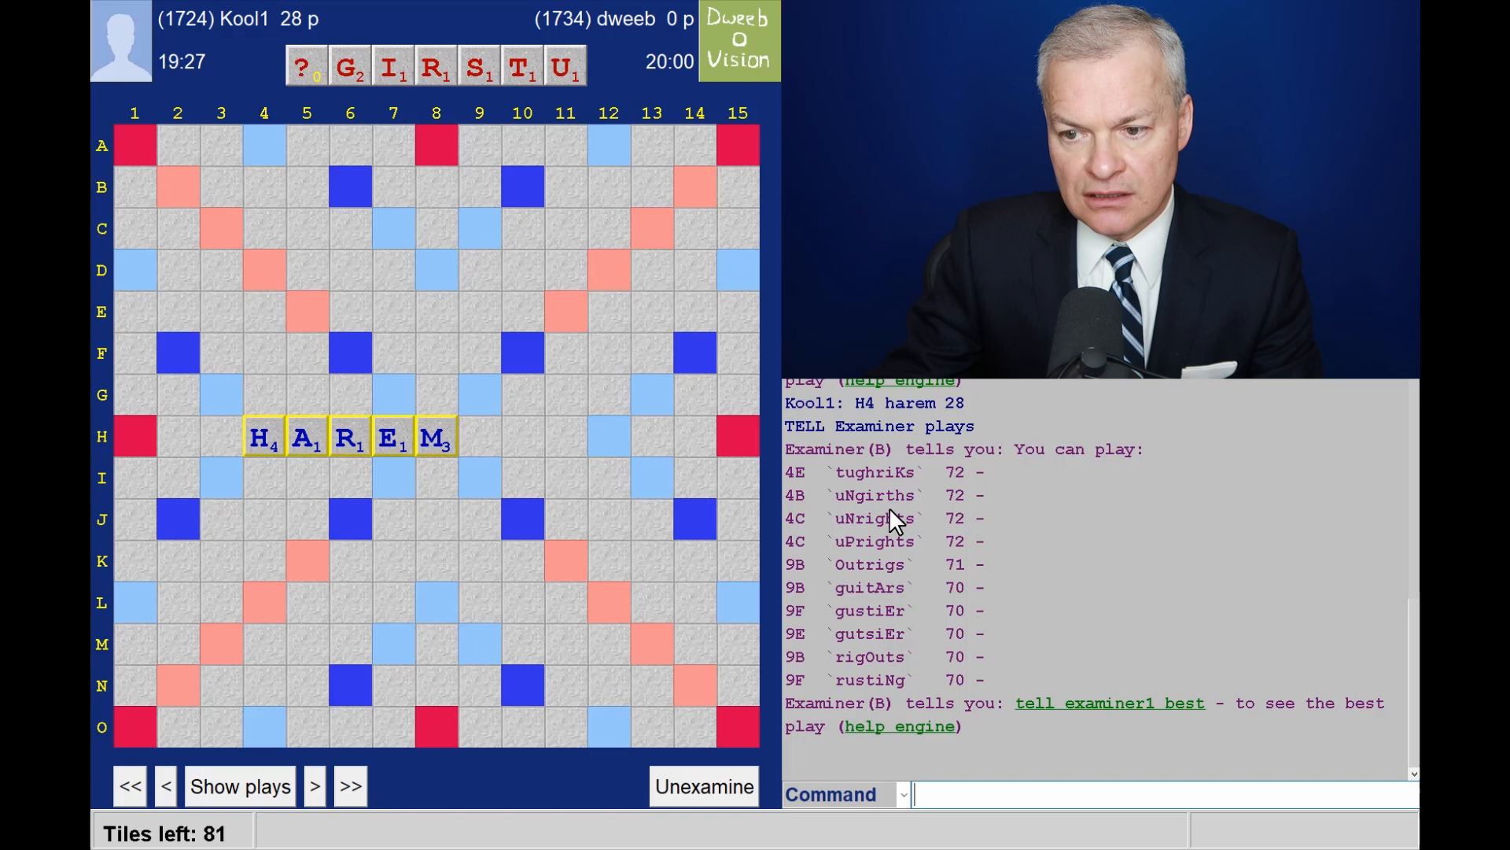
pyautogui.moveTo(804, 592)
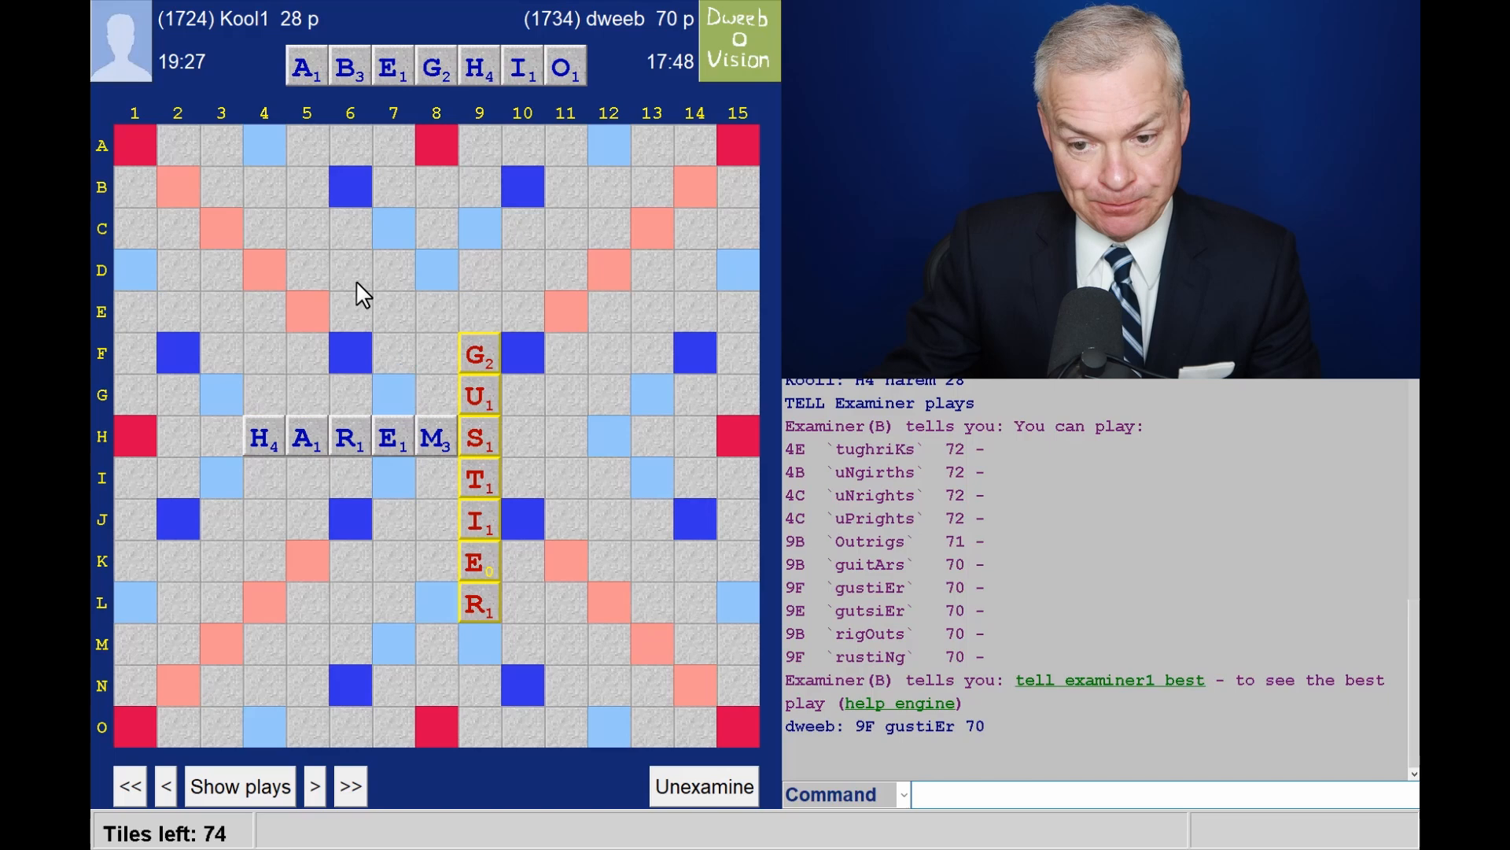
pyautogui.click(315, 786)
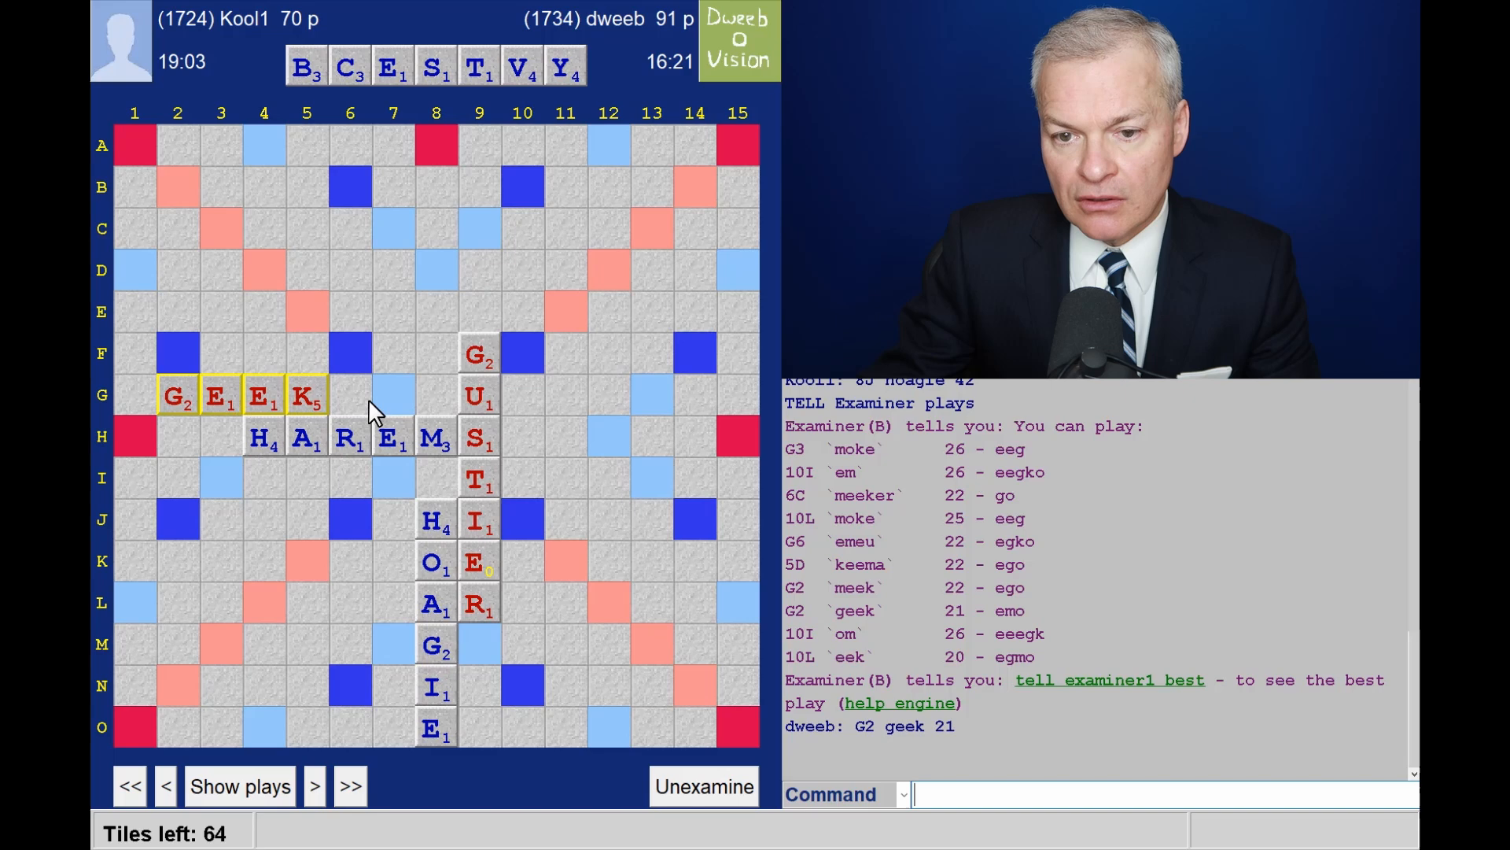
pyautogui.click(314, 785)
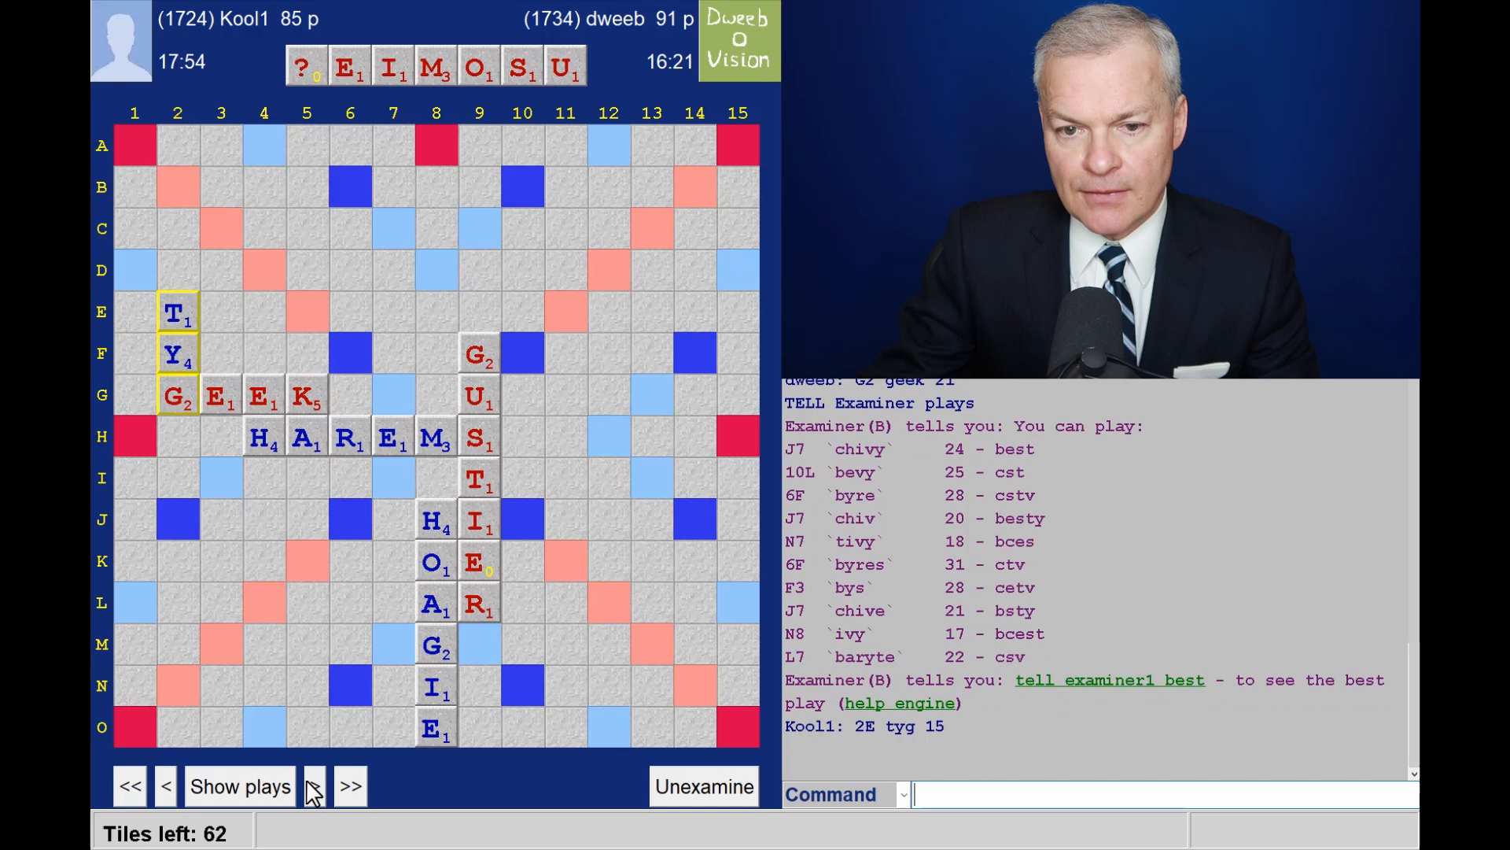
pyautogui.click(314, 786)
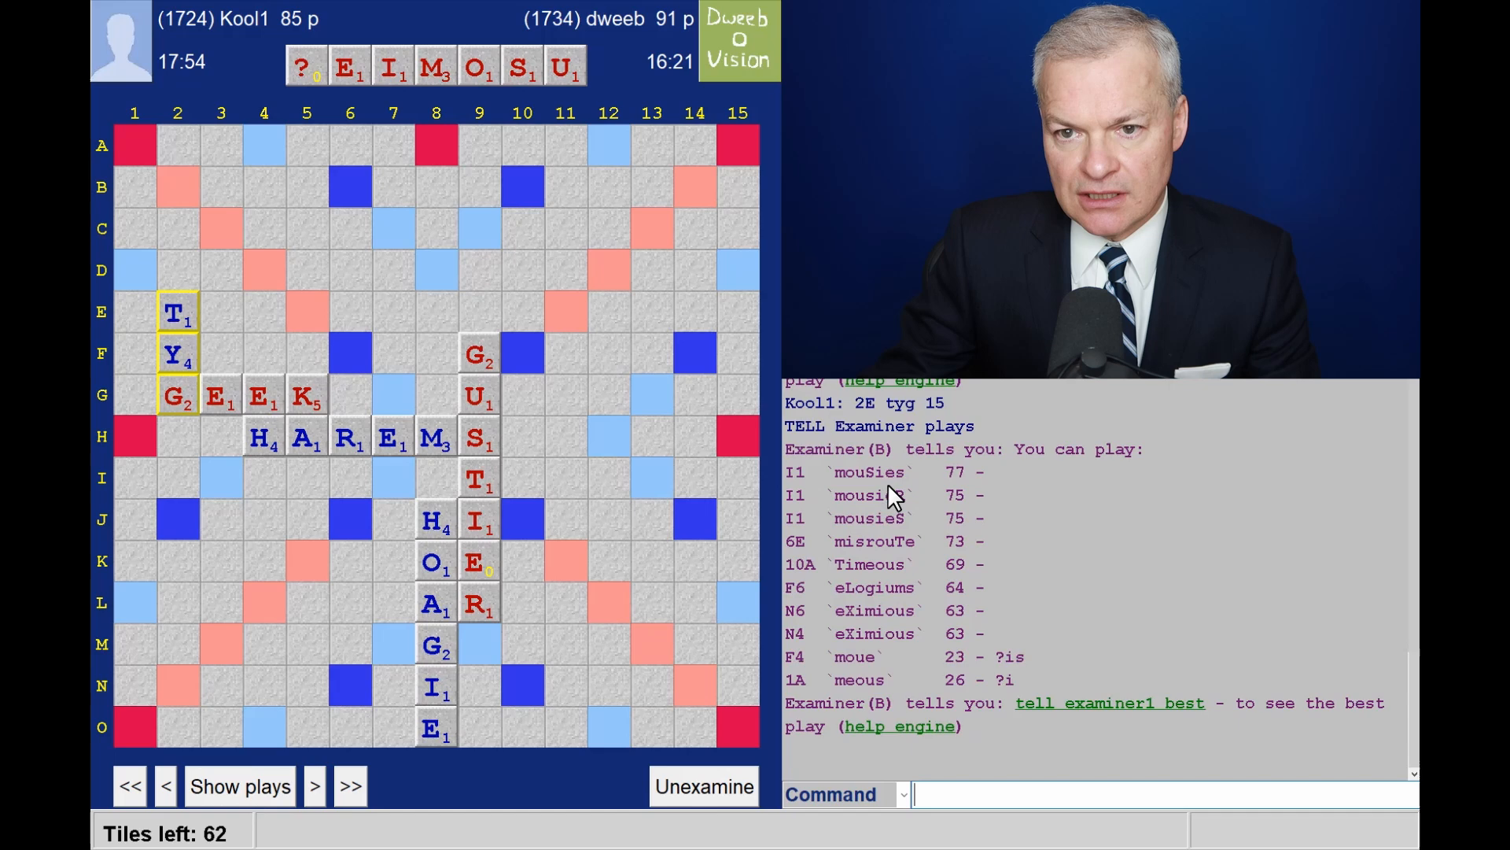
pyautogui.moveTo(549, 477)
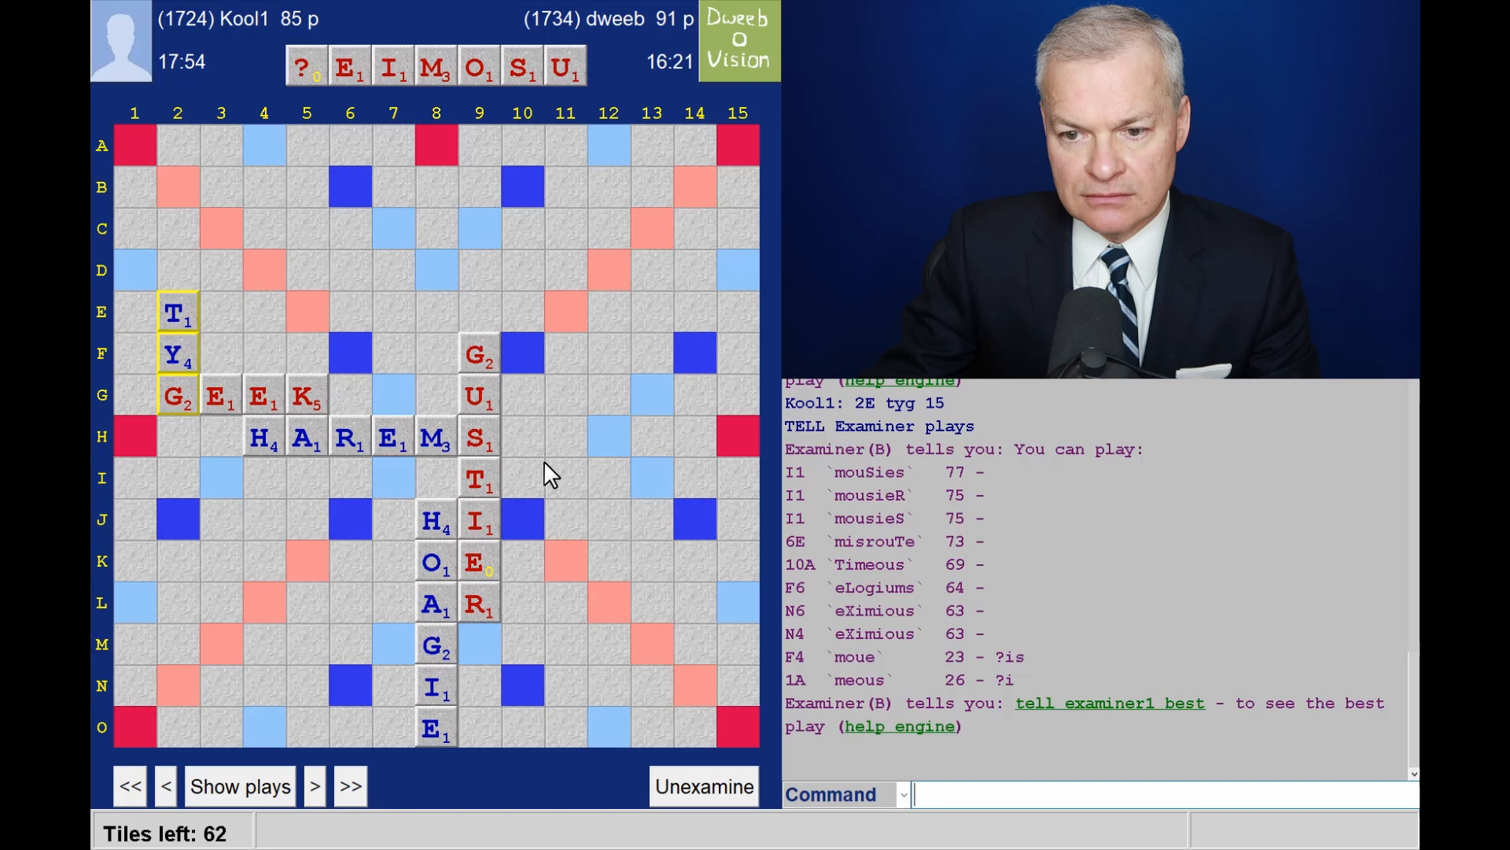
pyautogui.moveTo(159, 494)
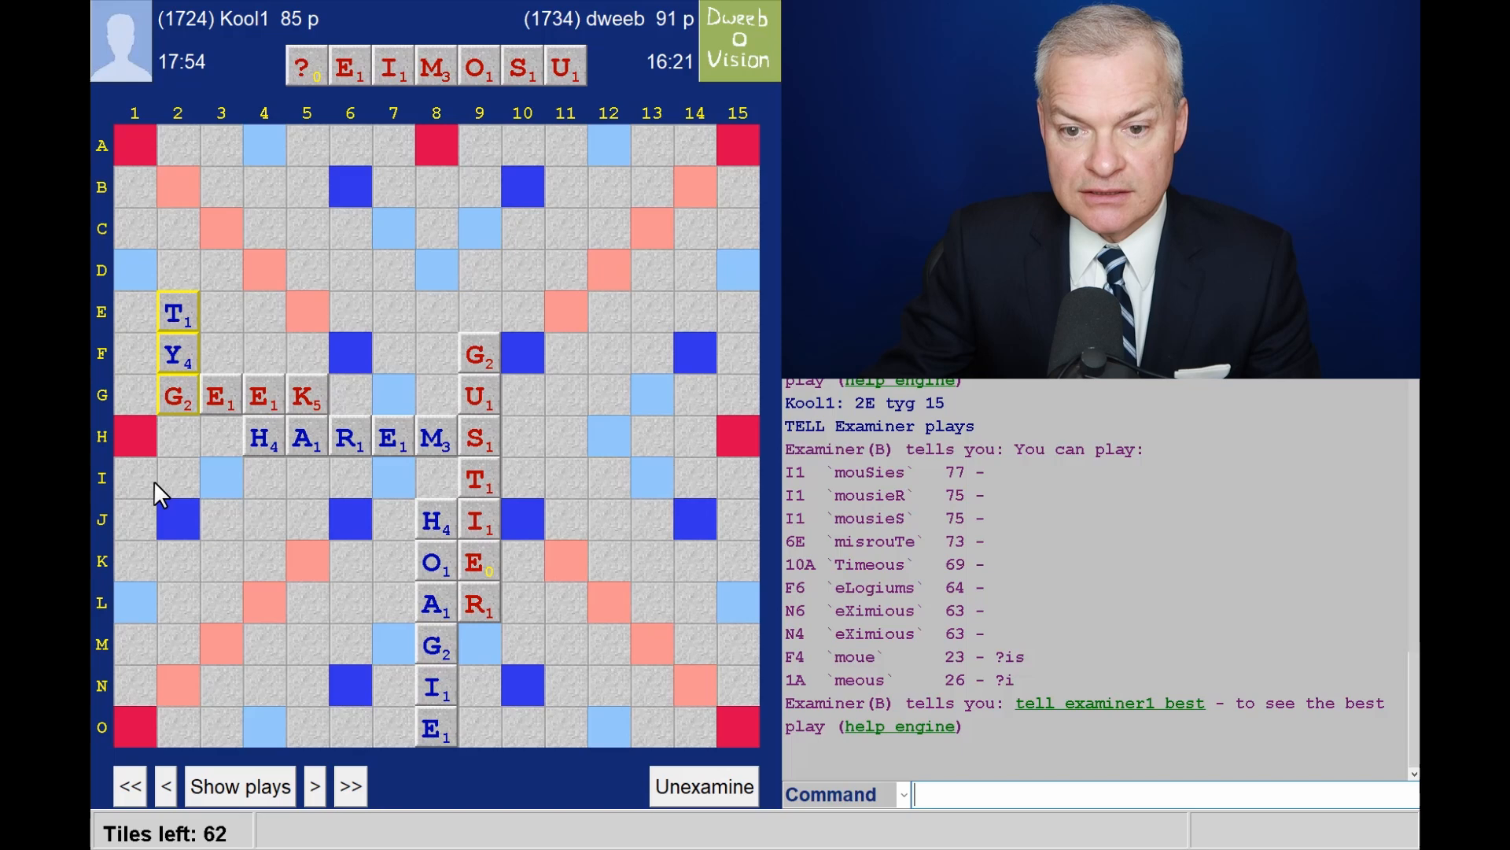
pyautogui.moveTo(896, 528)
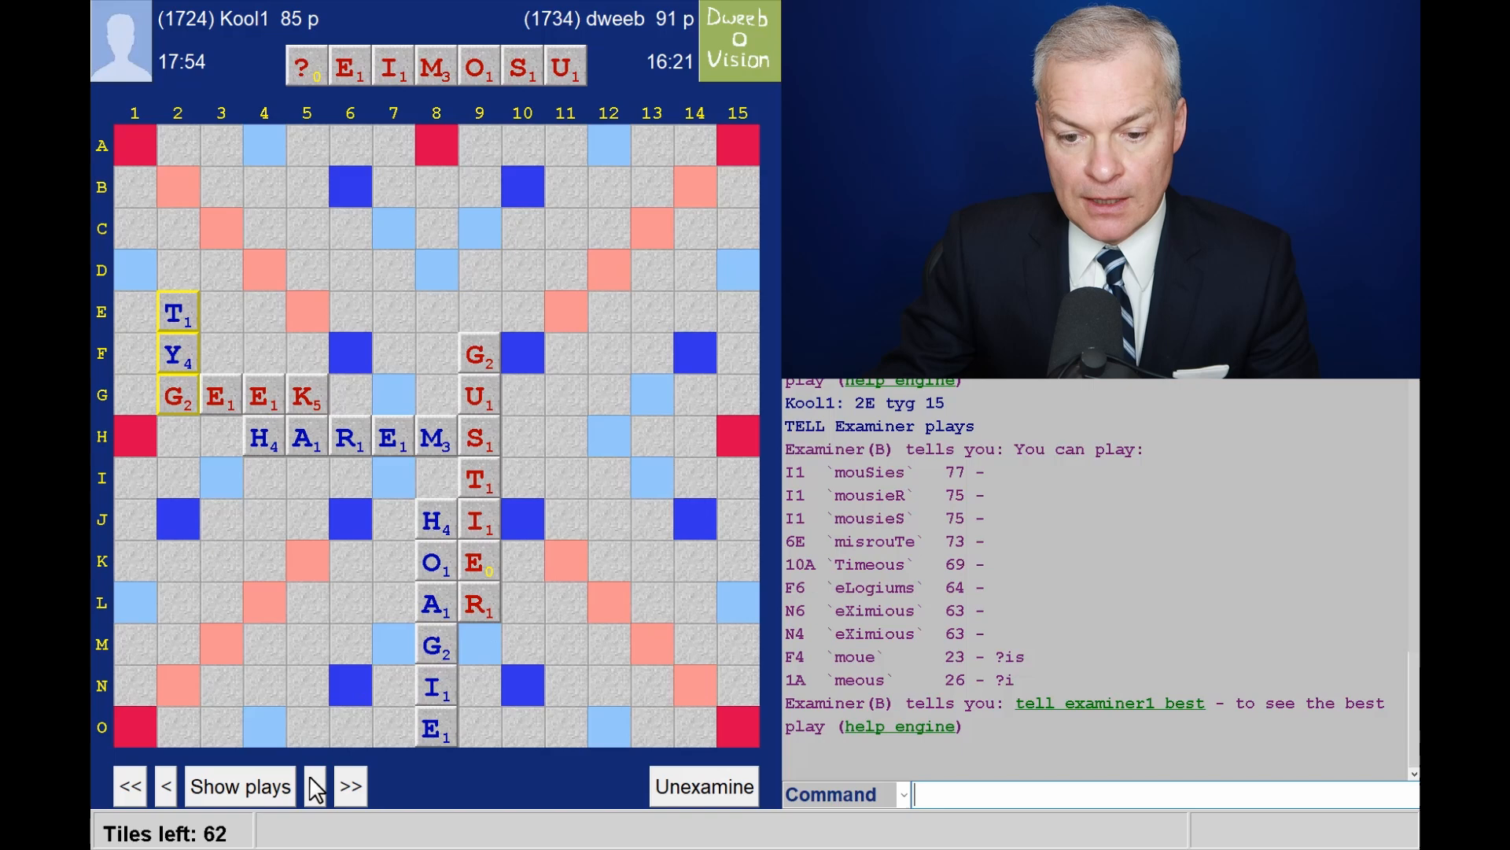
pyautogui.click(314, 786)
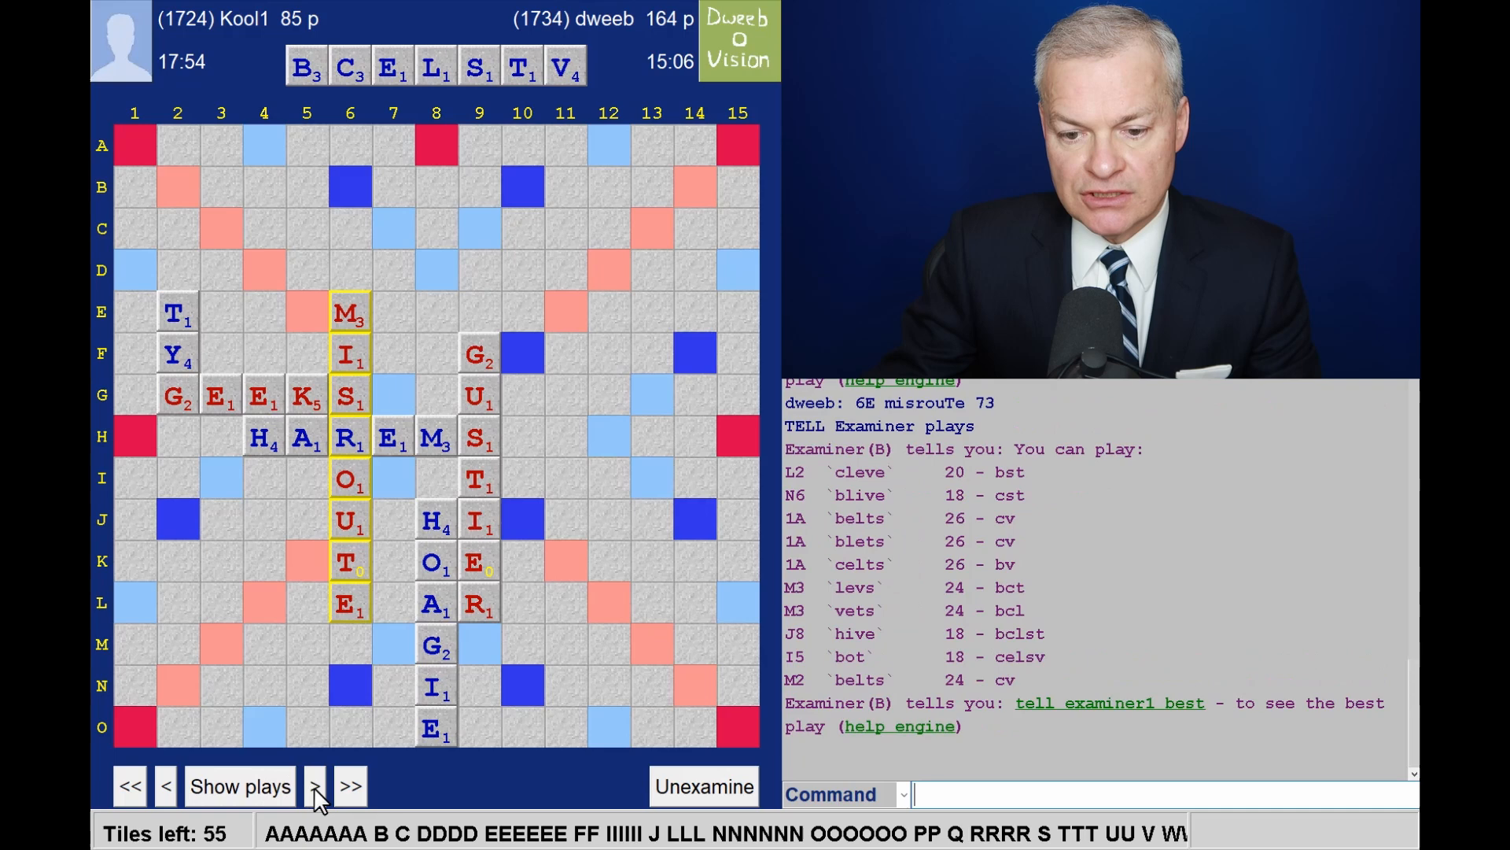
pyautogui.click(314, 785)
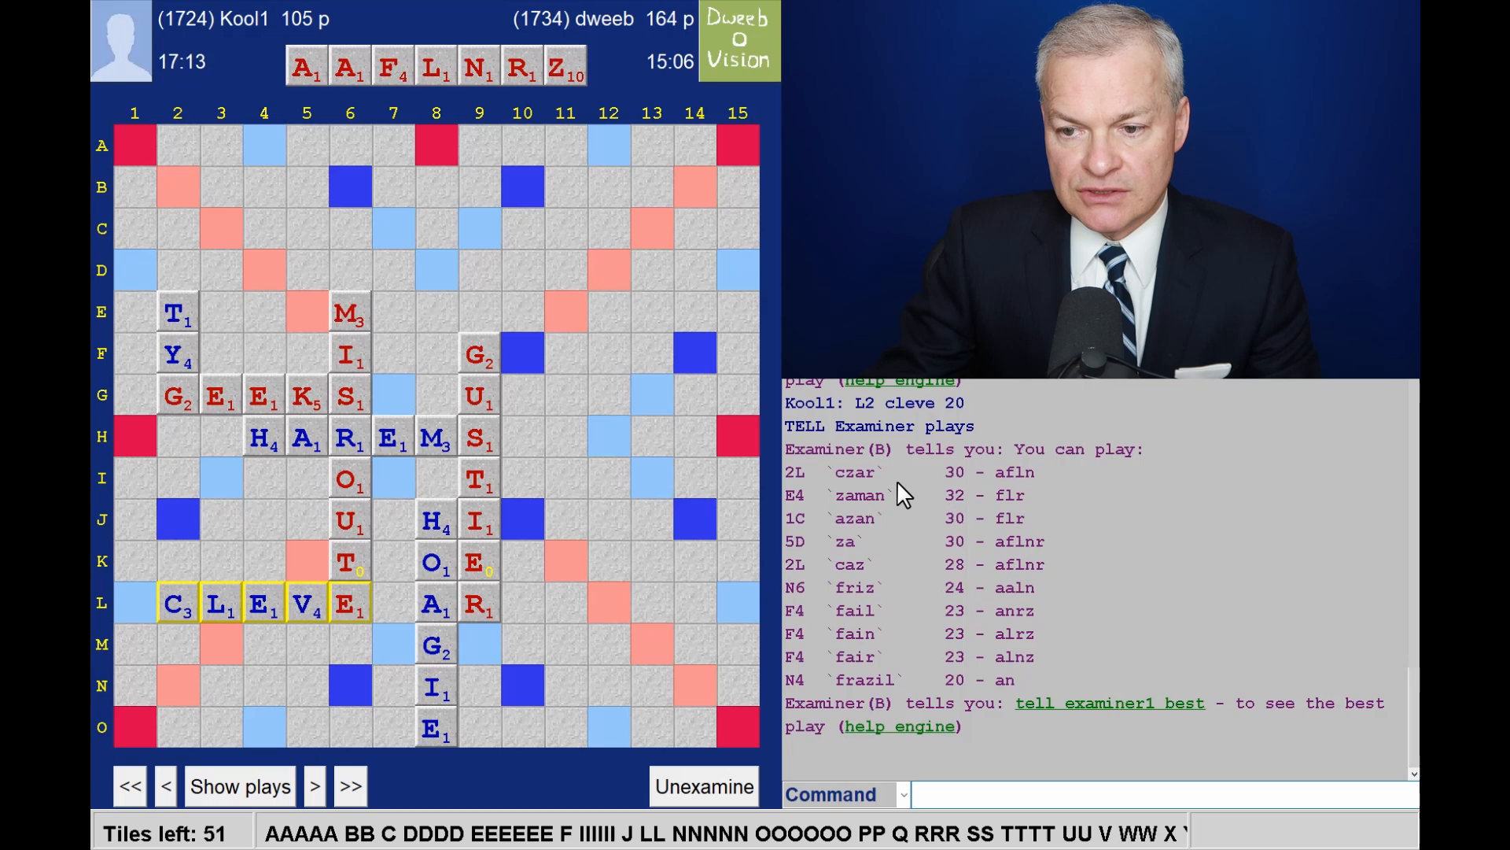
pyautogui.moveTo(1033, 490)
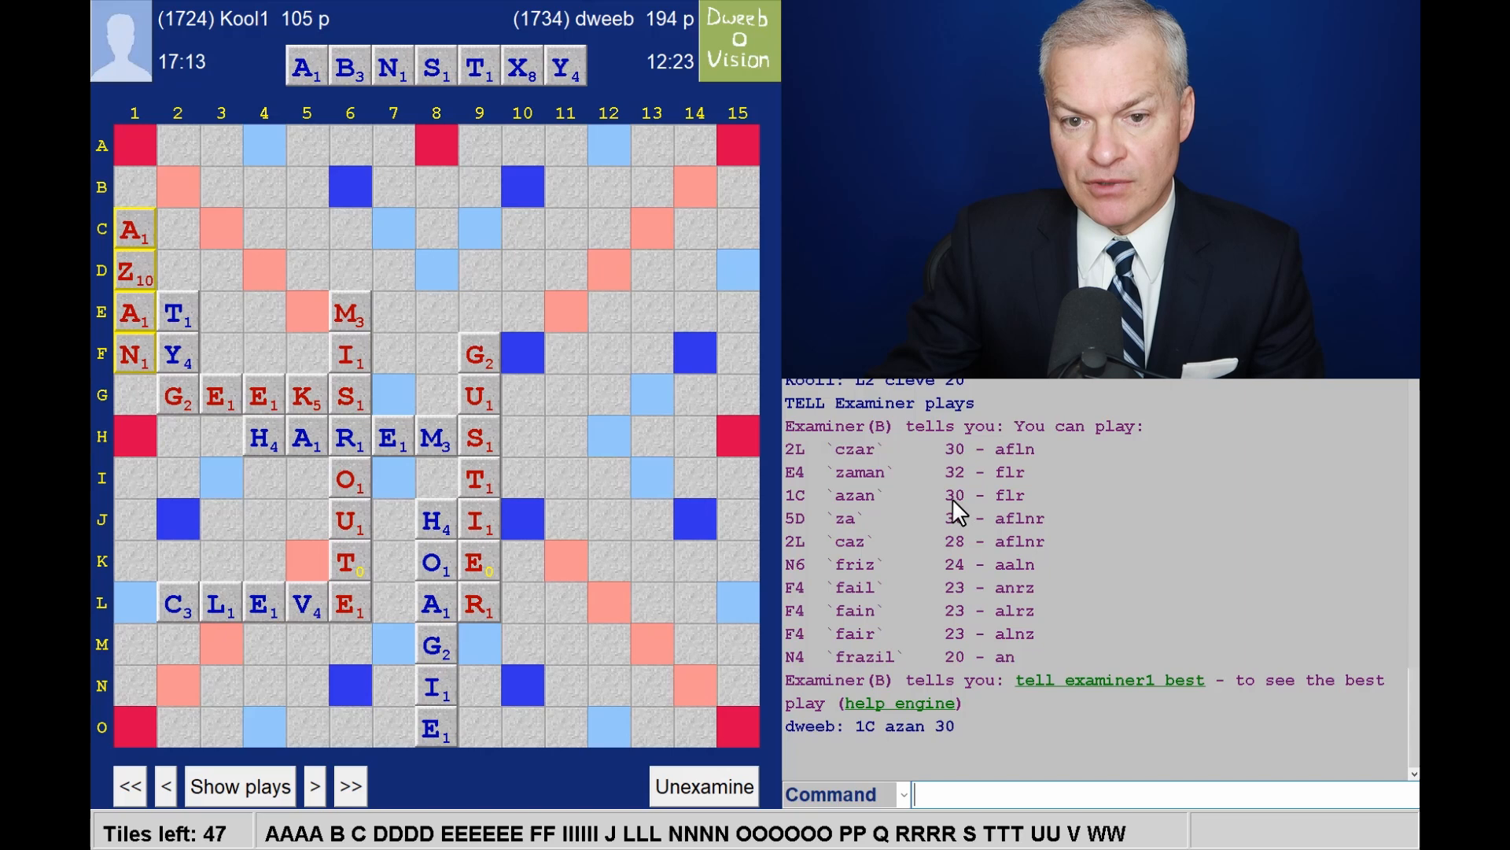
pyautogui.moveTo(188, 656)
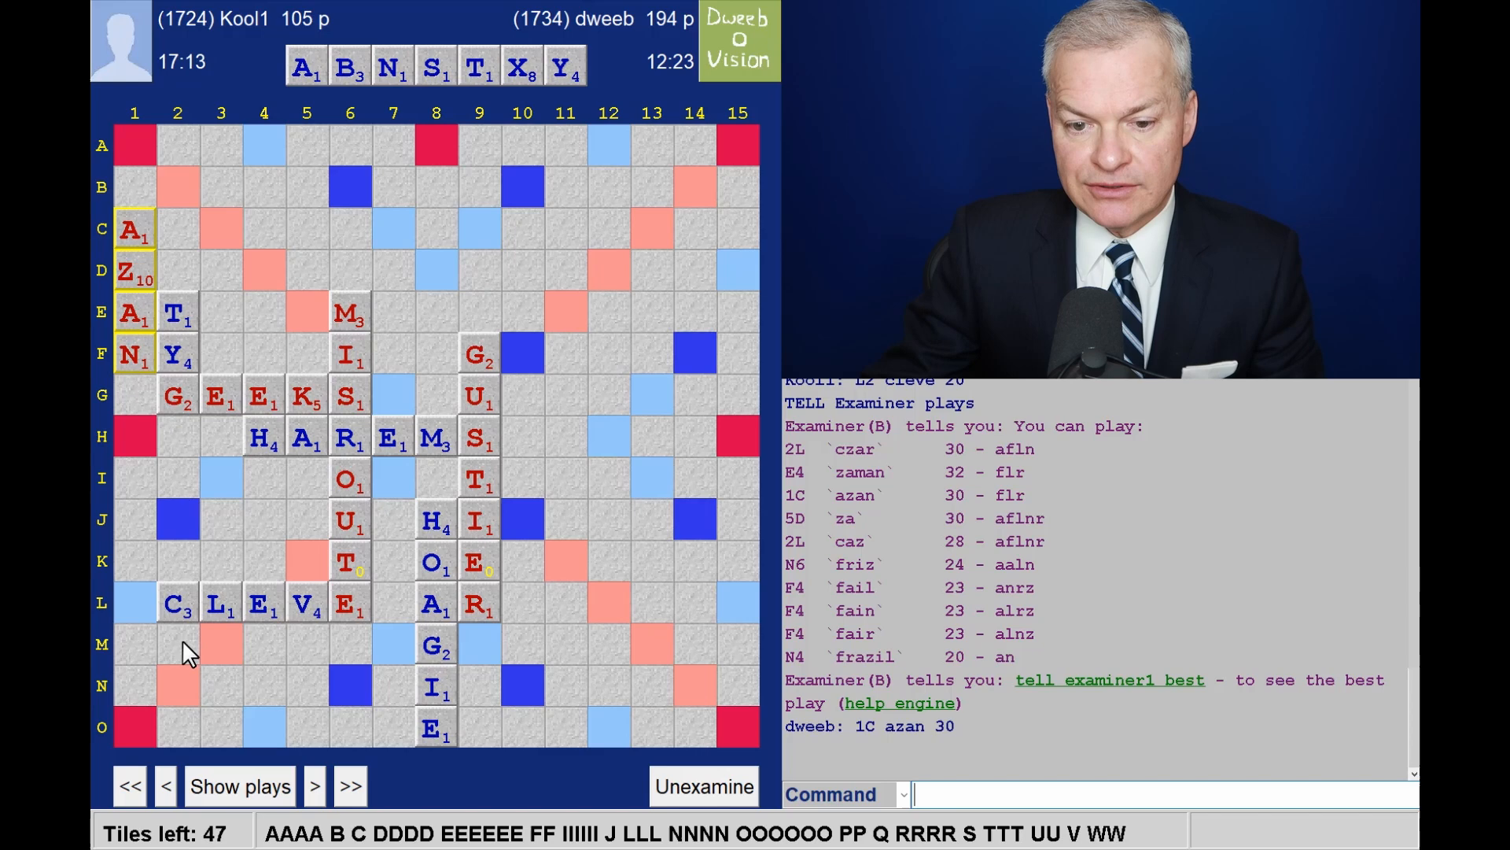
# Step: Advance through BOX, FRILL, QAT, VIN and WILLEY to dweeb's BACON for 54
pyautogui.click(315, 785)
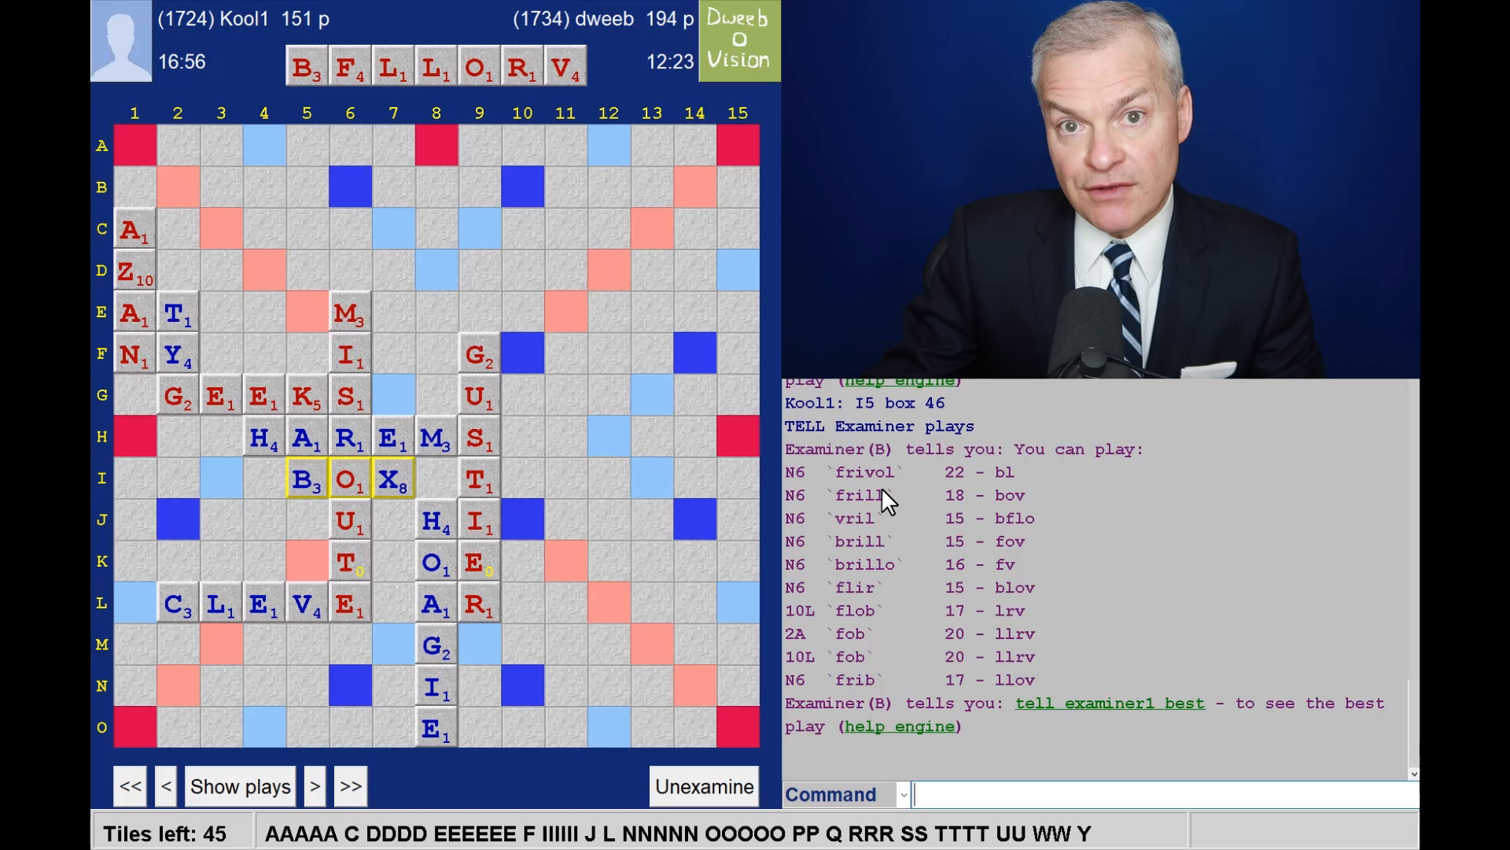
pyautogui.moveTo(965, 498)
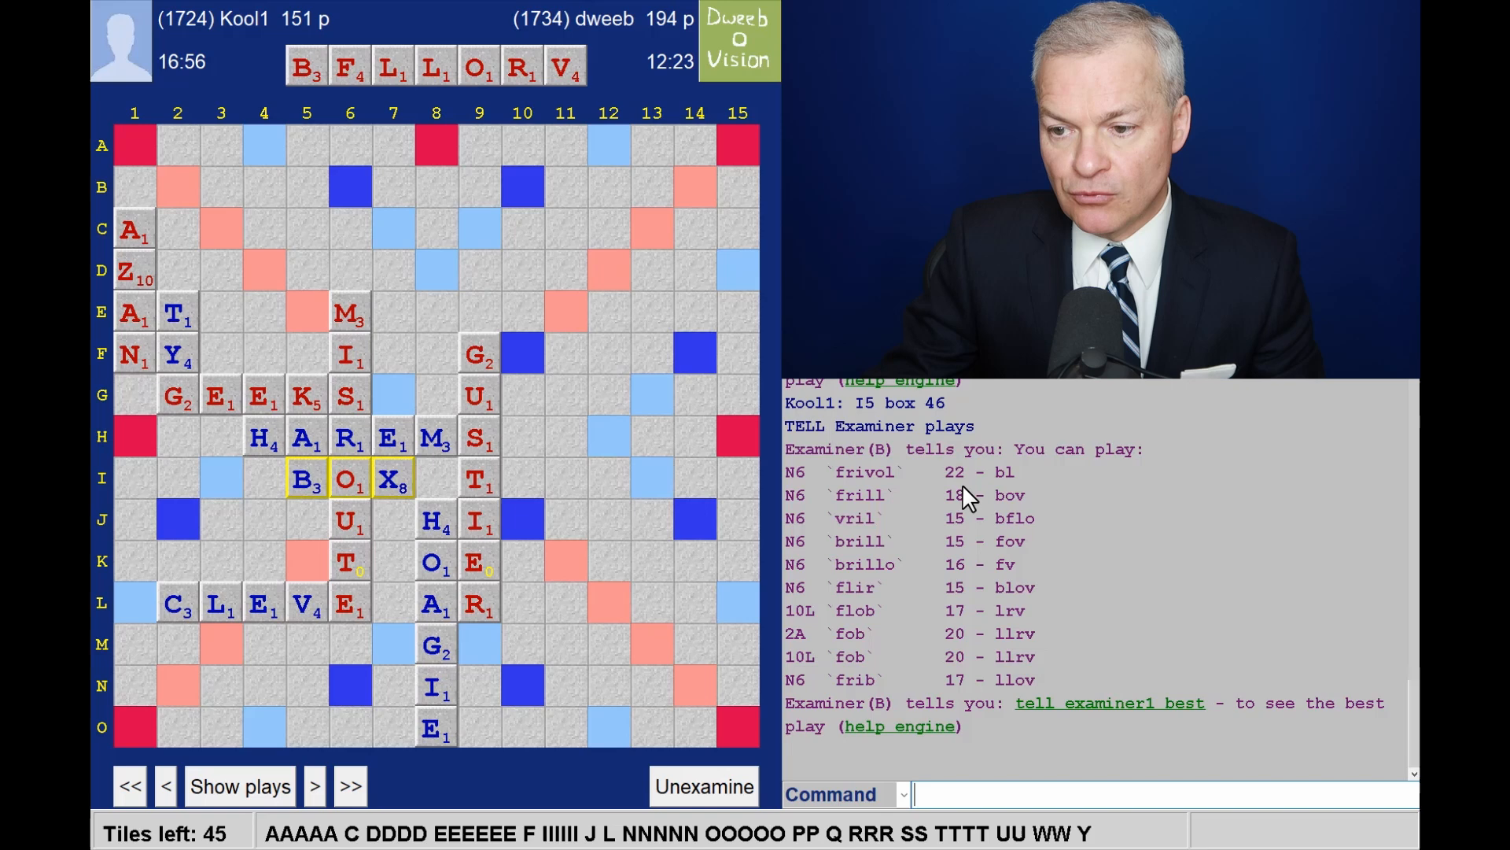
pyautogui.click(314, 786)
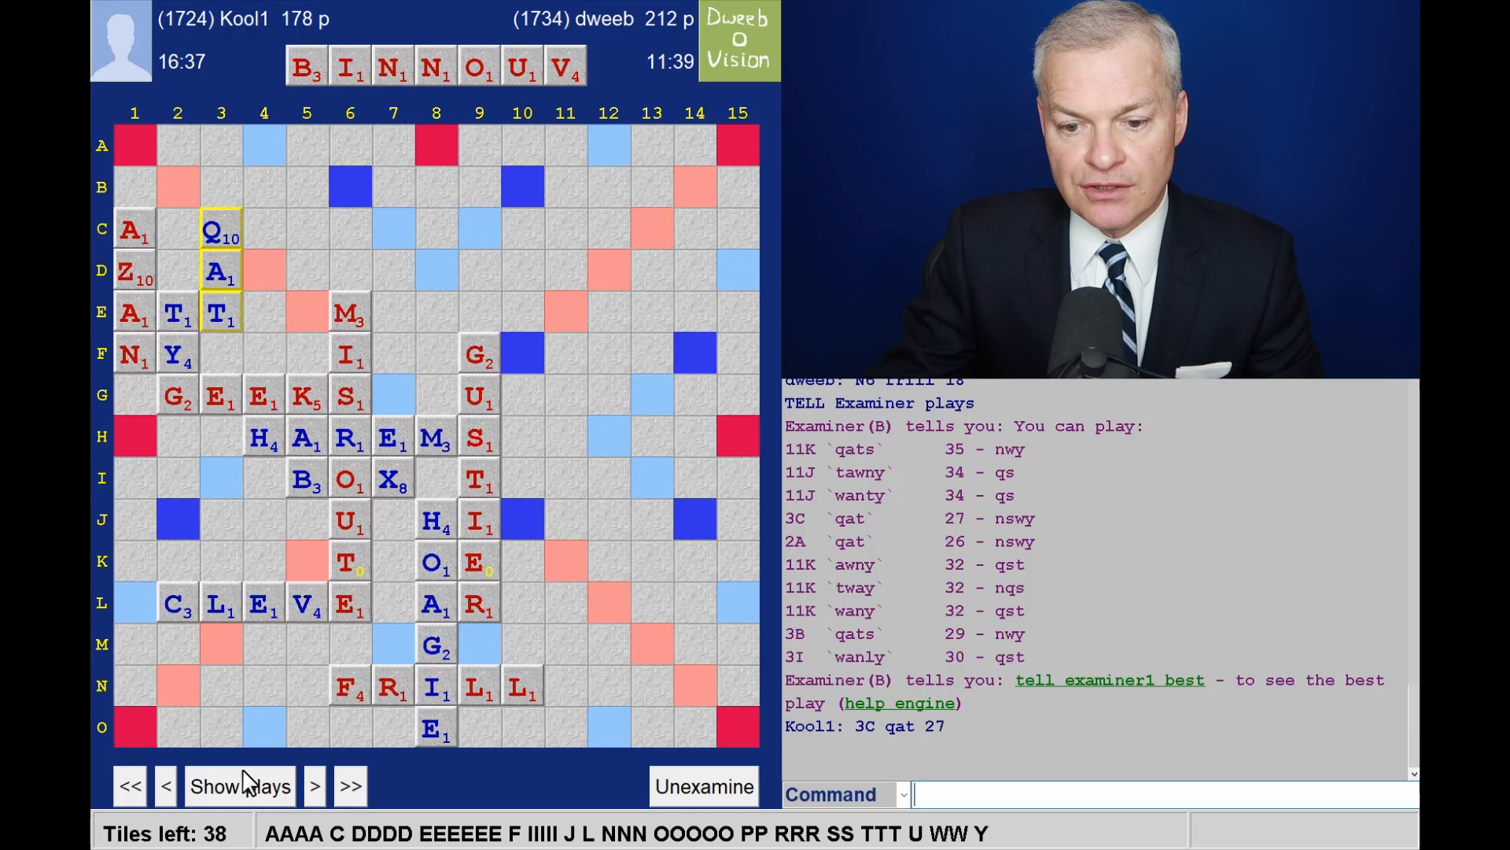
pyautogui.click(314, 785)
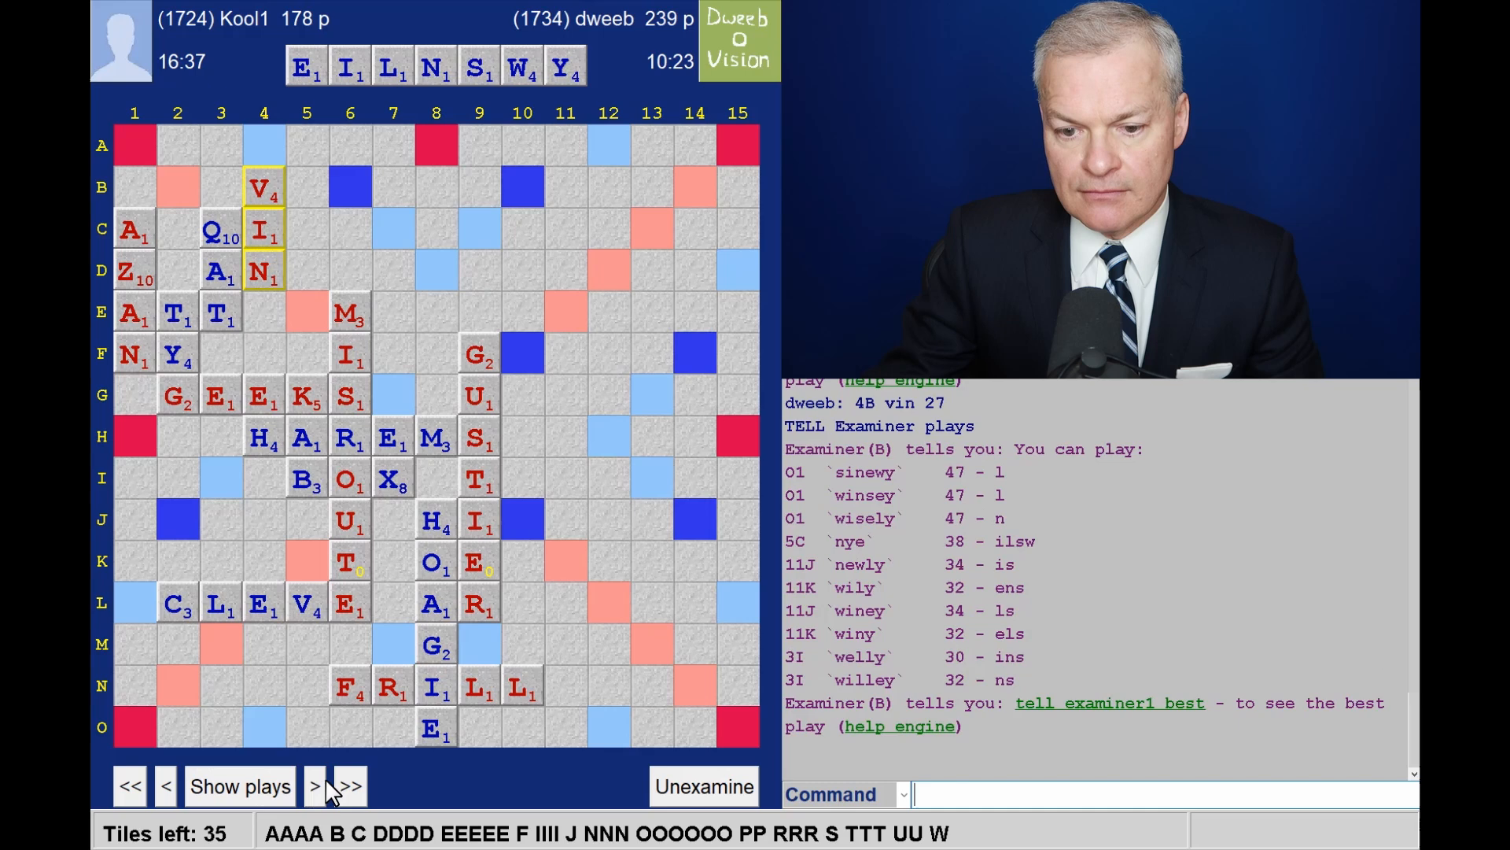
pyautogui.click(314, 785)
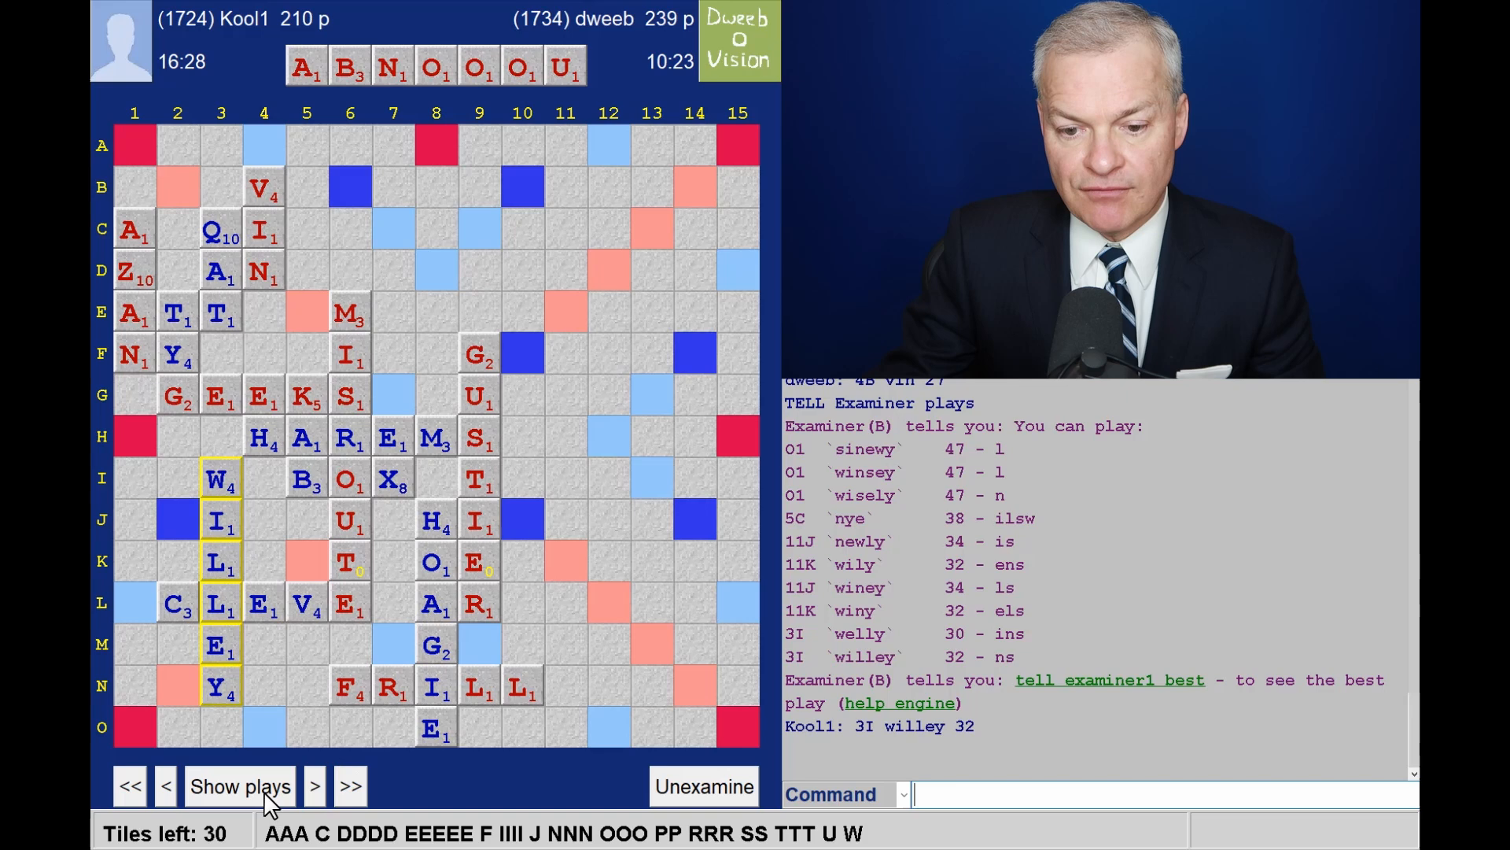
pyautogui.click(313, 785)
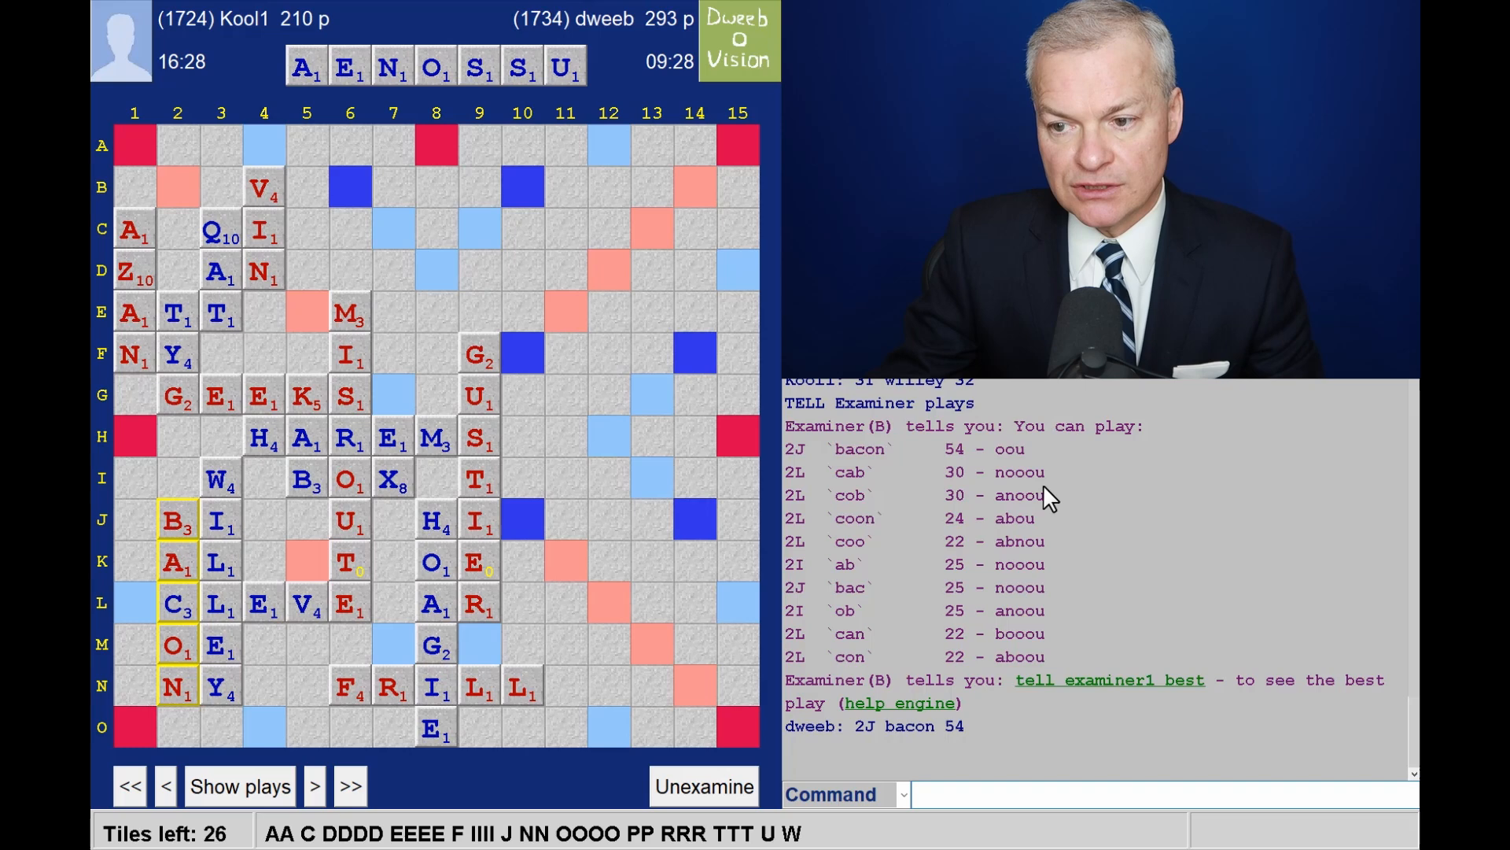
# Step: Advance through OU, INDOOR, FEN, WINDUP, SETAE and ADROITER to Kool1's JATO, 433–295
pyautogui.click(314, 785)
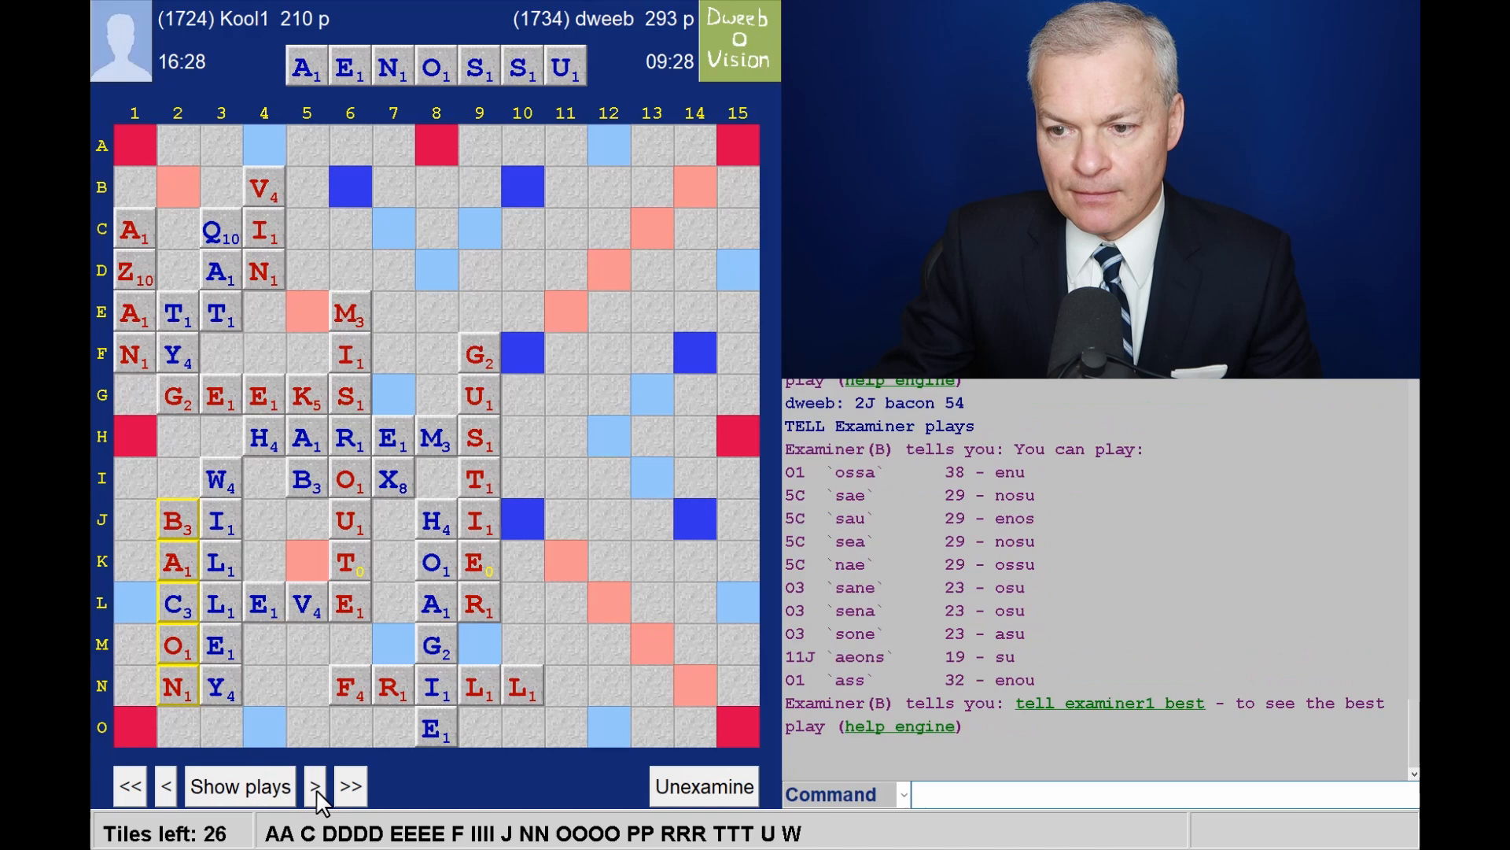
pyautogui.click(315, 785)
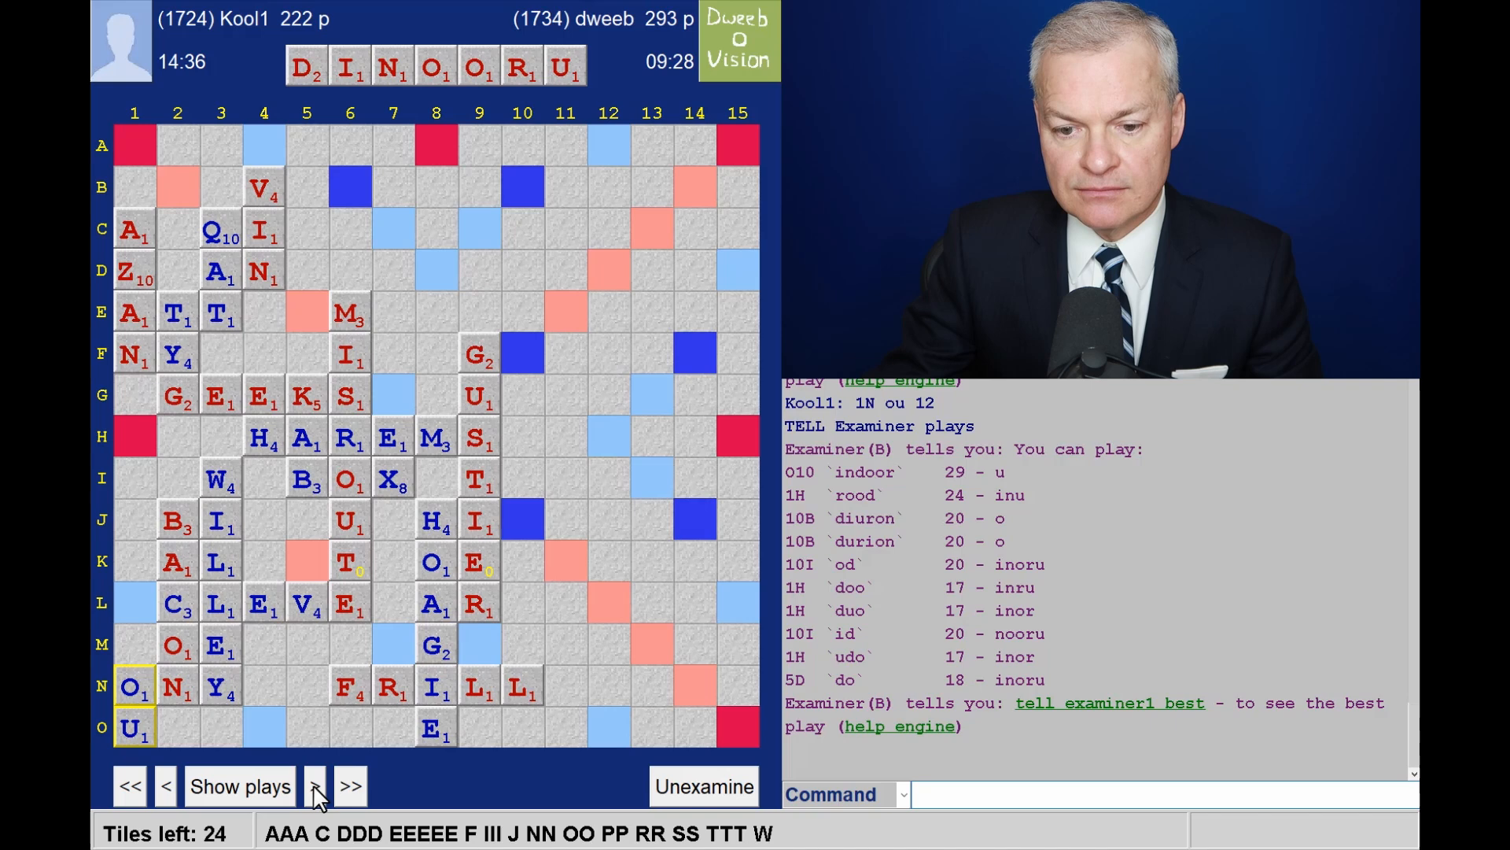
pyautogui.click(314, 785)
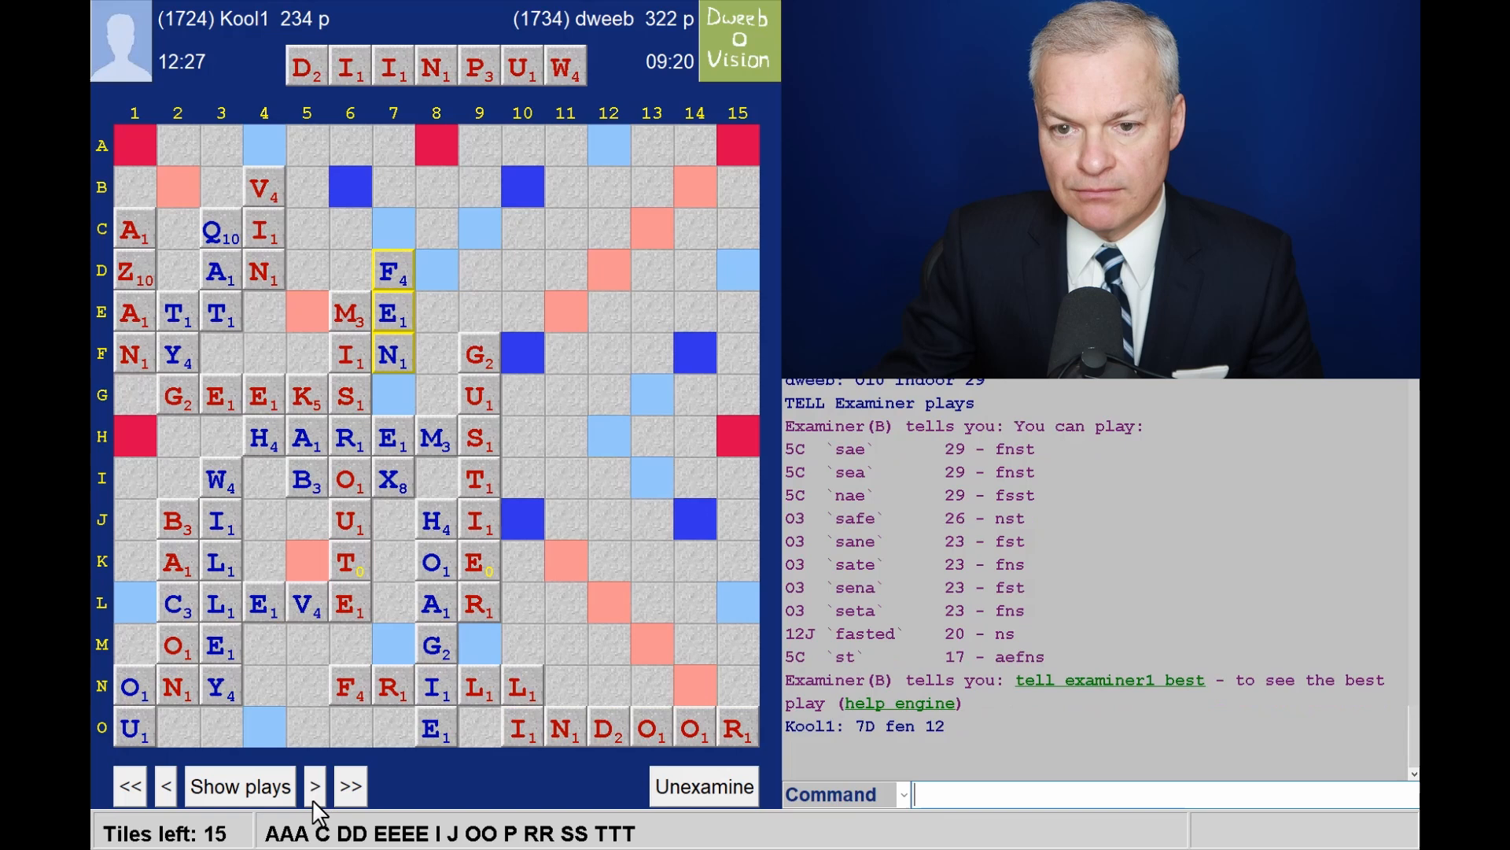
pyautogui.click(314, 786)
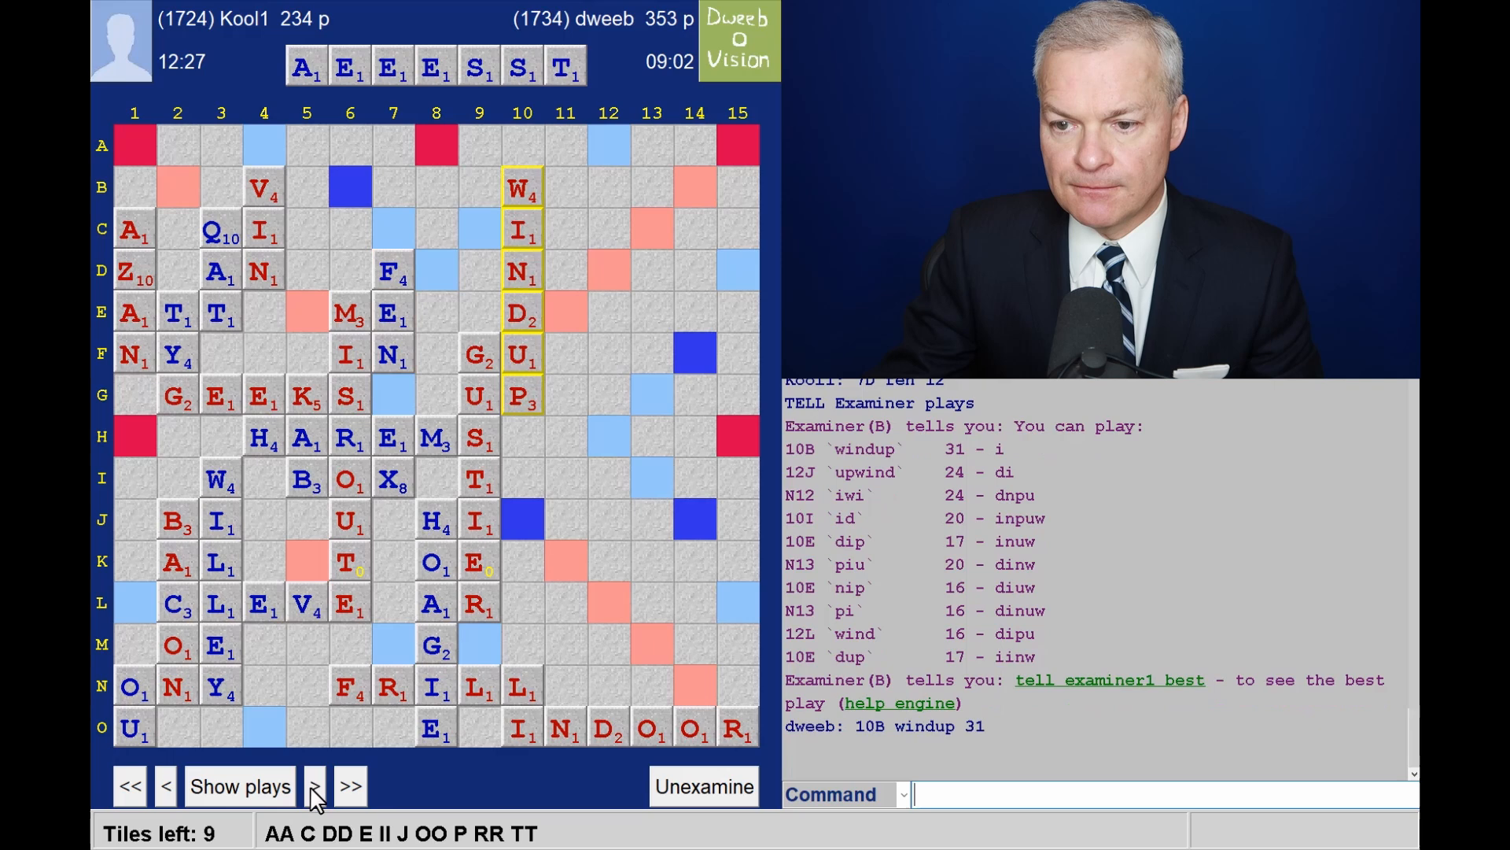
pyautogui.click(350, 785)
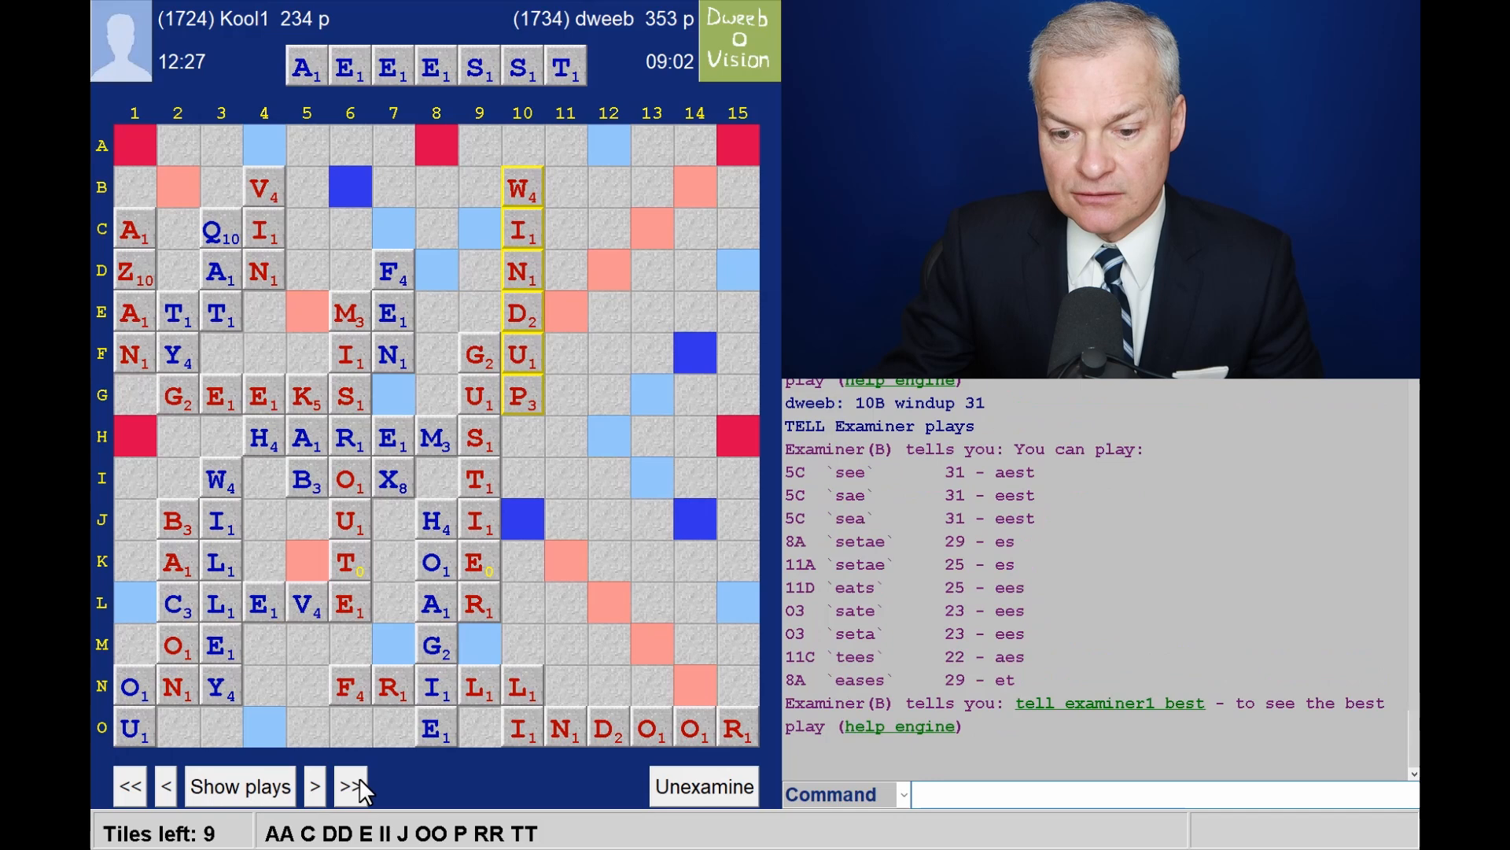
pyautogui.click(314, 785)
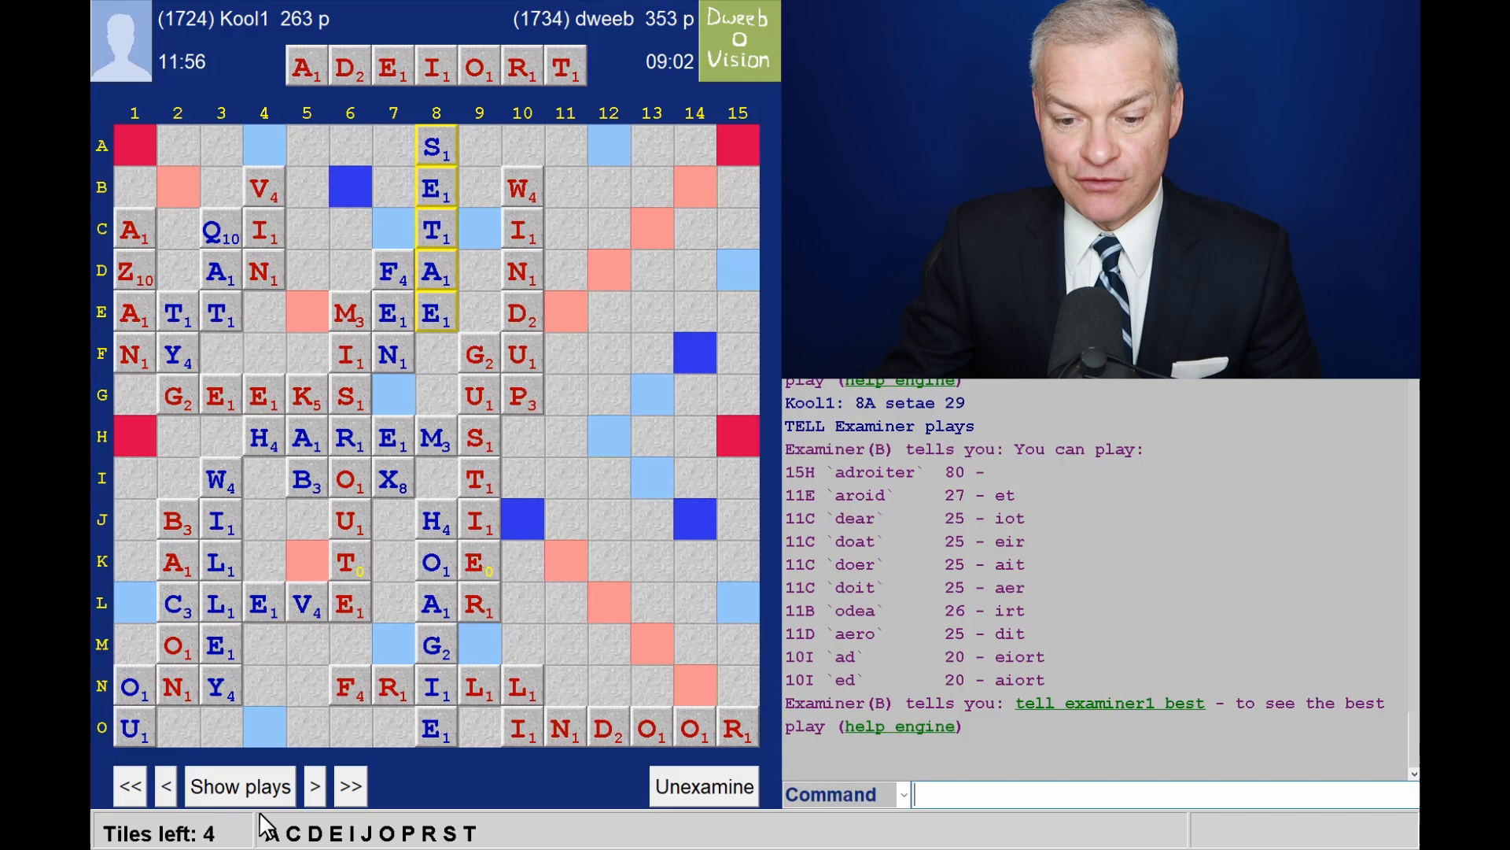
pyautogui.click(314, 787)
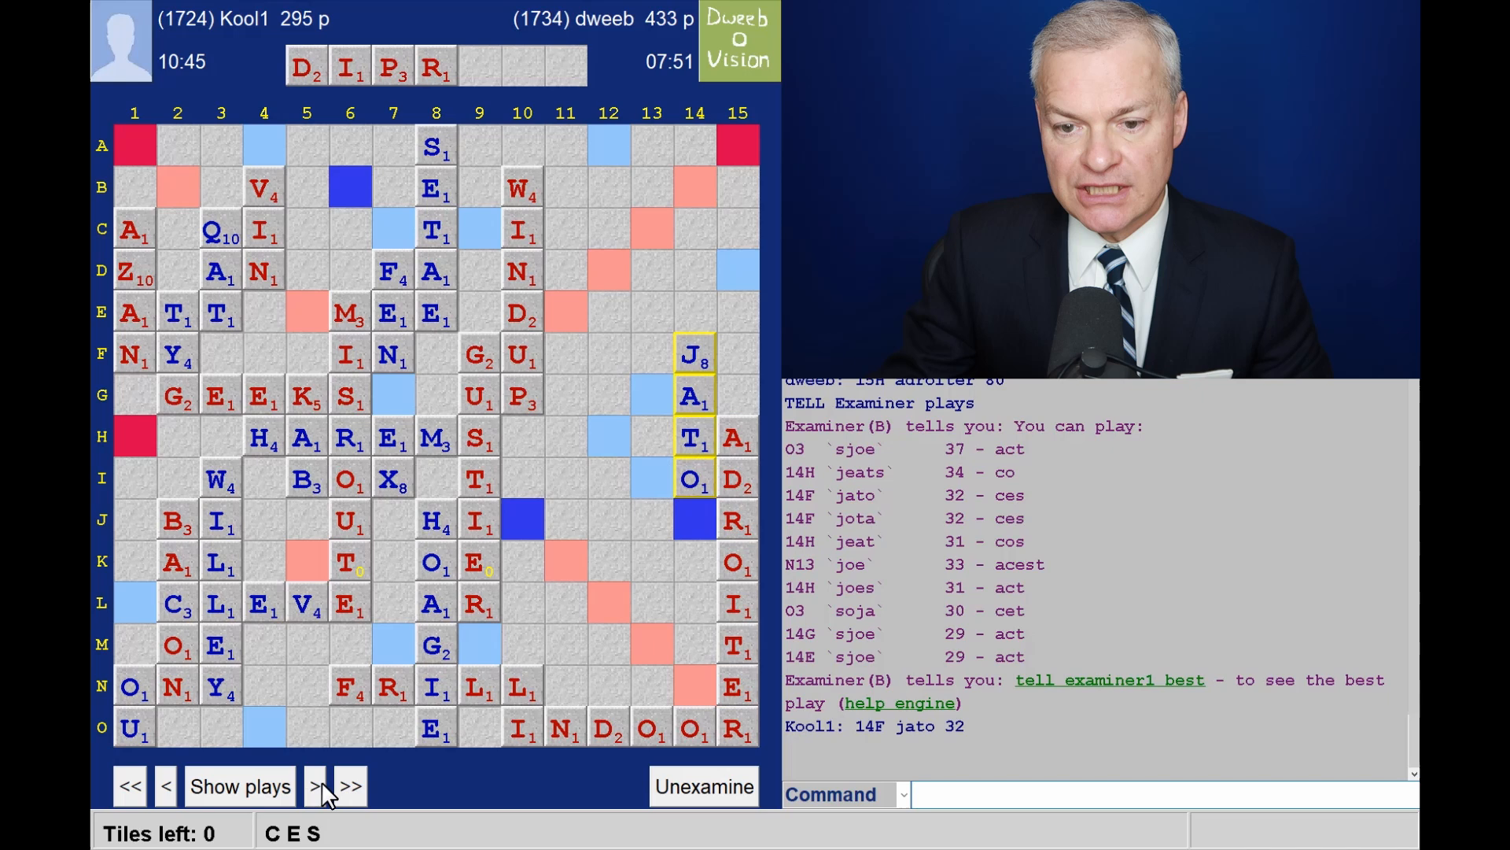
pyautogui.click(314, 785)
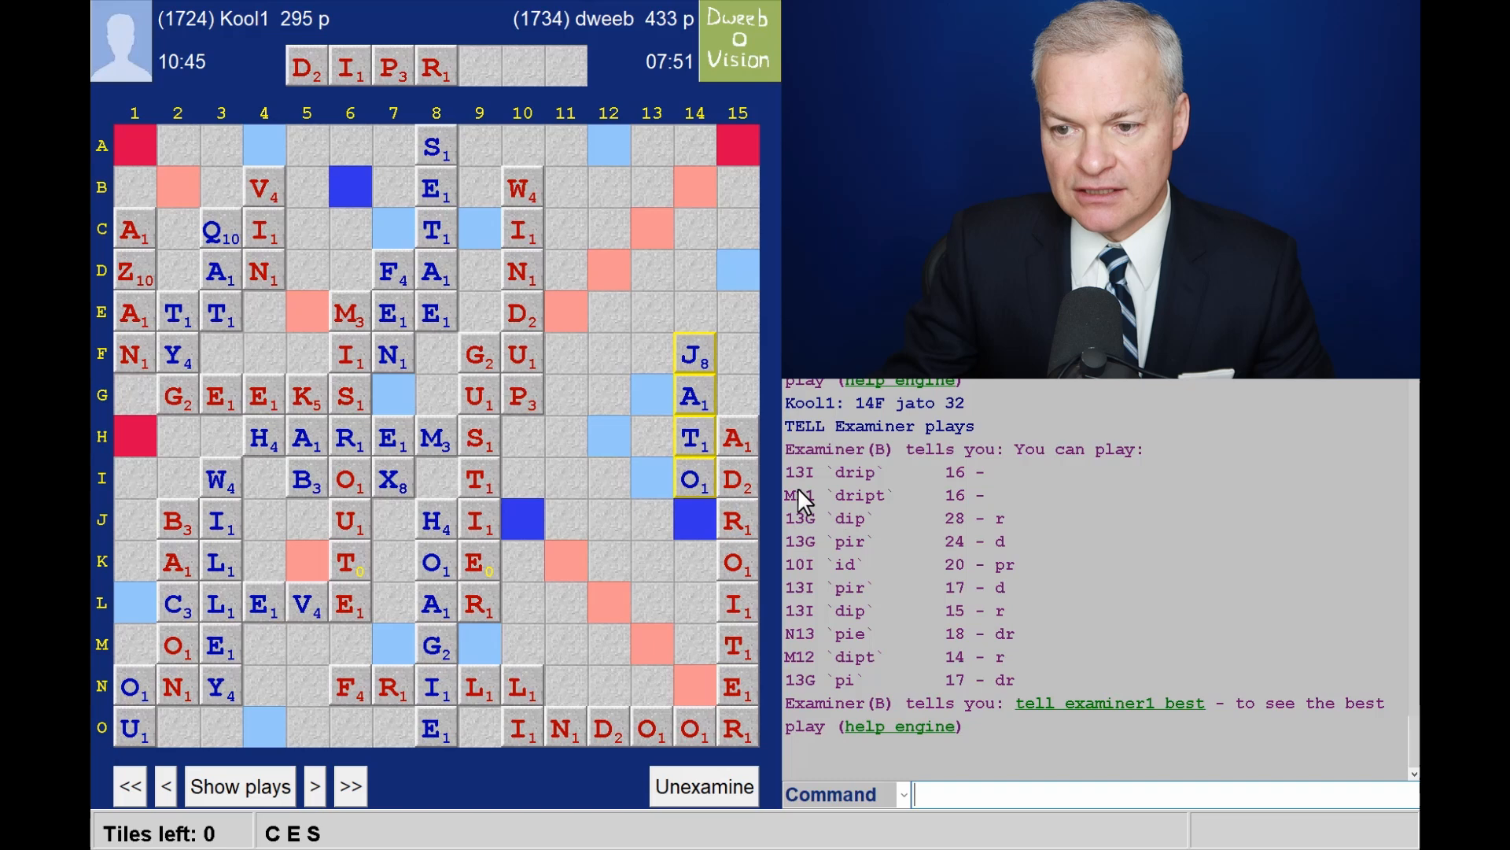
pyautogui.moveTo(261, 838)
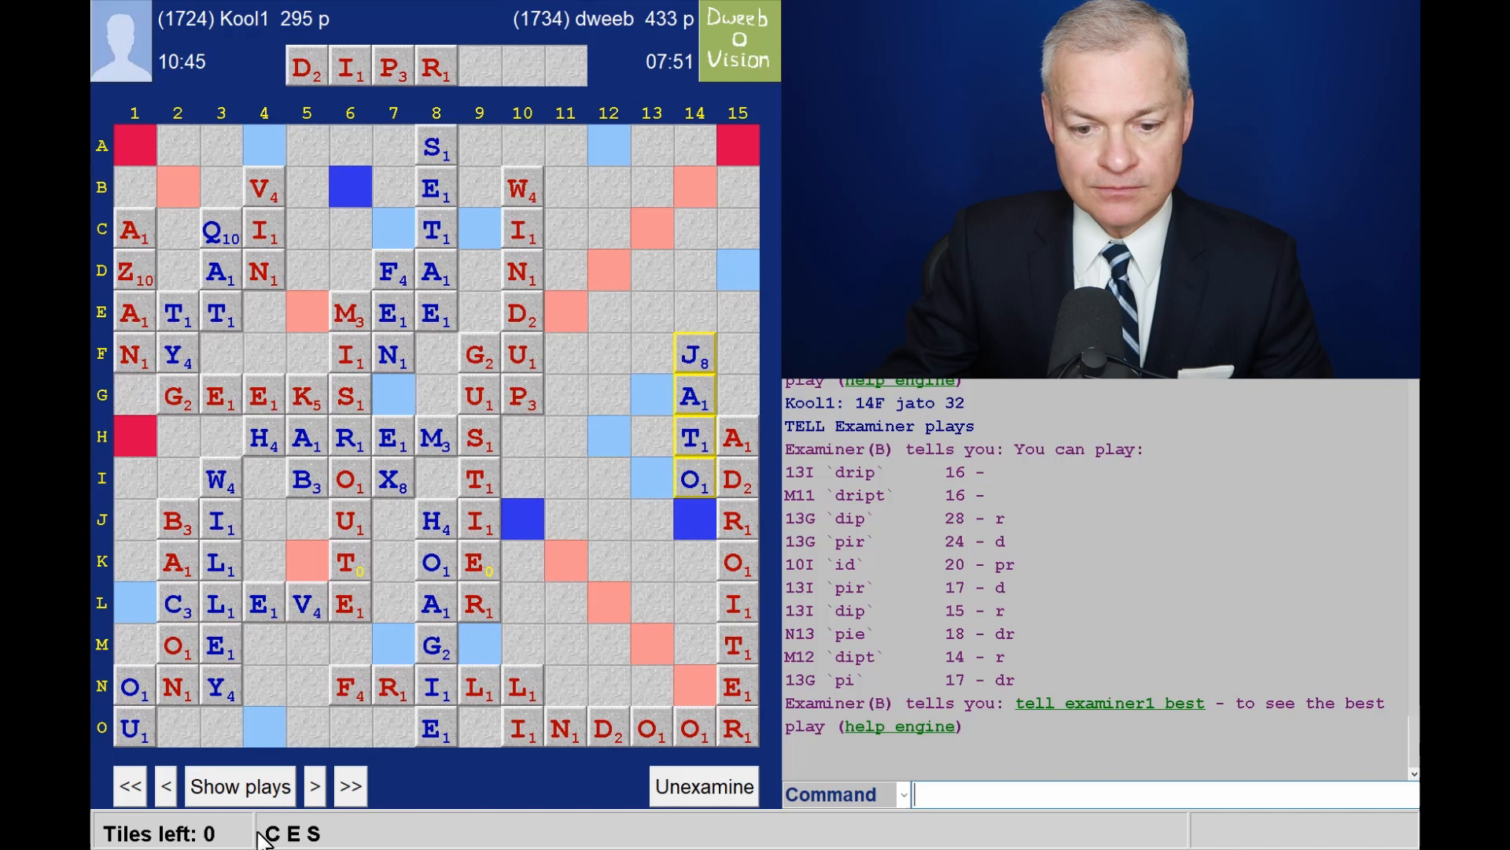
pyautogui.moveTo(313, 741)
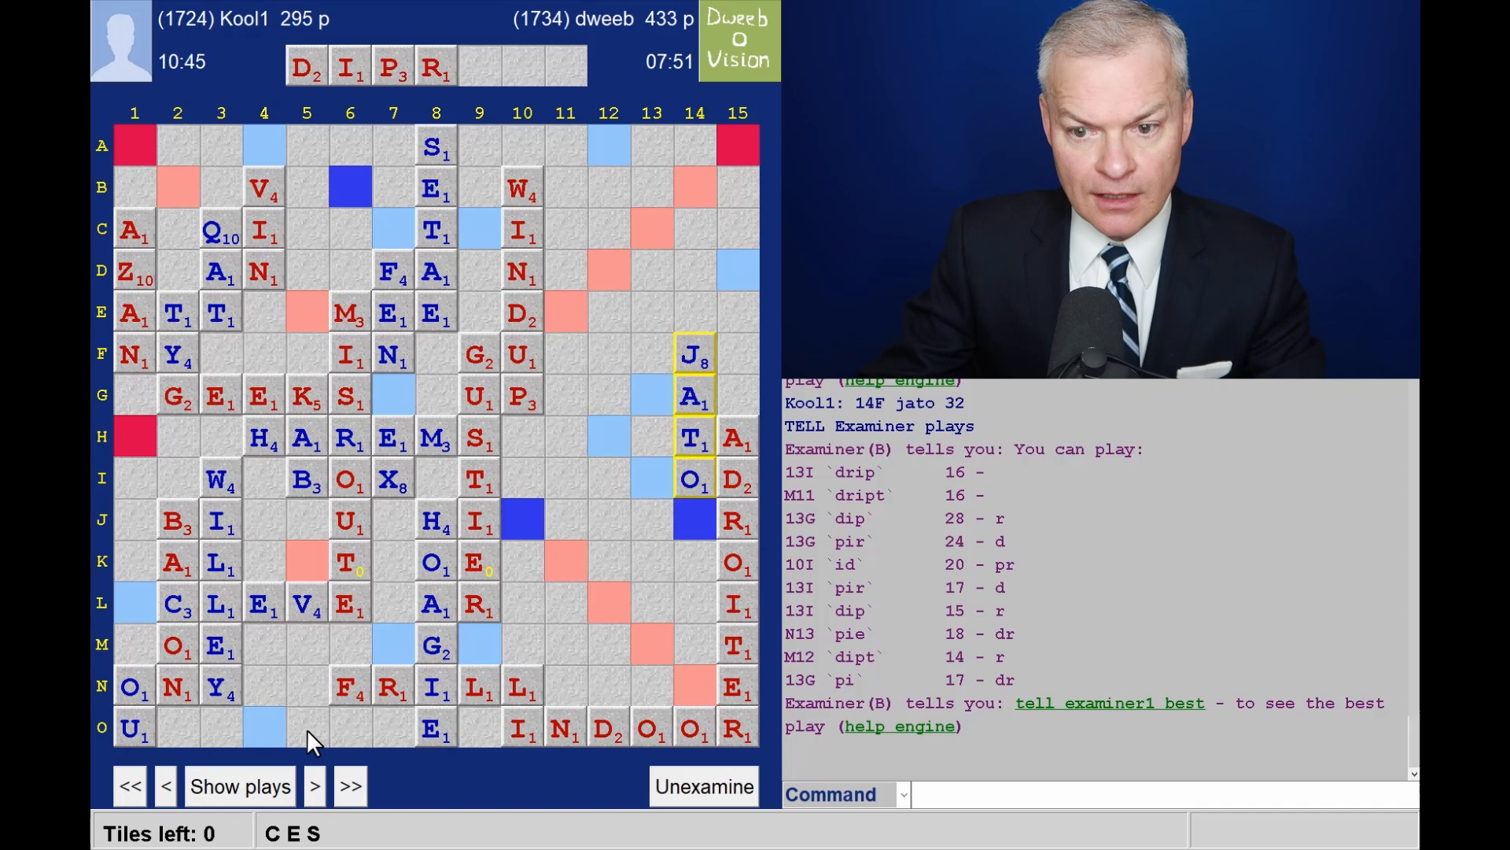
# Step: Step to dweeb's closing DRIPT from M11 and Kool1's pass, final 459–295
pyautogui.click(349, 785)
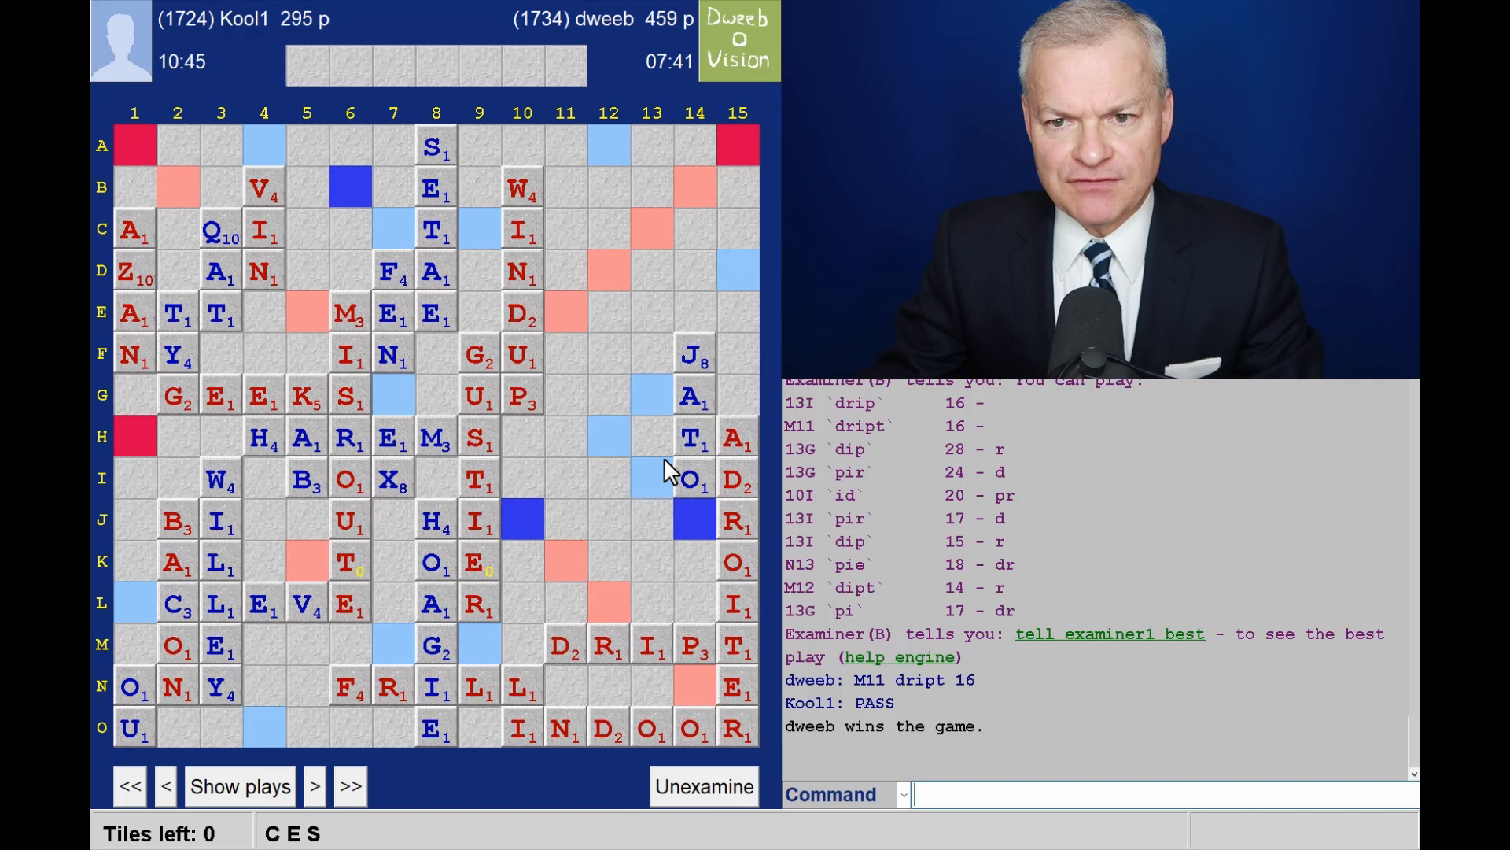
pyautogui.moveTo(671, 322)
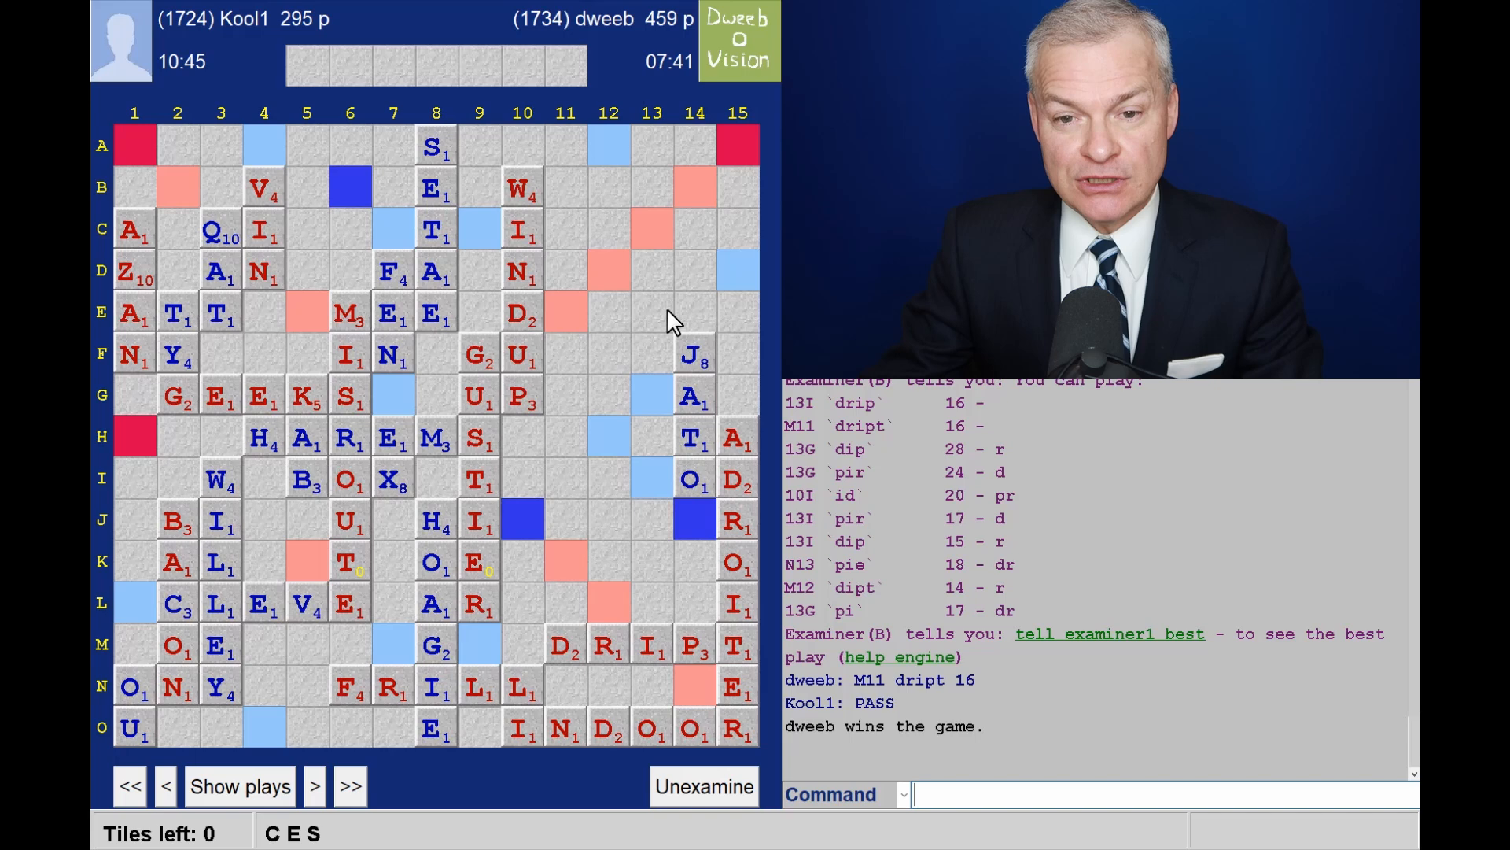